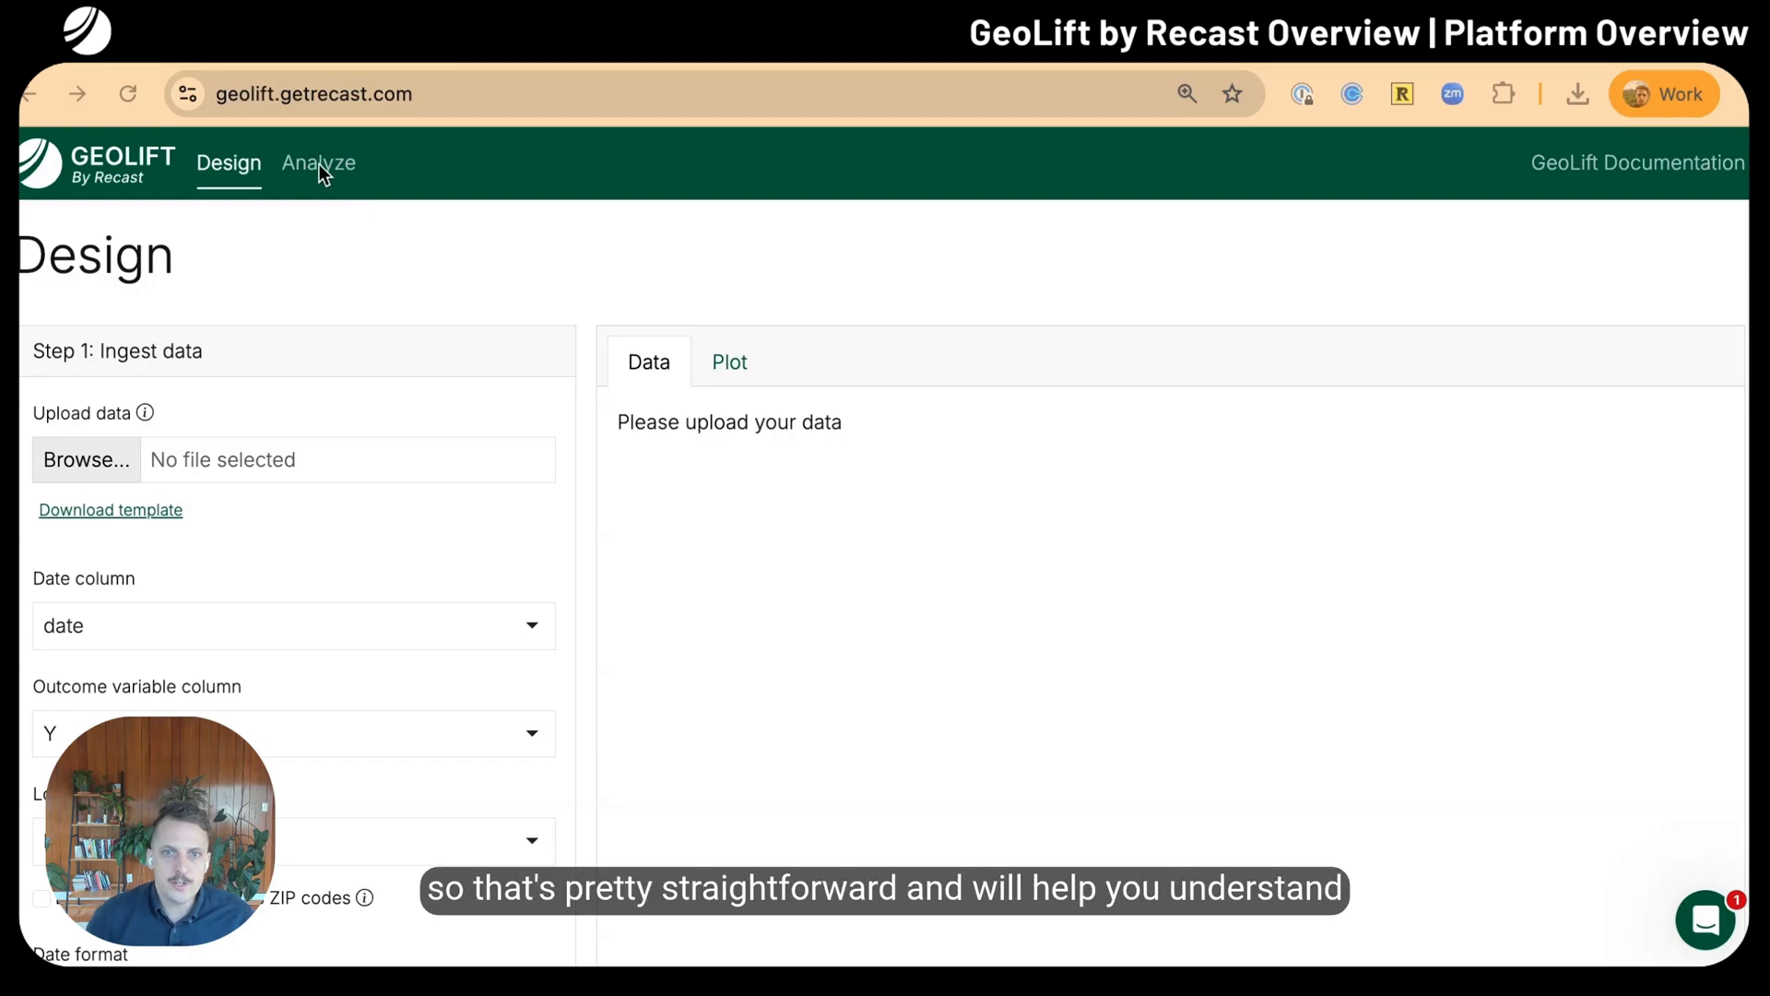
# Load PostTest-SampleData.csv into Analyze and page through the 3,600-row location/Revenue/date table
pyautogui.click(318, 162)
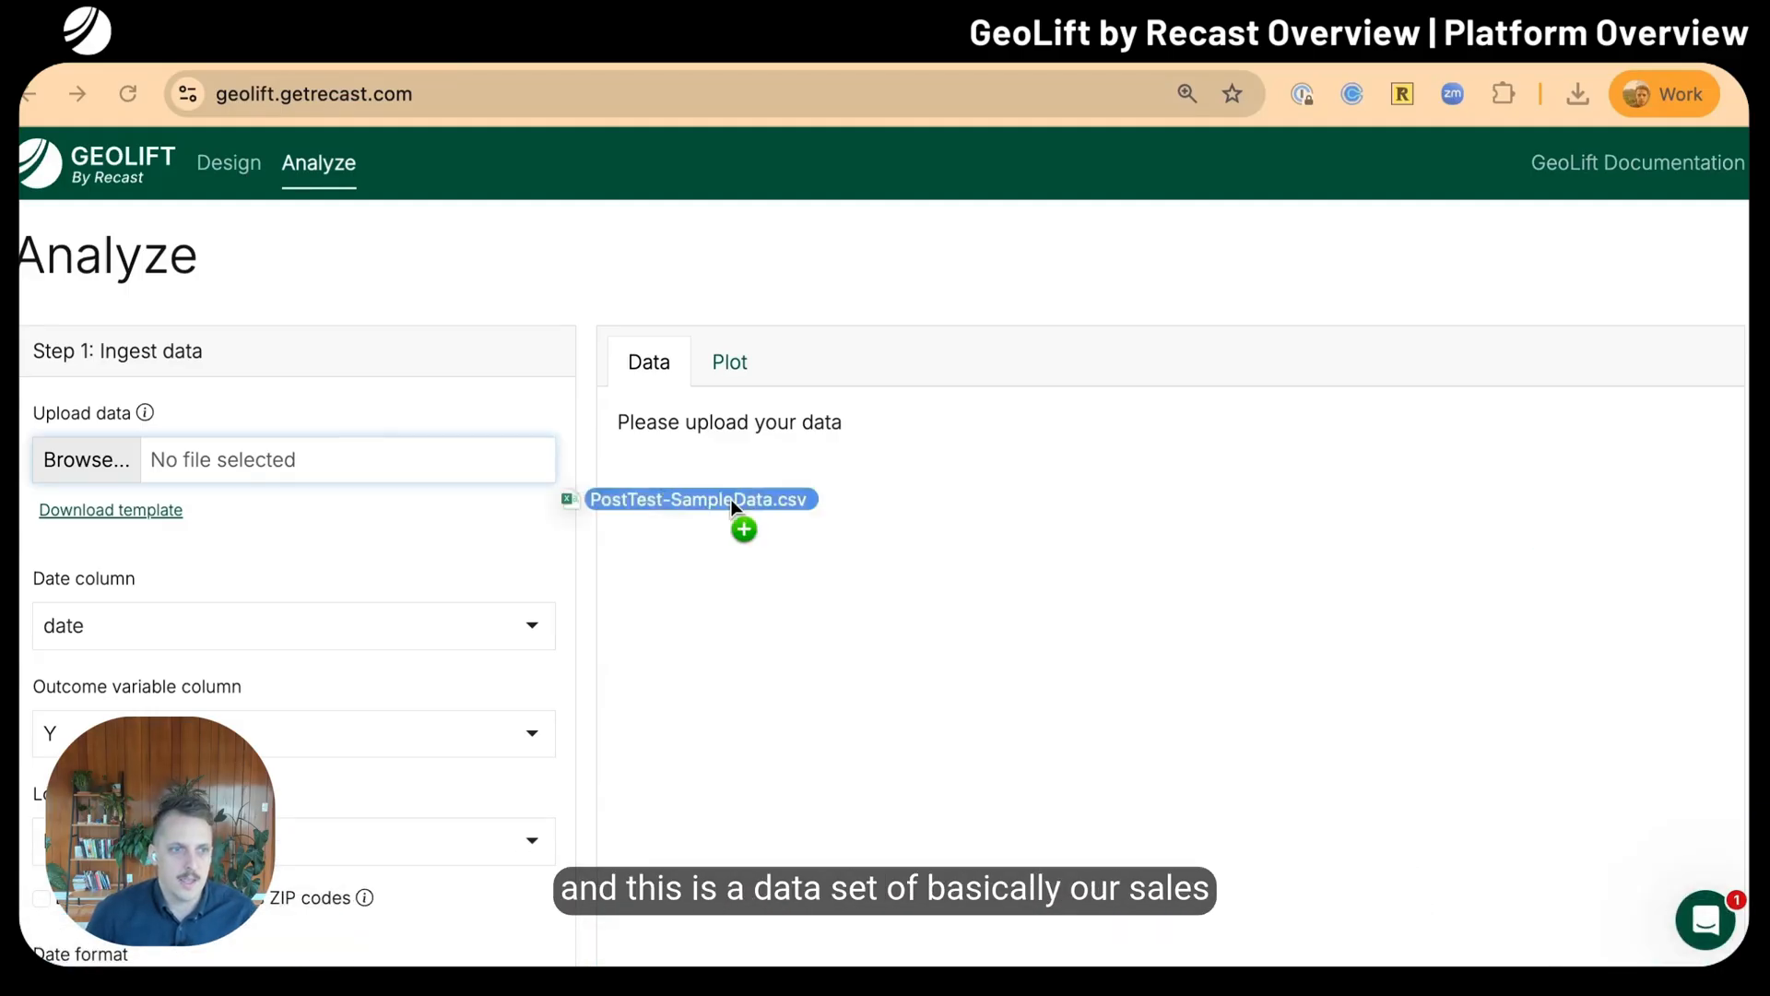
pyautogui.moveTo(701, 500); pyautogui.dragTo(339, 460)
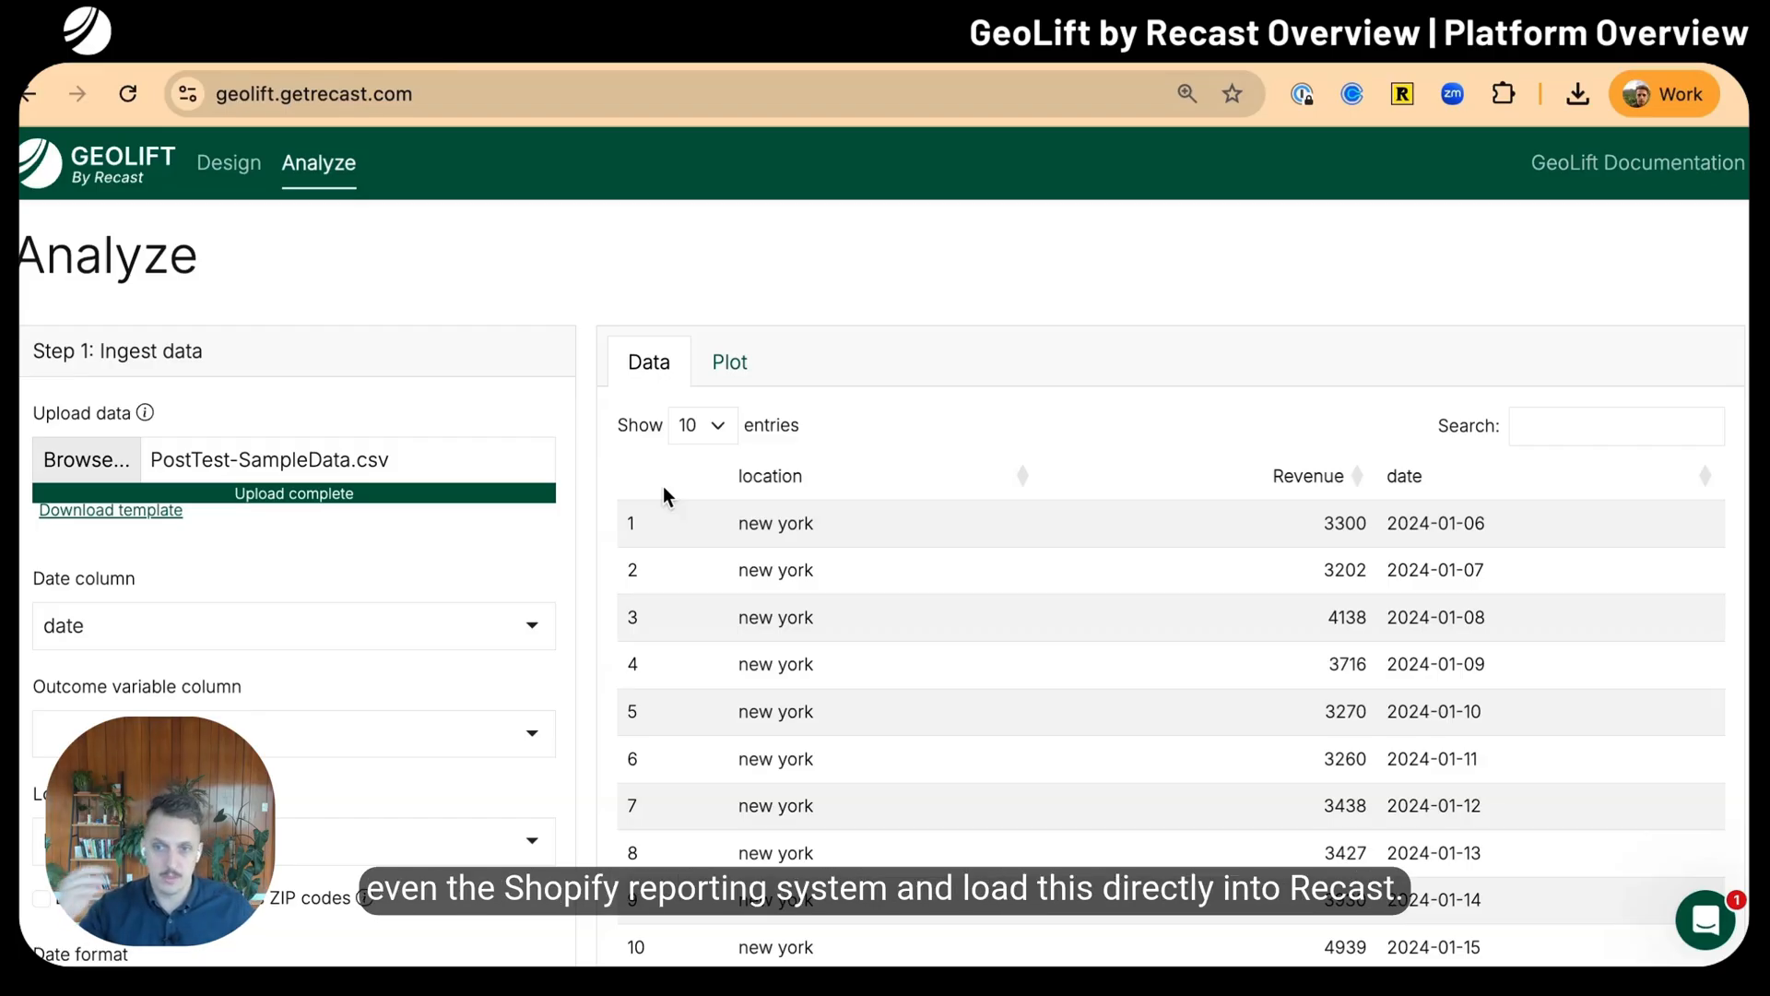
pyautogui.moveTo(1055, 490)
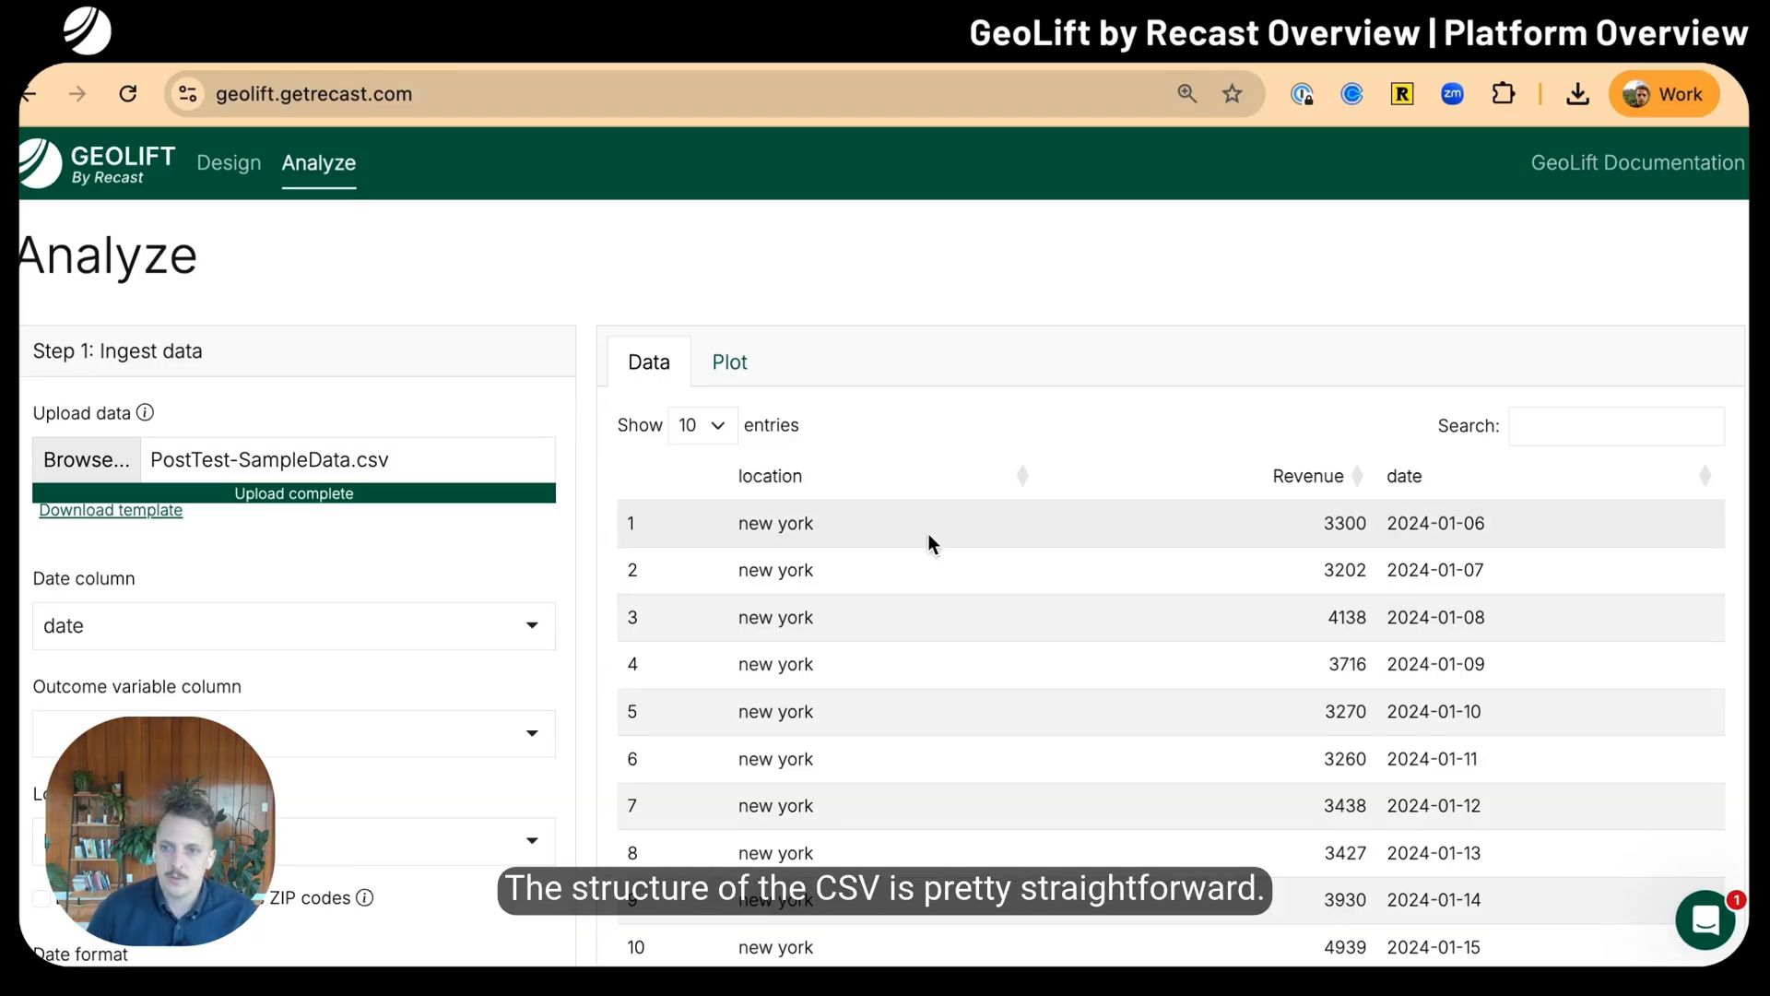
pyautogui.scroll(-3)
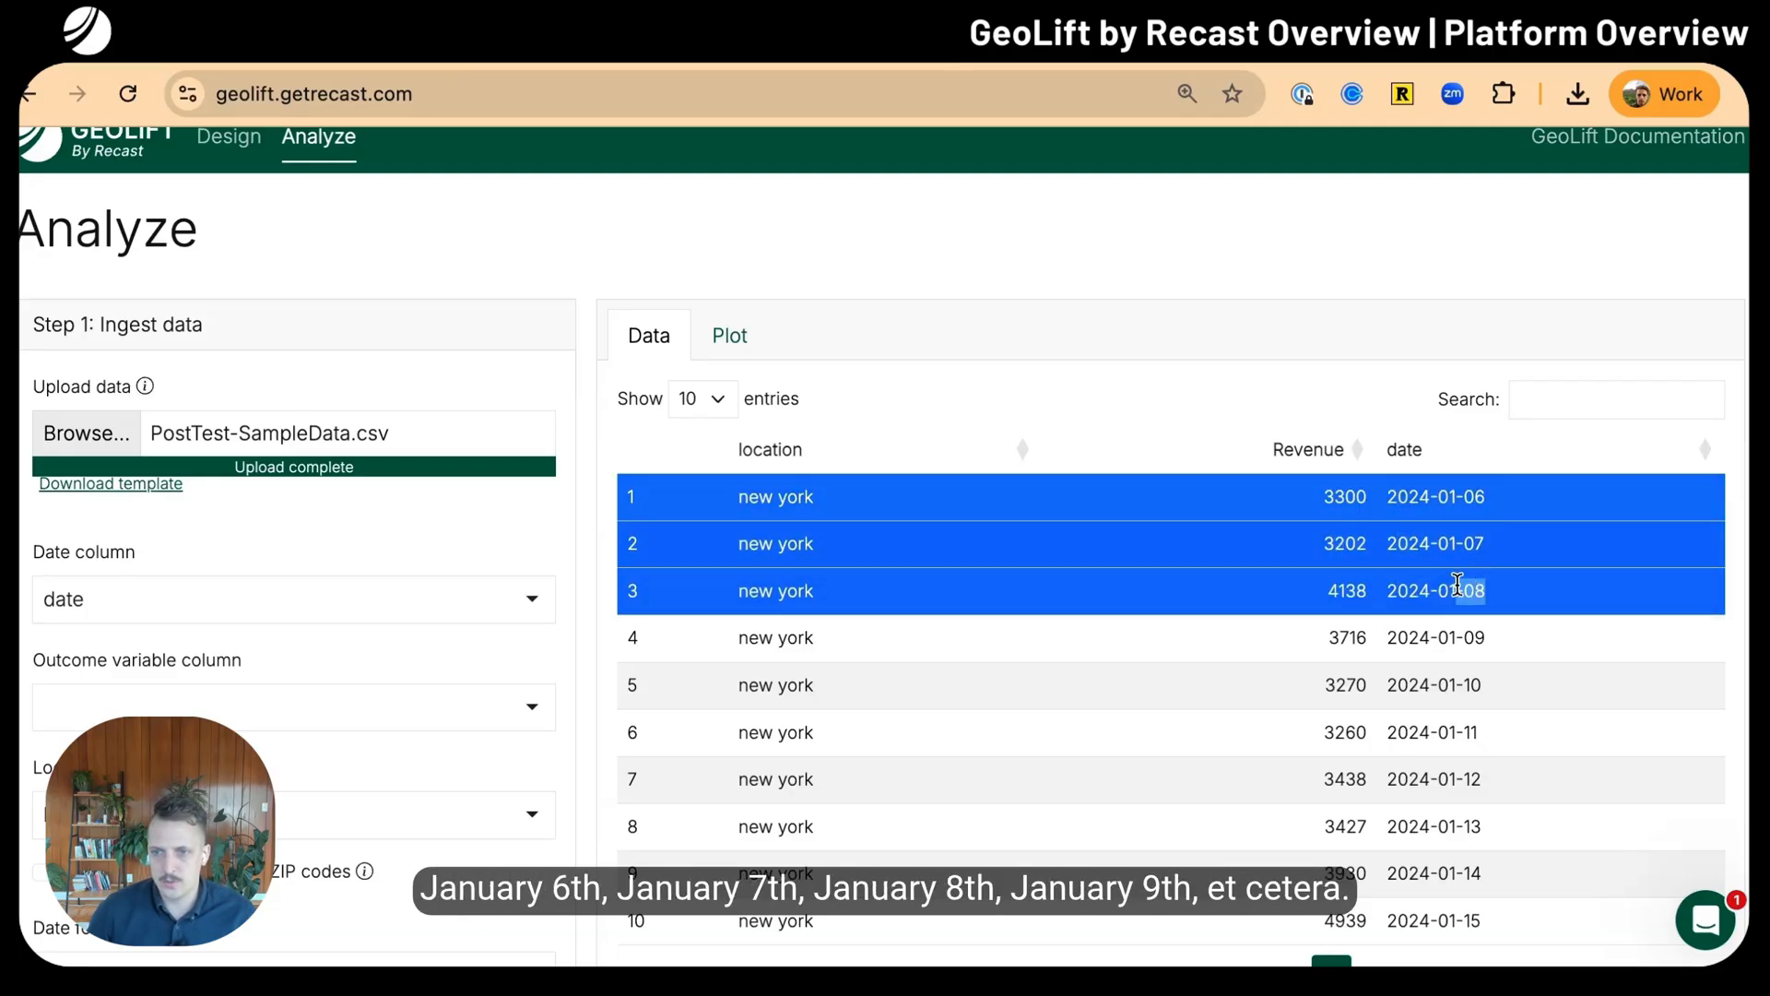
pyautogui.scroll(-3)
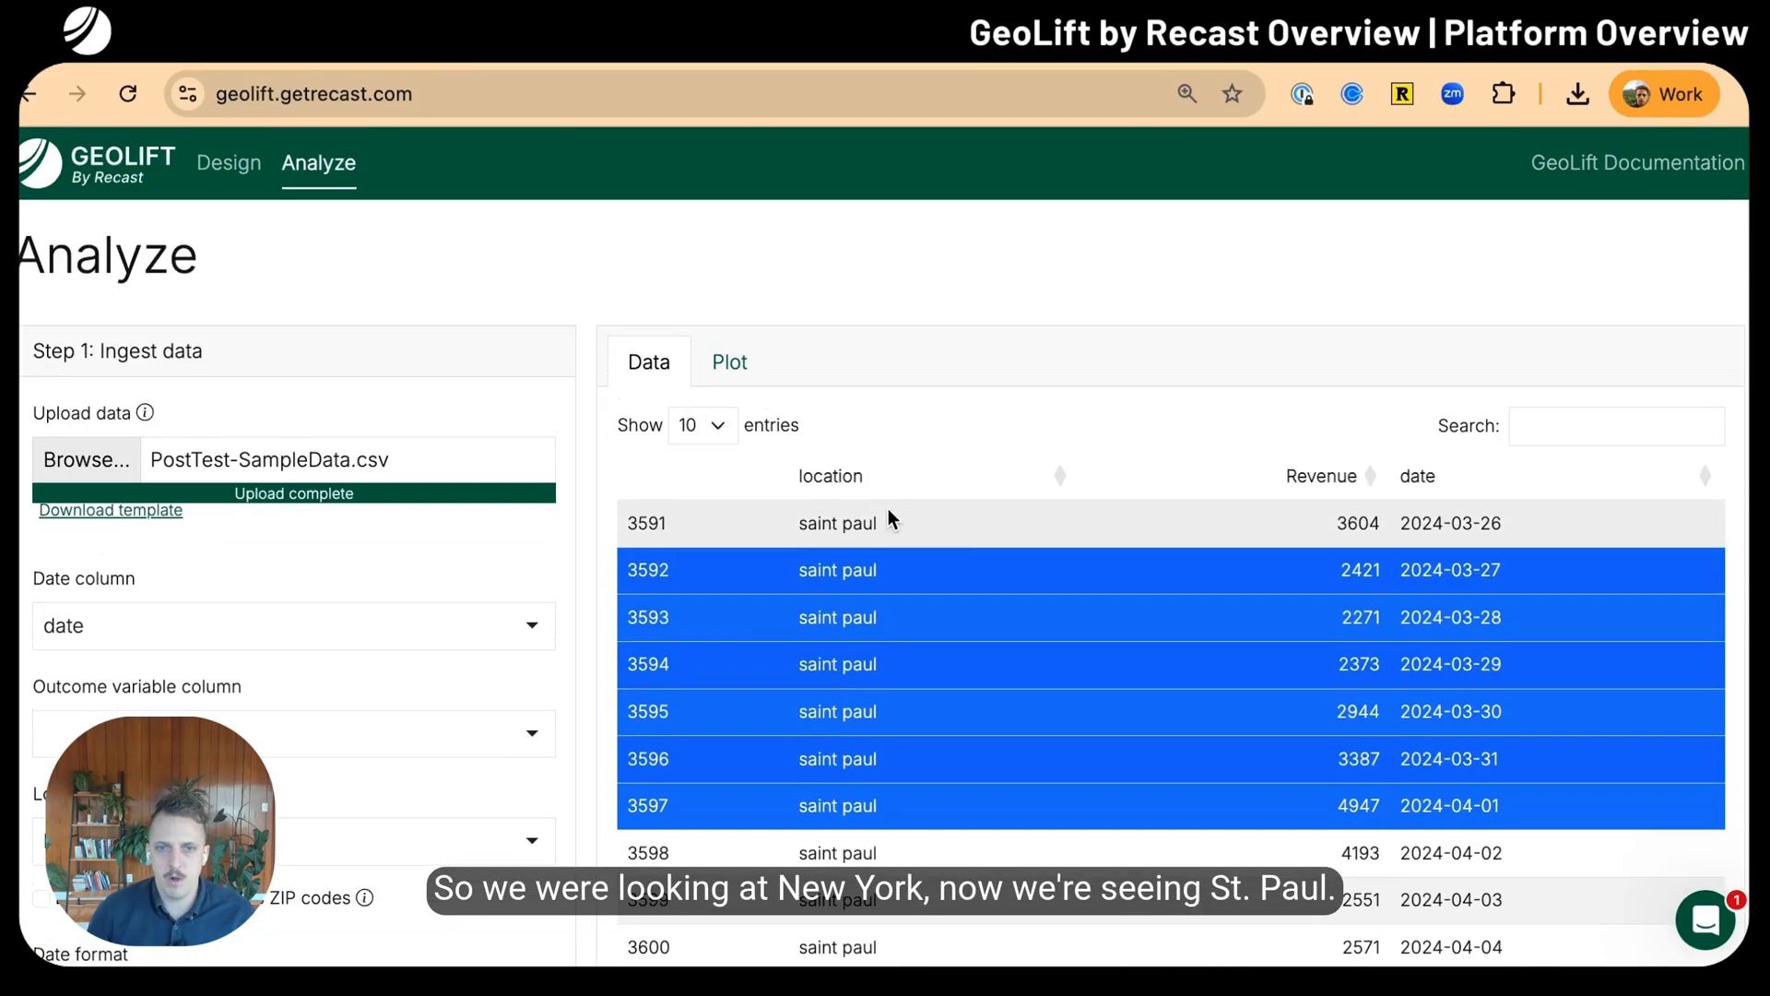
pyautogui.scroll(-3)
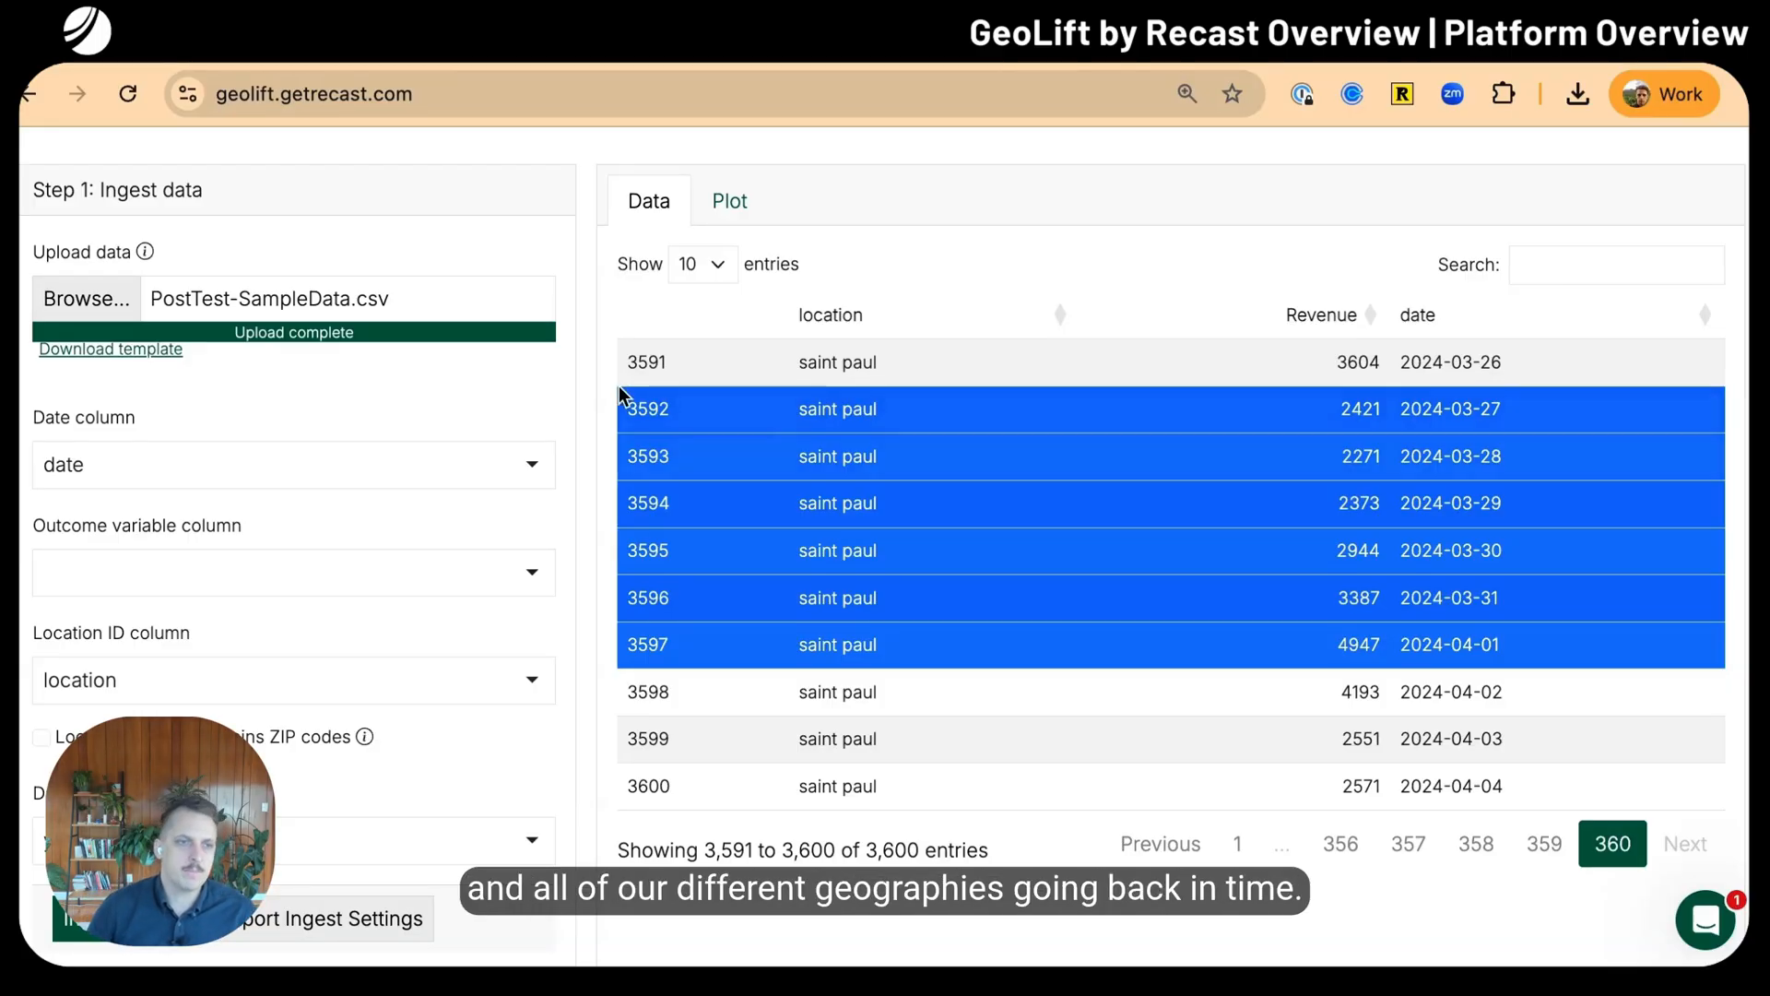
# Choose Revenue as the outcome column and view the per-location revenue time-series plots
pyautogui.click(293, 571)
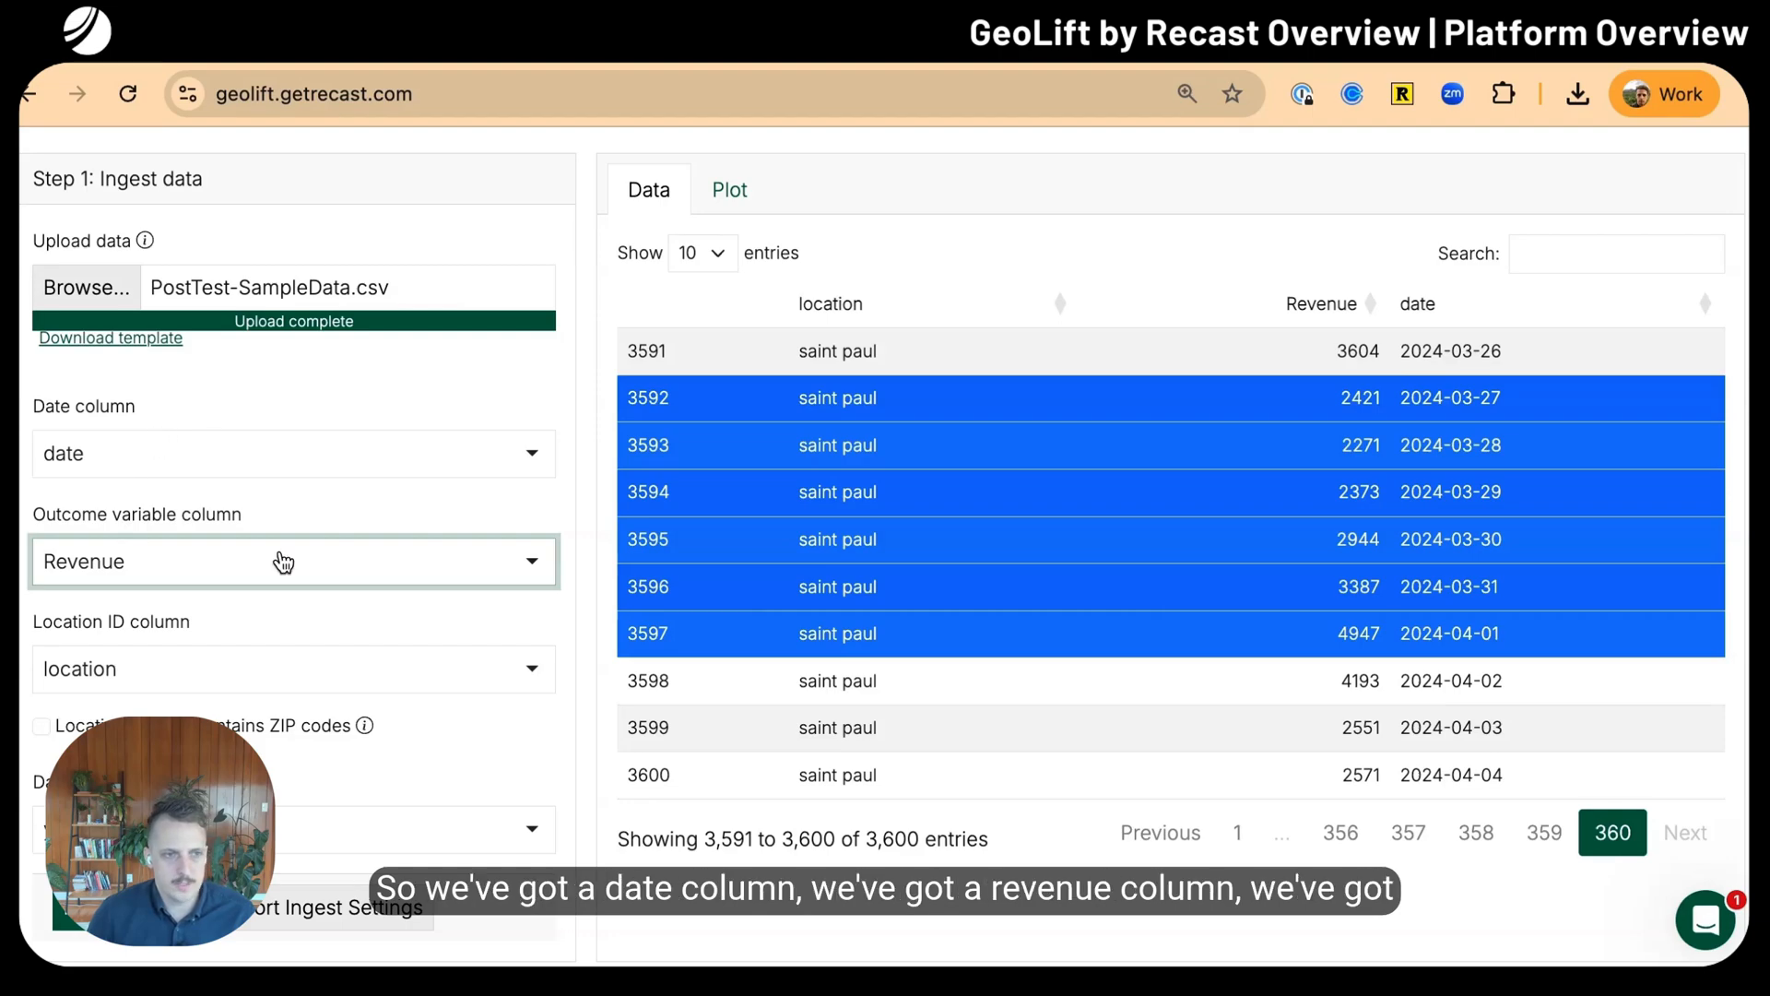
pyautogui.scroll(-3)
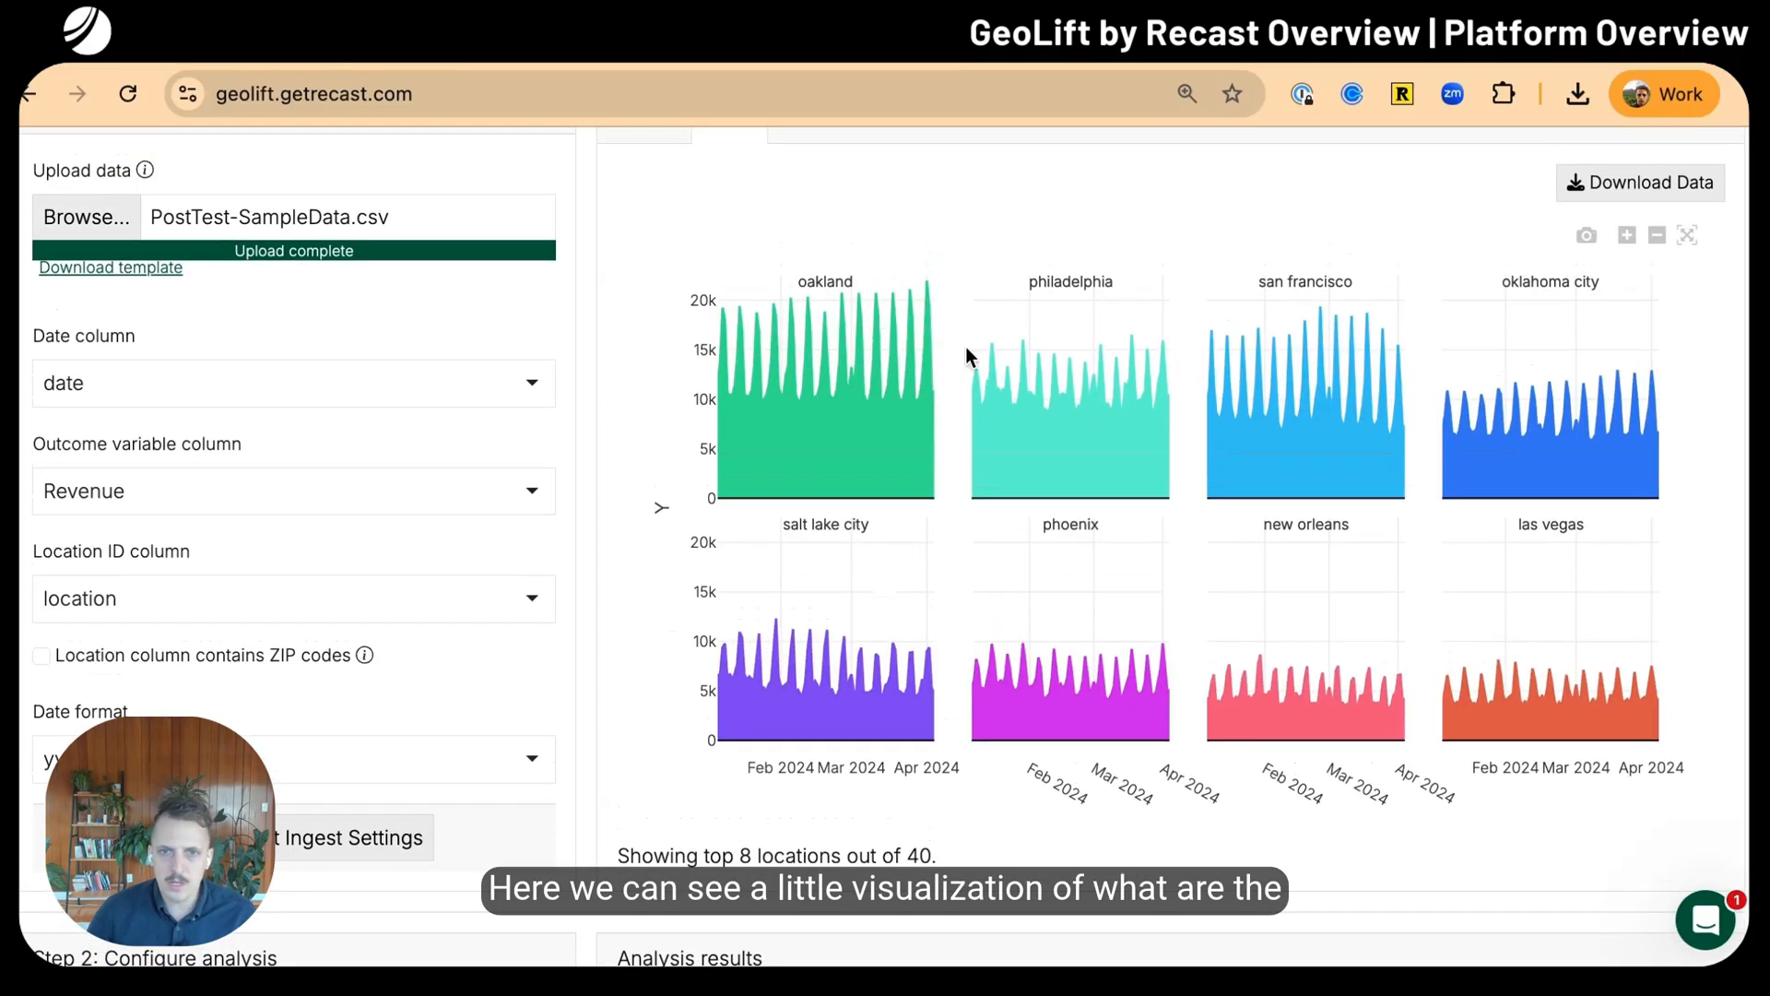
pyautogui.moveTo(1049, 650)
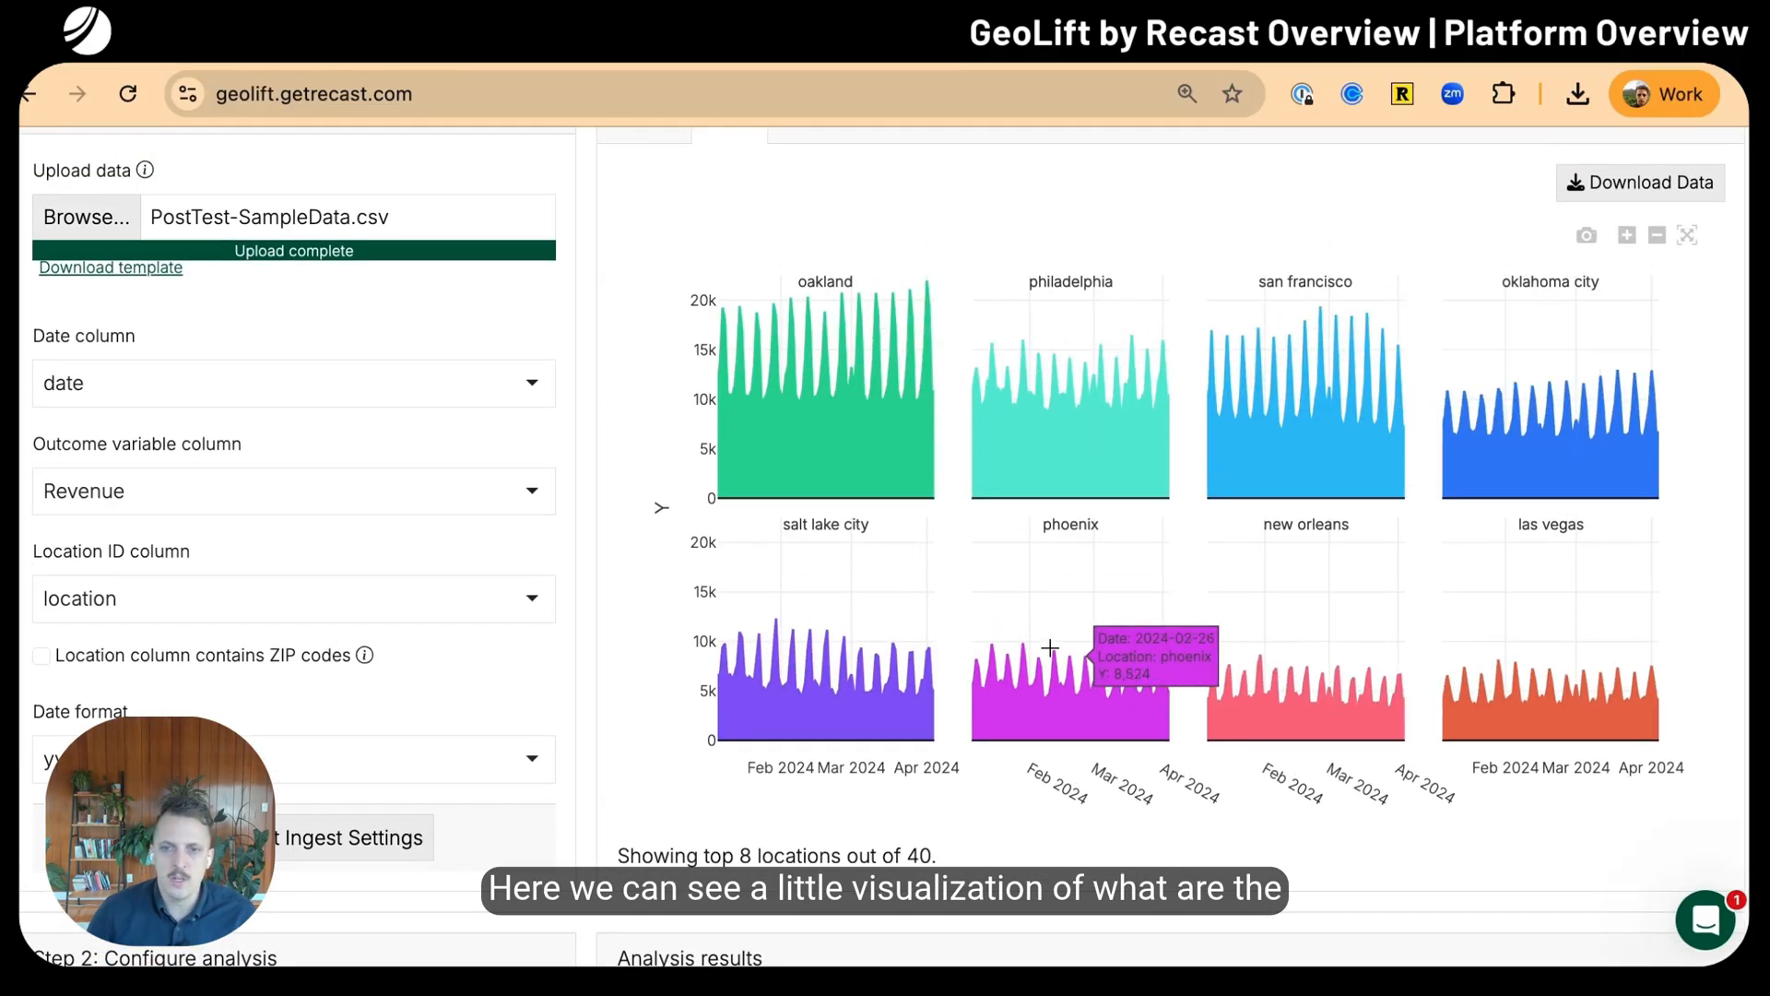
pyautogui.moveTo(1595, 670)
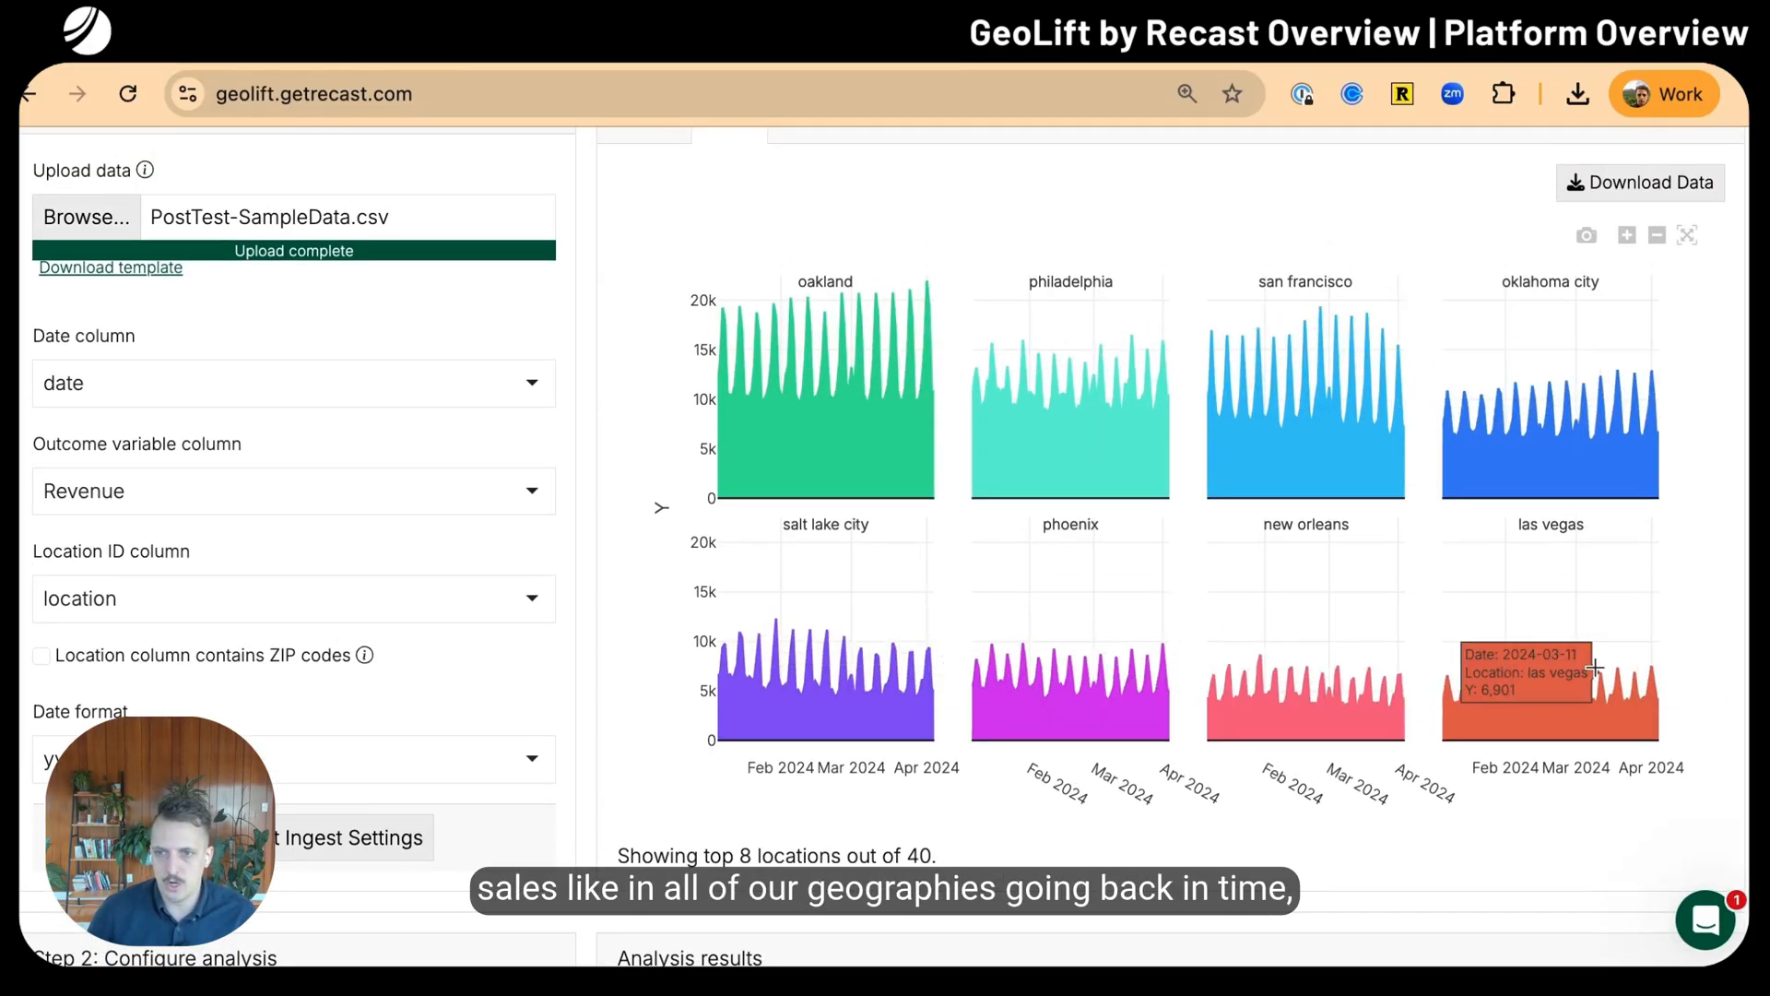
pyautogui.moveTo(1252, 424)
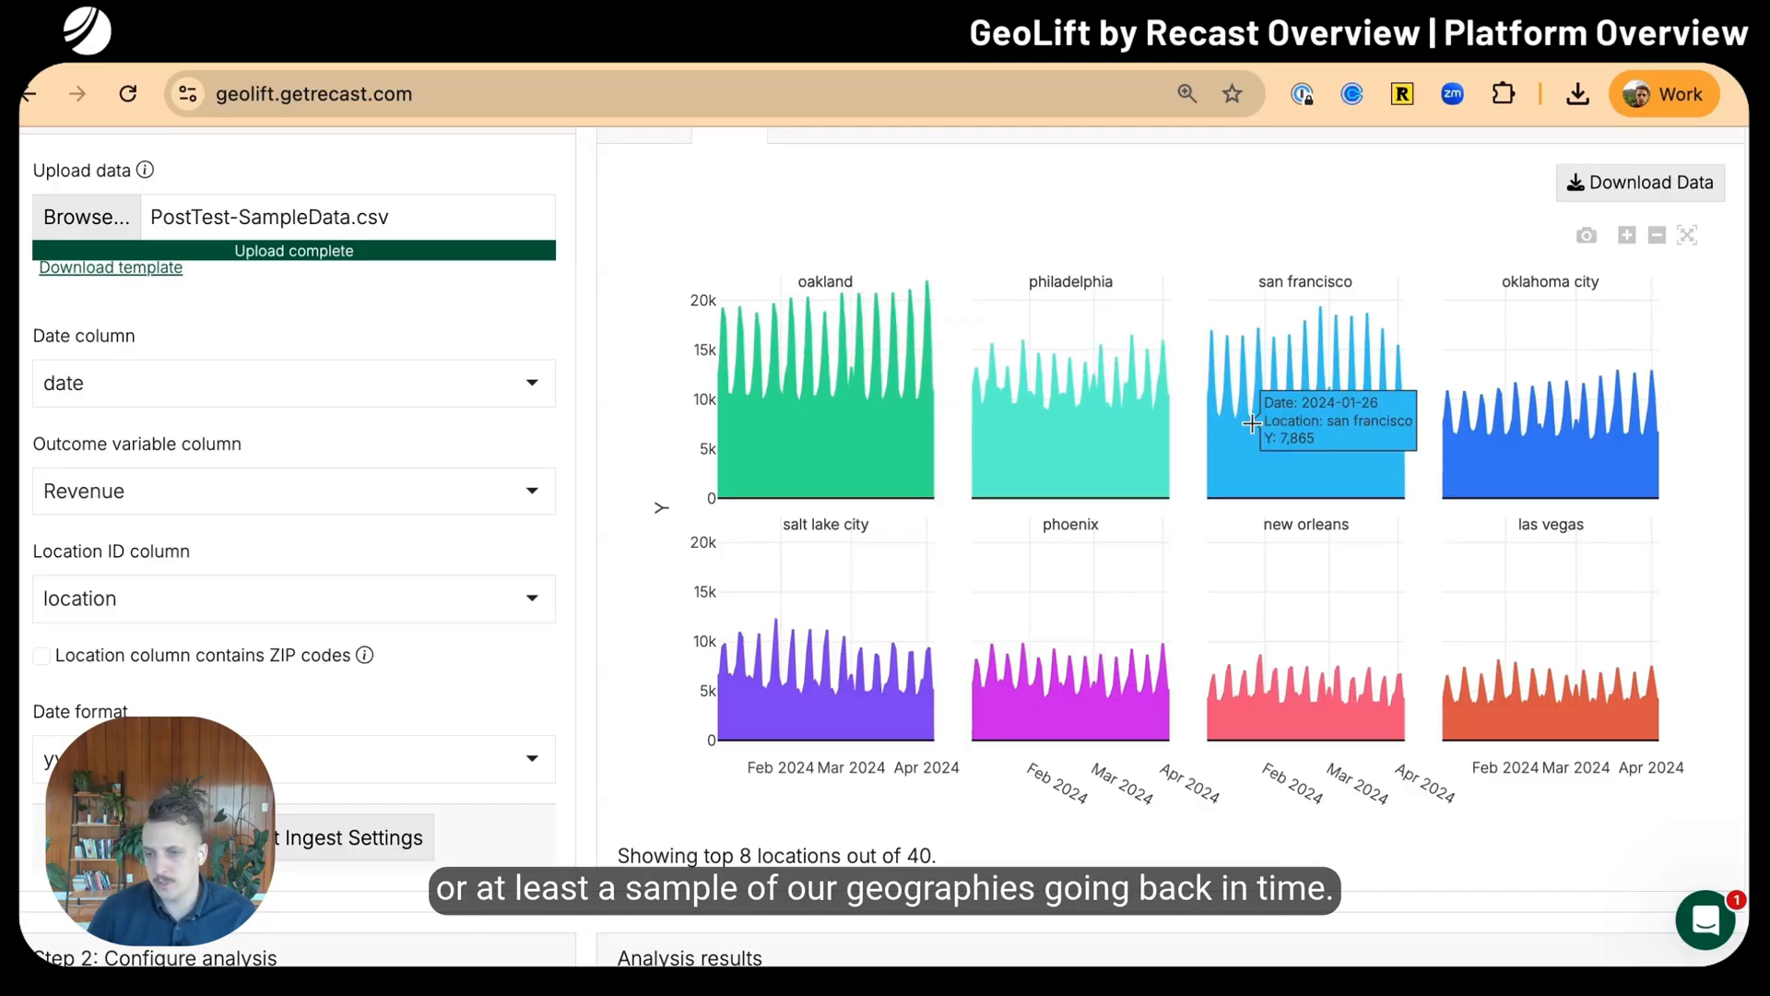
pyautogui.moveTo(642, 856)
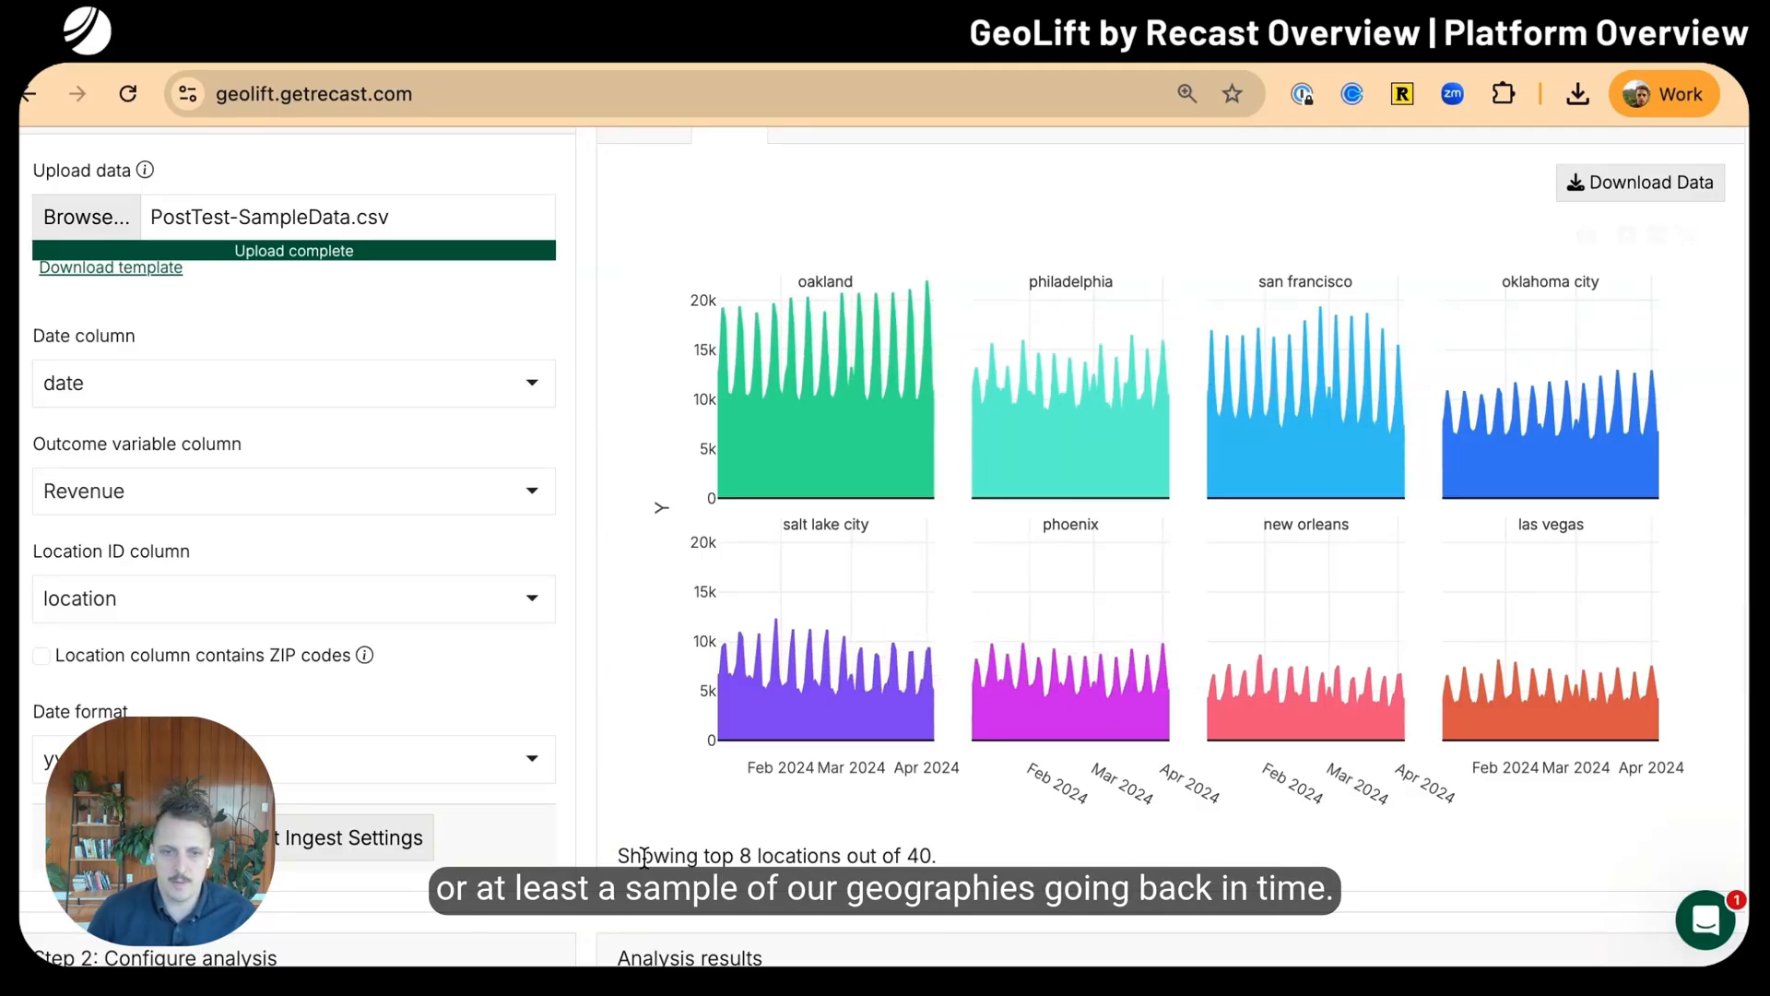
pyautogui.moveTo(1095, 656)
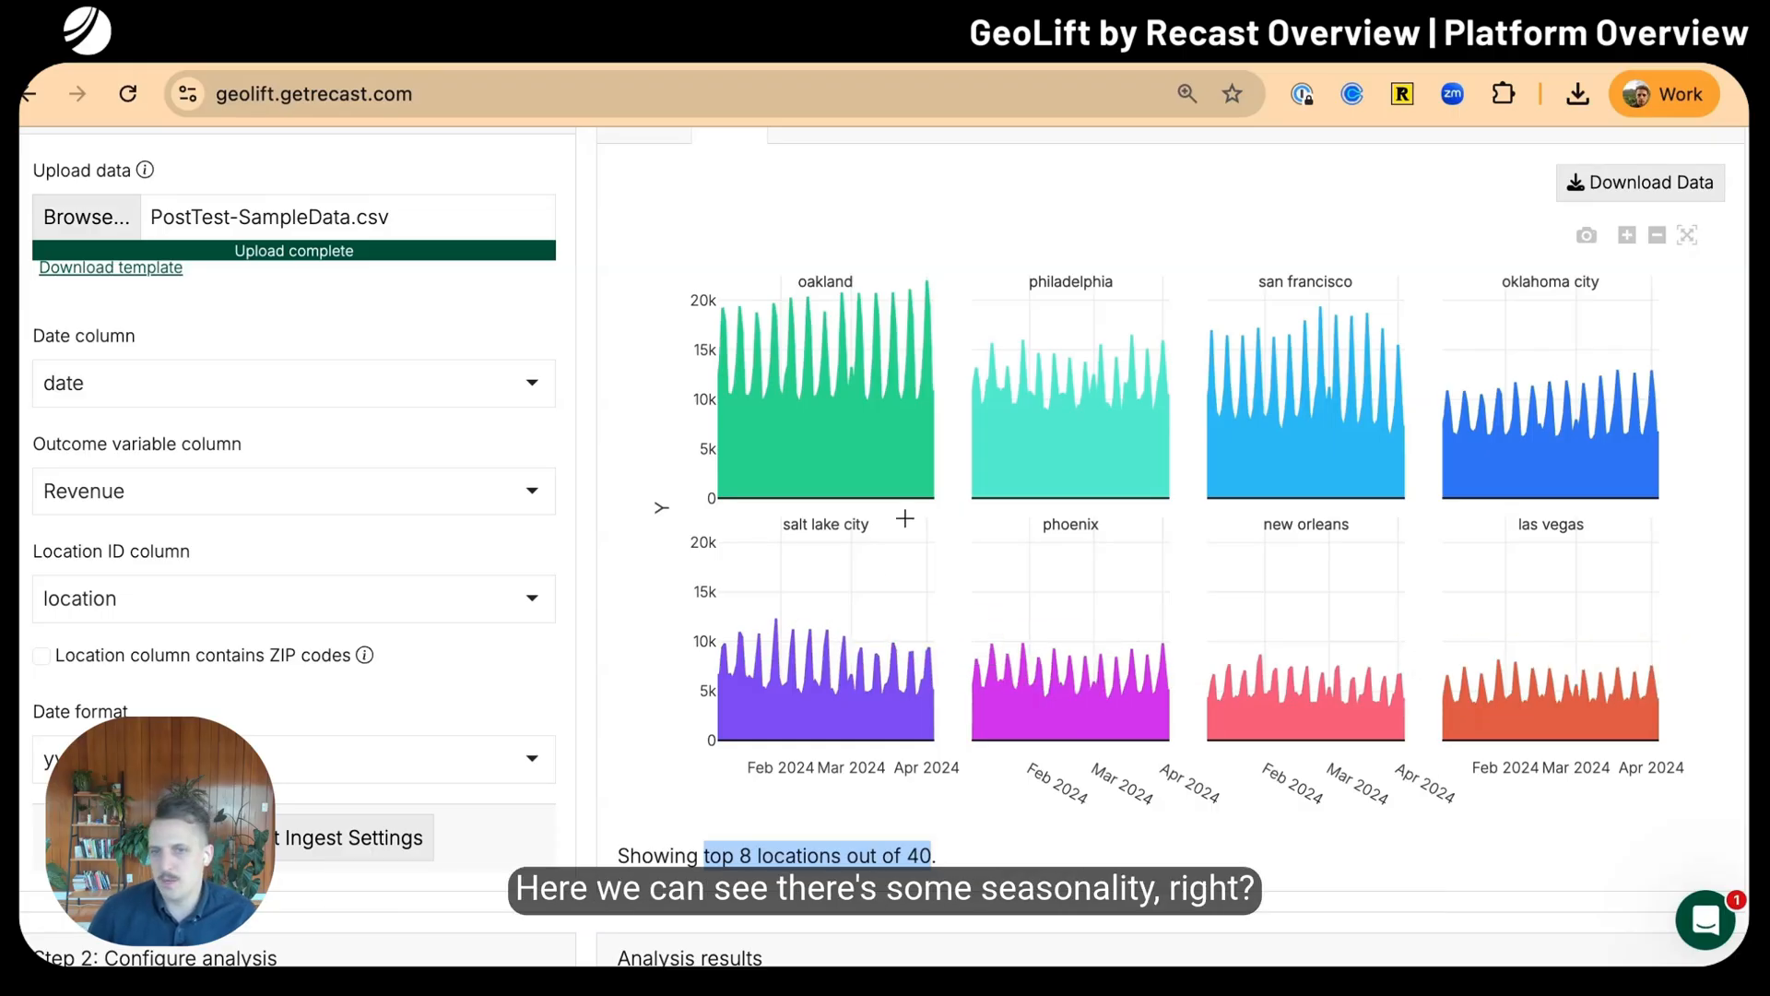
pyautogui.moveTo(1560, 413)
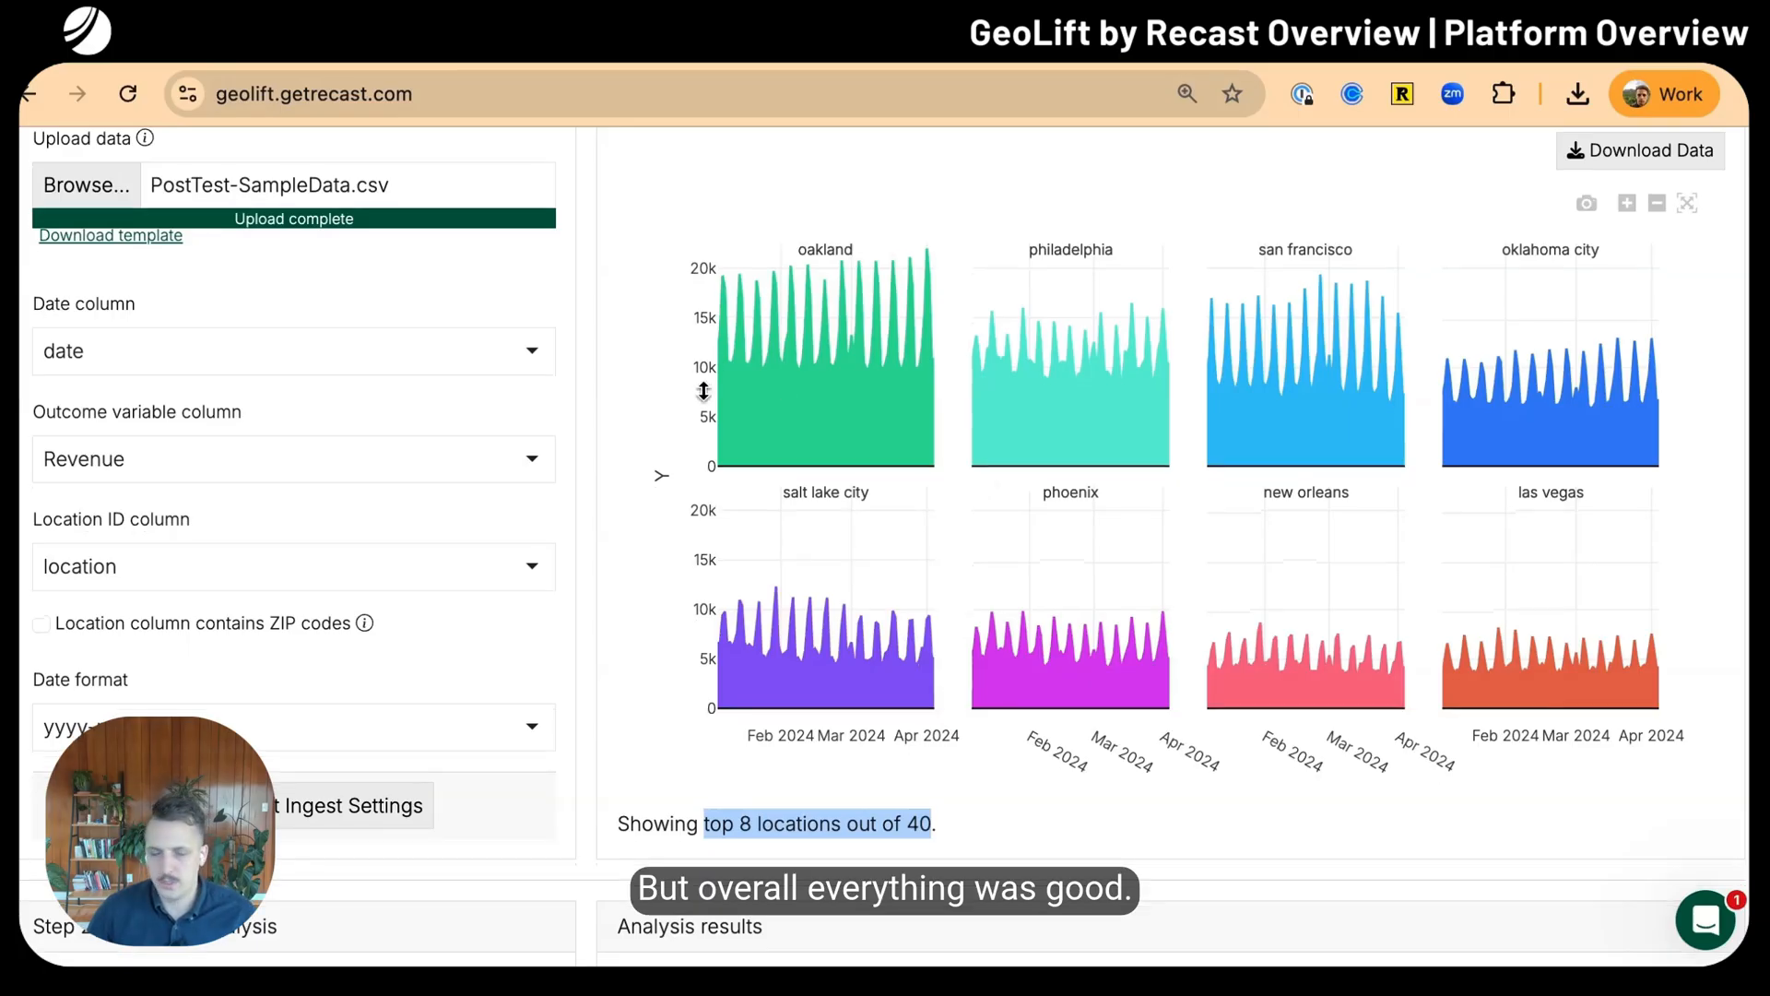
pyautogui.scroll(-3)
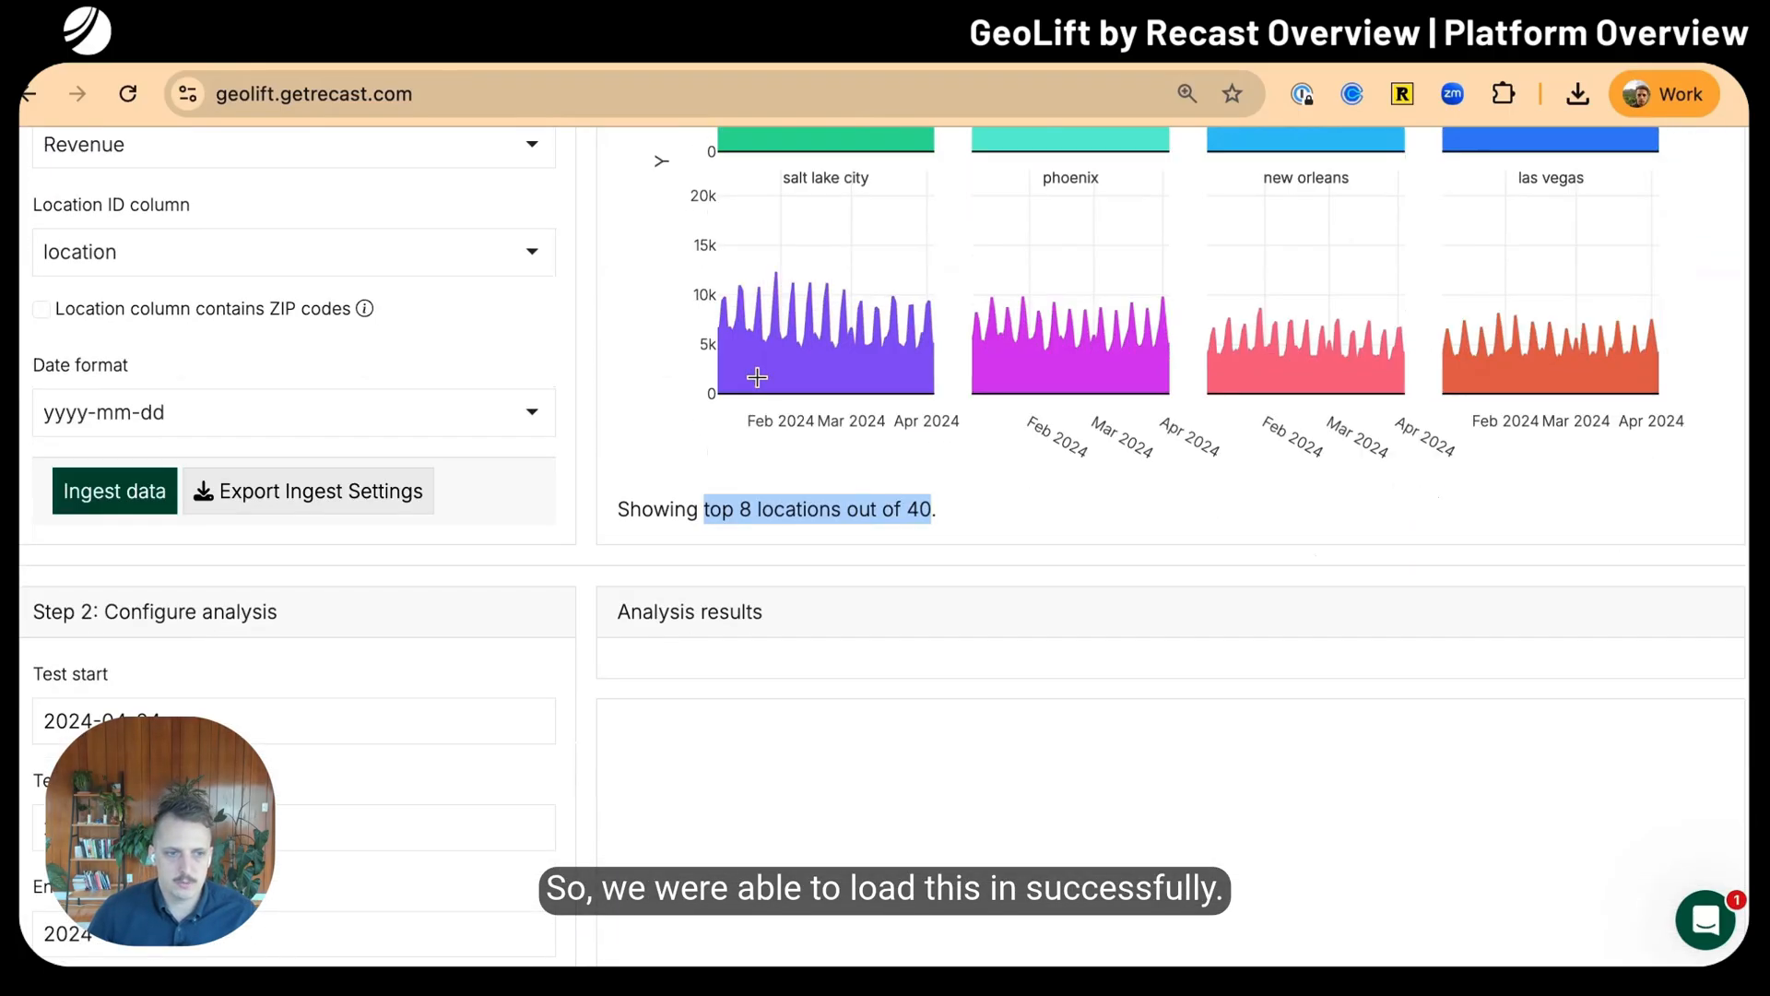
# Set test dates 2024-03-01 to 2024-03-22 and enter austin, boston, denver as test locations
pyautogui.scroll(-3)
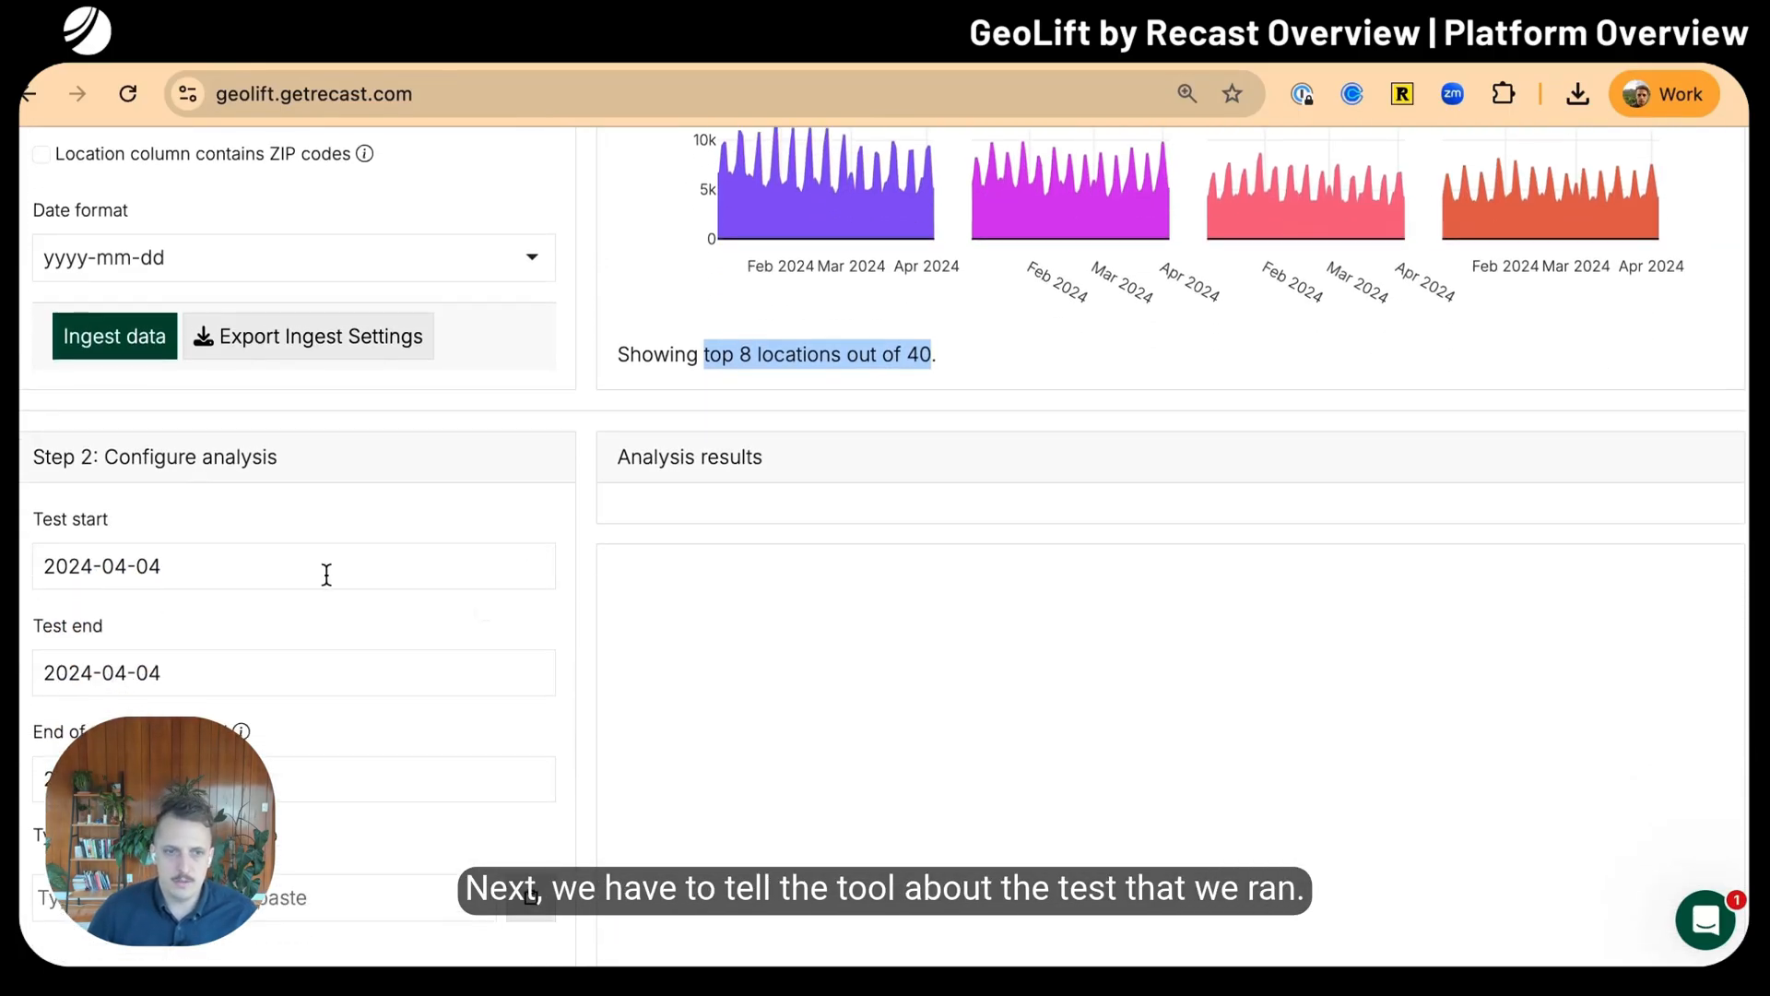
pyautogui.click(293, 566)
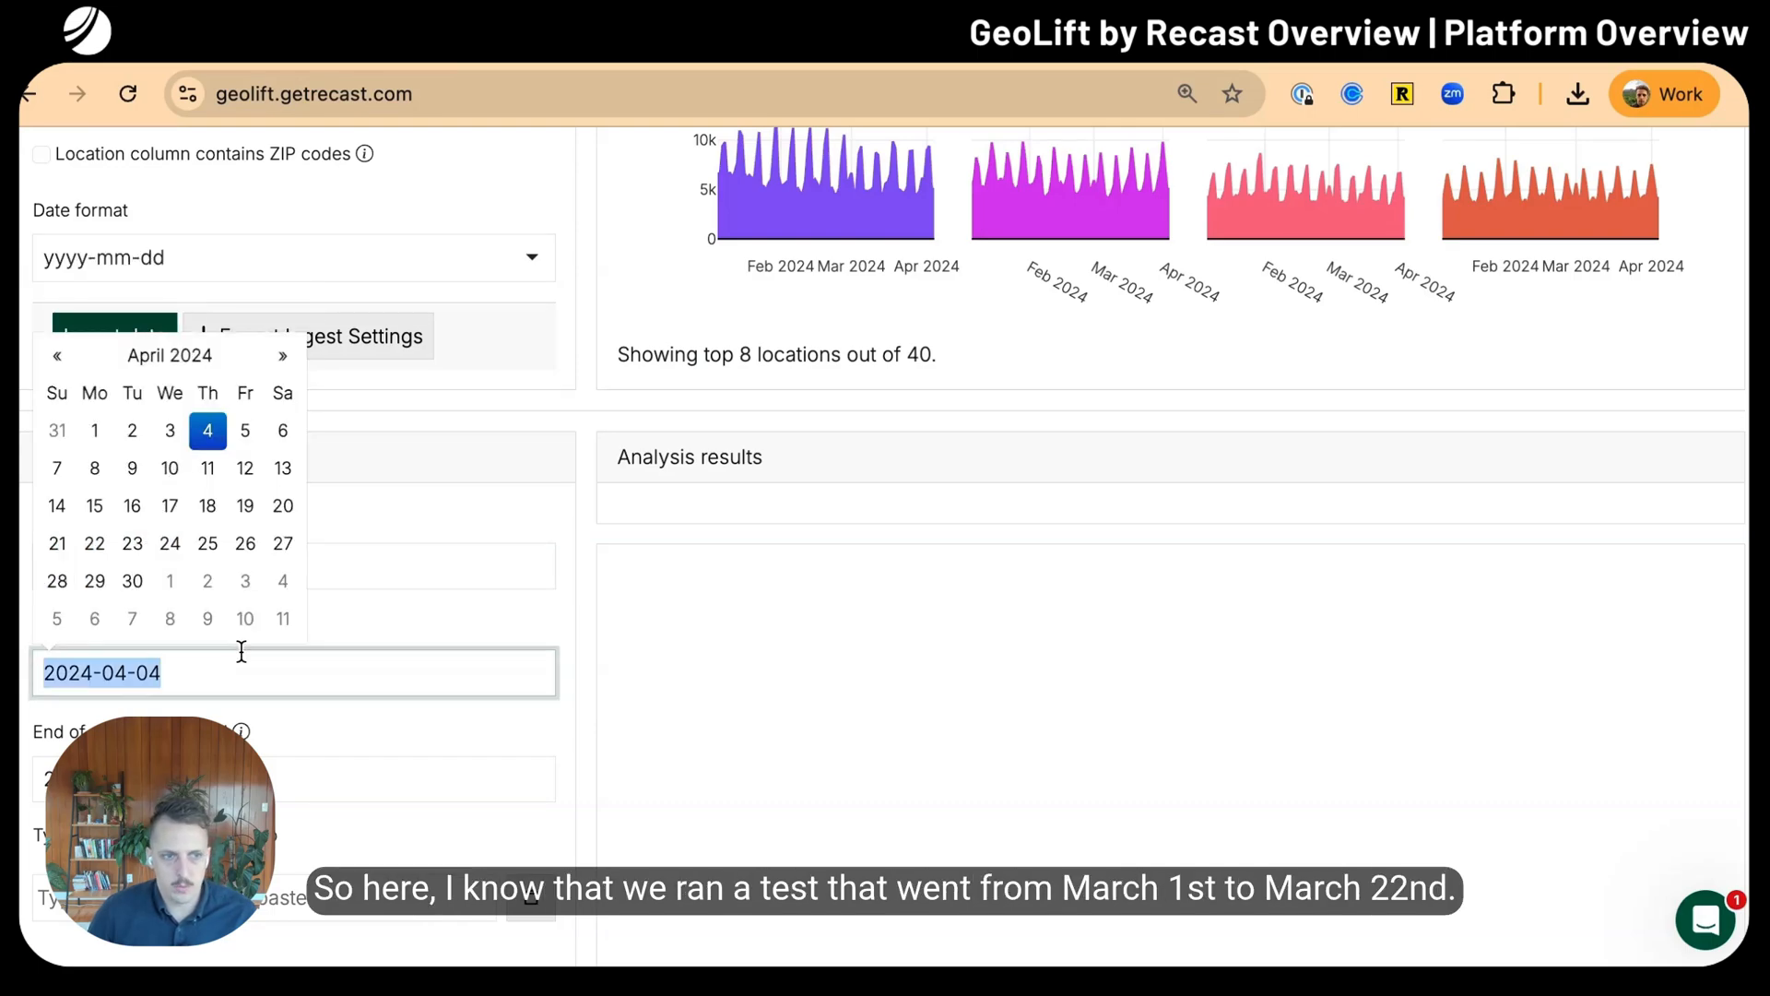
pyautogui.click(57, 356)
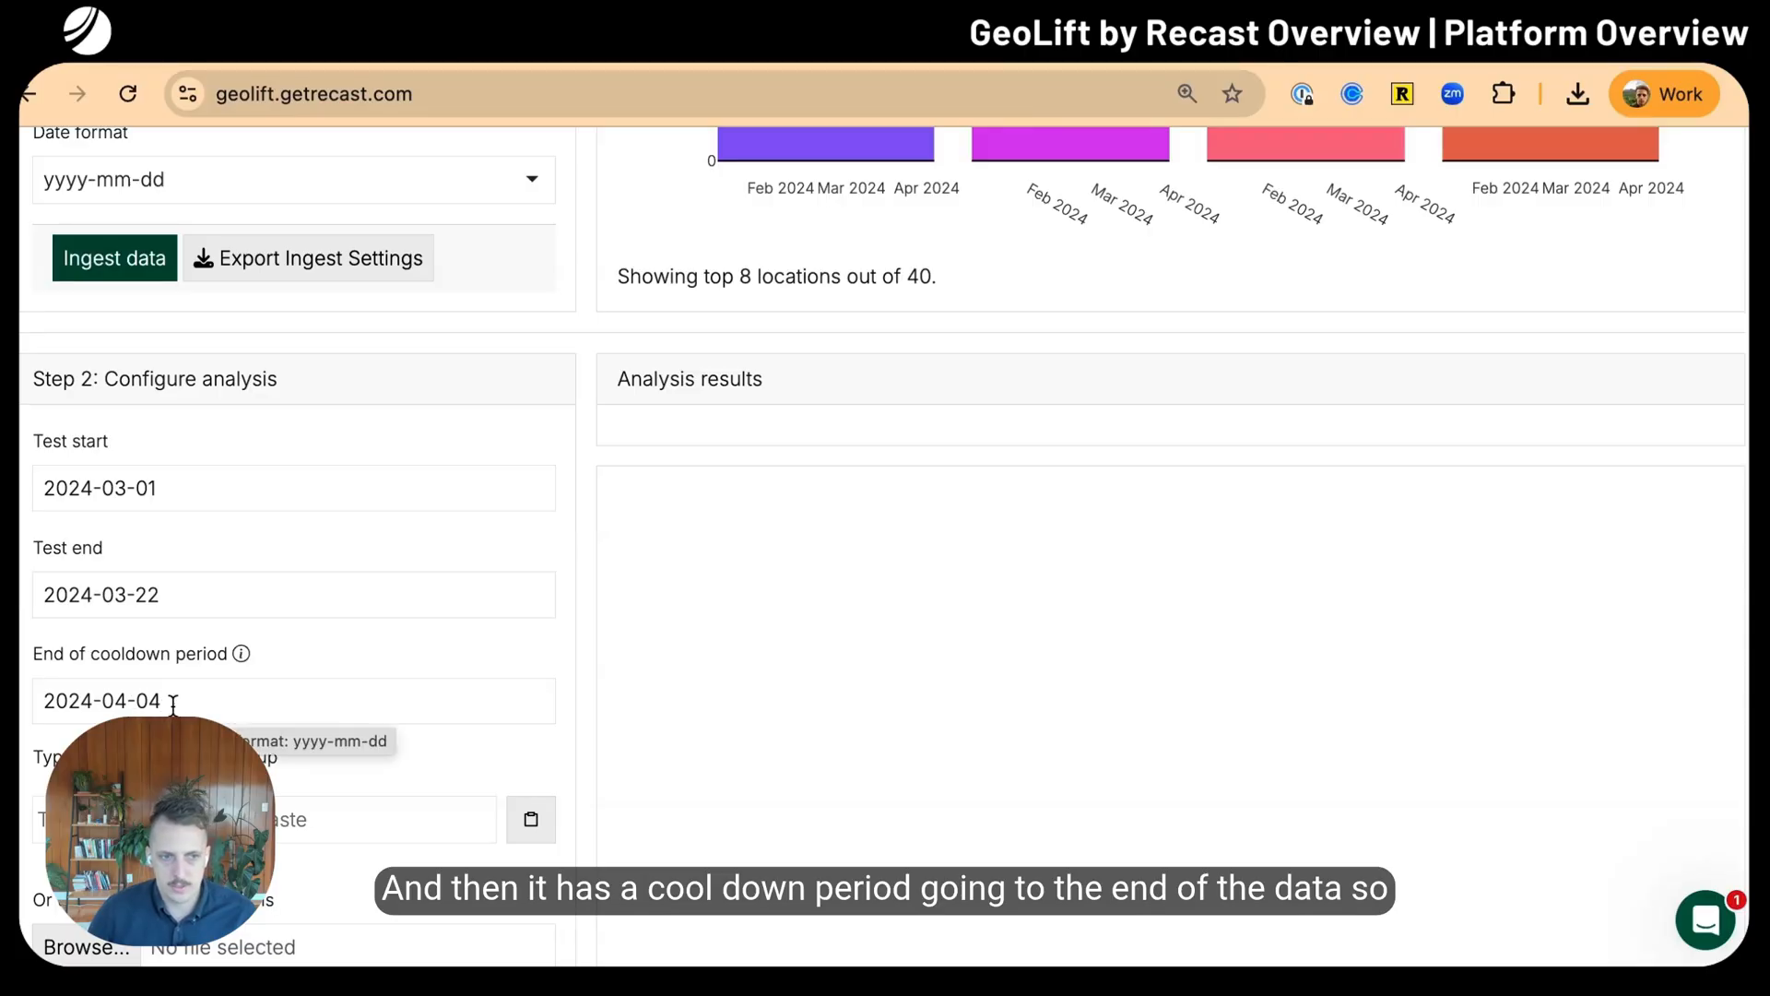
pyautogui.scroll(-3)
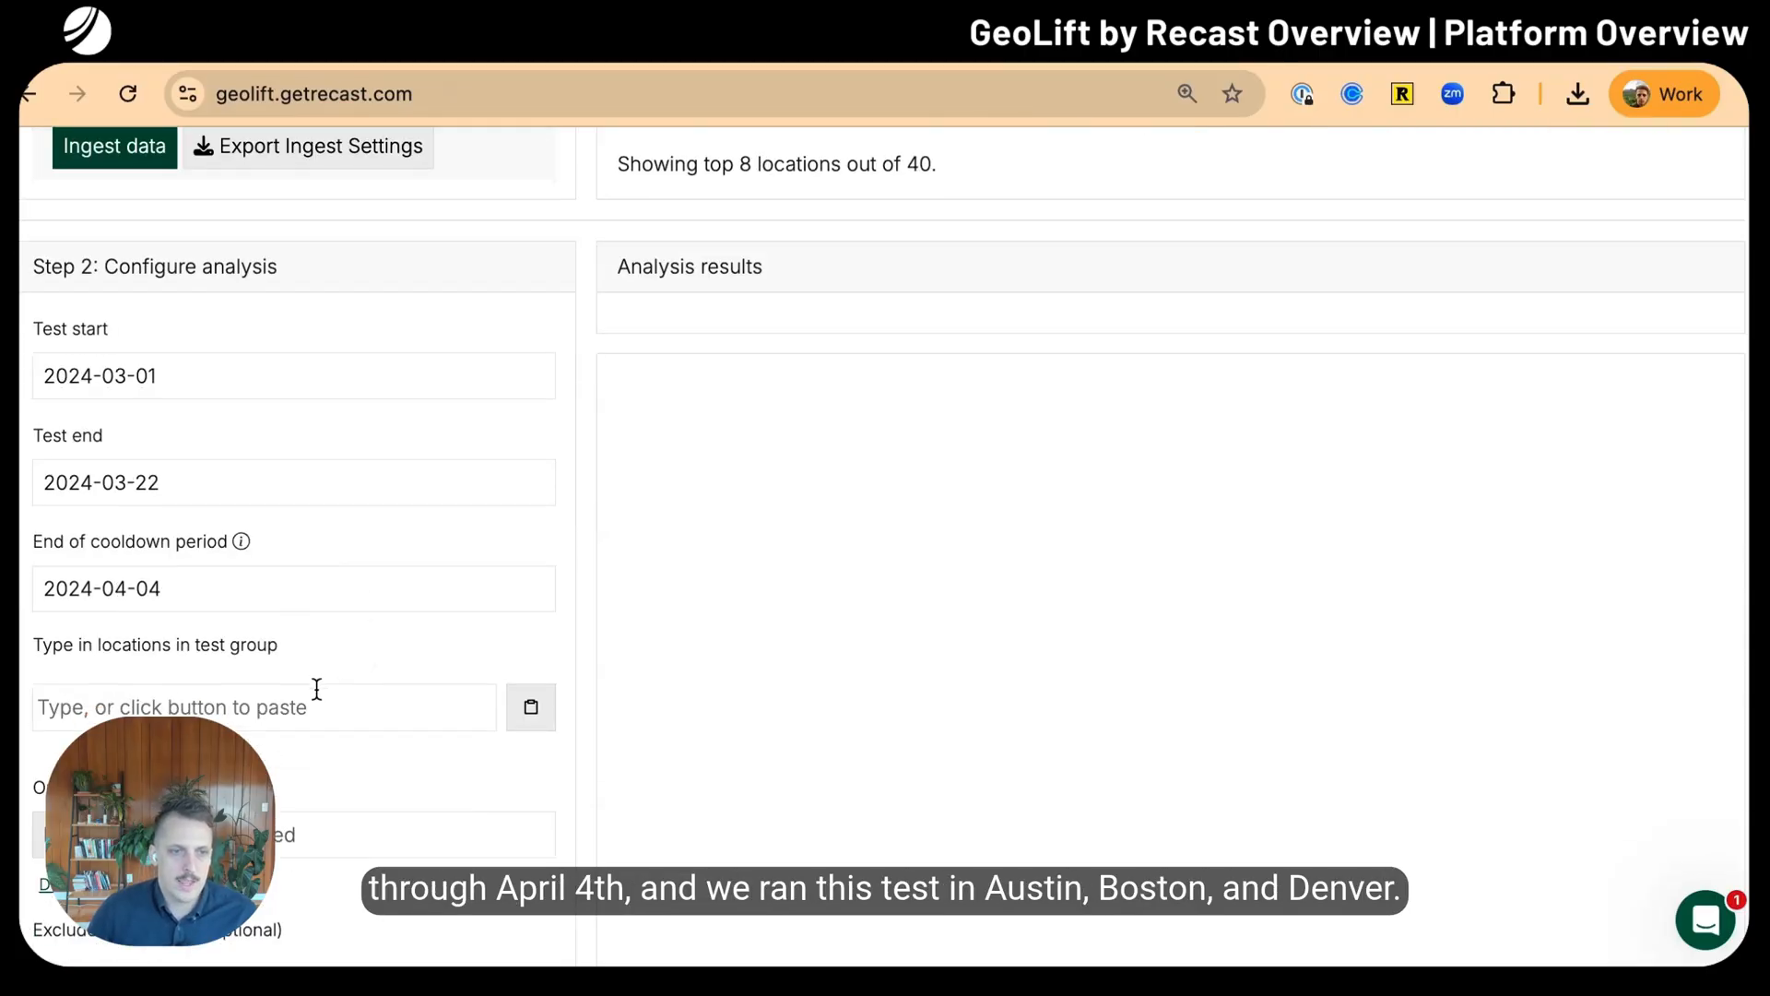
pyautogui.write('austin ×')
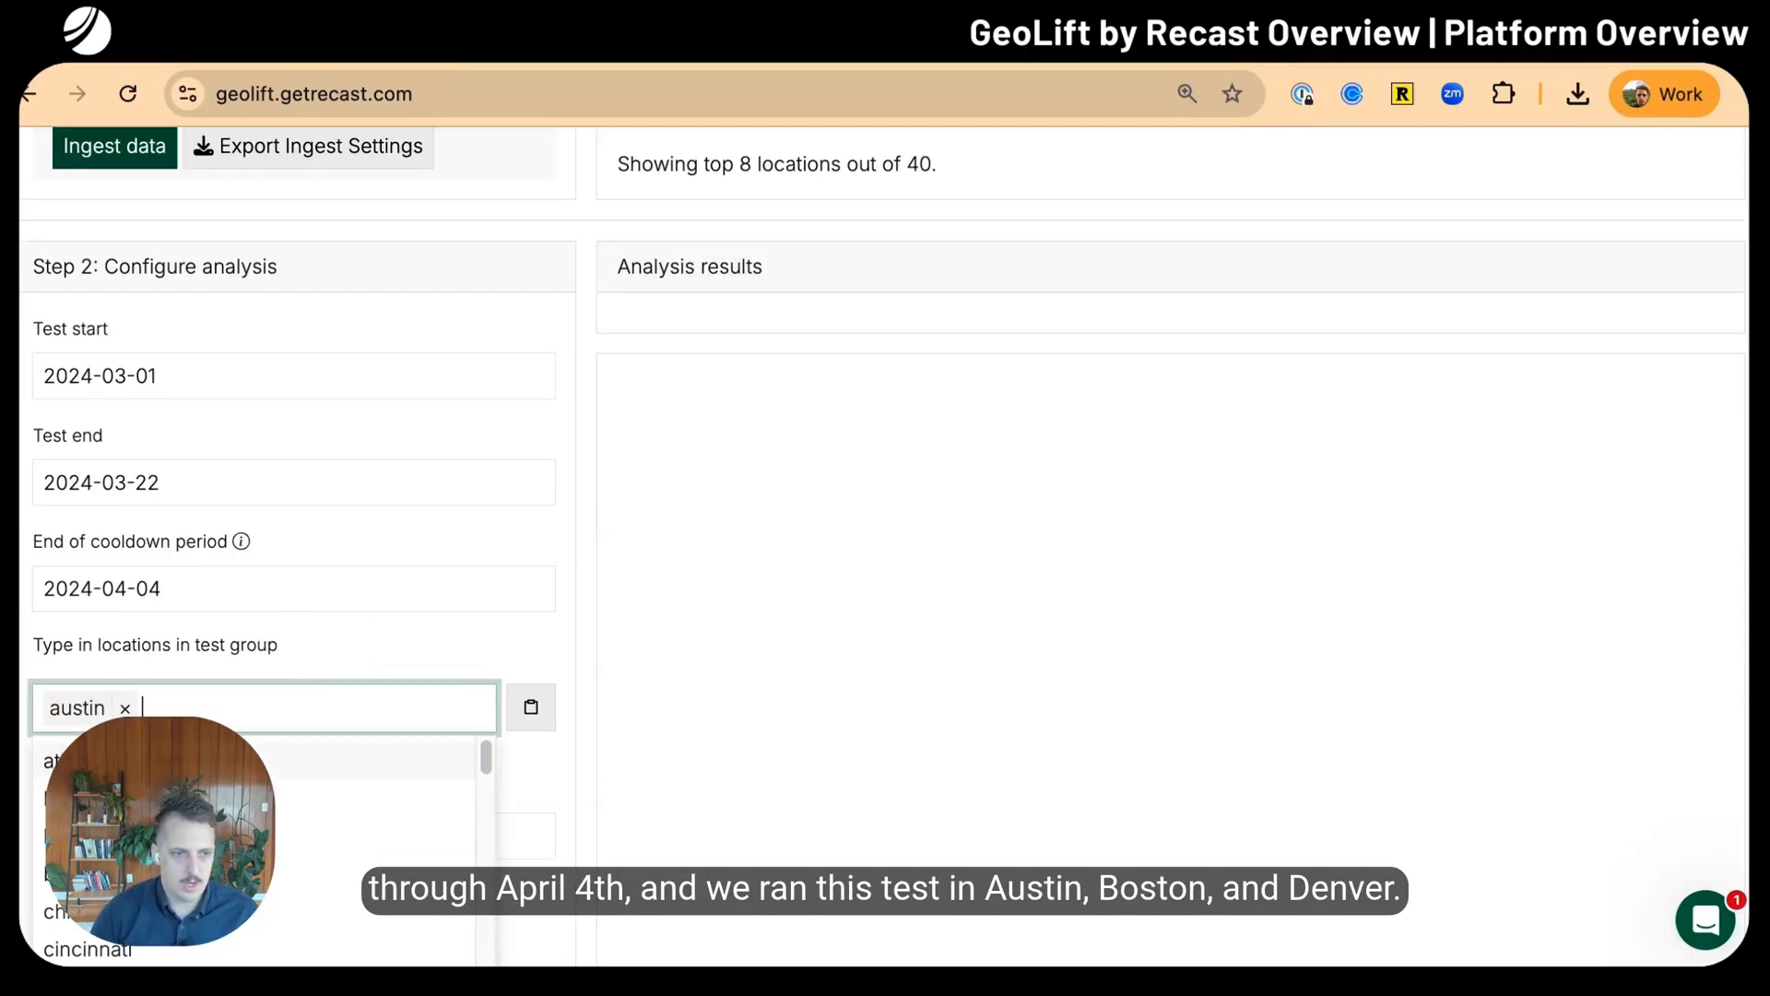
pyautogui.write('boston denver')
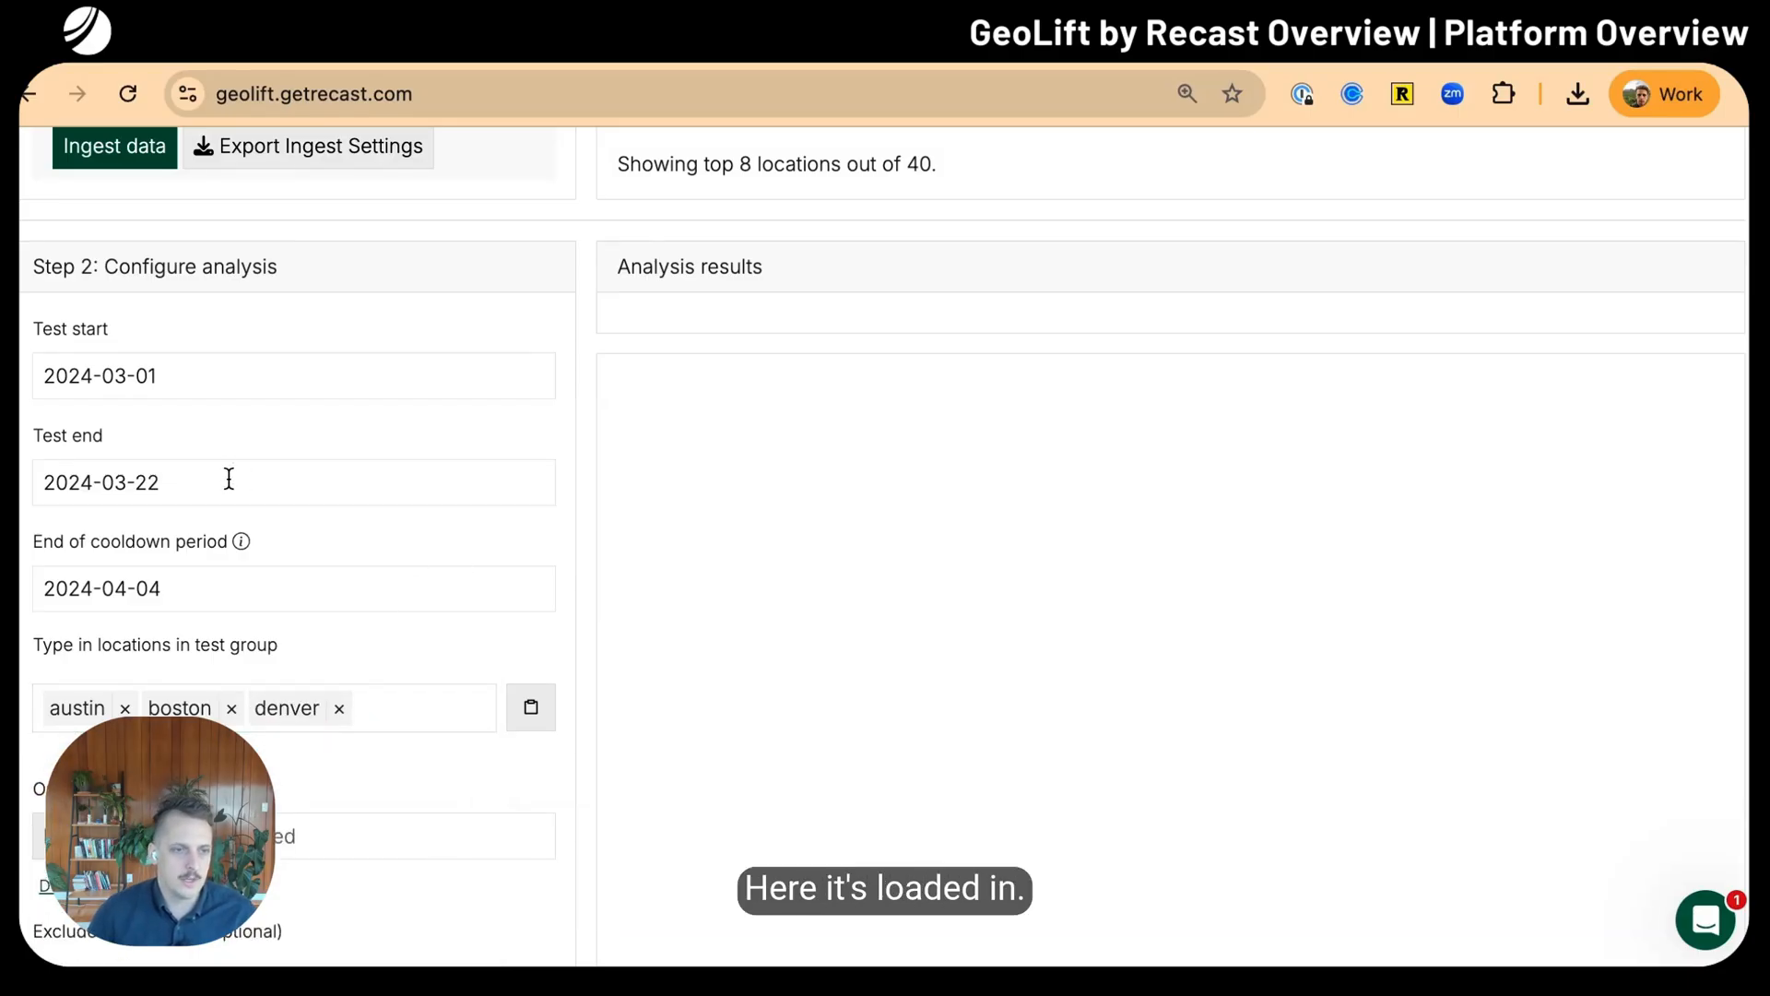
# Exclude baton rouge from control and use revenue as the outcome
pyautogui.scroll(-3)
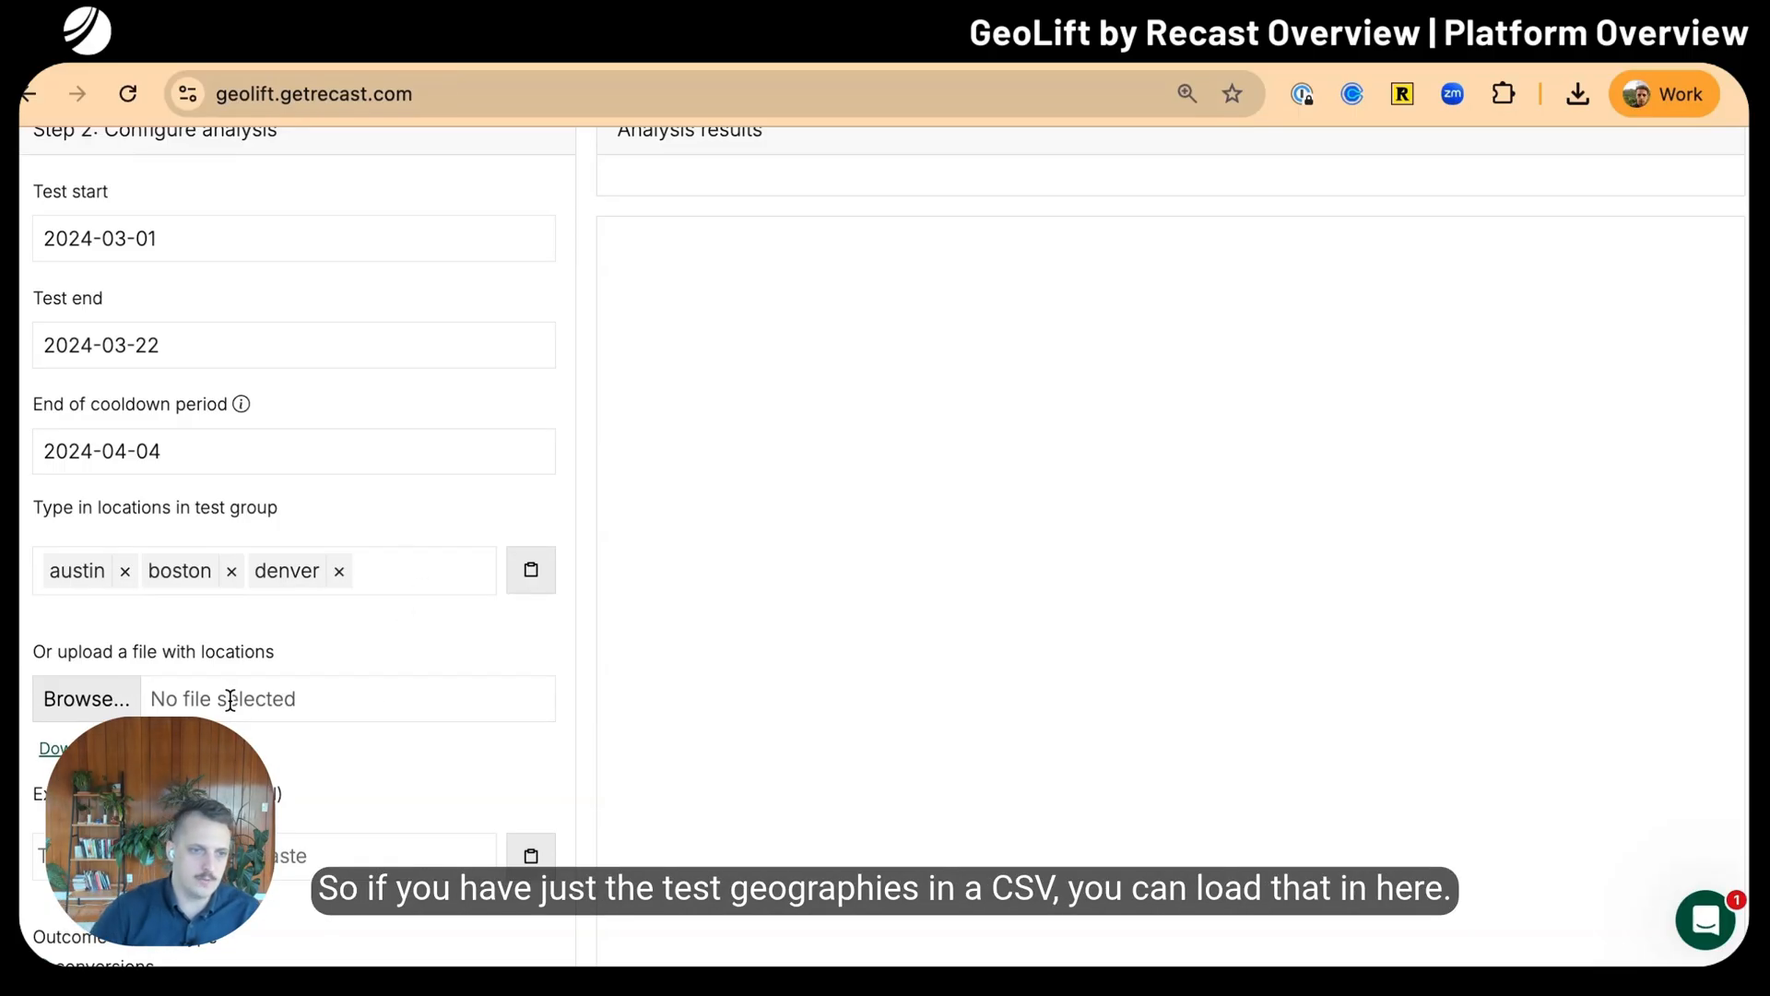
pyautogui.scroll(-3)
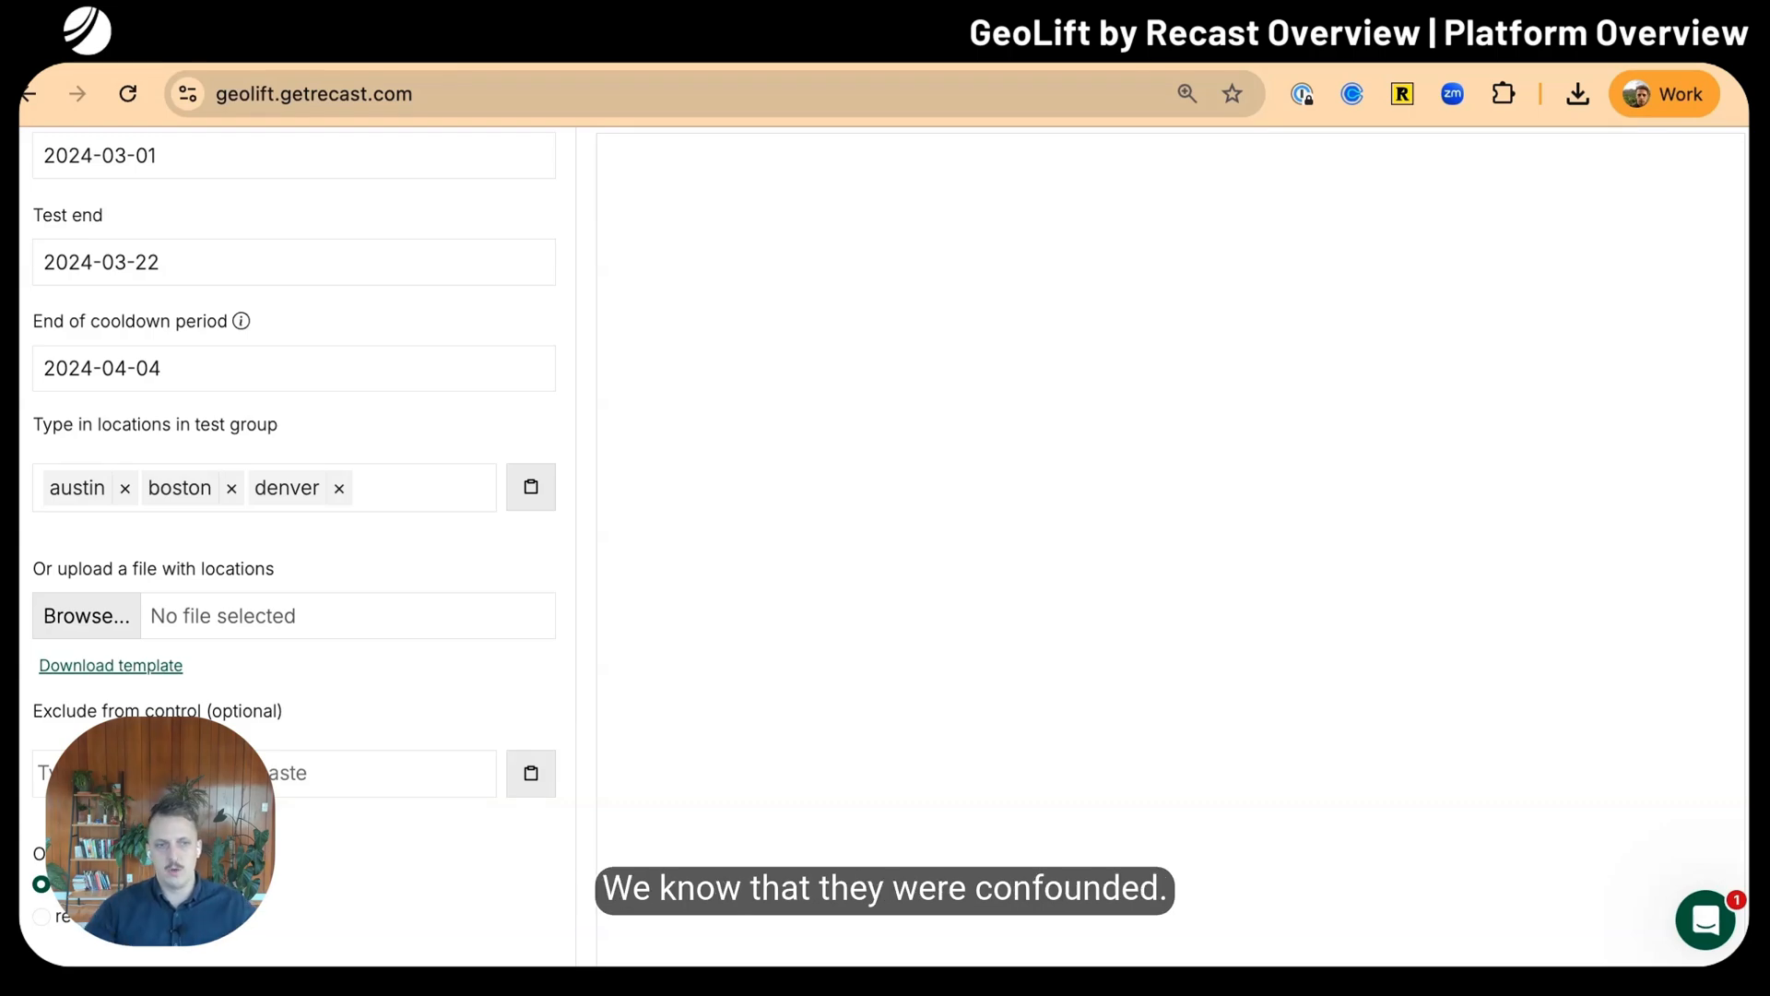
pyautogui.click(265, 772)
pyautogui.write('baton rouge')
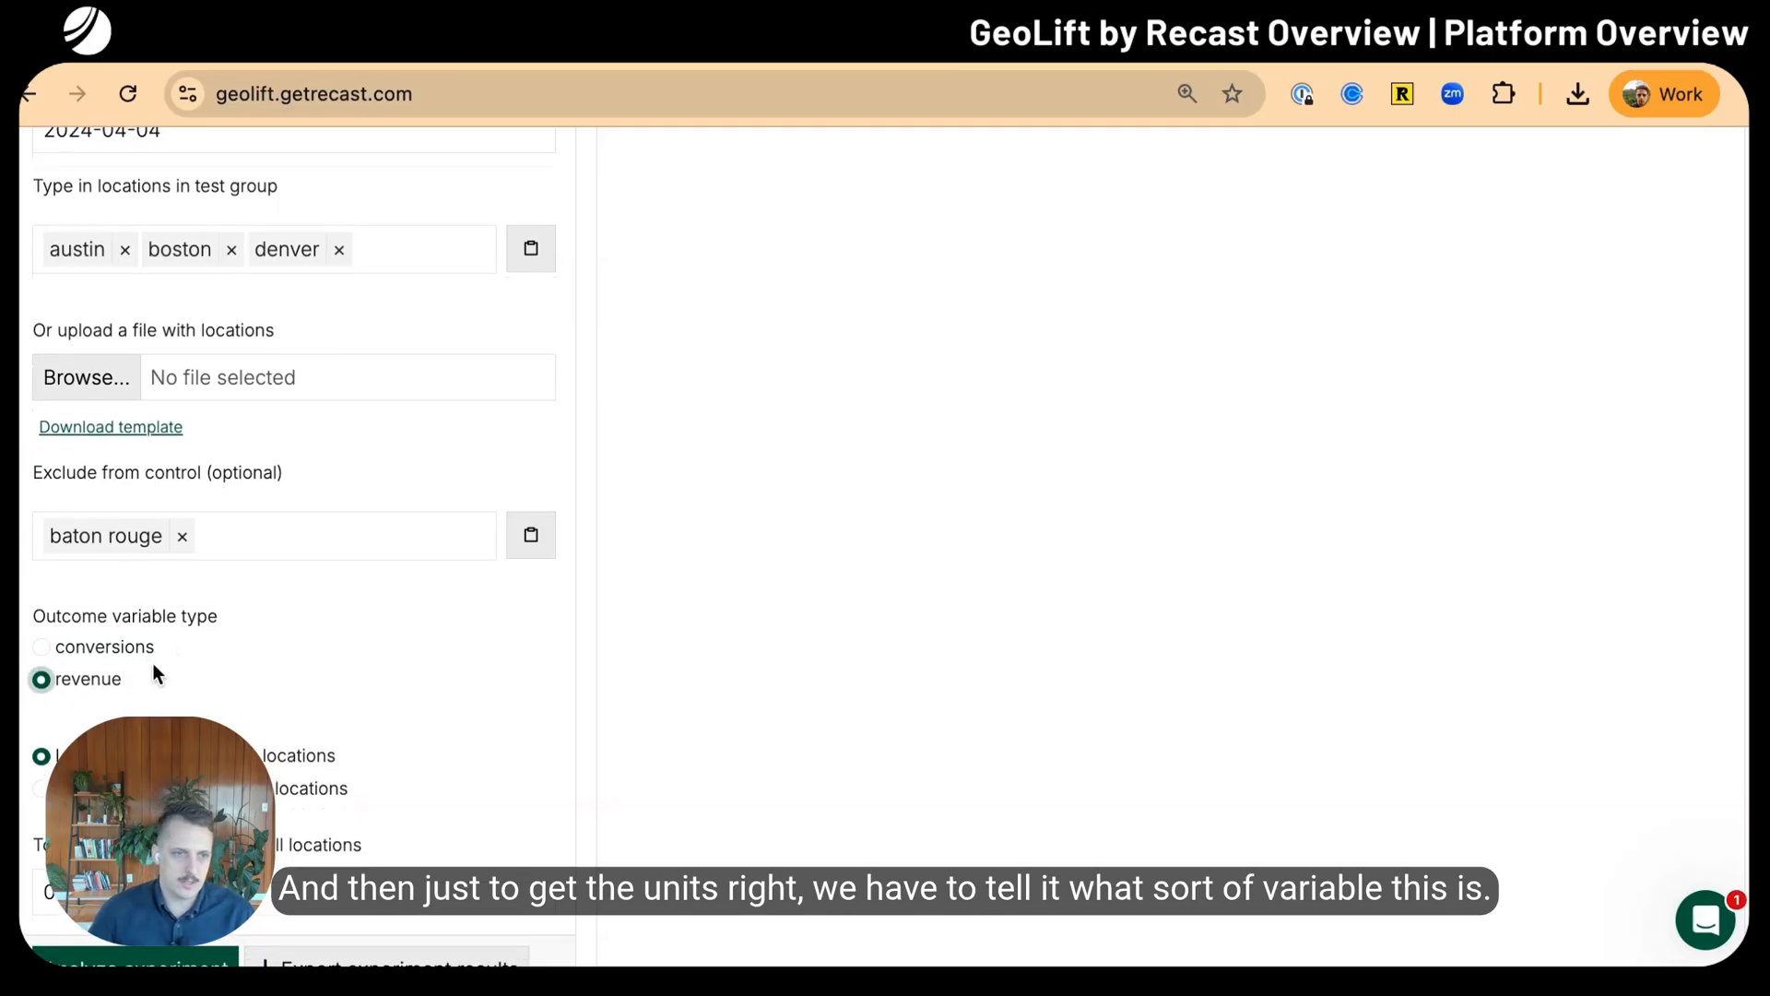
pyautogui.scroll(-3)
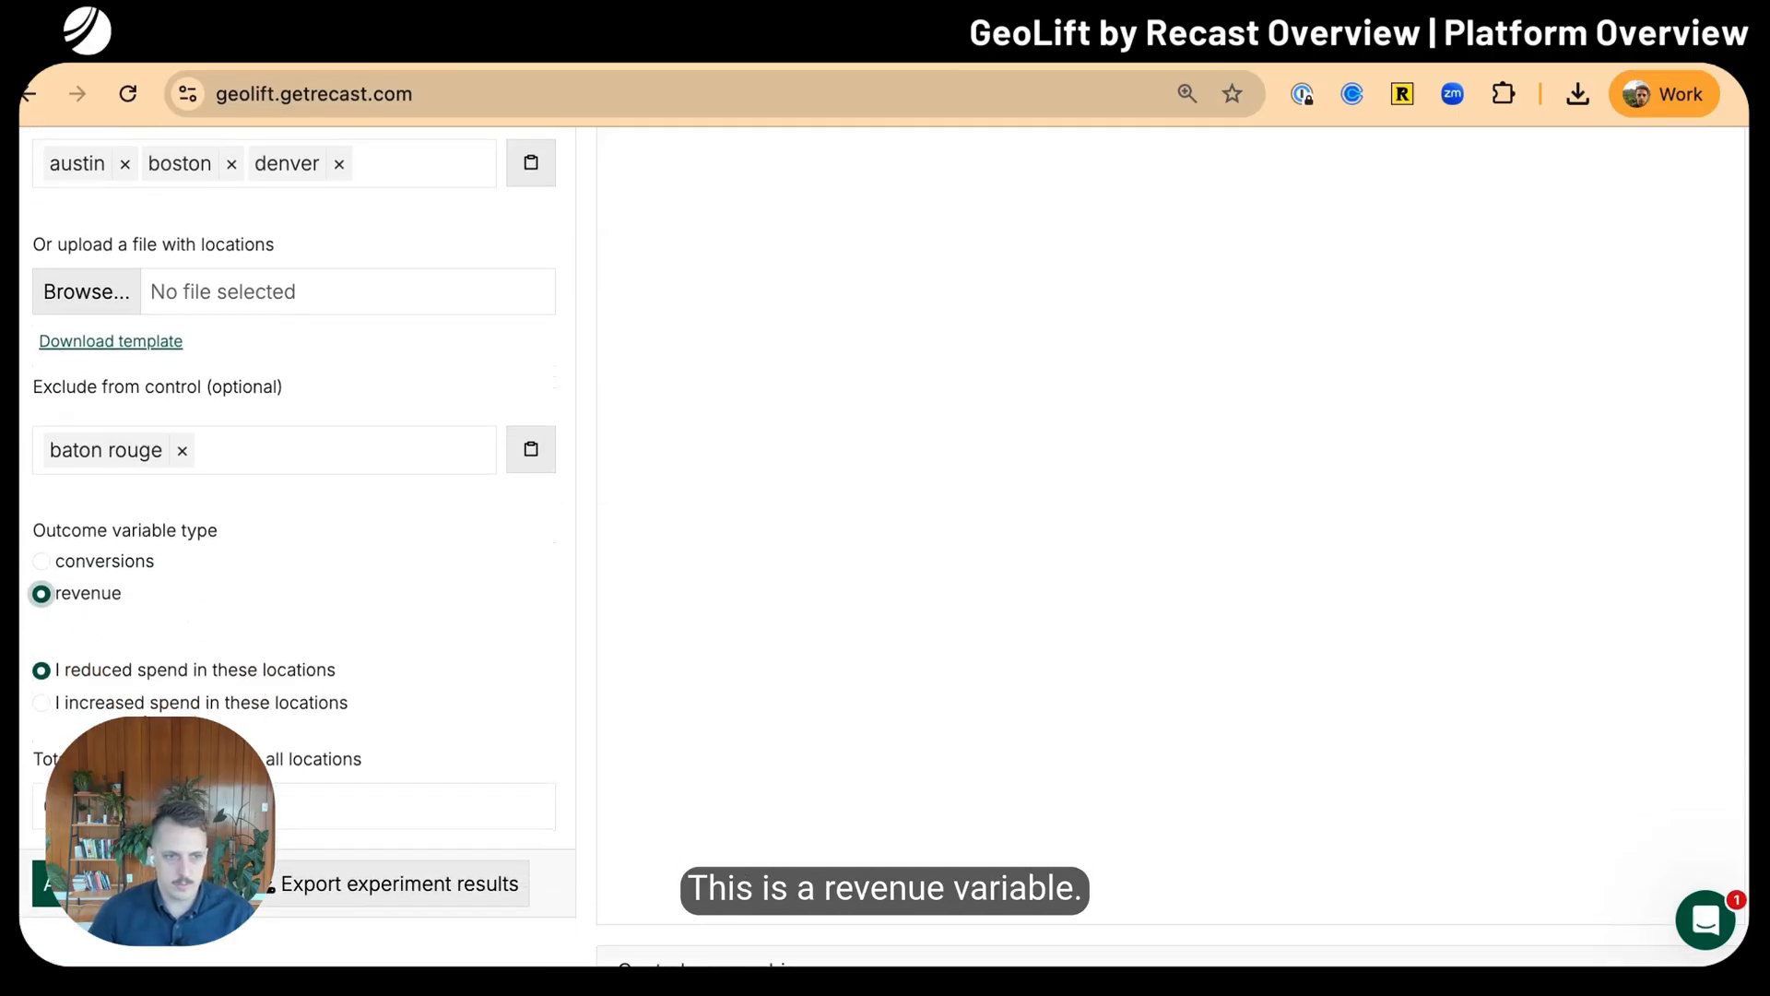
pyautogui.click(41, 702)
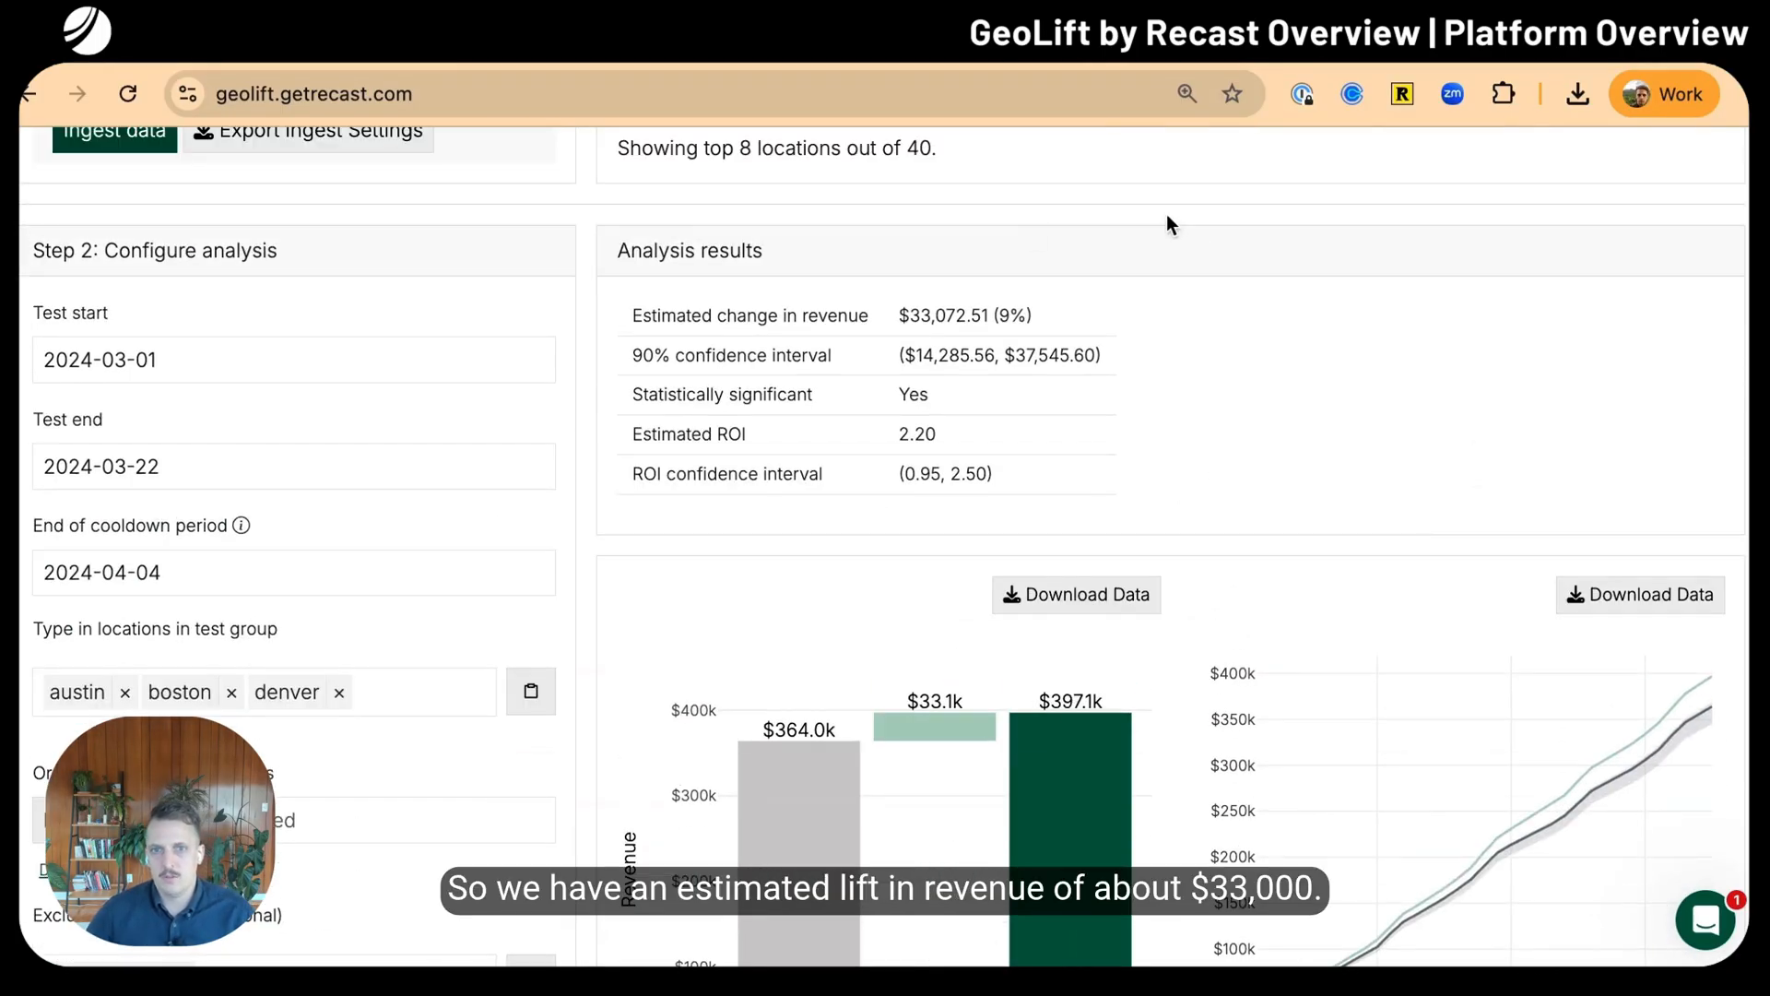
pyautogui.doubleClick(964, 315)
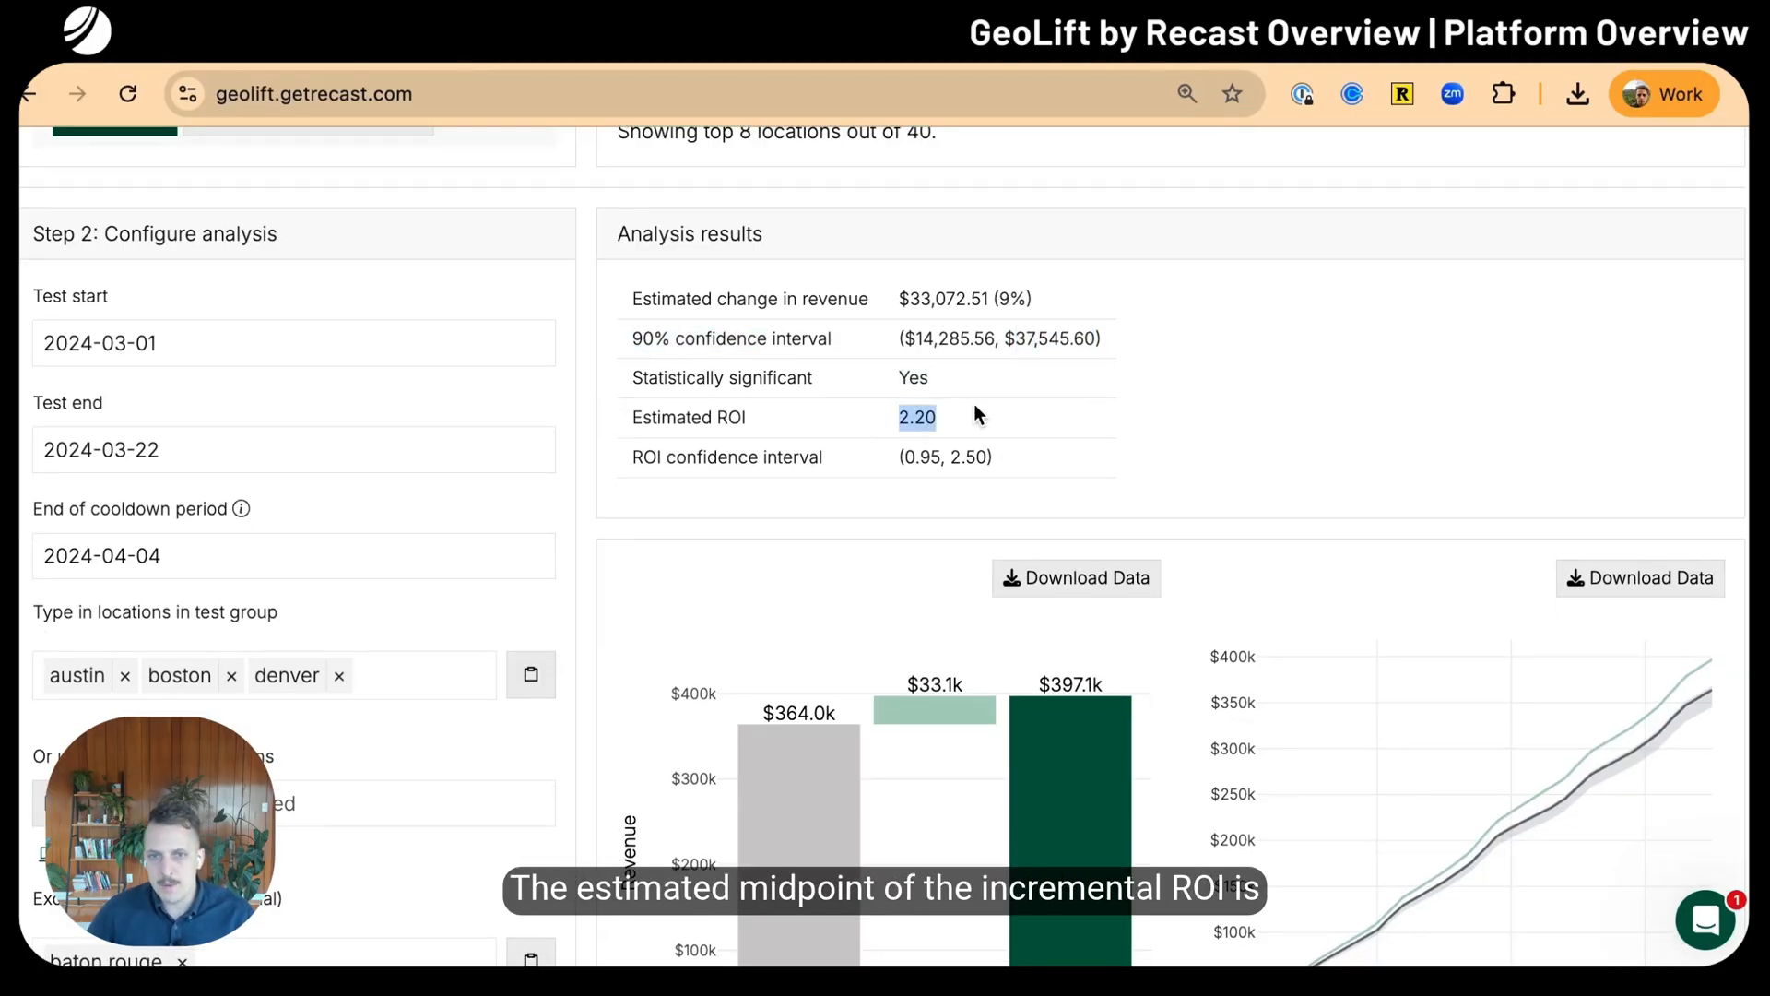
pyautogui.moveTo(854, 415)
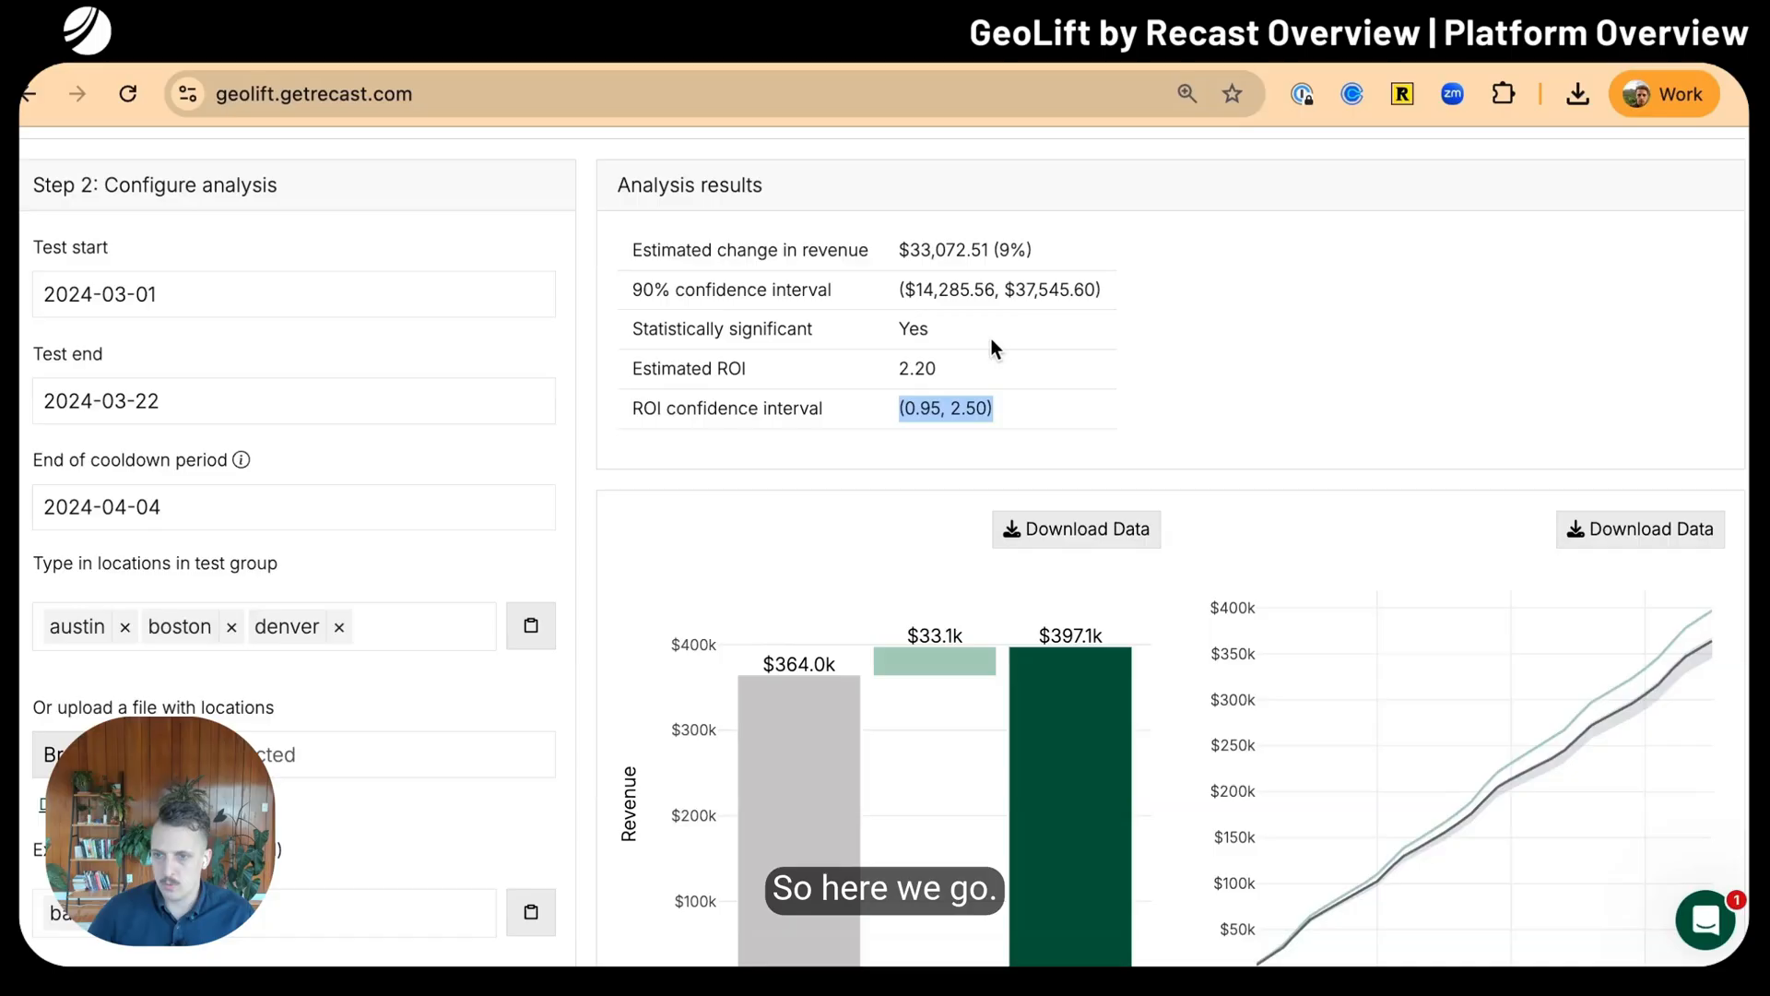
pyautogui.scroll(-3)
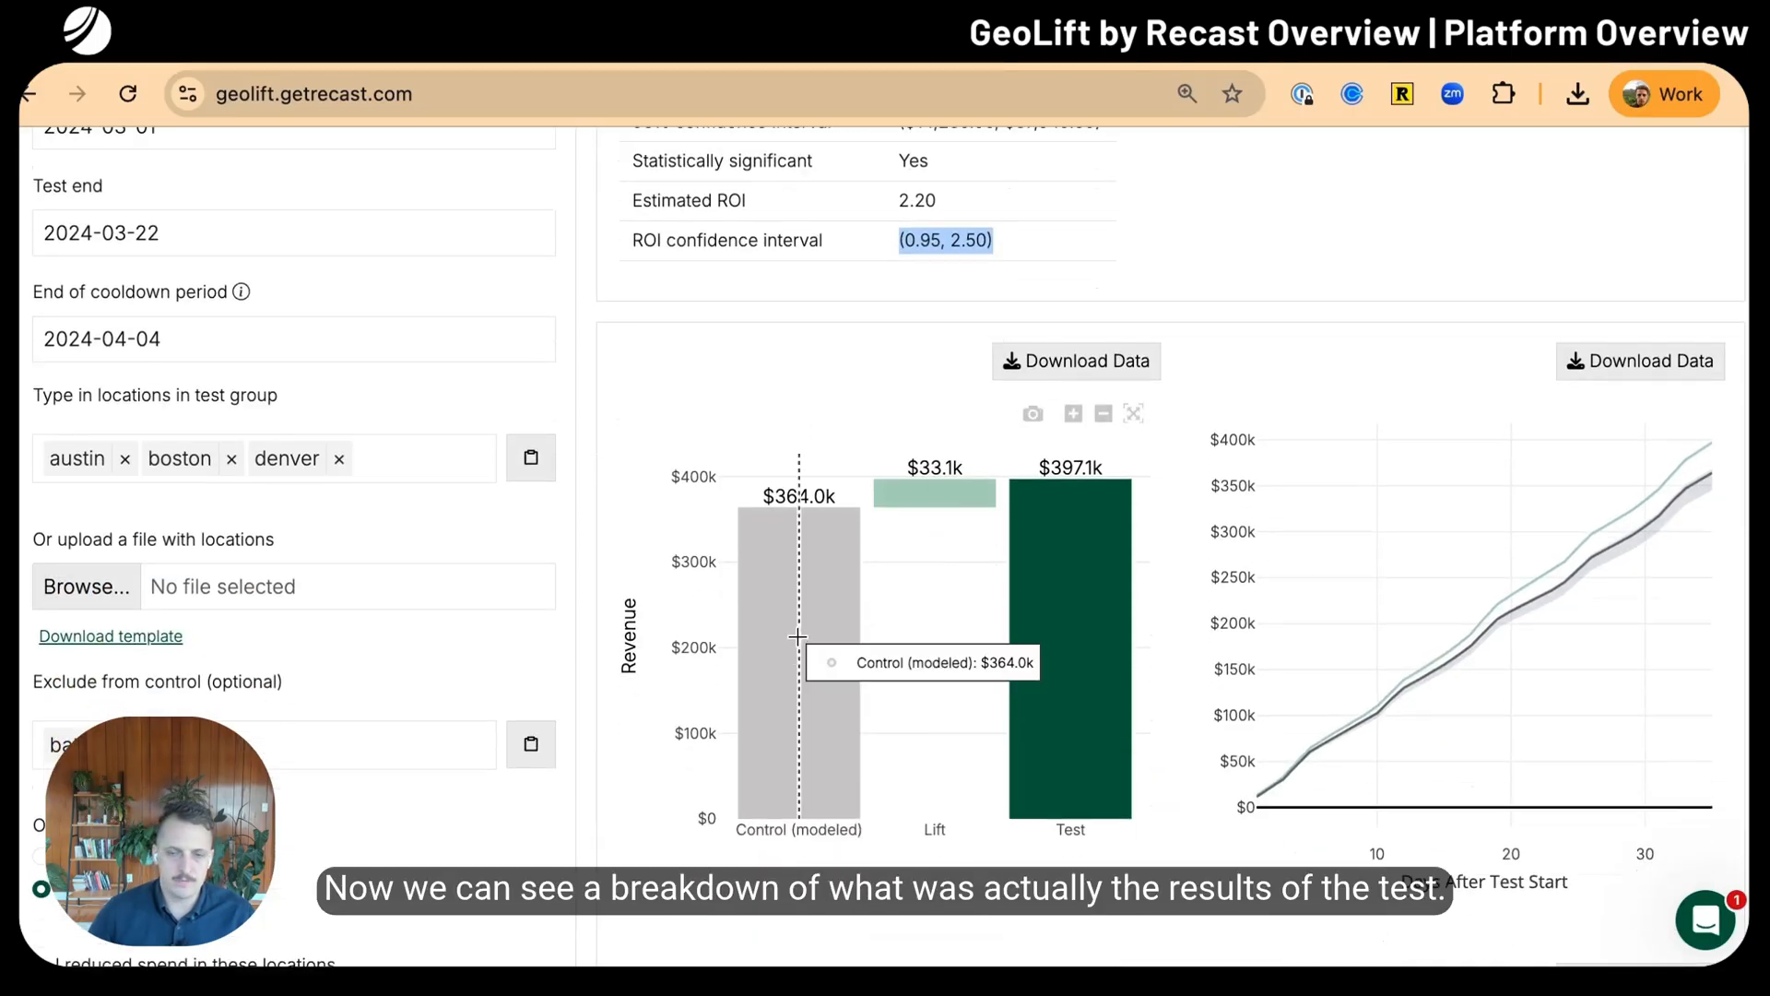
pyautogui.moveTo(815, 616)
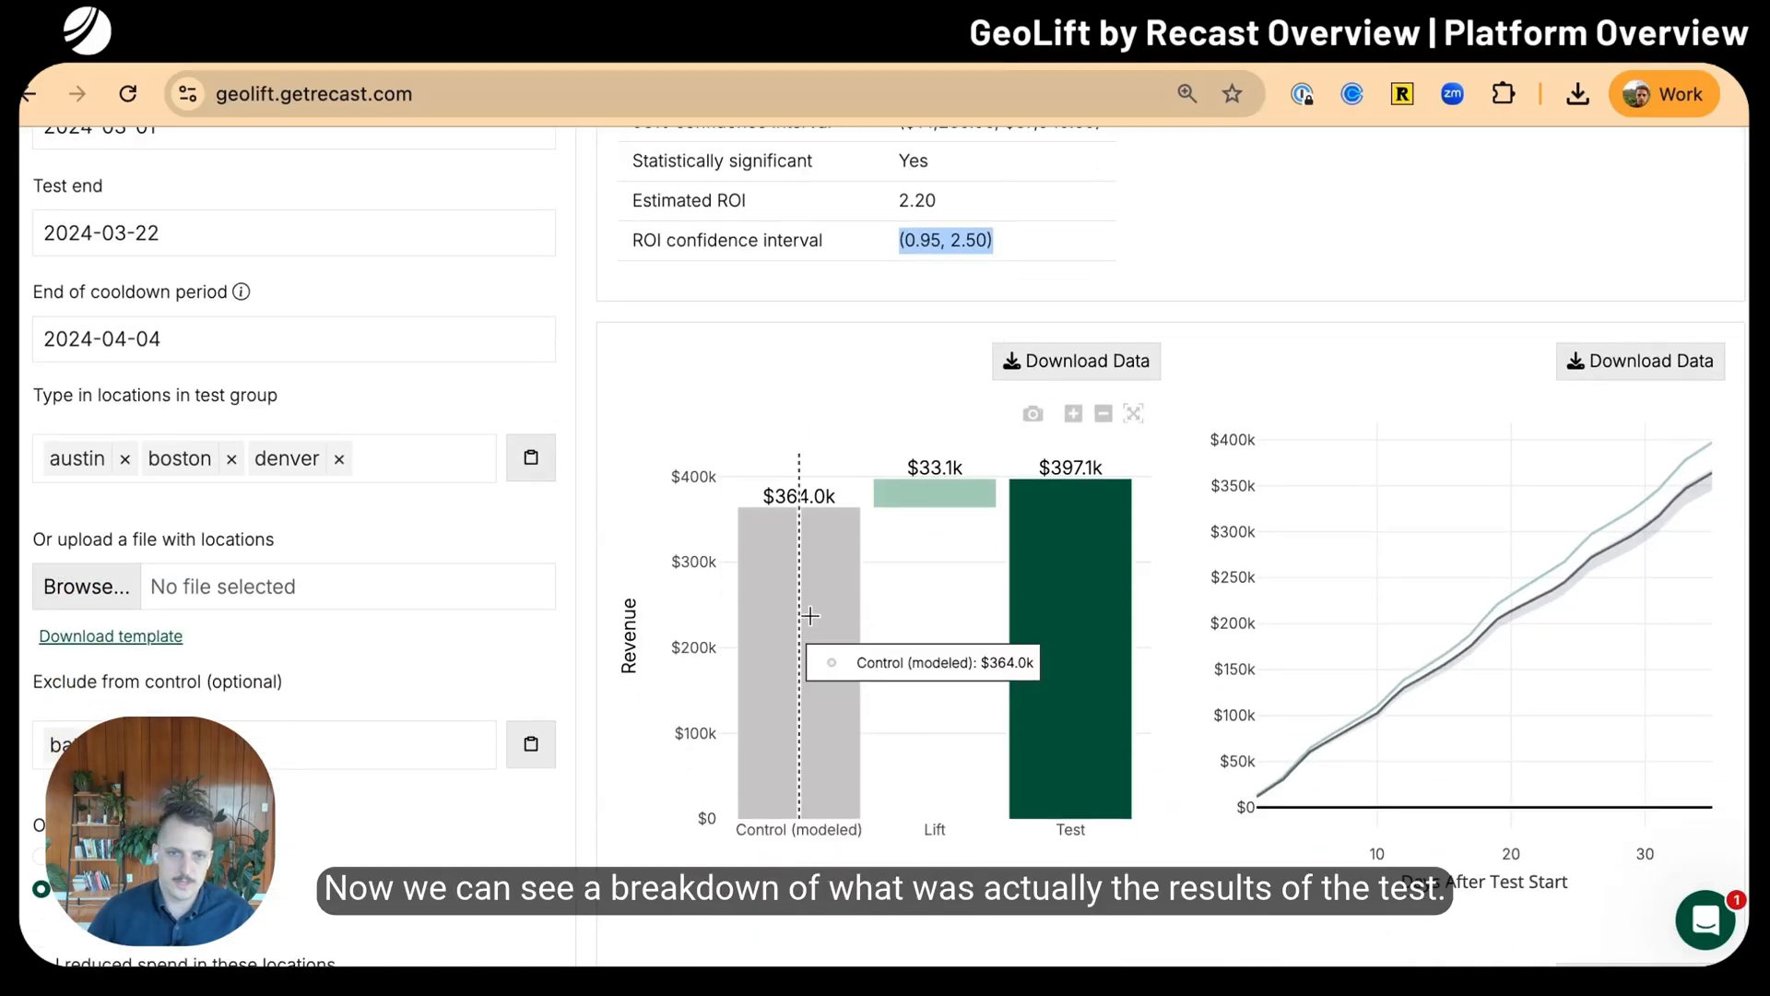
pyautogui.moveTo(1057, 616)
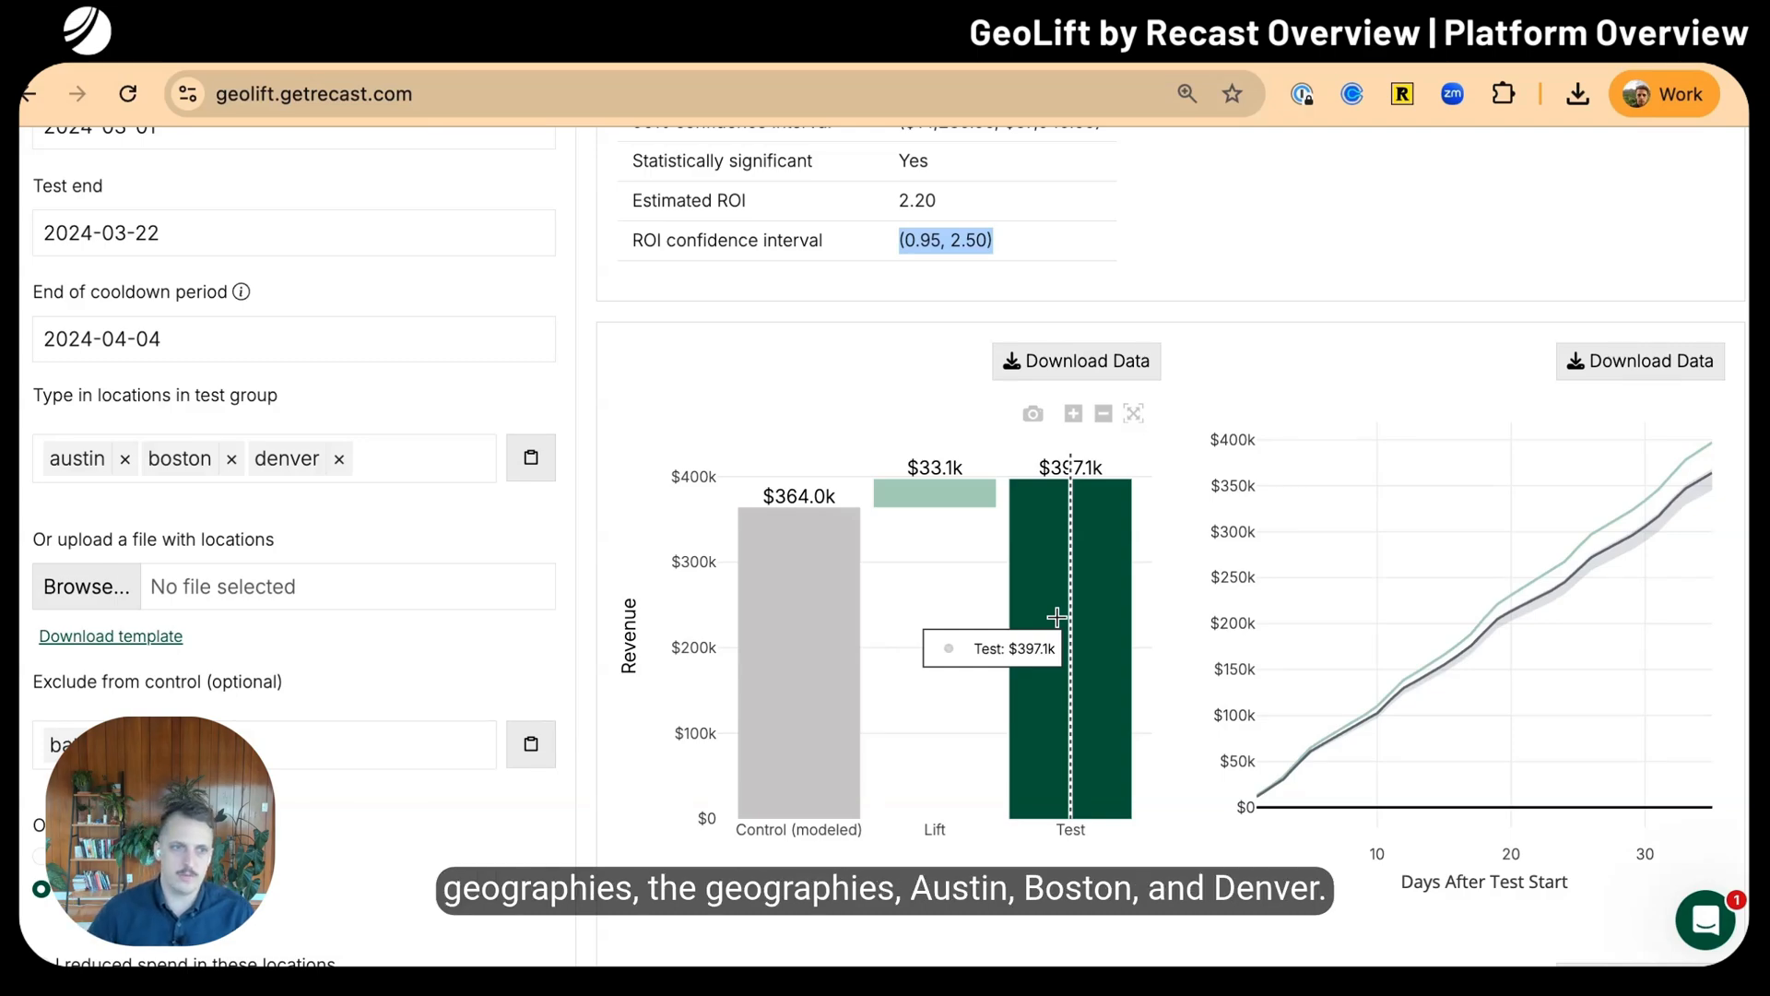
pyautogui.moveTo(788, 667)
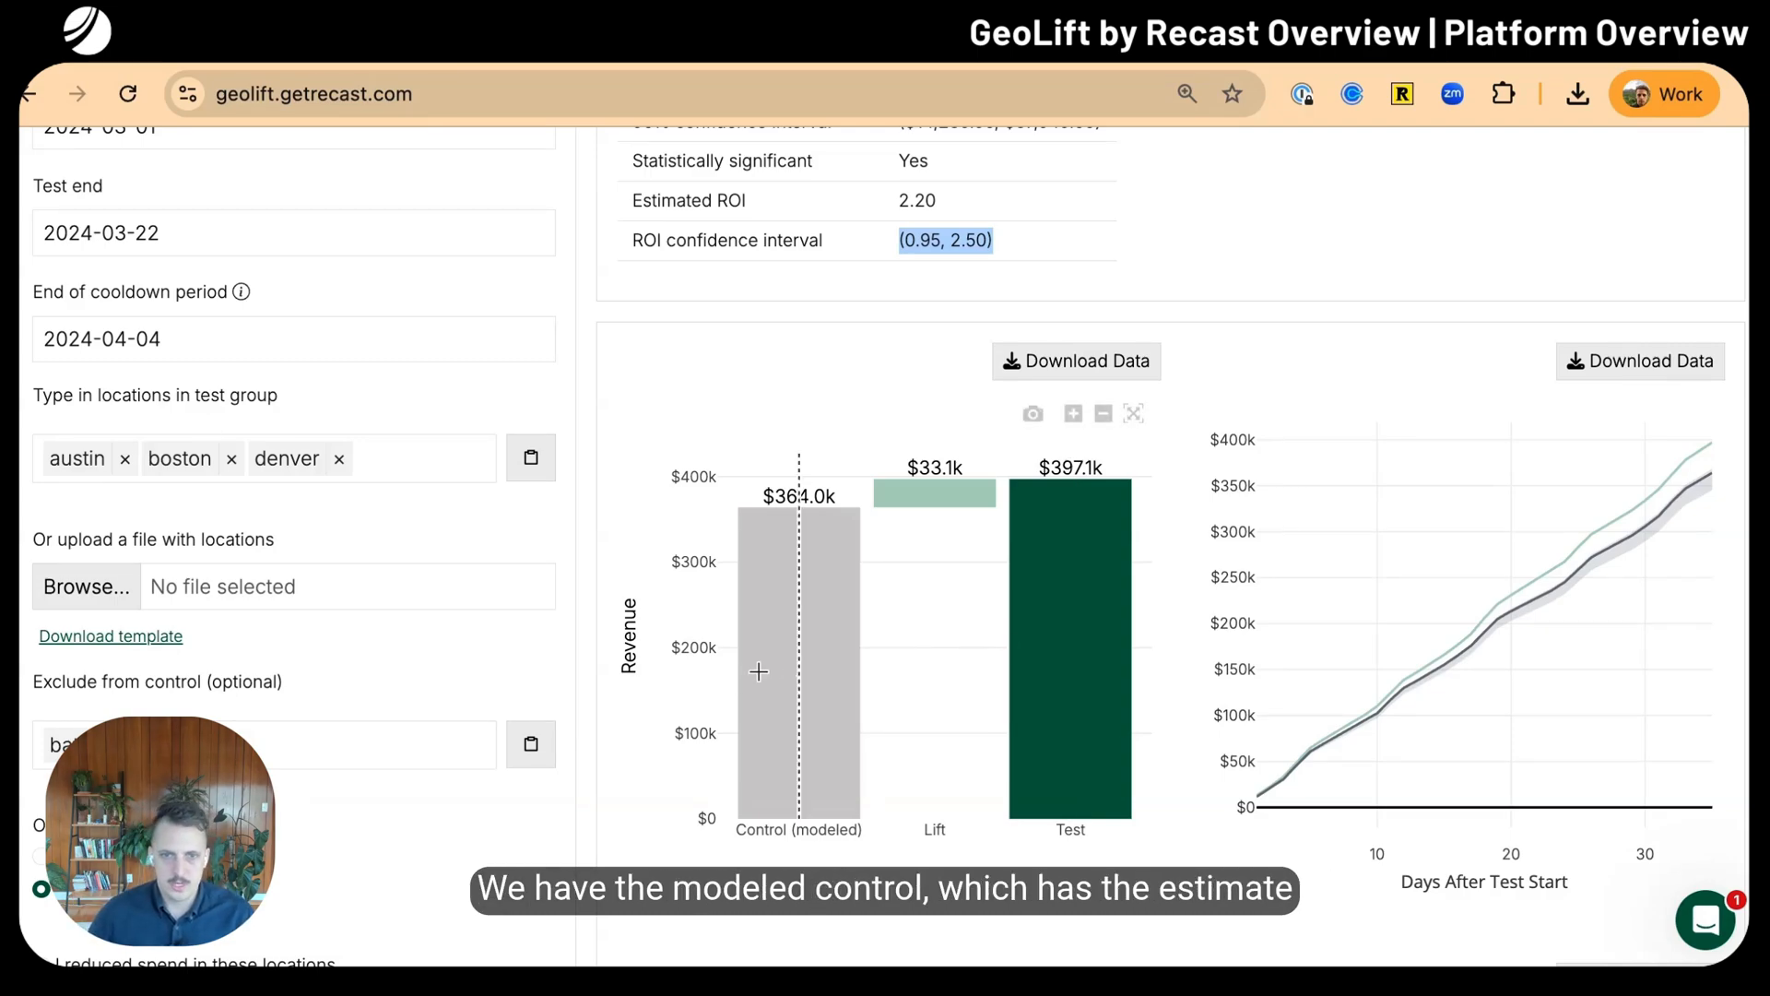
pyautogui.moveTo(793, 598)
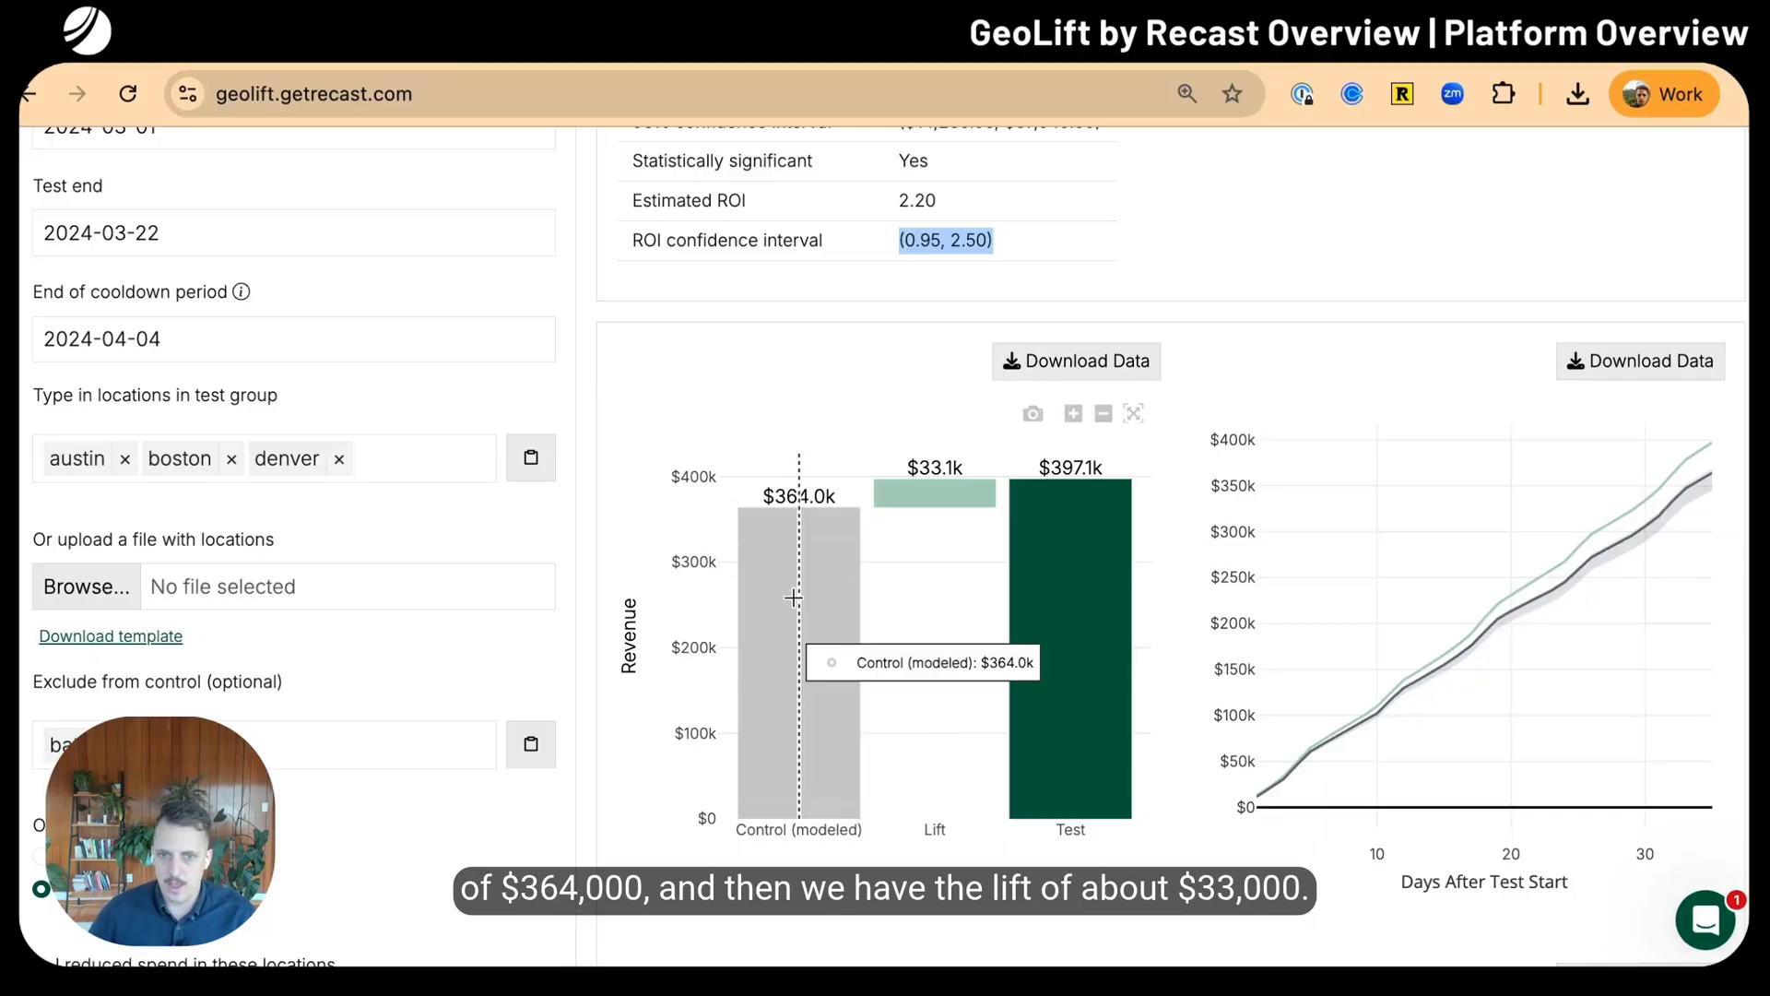
pyautogui.moveTo(948, 476)
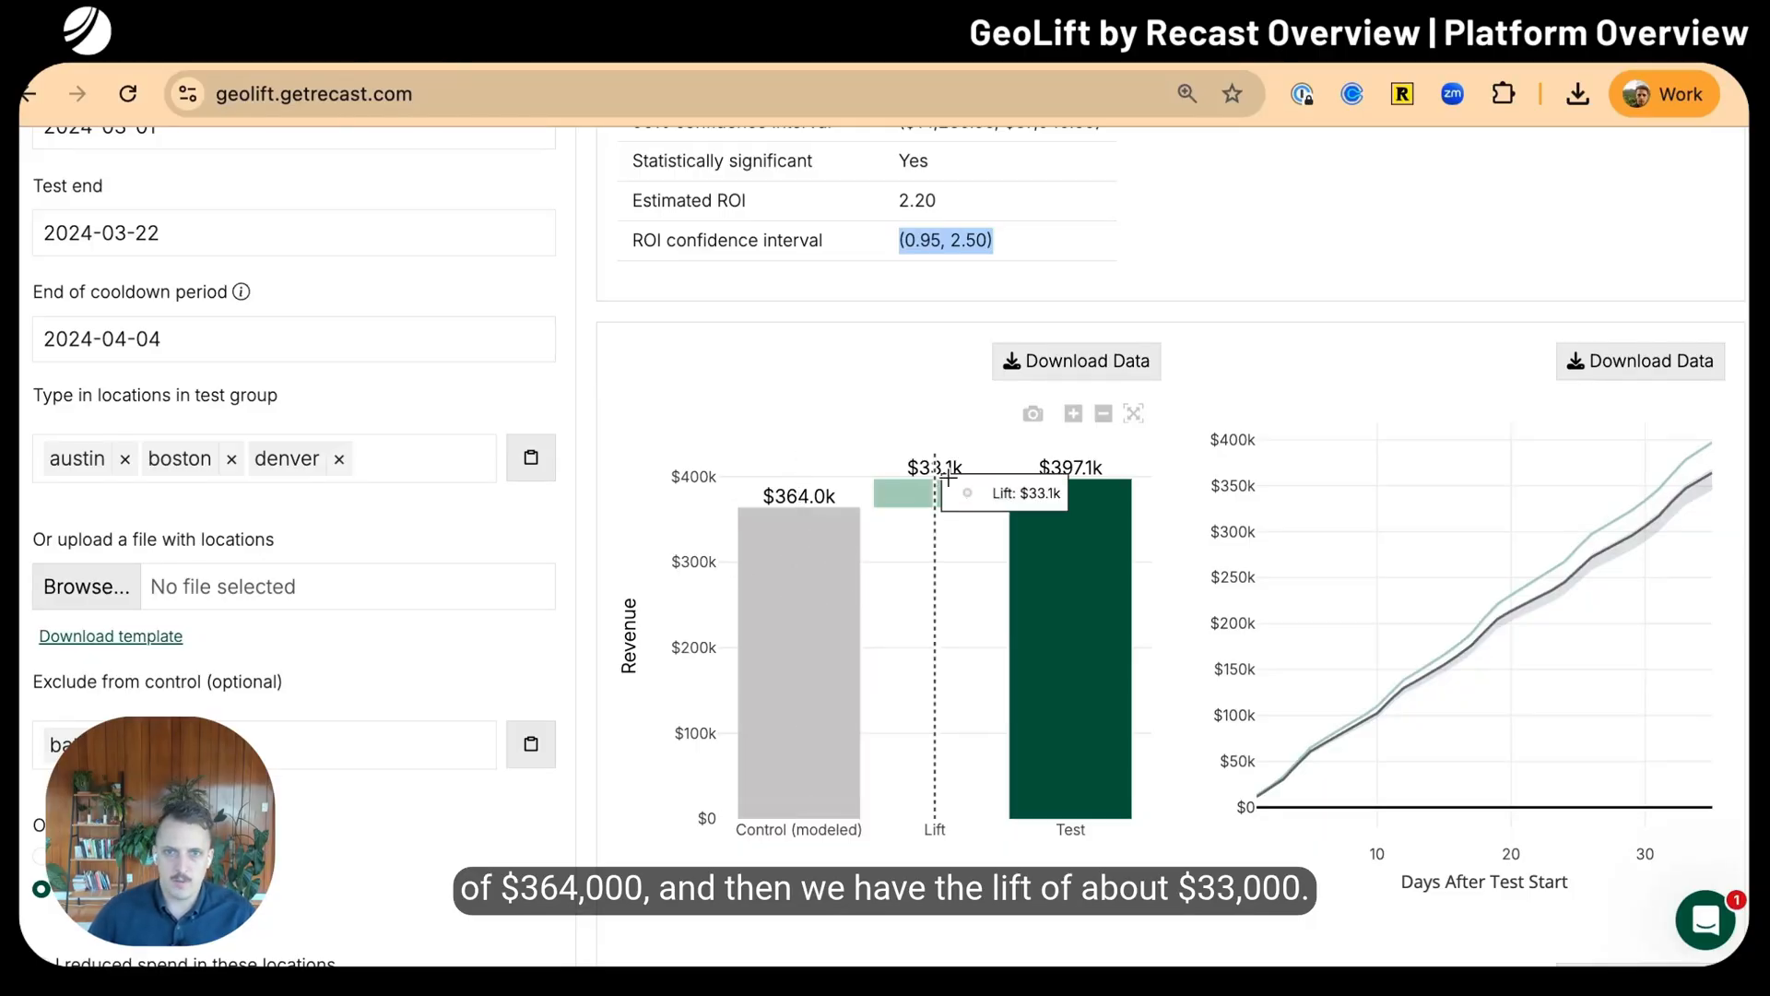
pyautogui.scroll(-3)
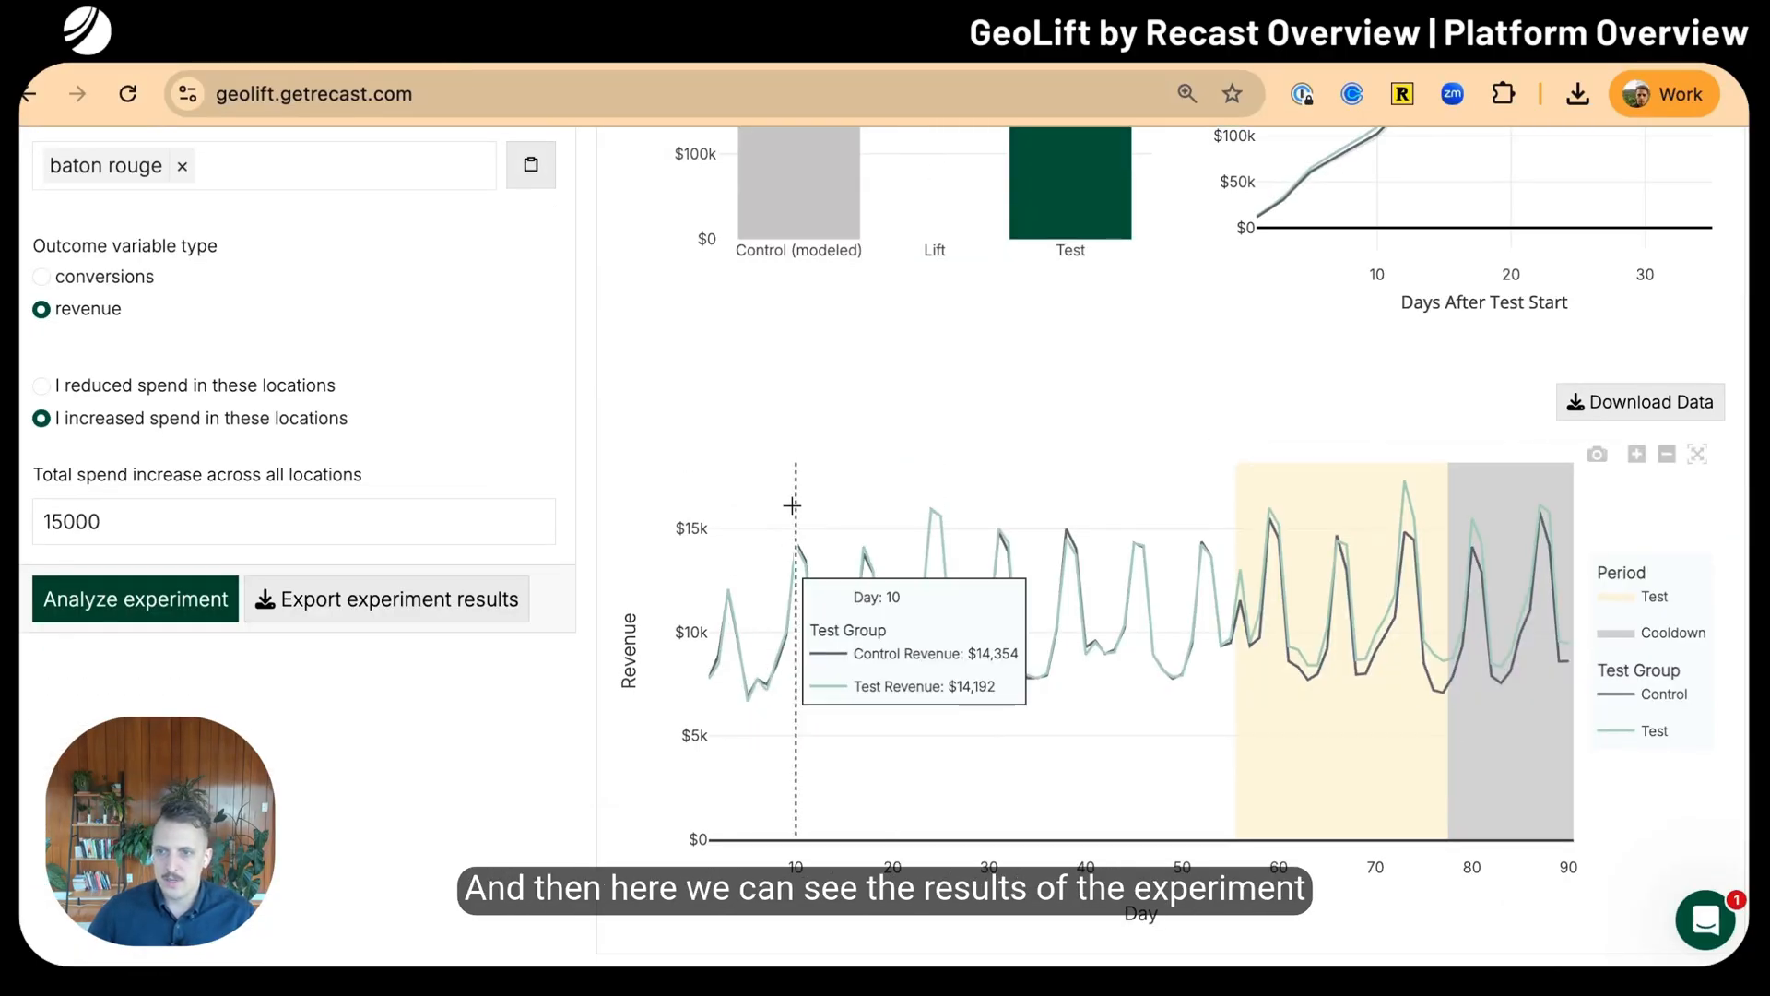
pyautogui.moveTo(865, 417)
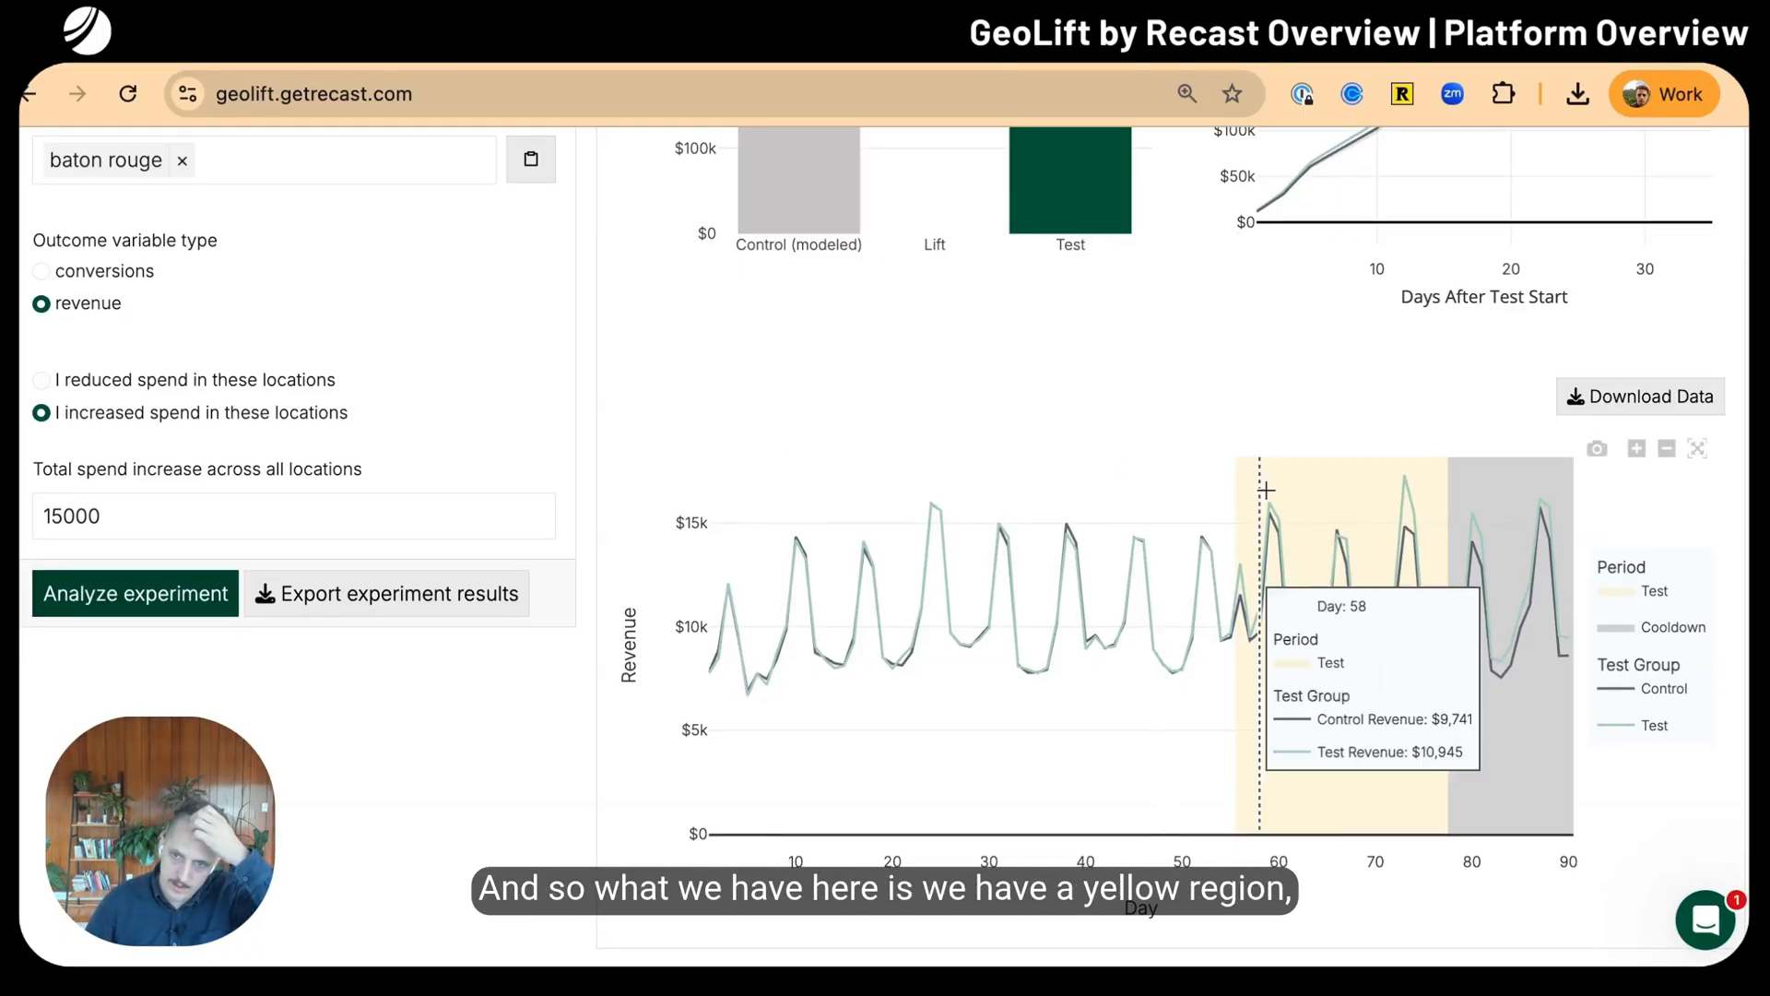
pyautogui.moveTo(1233, 498)
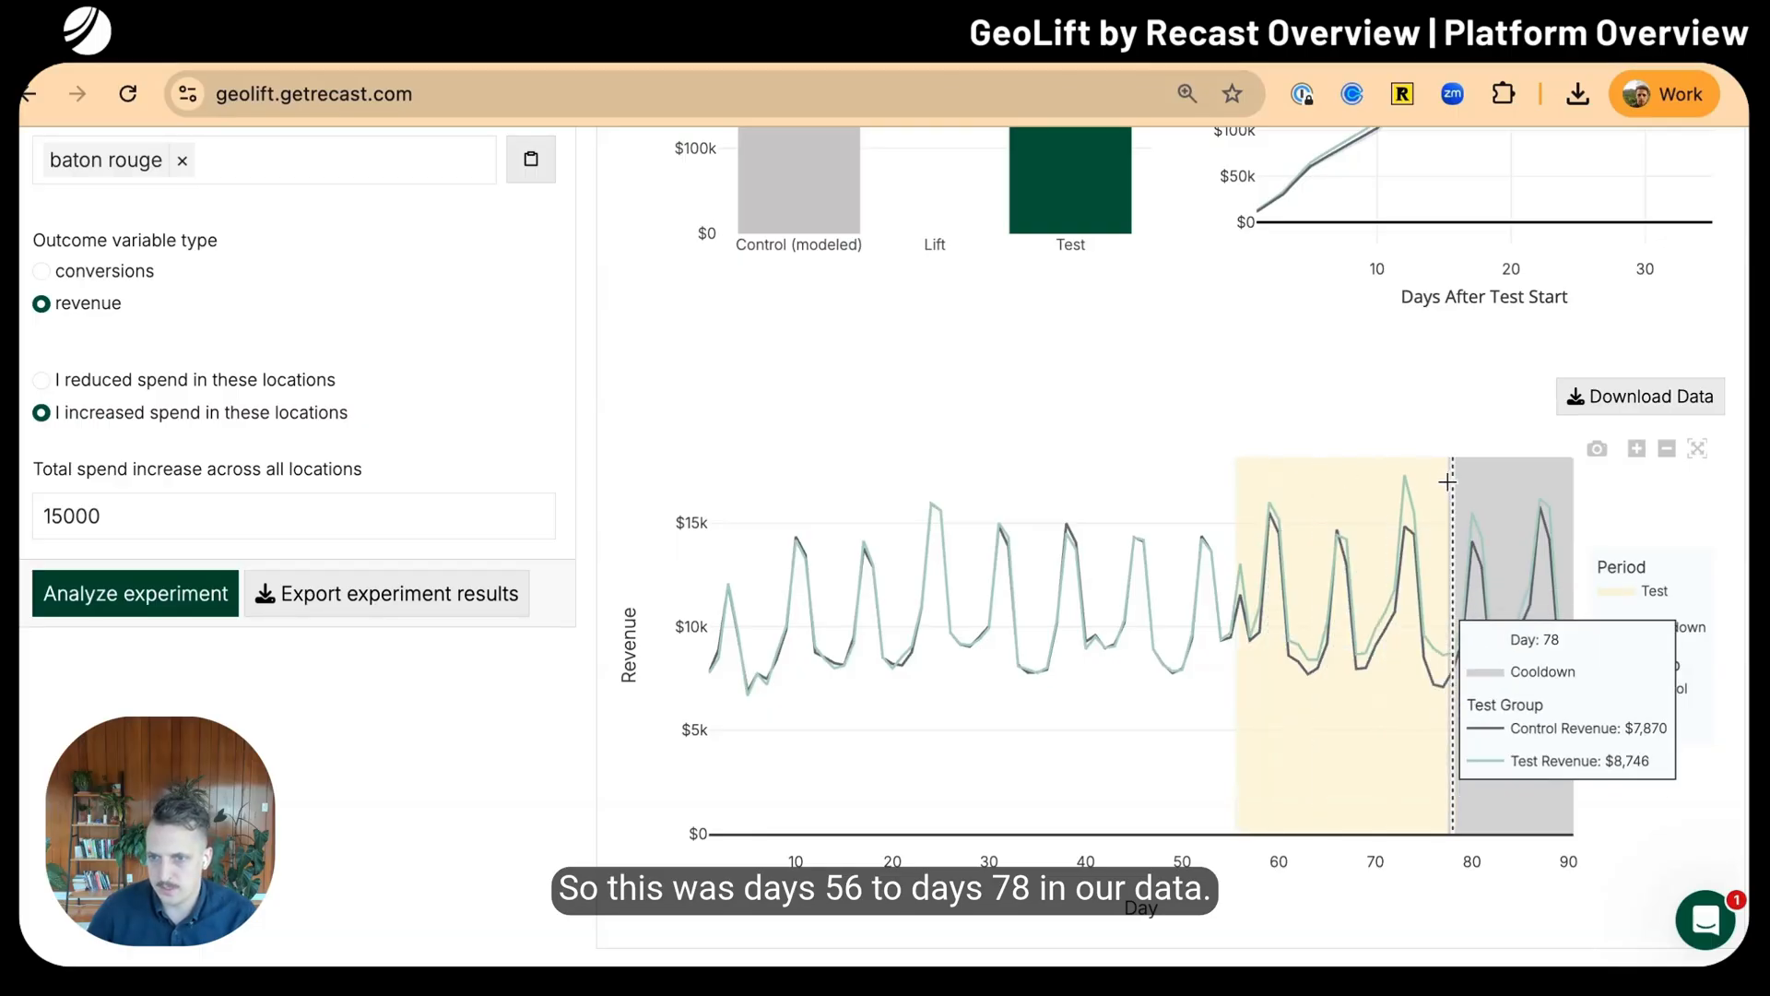
pyautogui.moveTo(1521, 488)
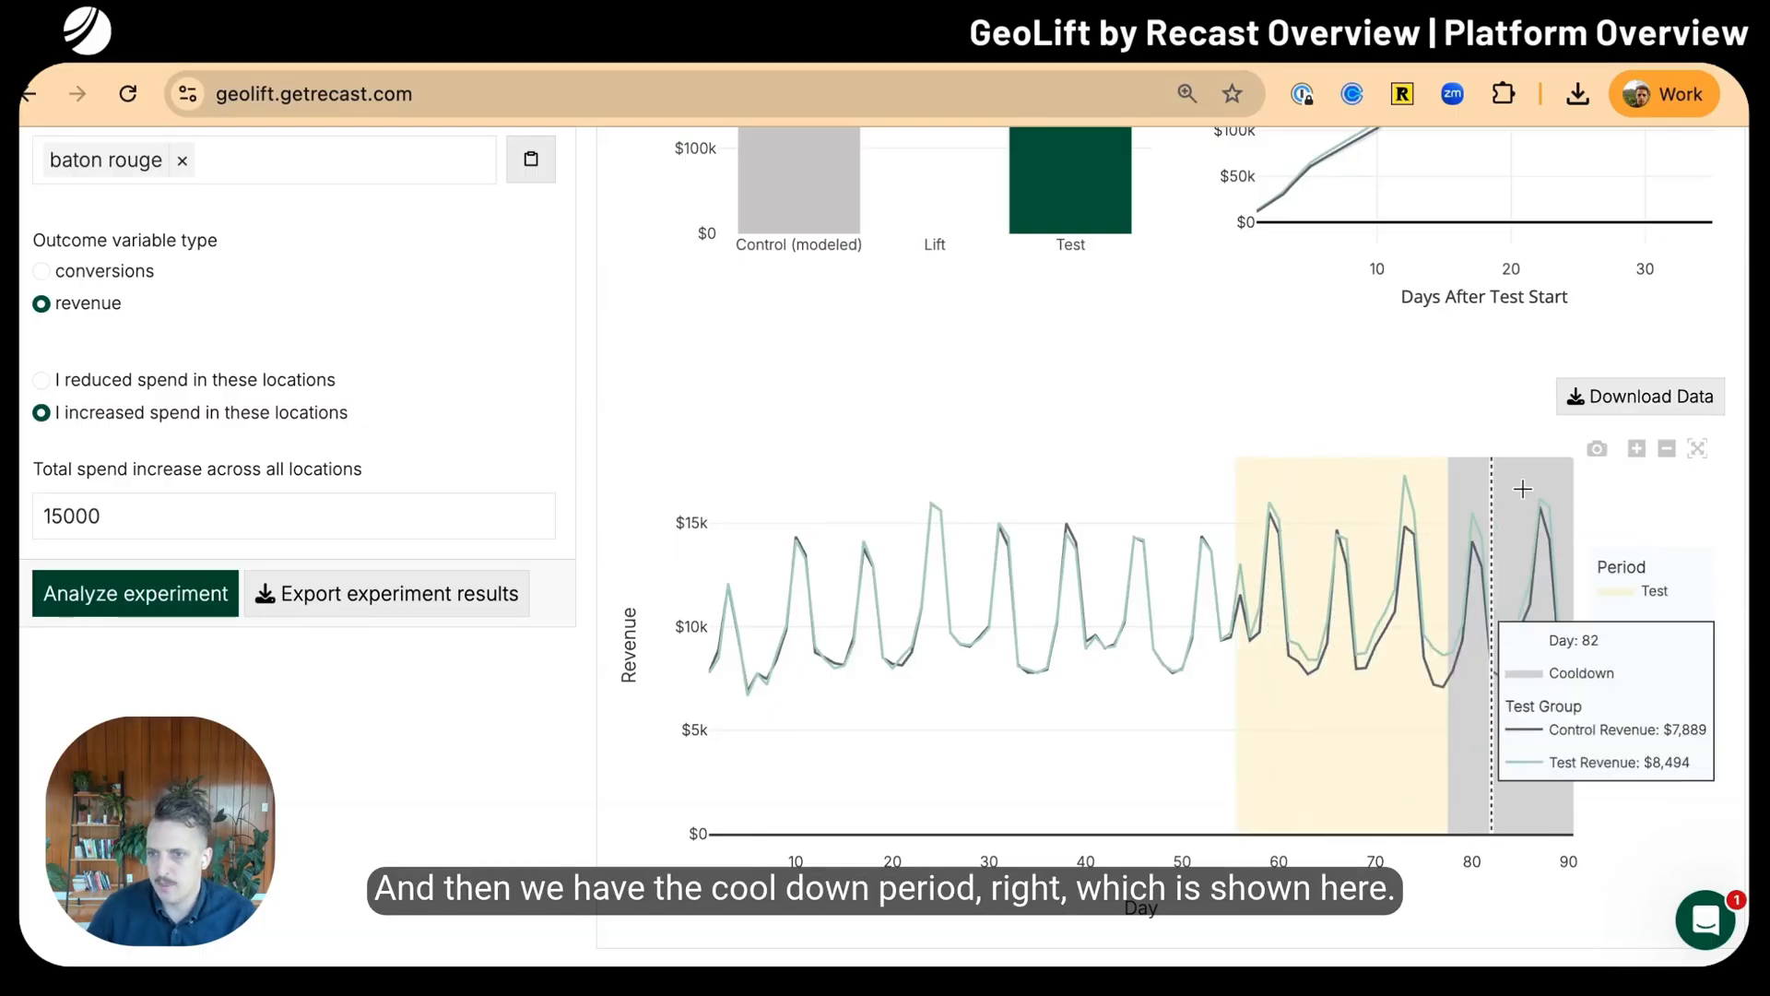
pyautogui.moveTo(1398, 494)
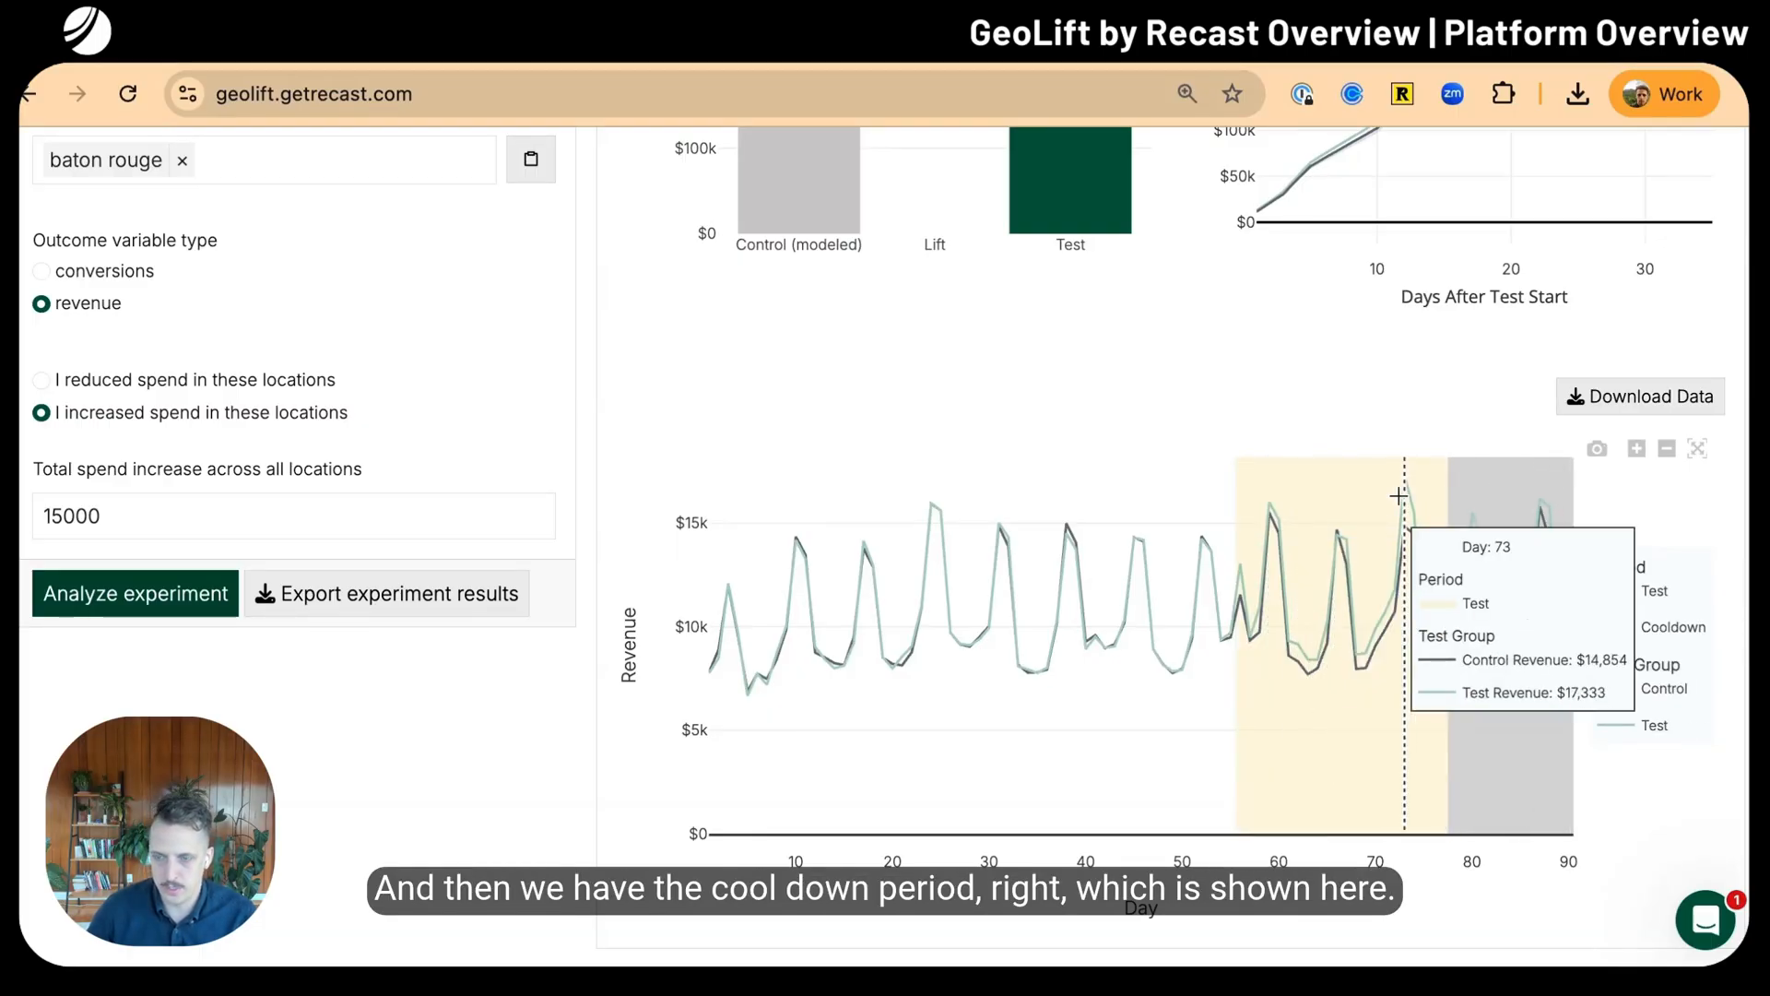
pyautogui.moveTo(1287, 500)
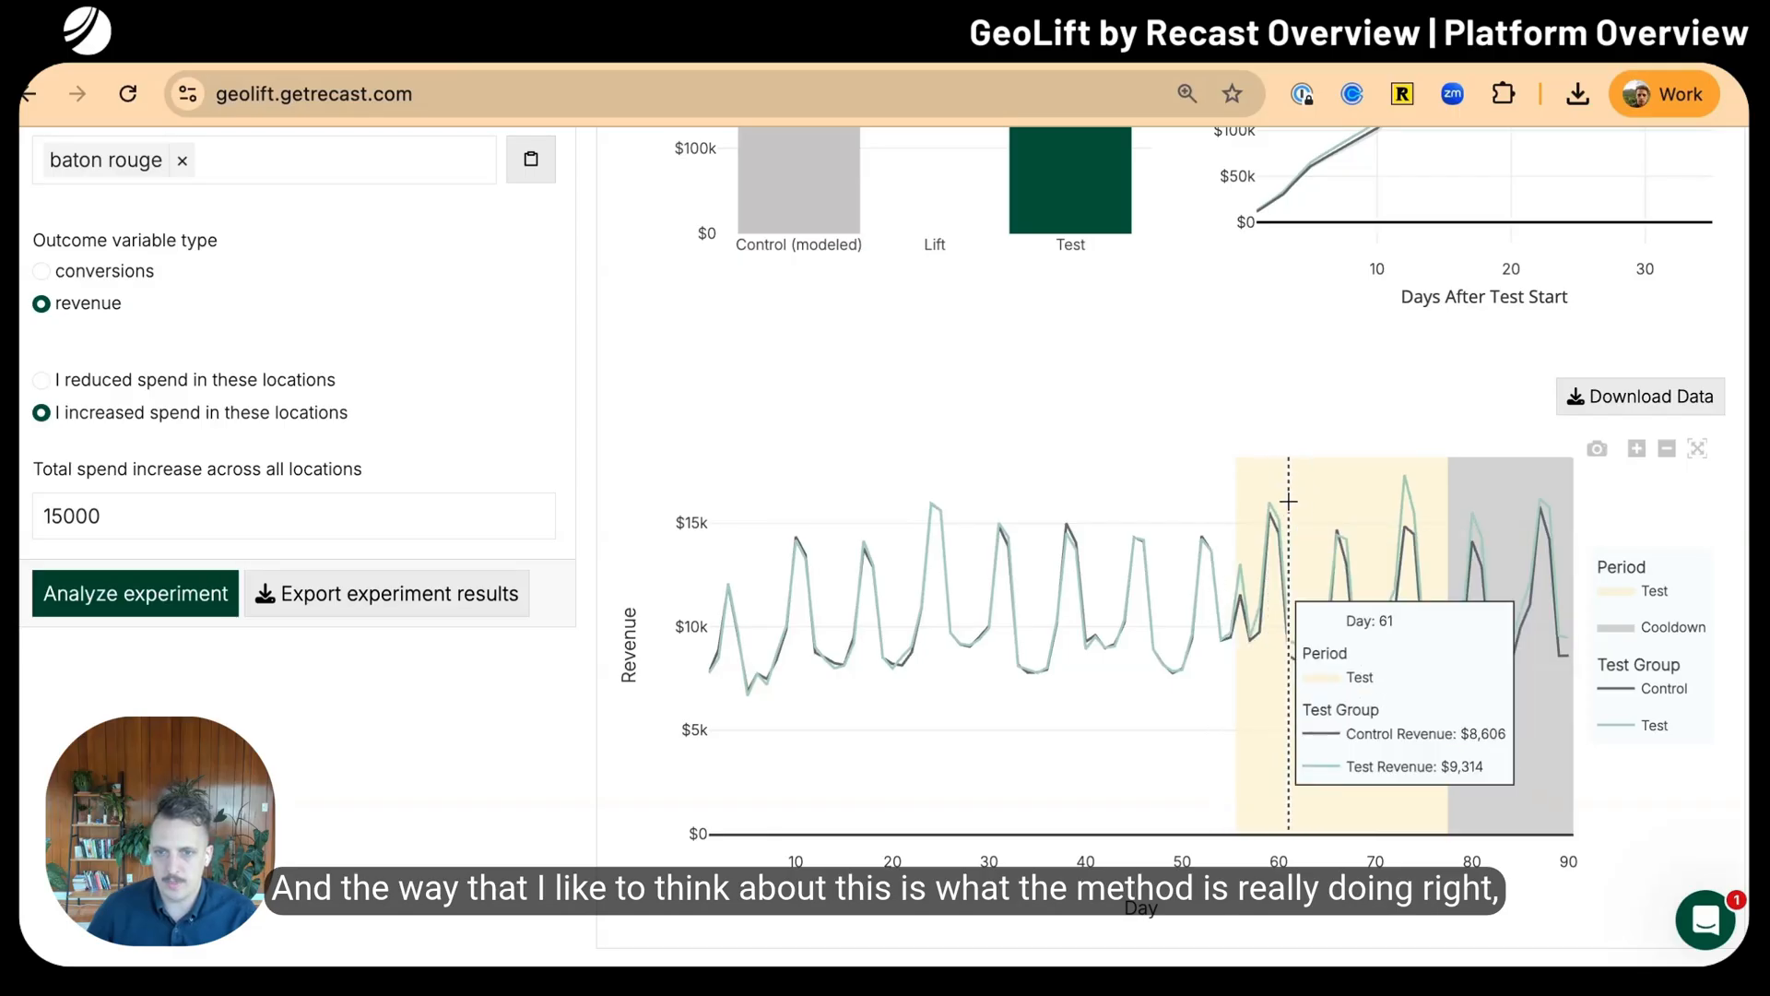
pyautogui.moveTo(1227, 489)
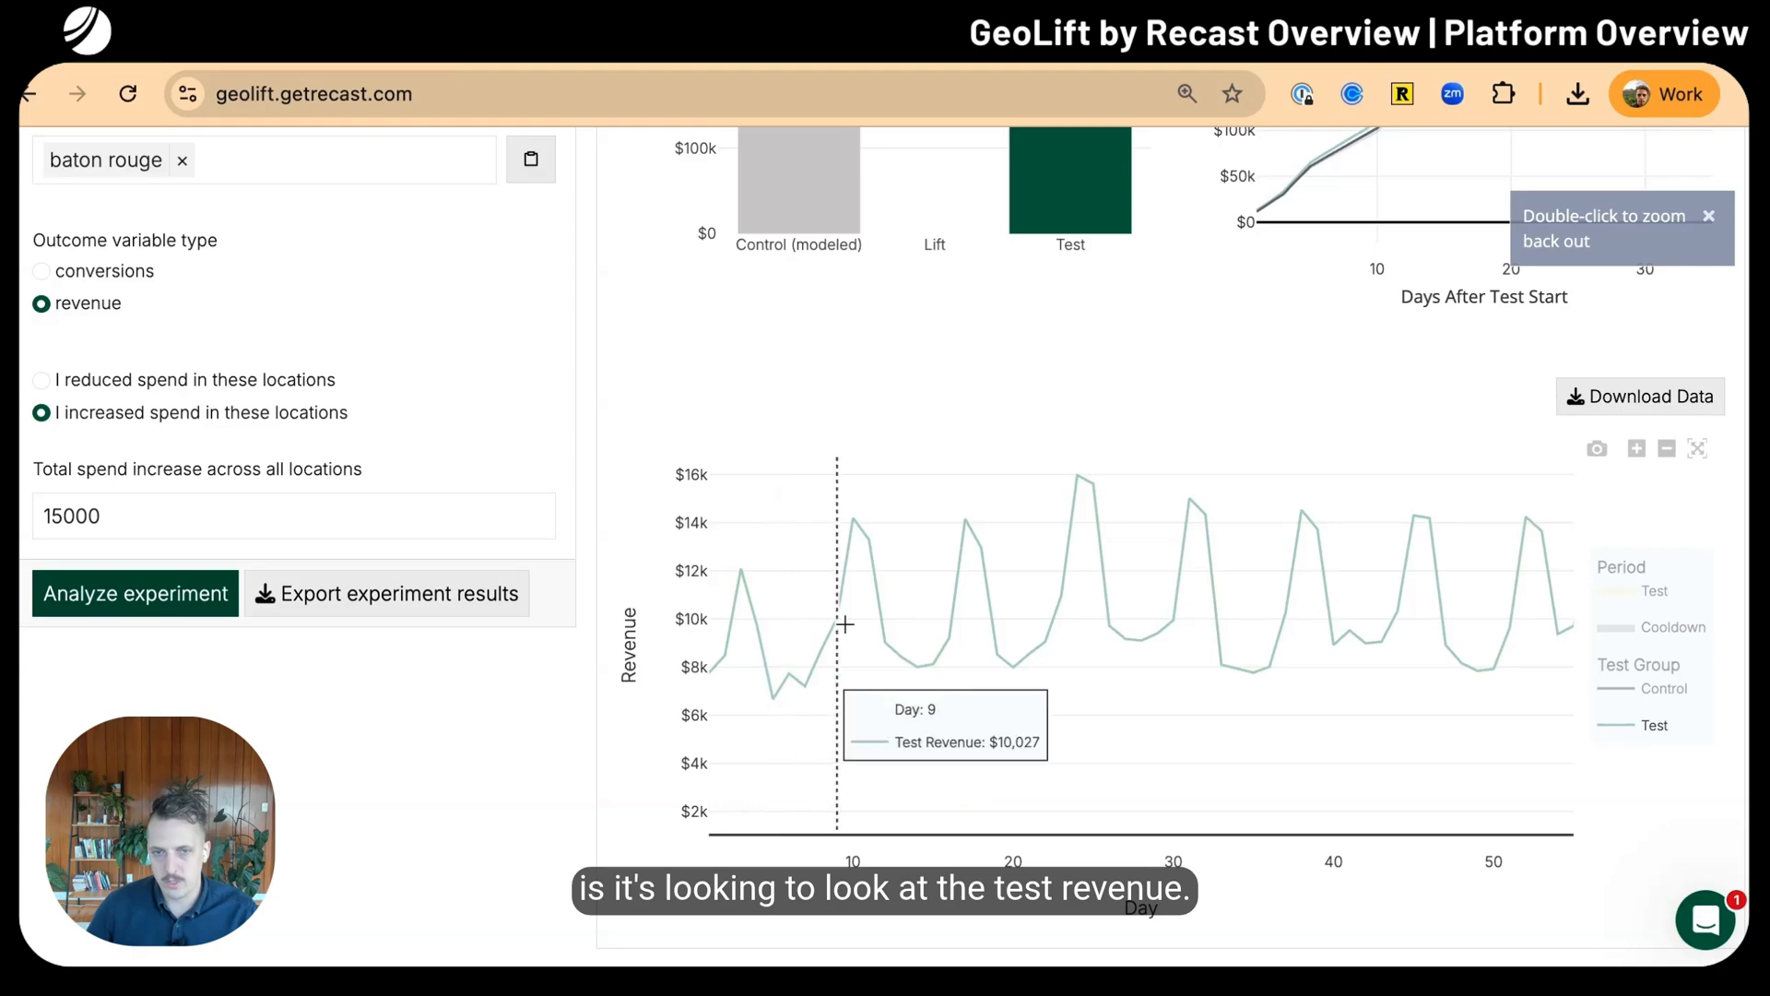
pyautogui.moveTo(1560, 586)
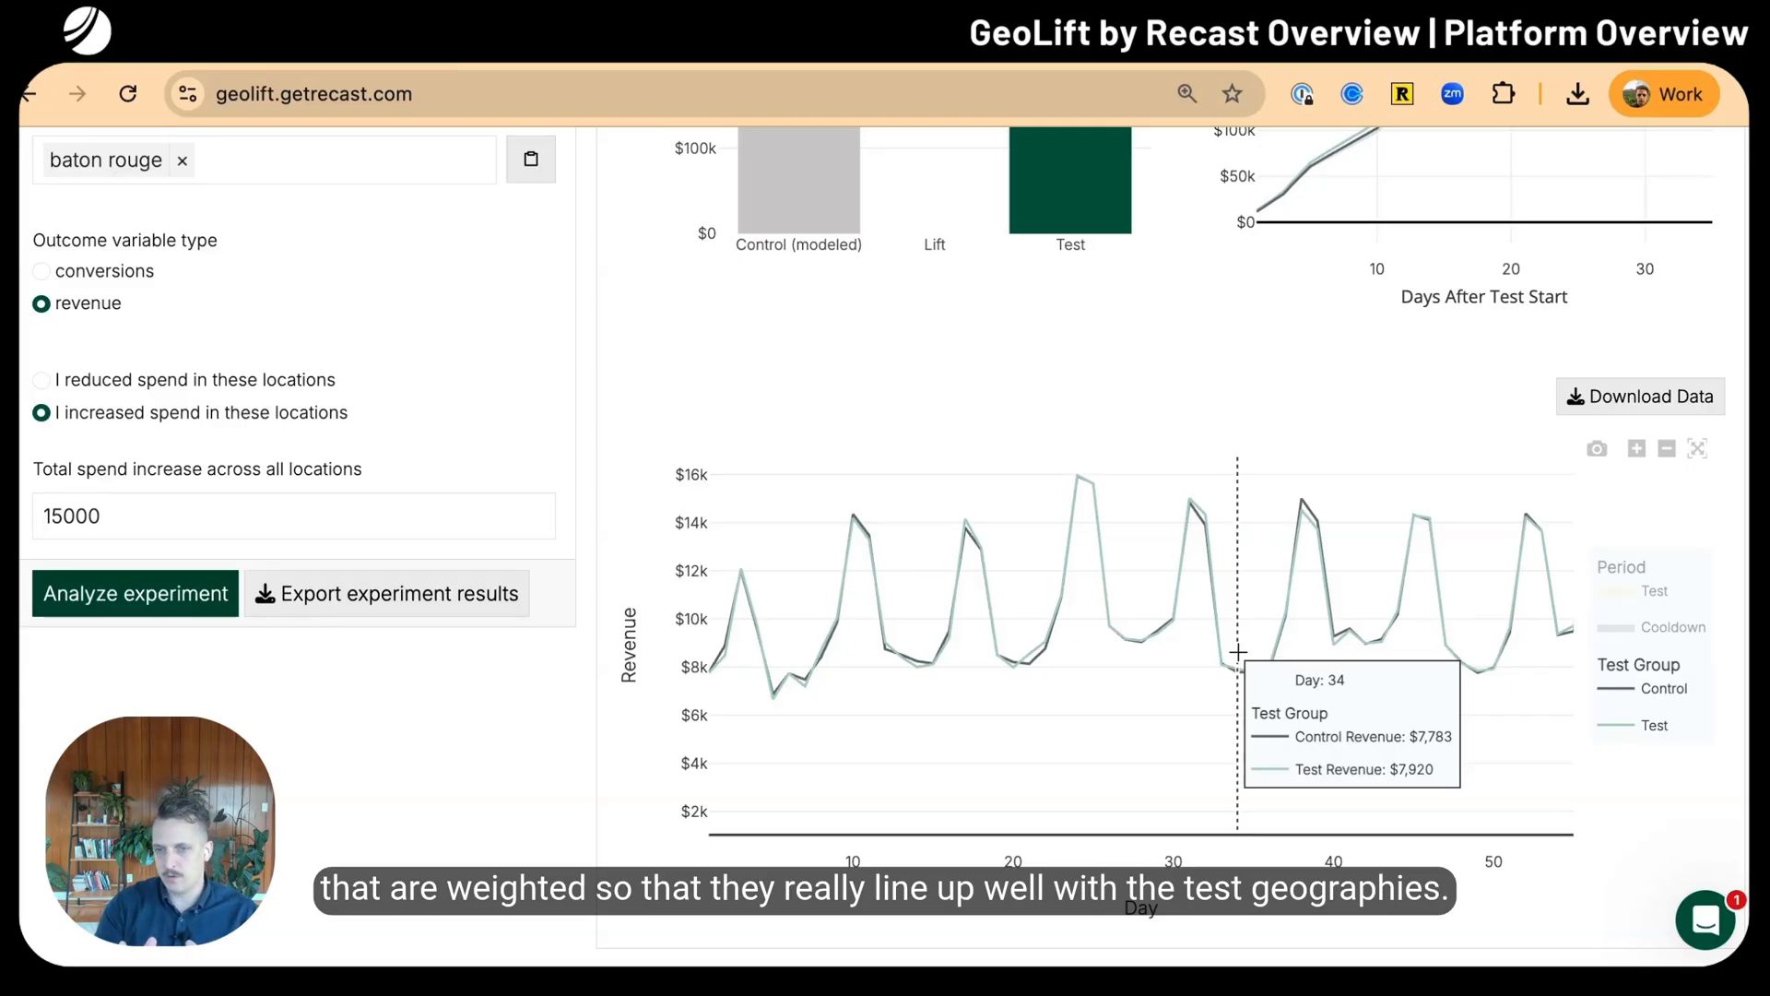
pyautogui.moveTo(1510, 634)
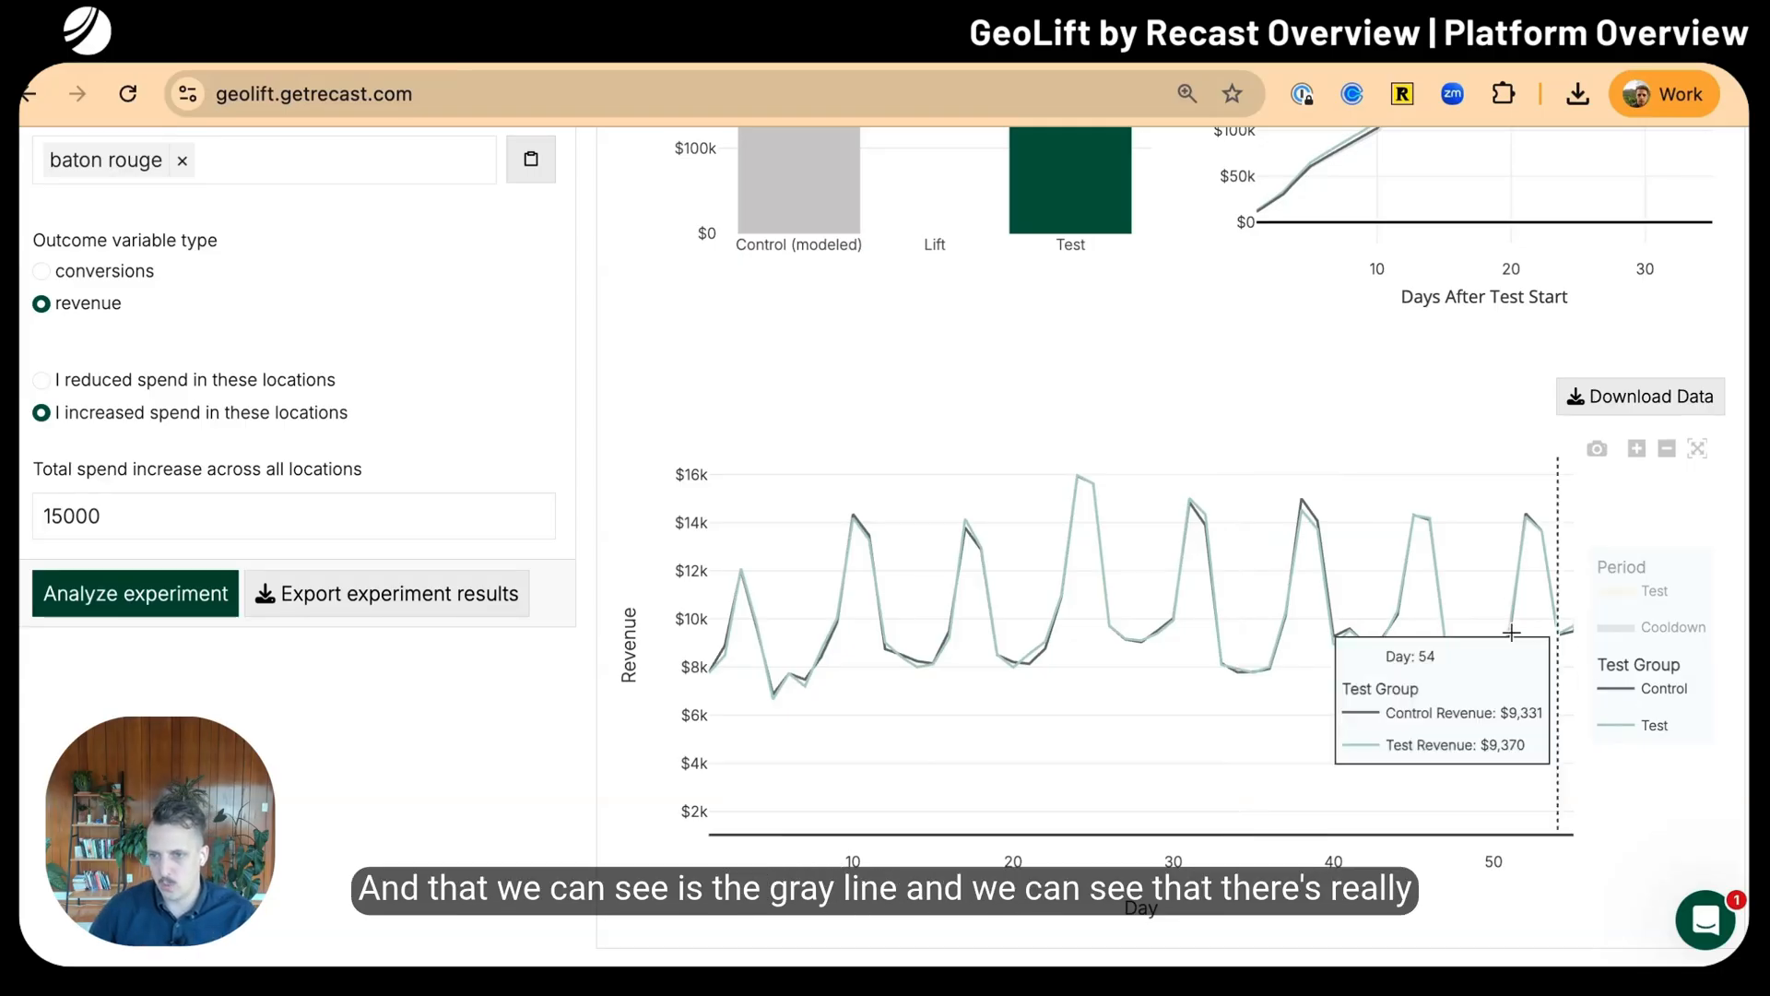
pyautogui.moveTo(1530, 678)
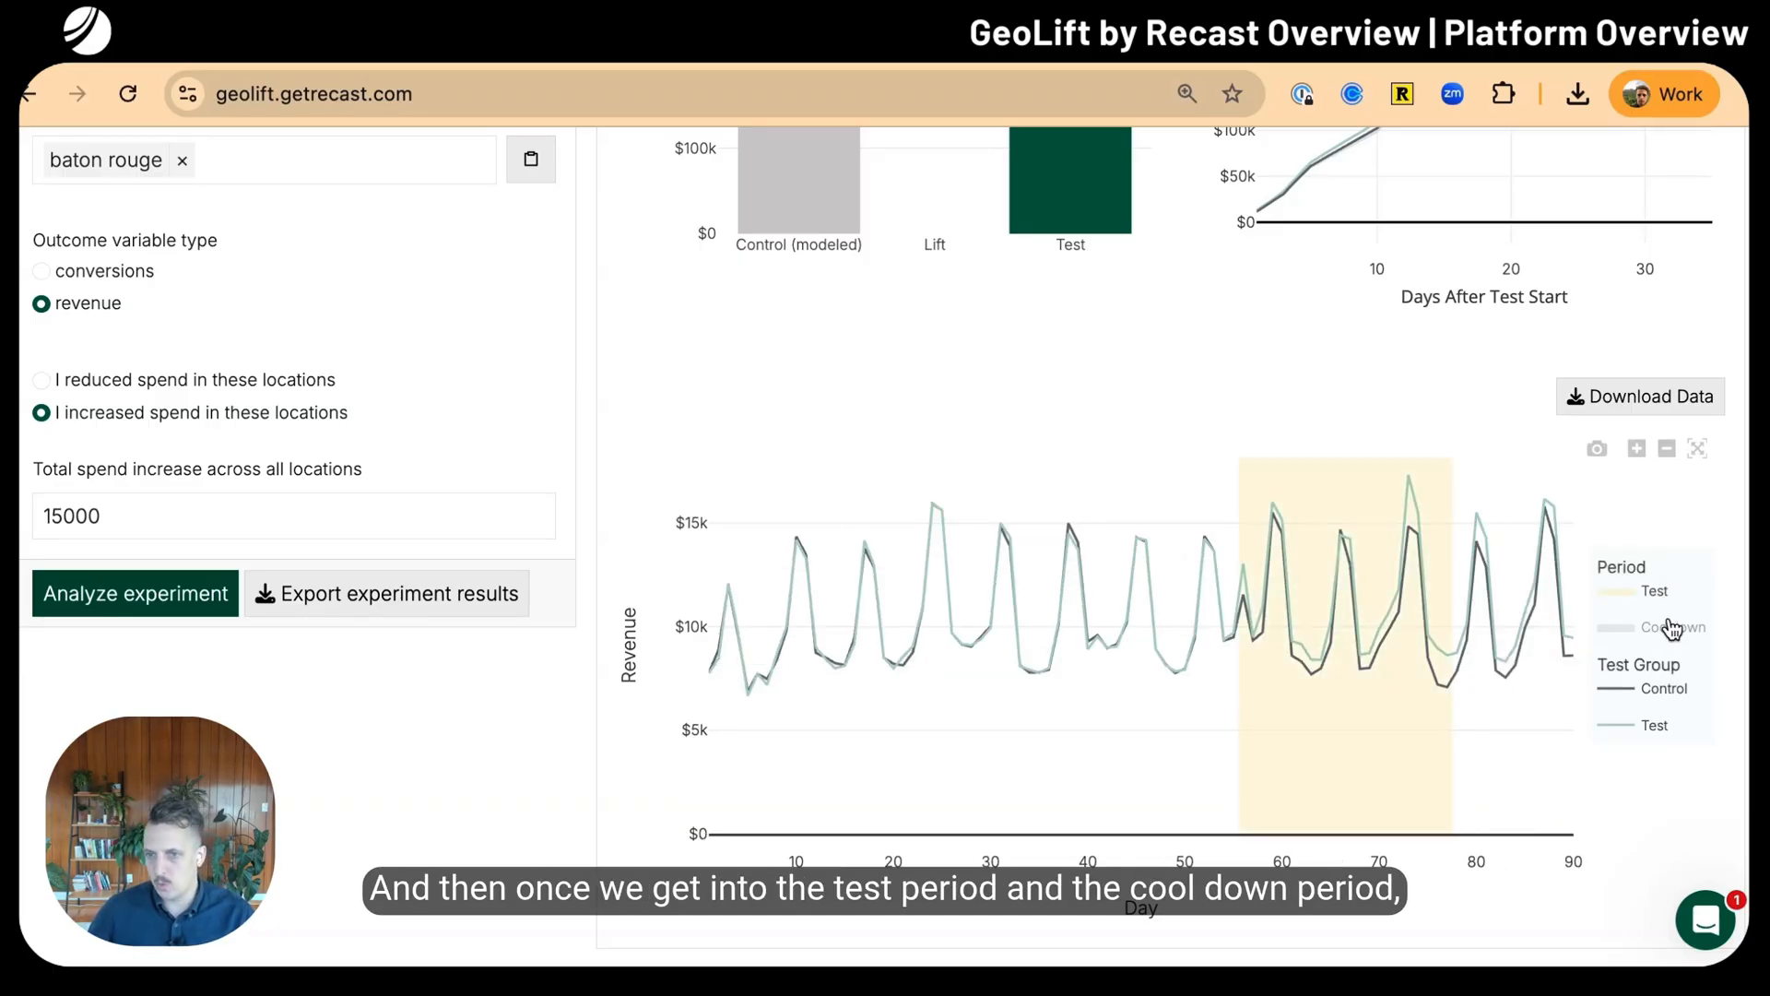
pyautogui.moveTo(1372, 627)
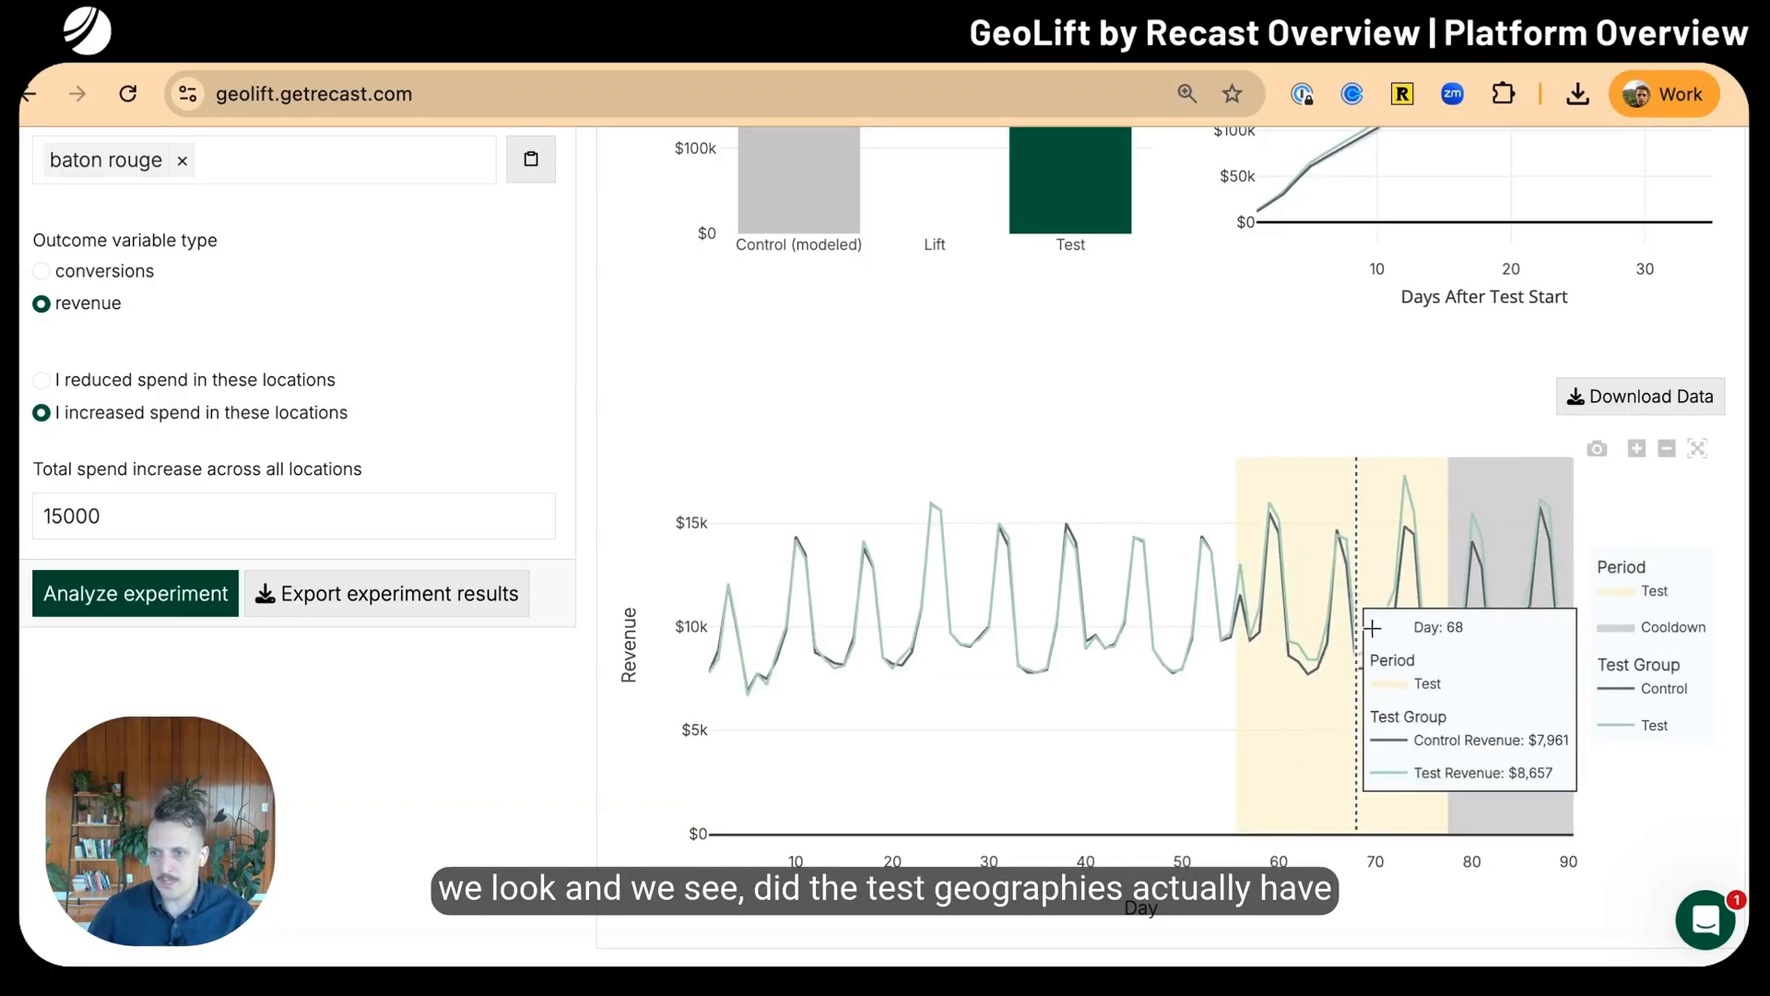
pyautogui.moveTo(1446, 564)
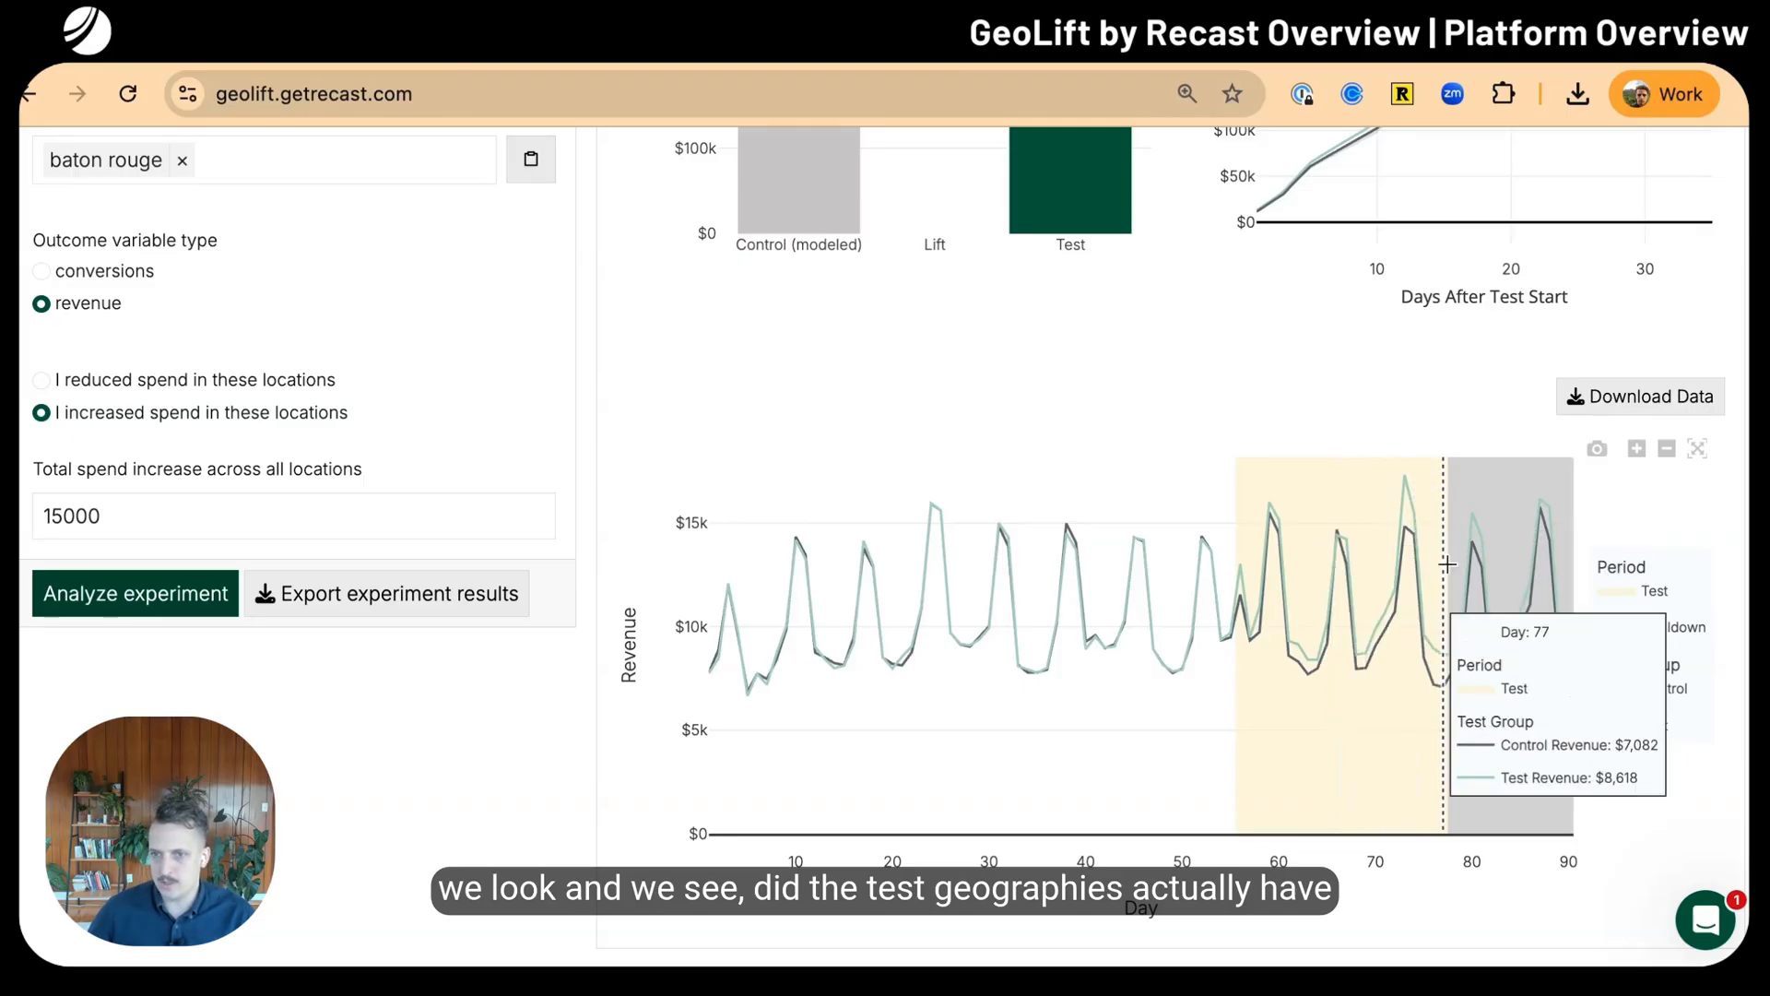
pyautogui.moveTo(1374, 616)
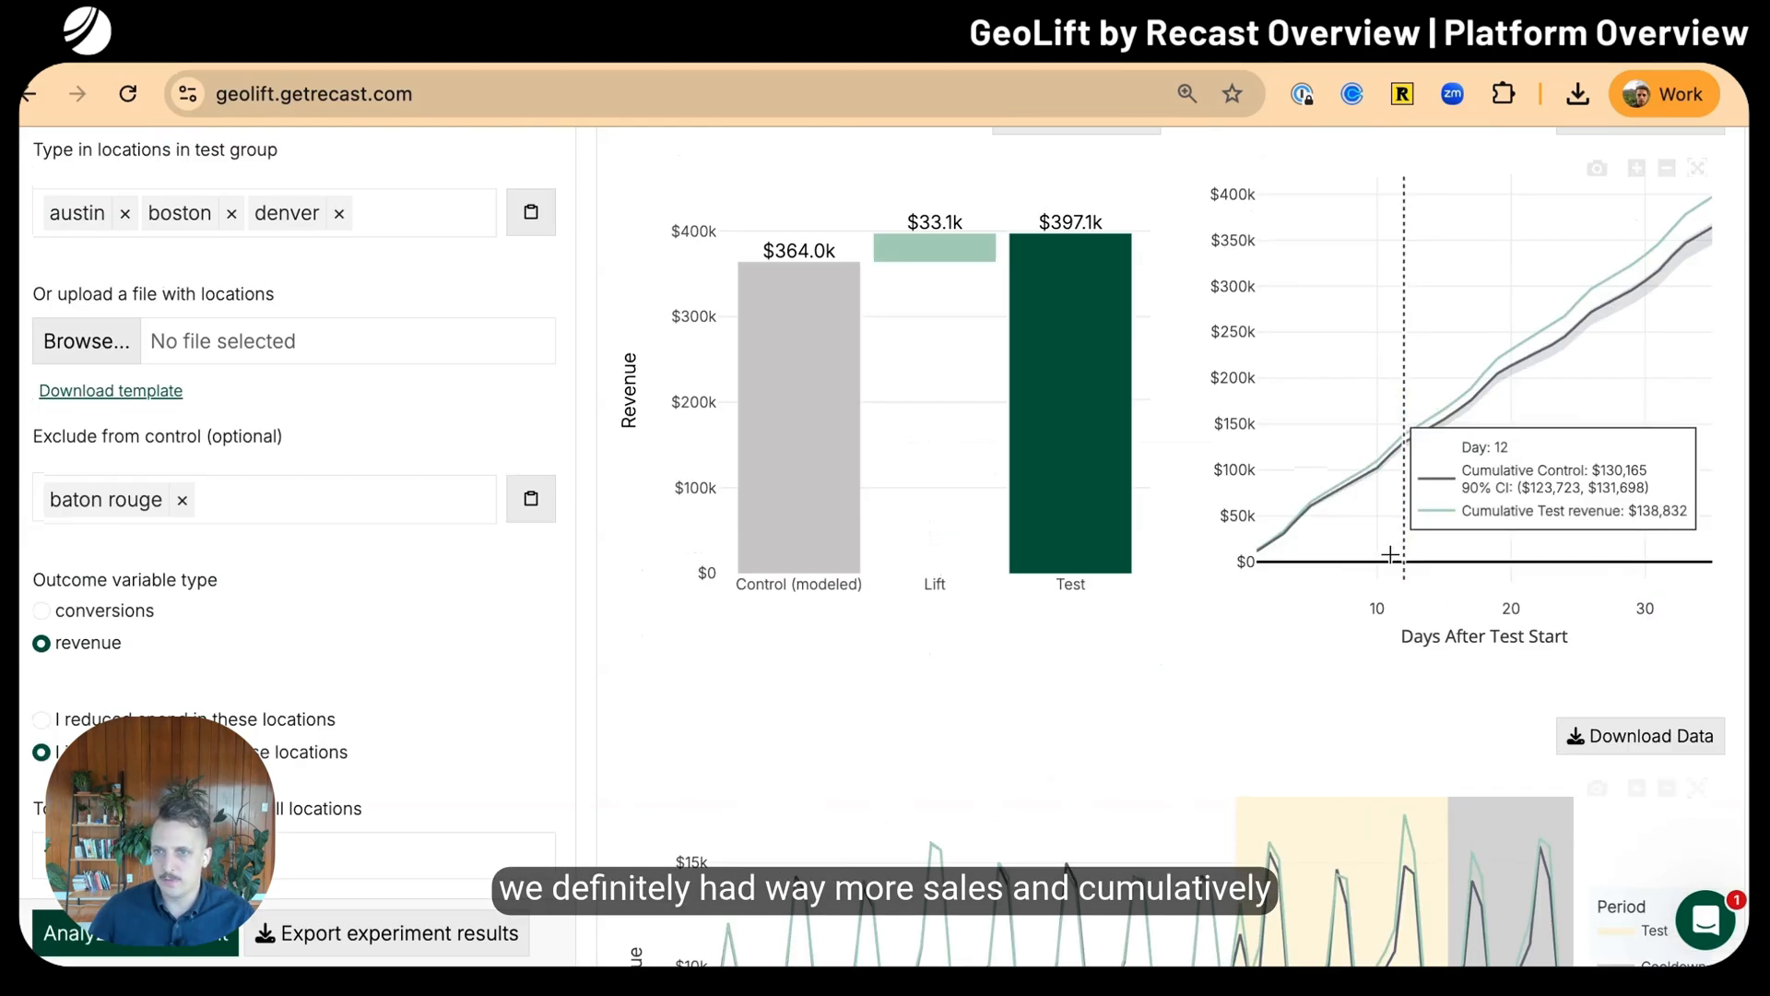
pyautogui.moveTo(1324, 557)
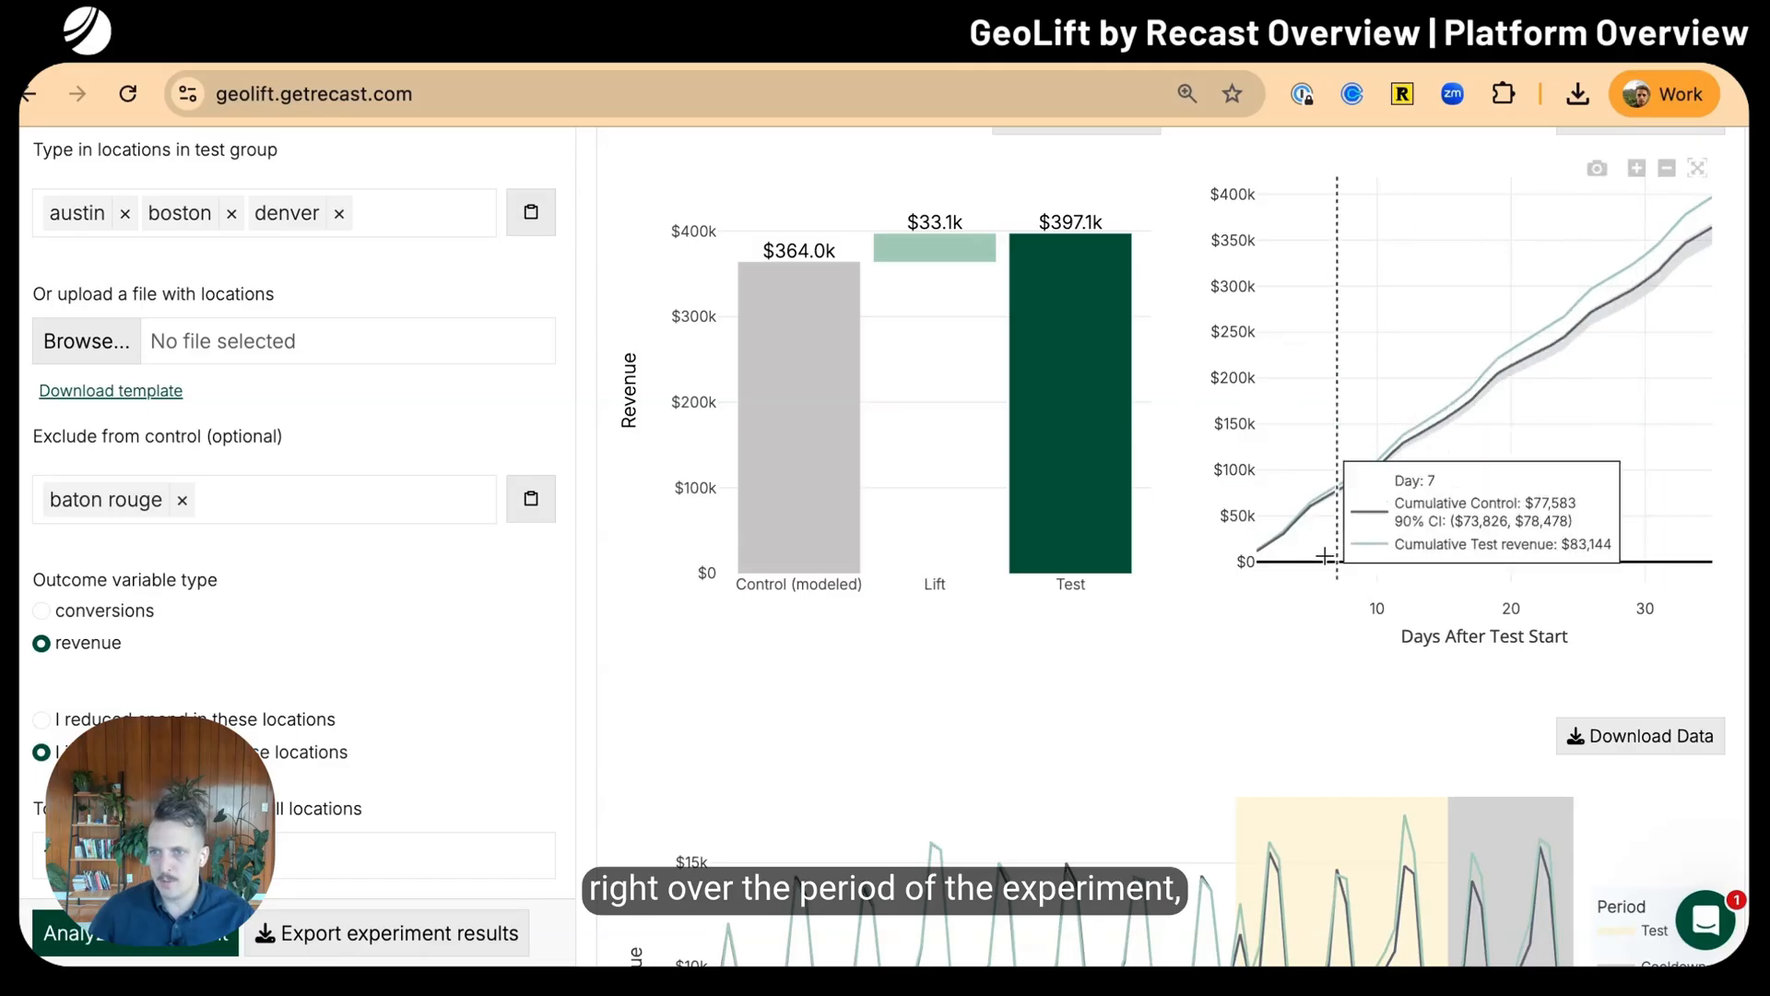
pyautogui.moveTo(1705, 320)
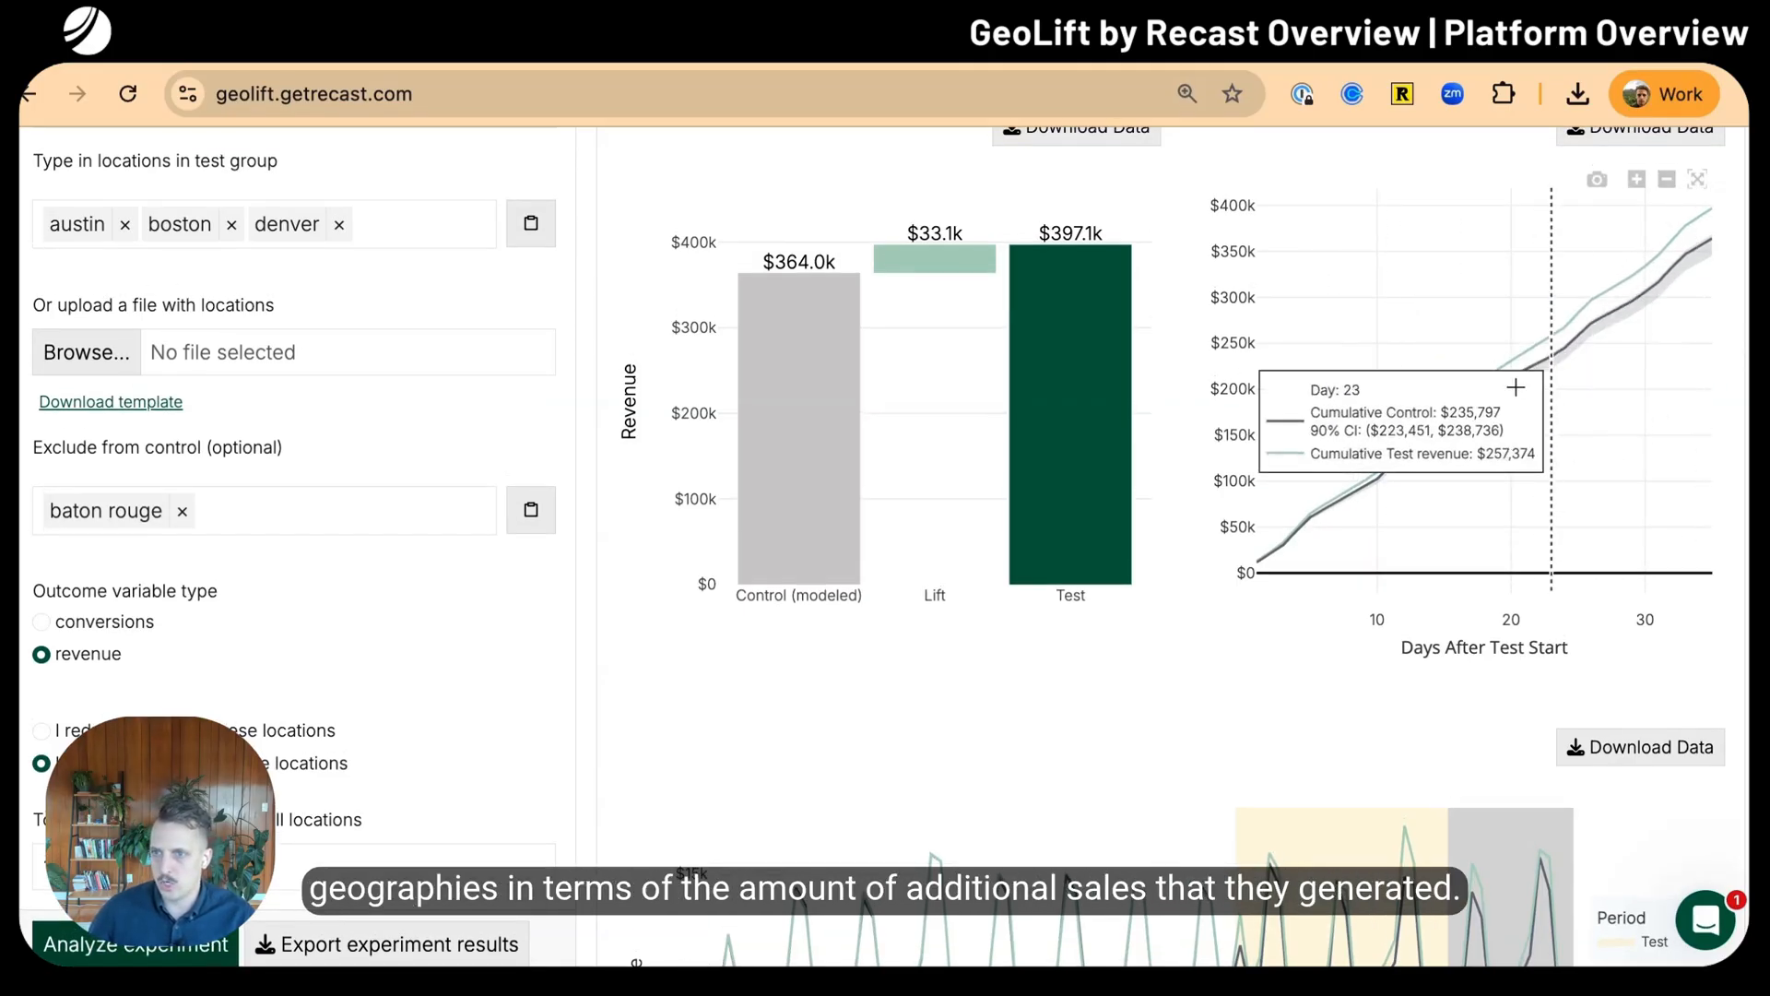
pyautogui.scroll(-3)
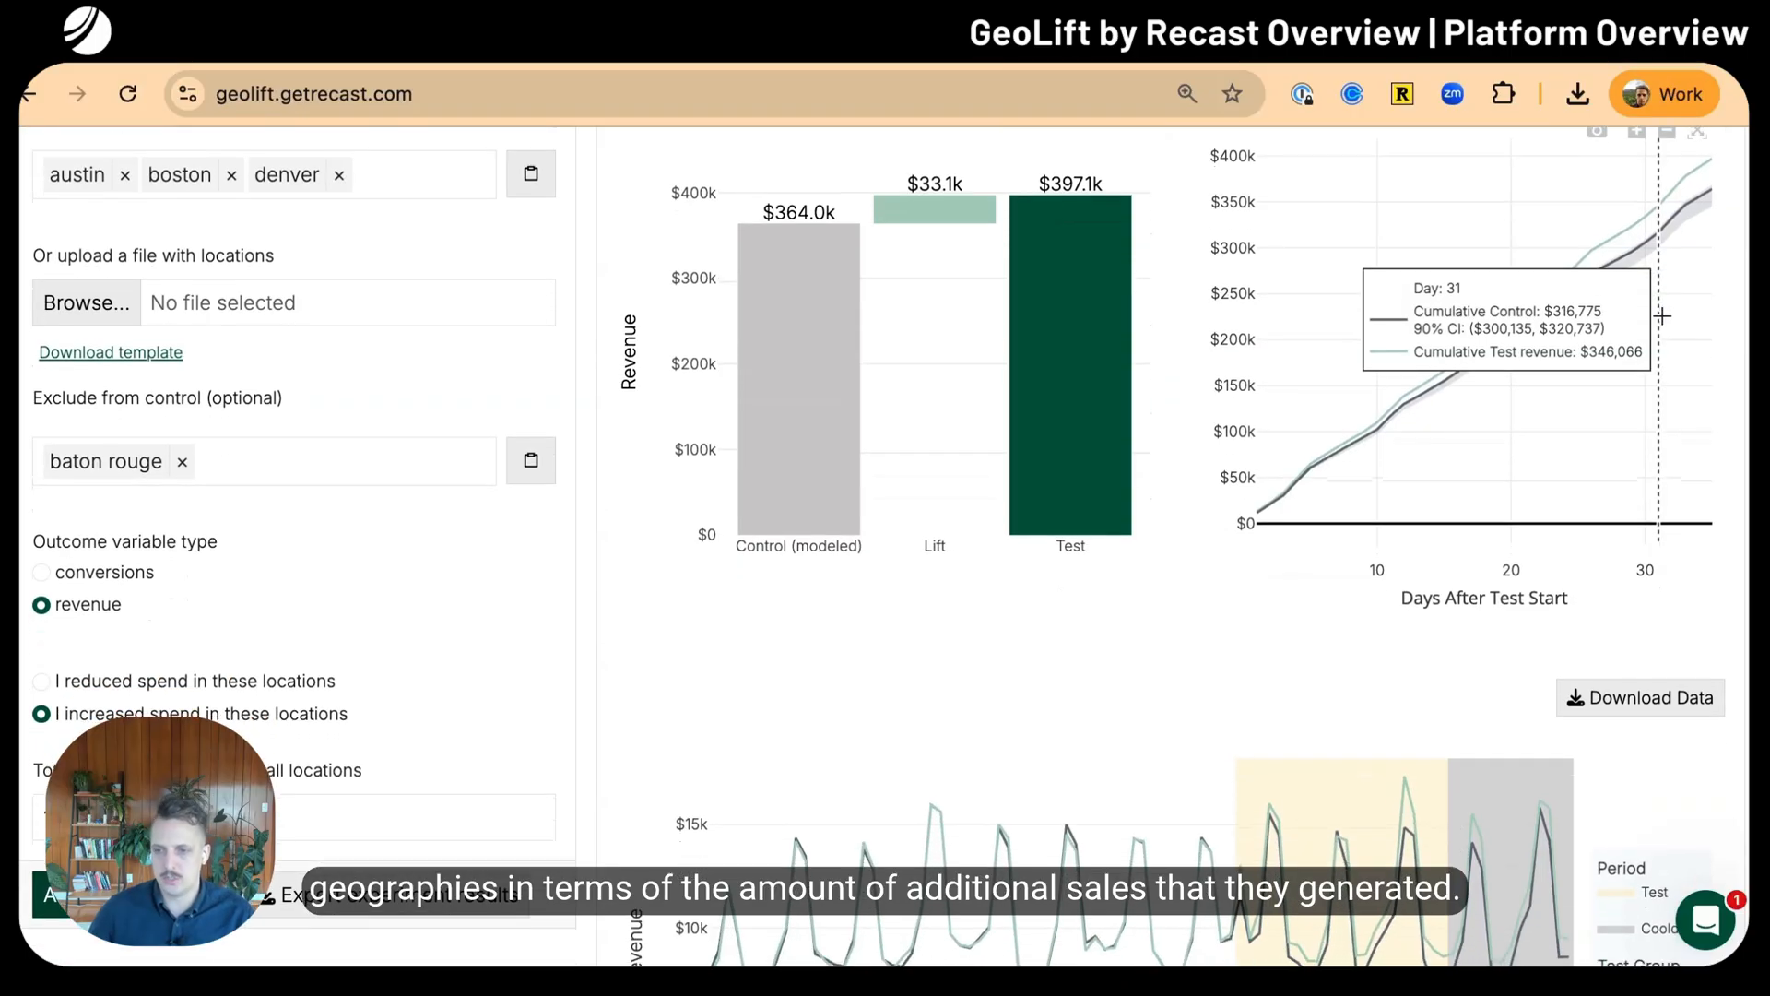
pyautogui.scroll(-3)
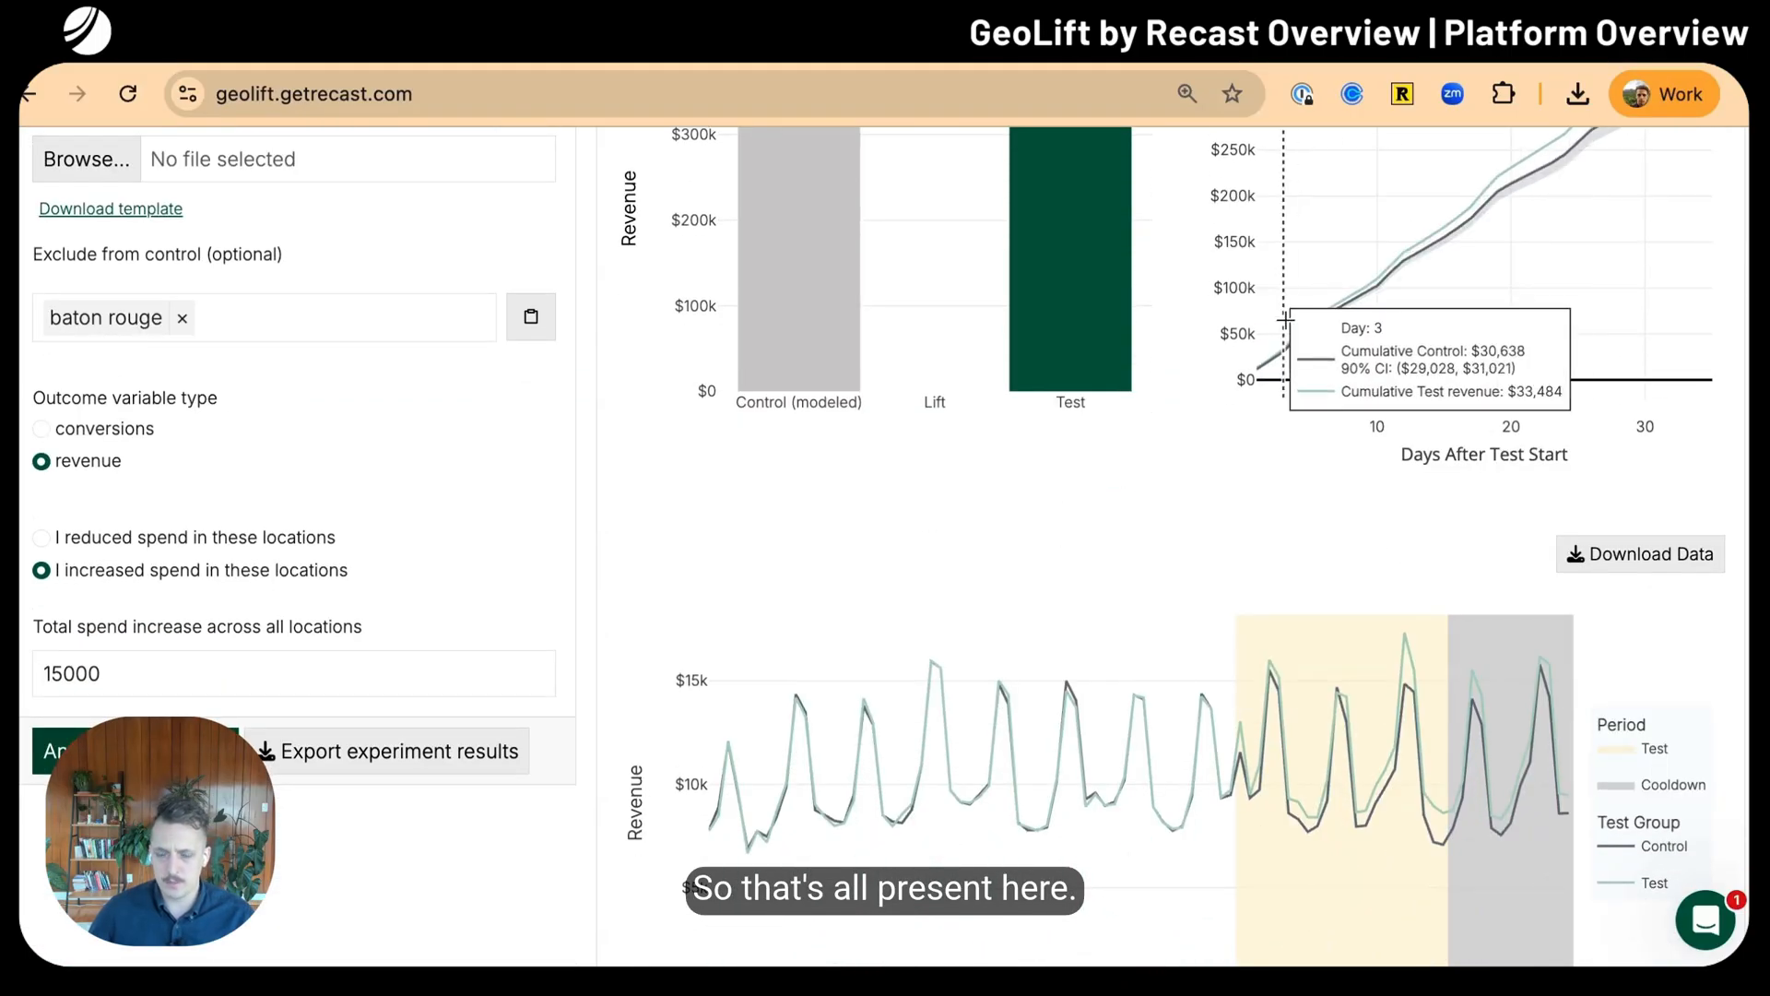
pyautogui.scroll(-3)
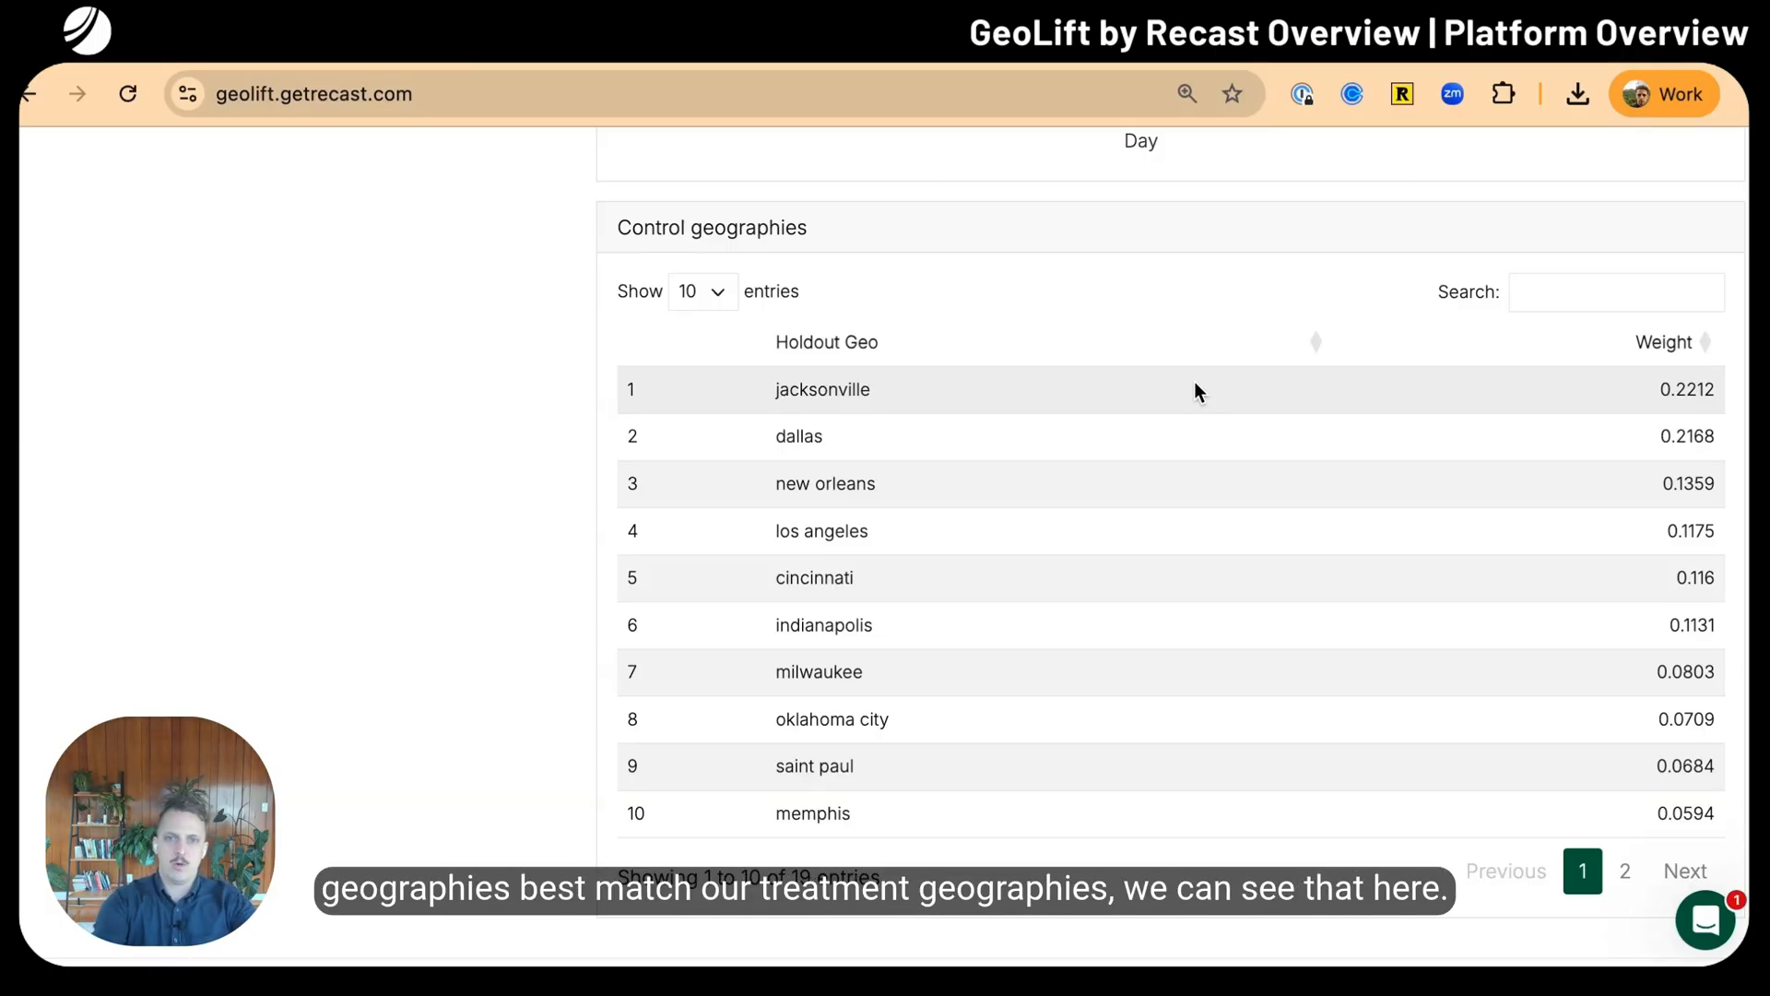
pyautogui.moveTo(1034, 361)
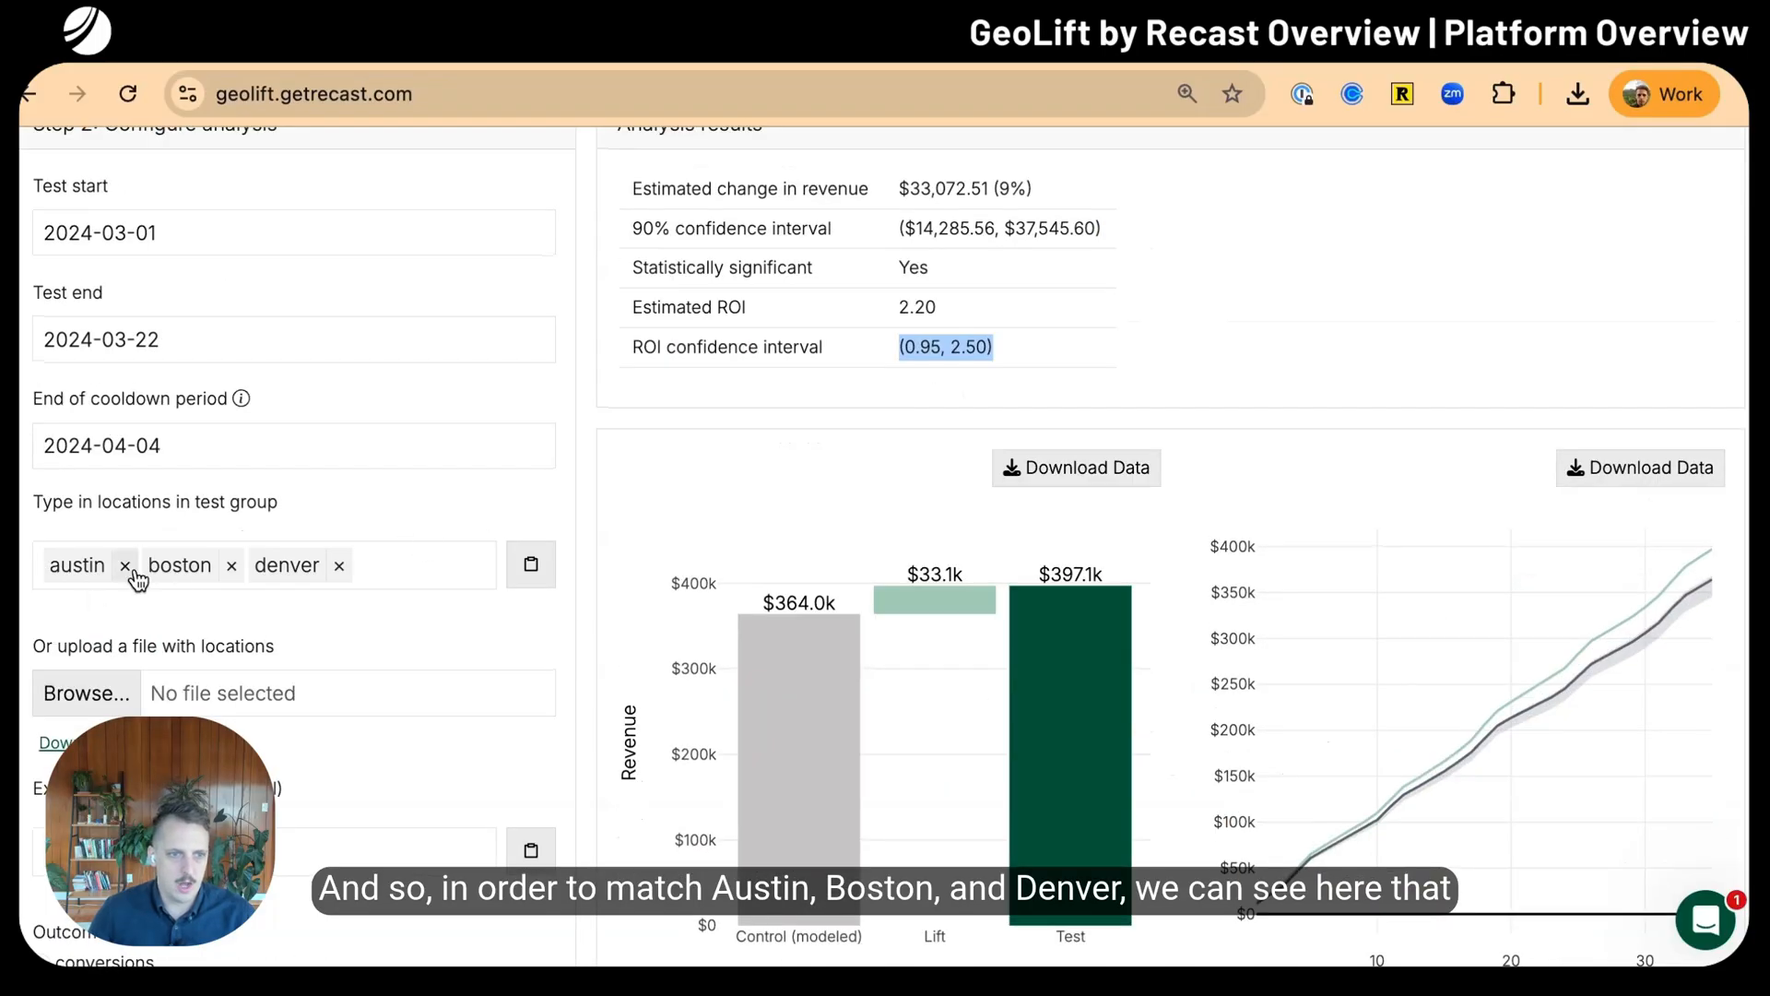
pyautogui.scroll(-3)
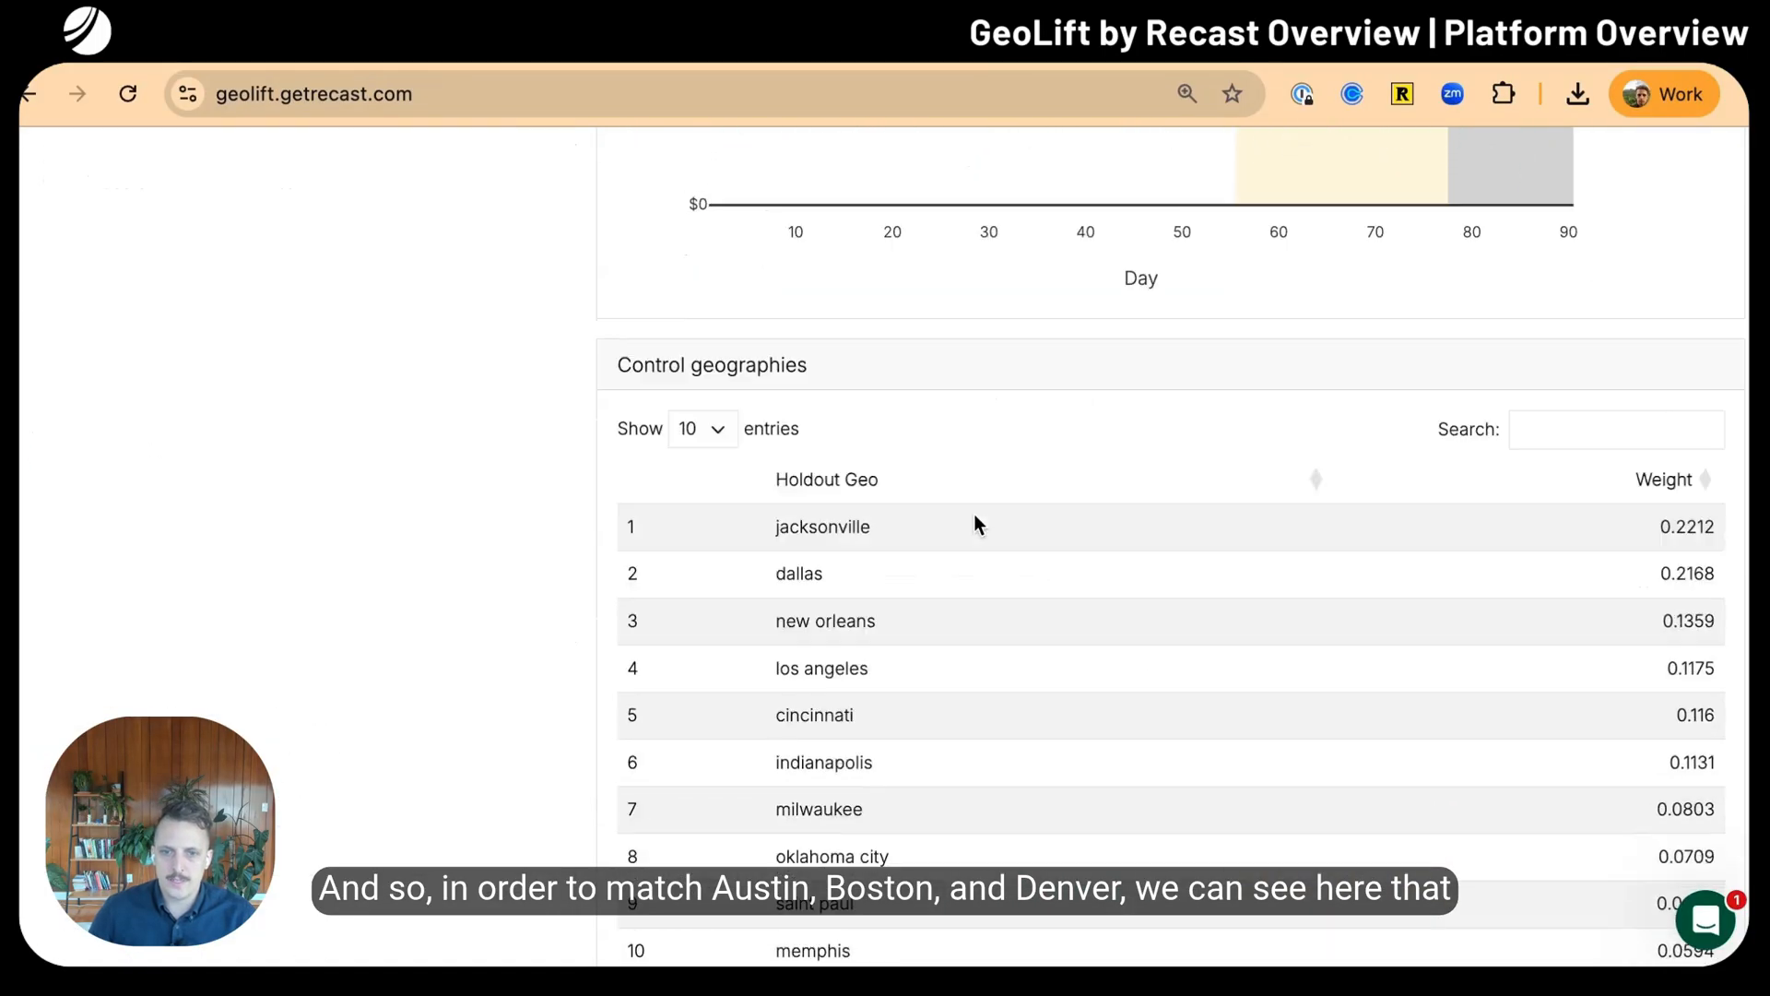
pyautogui.scroll(-3)
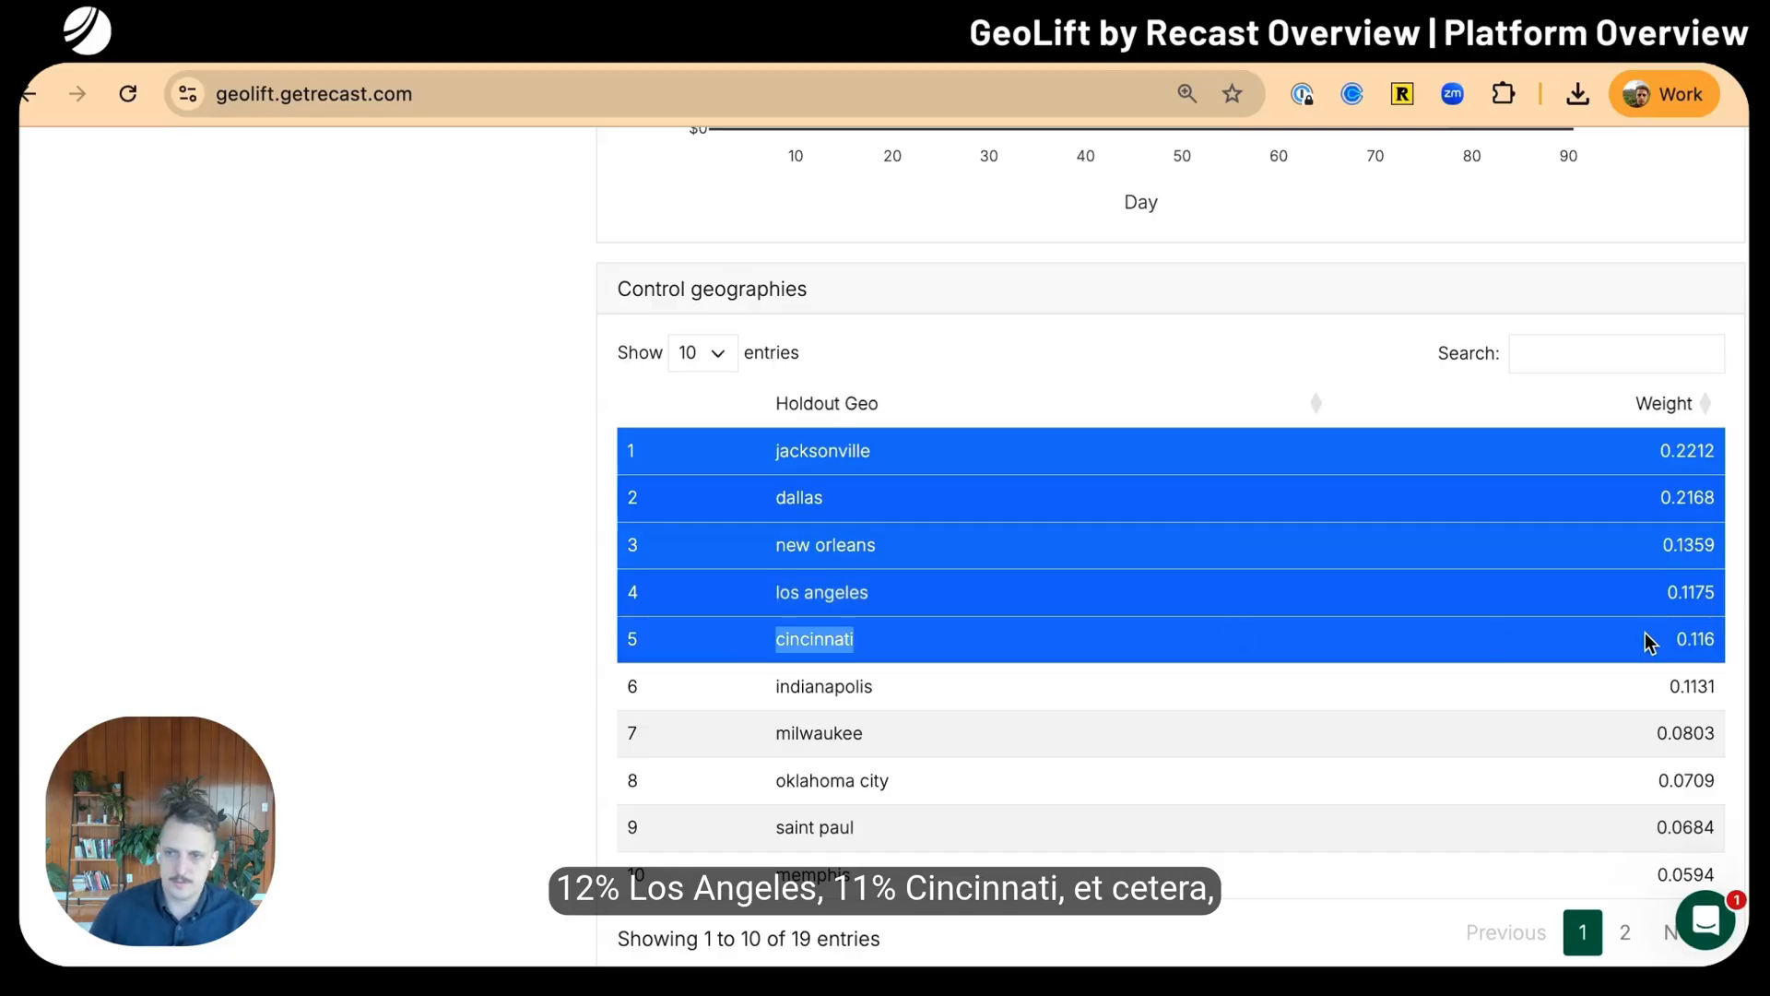
pyautogui.moveTo(1365, 723)
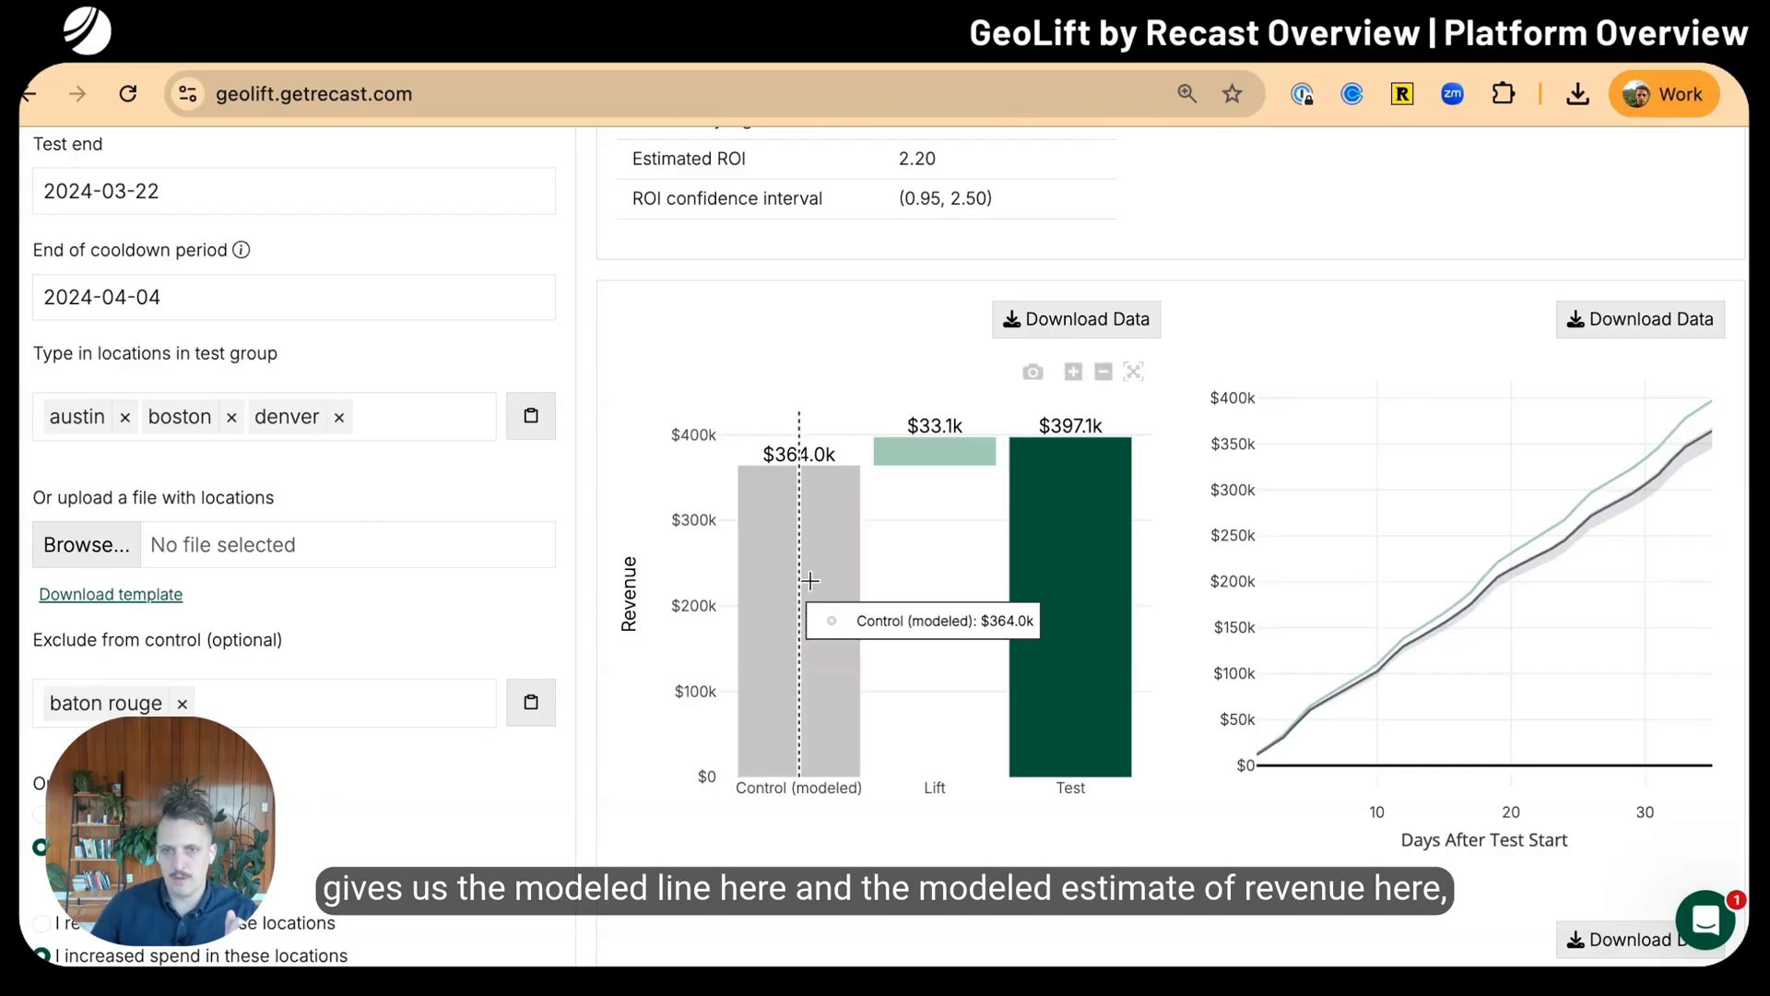
pyautogui.moveTo(964, 511)
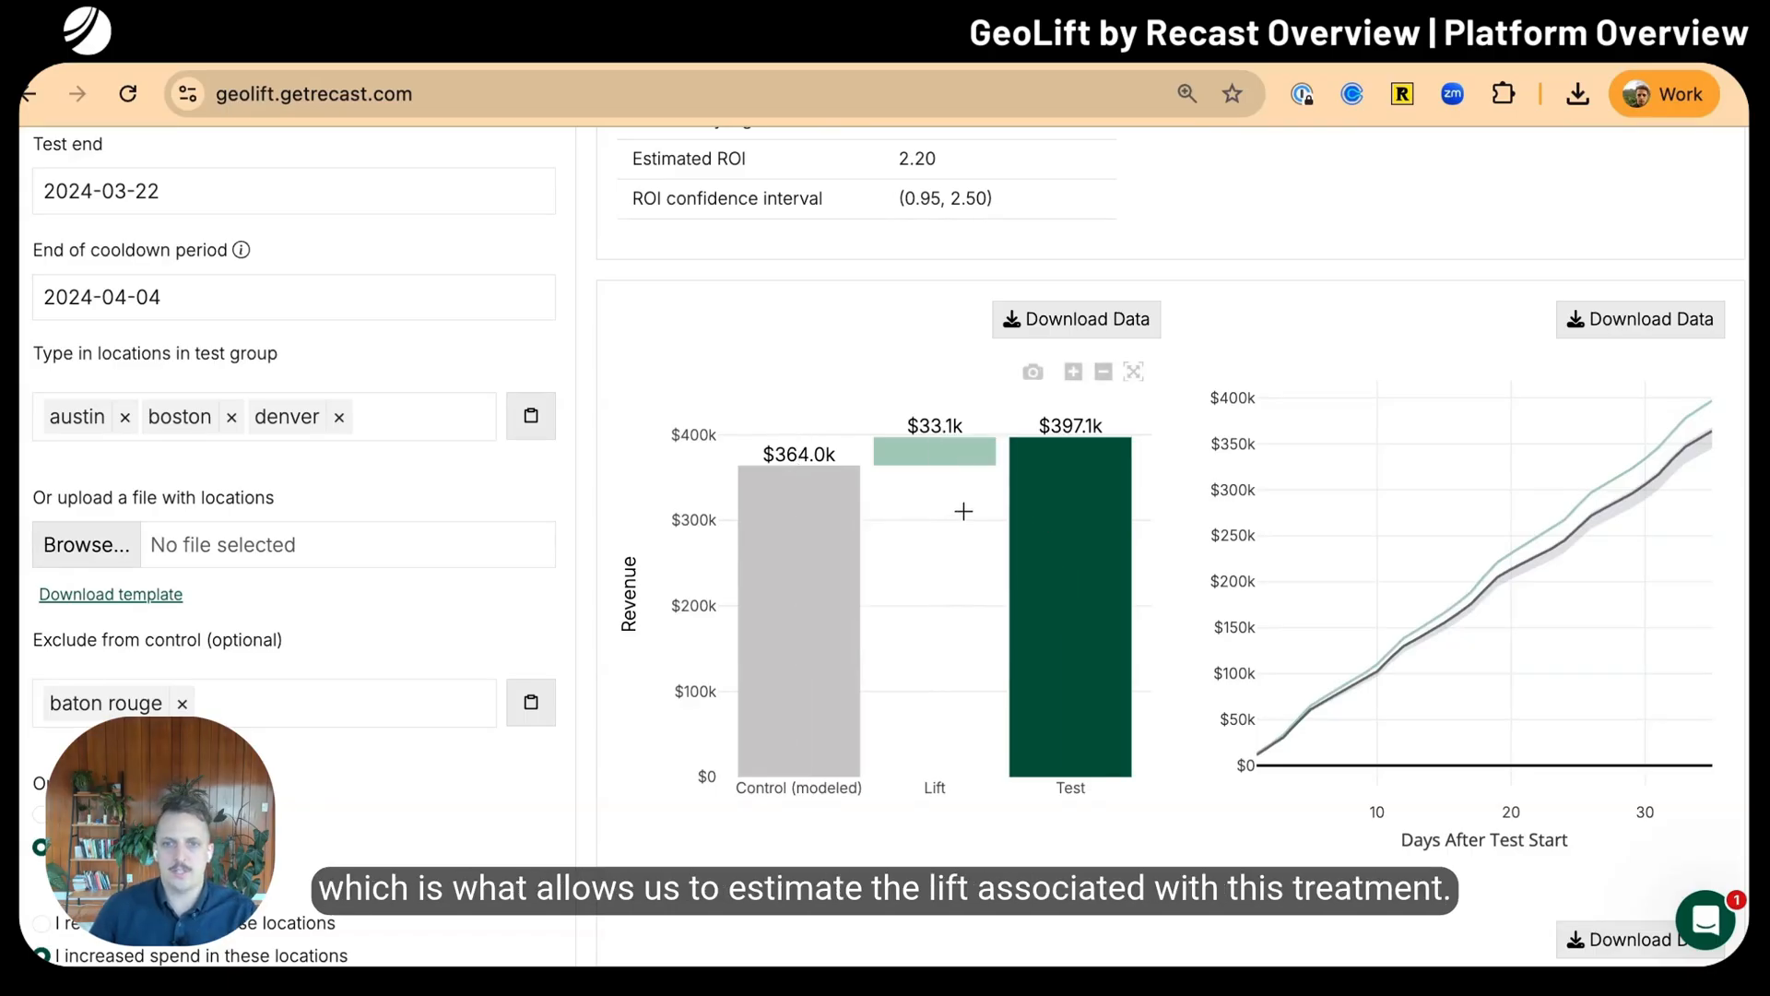
pyautogui.moveTo(929, 465)
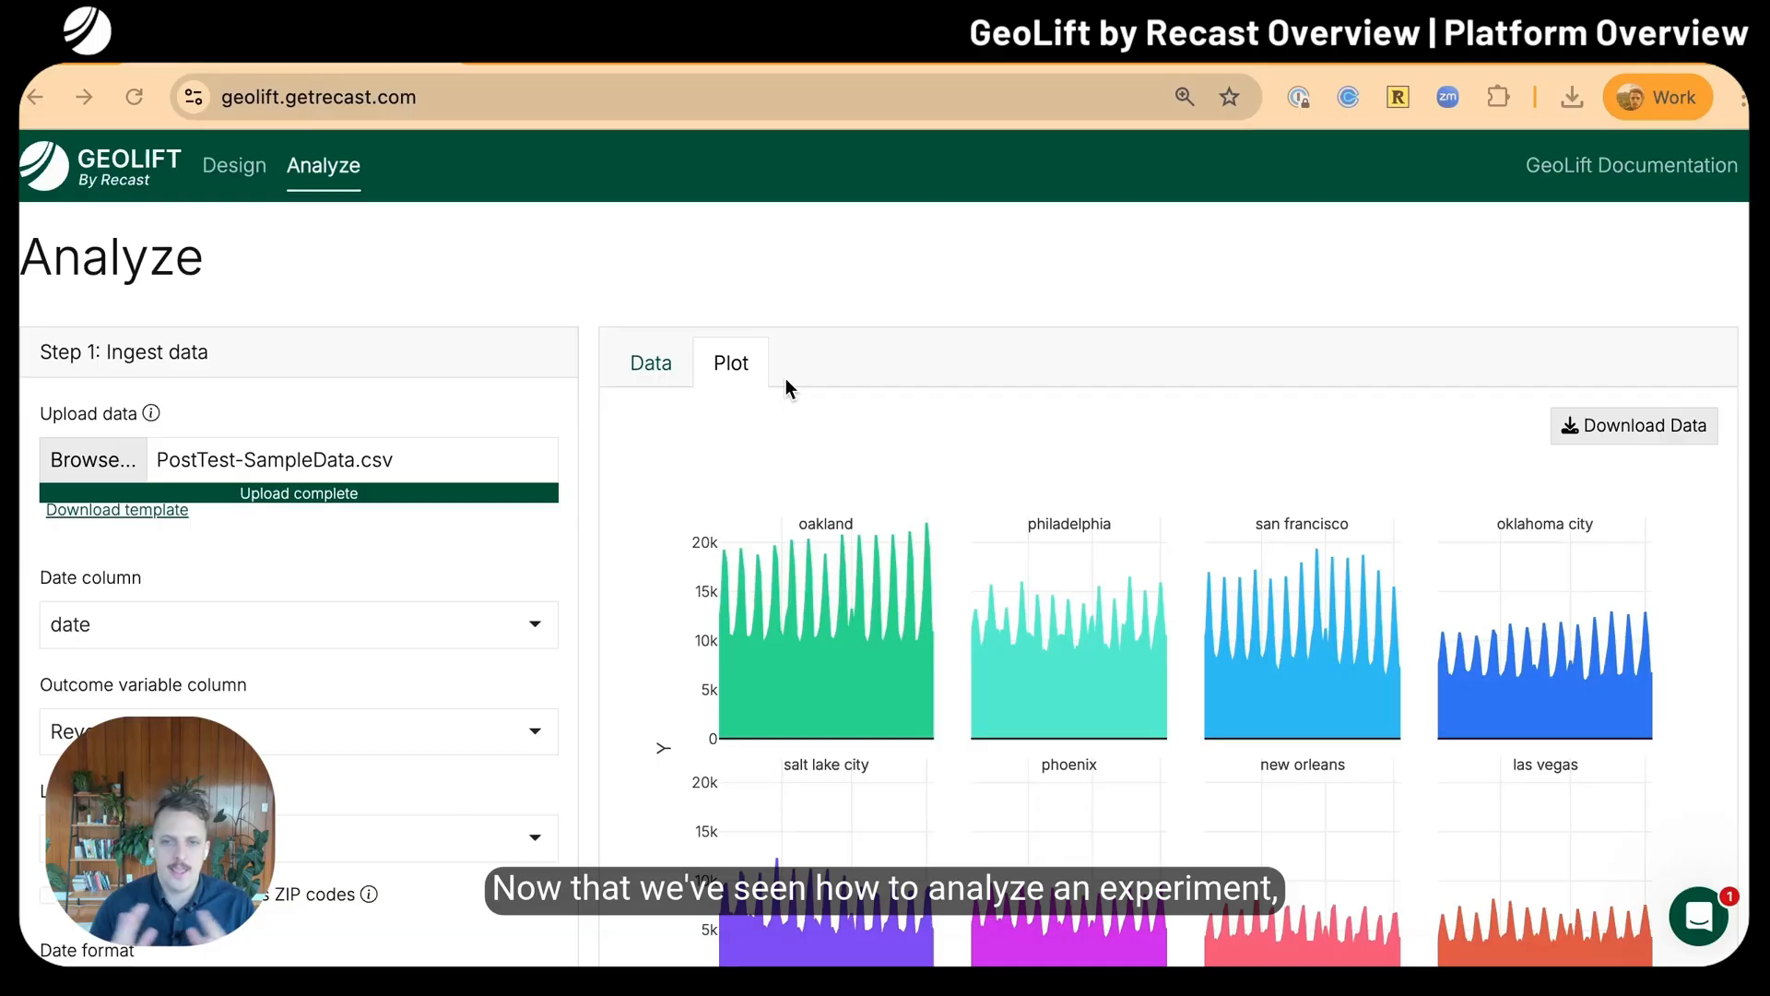
# Upload PreTest-SampleData.csv in Design and ingest it to chart the top 8 of 40 locations
pyautogui.click(233, 166)
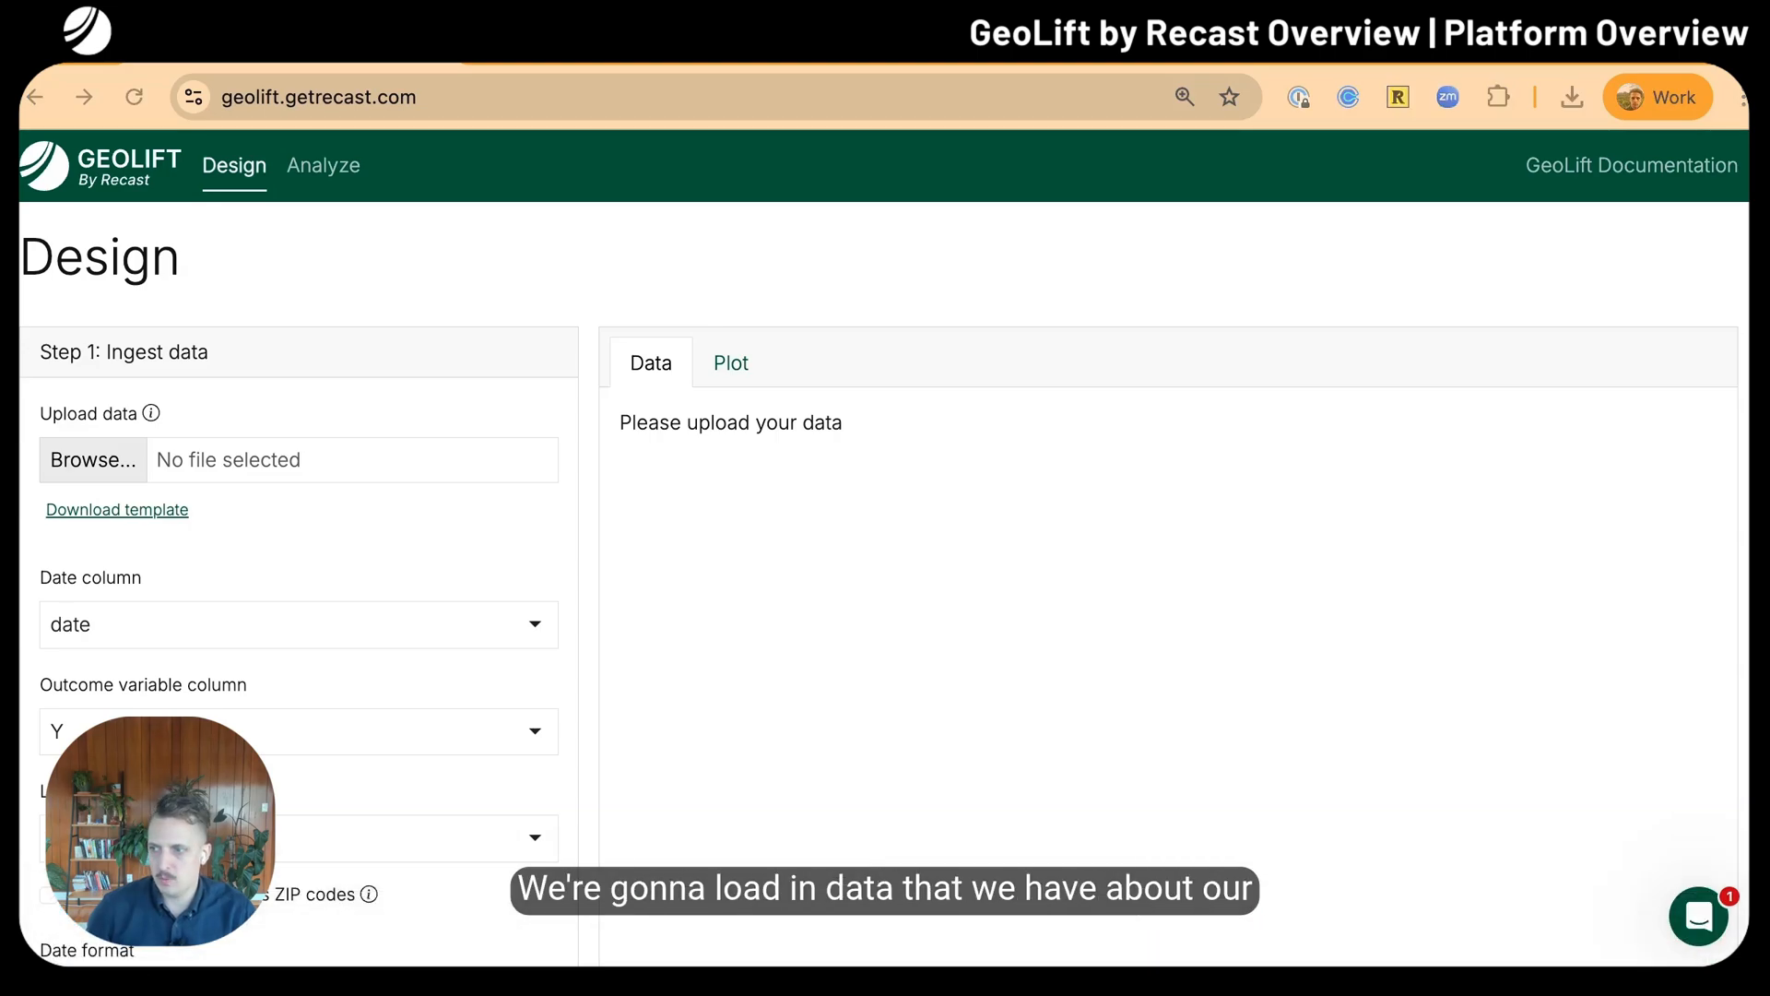
pyautogui.click(92, 461)
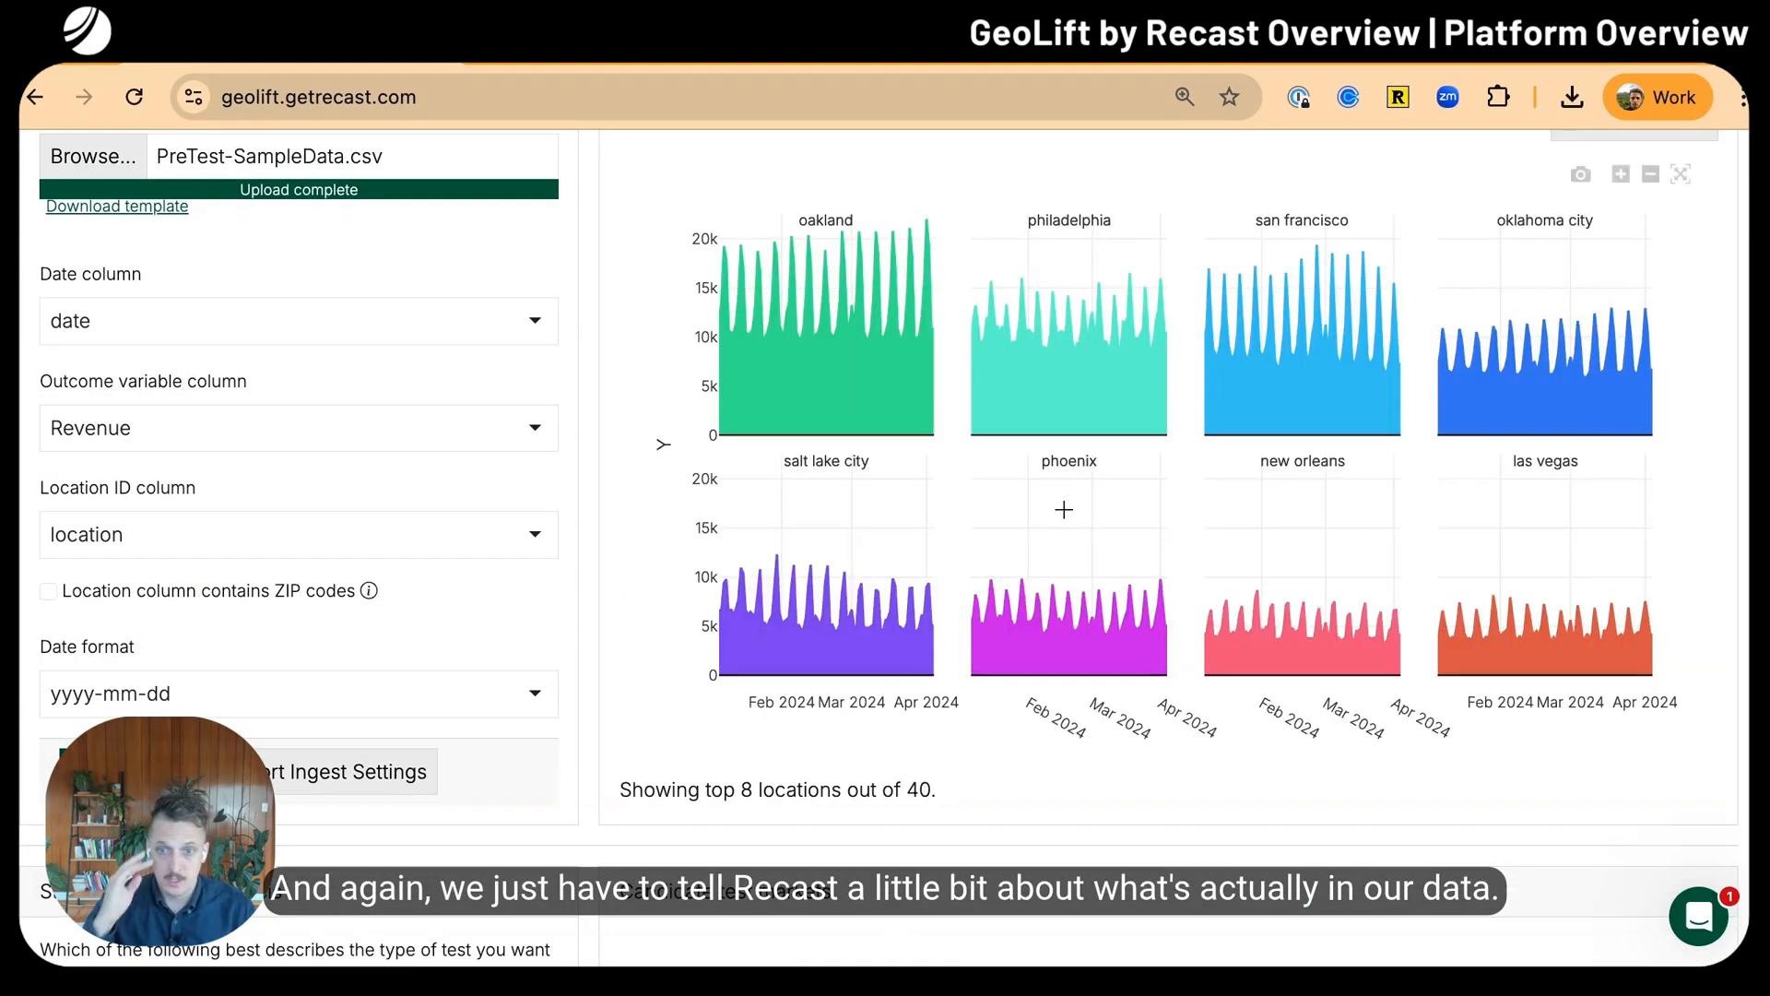
pyautogui.scroll(-3)
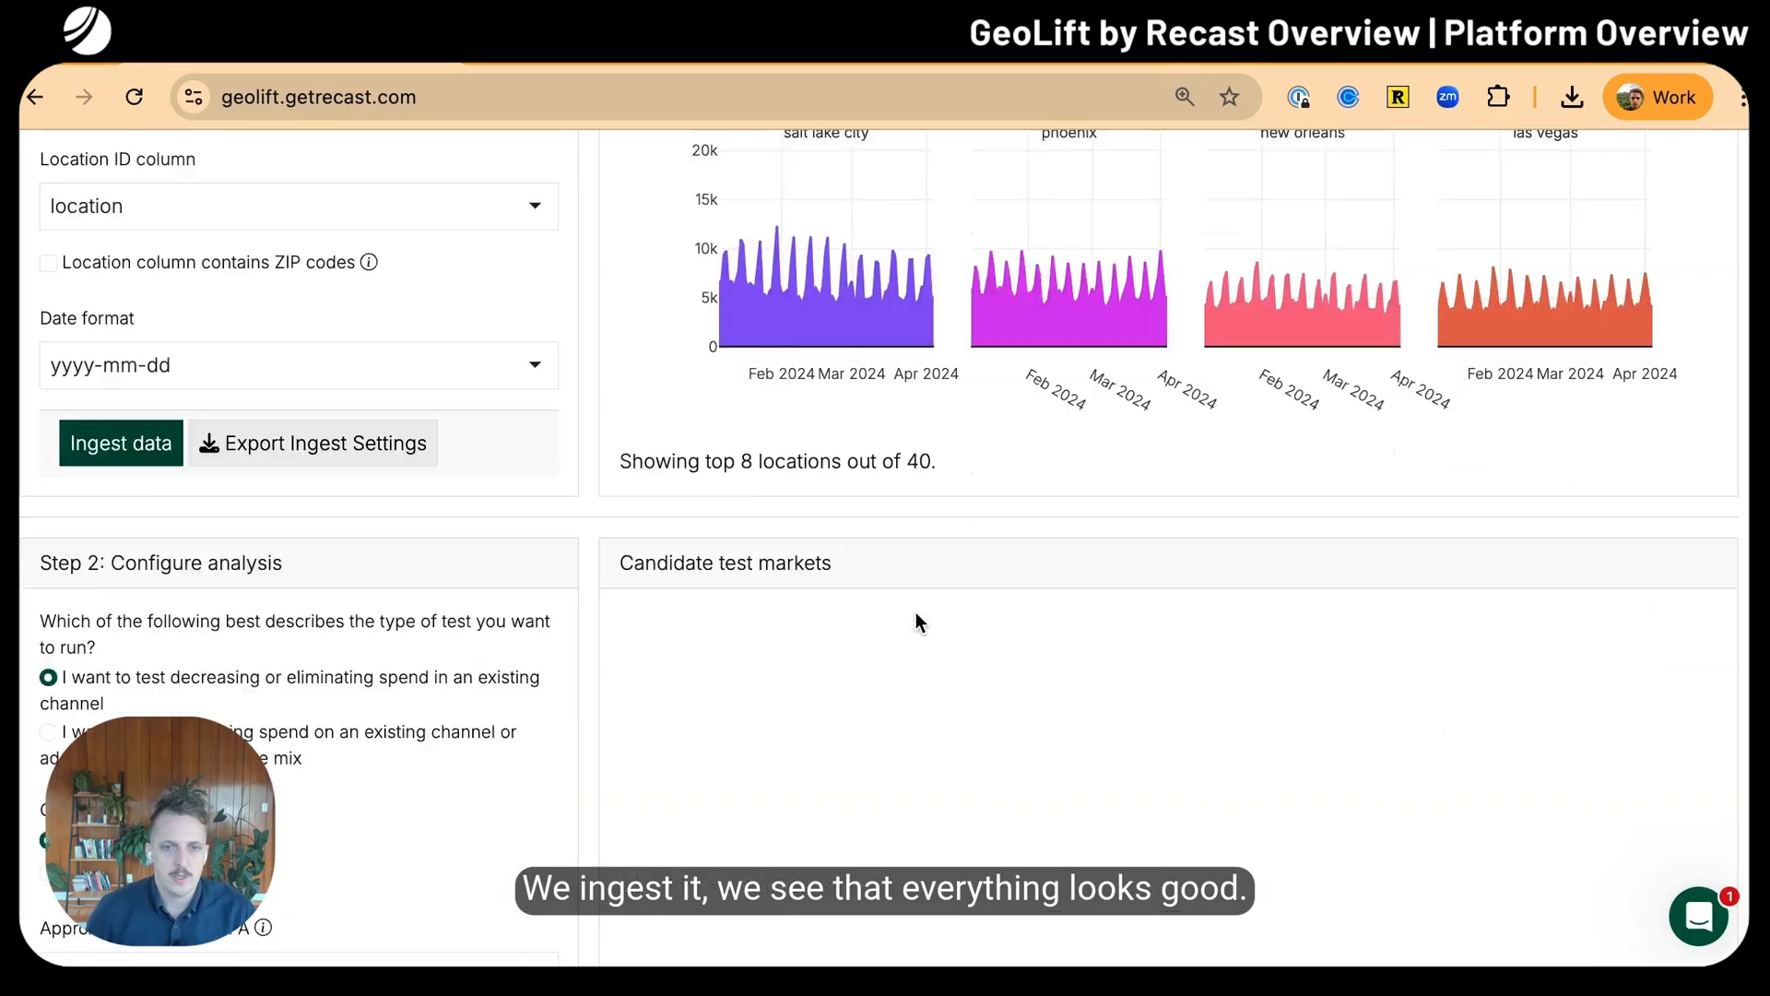
pyautogui.scroll(-3)
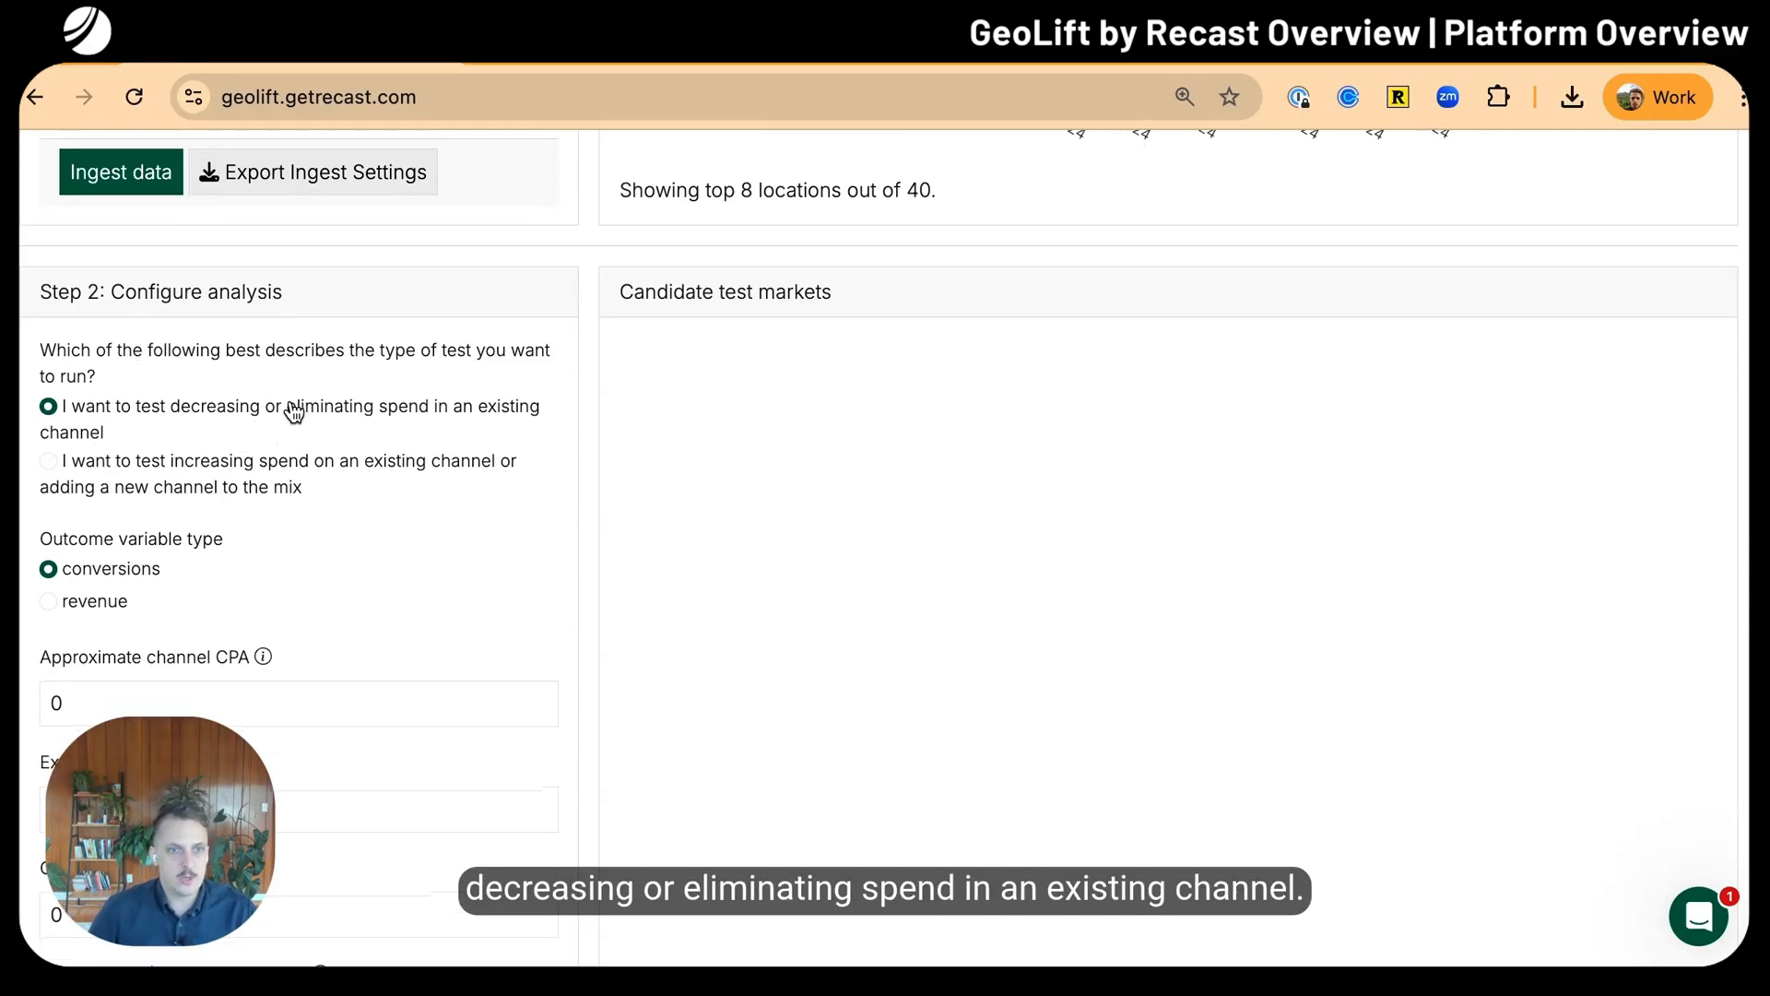
# Set a revenue spend-reduction test with ROI 1.5, 21-day length, 7-day cooldown and $15000 off
pyautogui.click(48, 520)
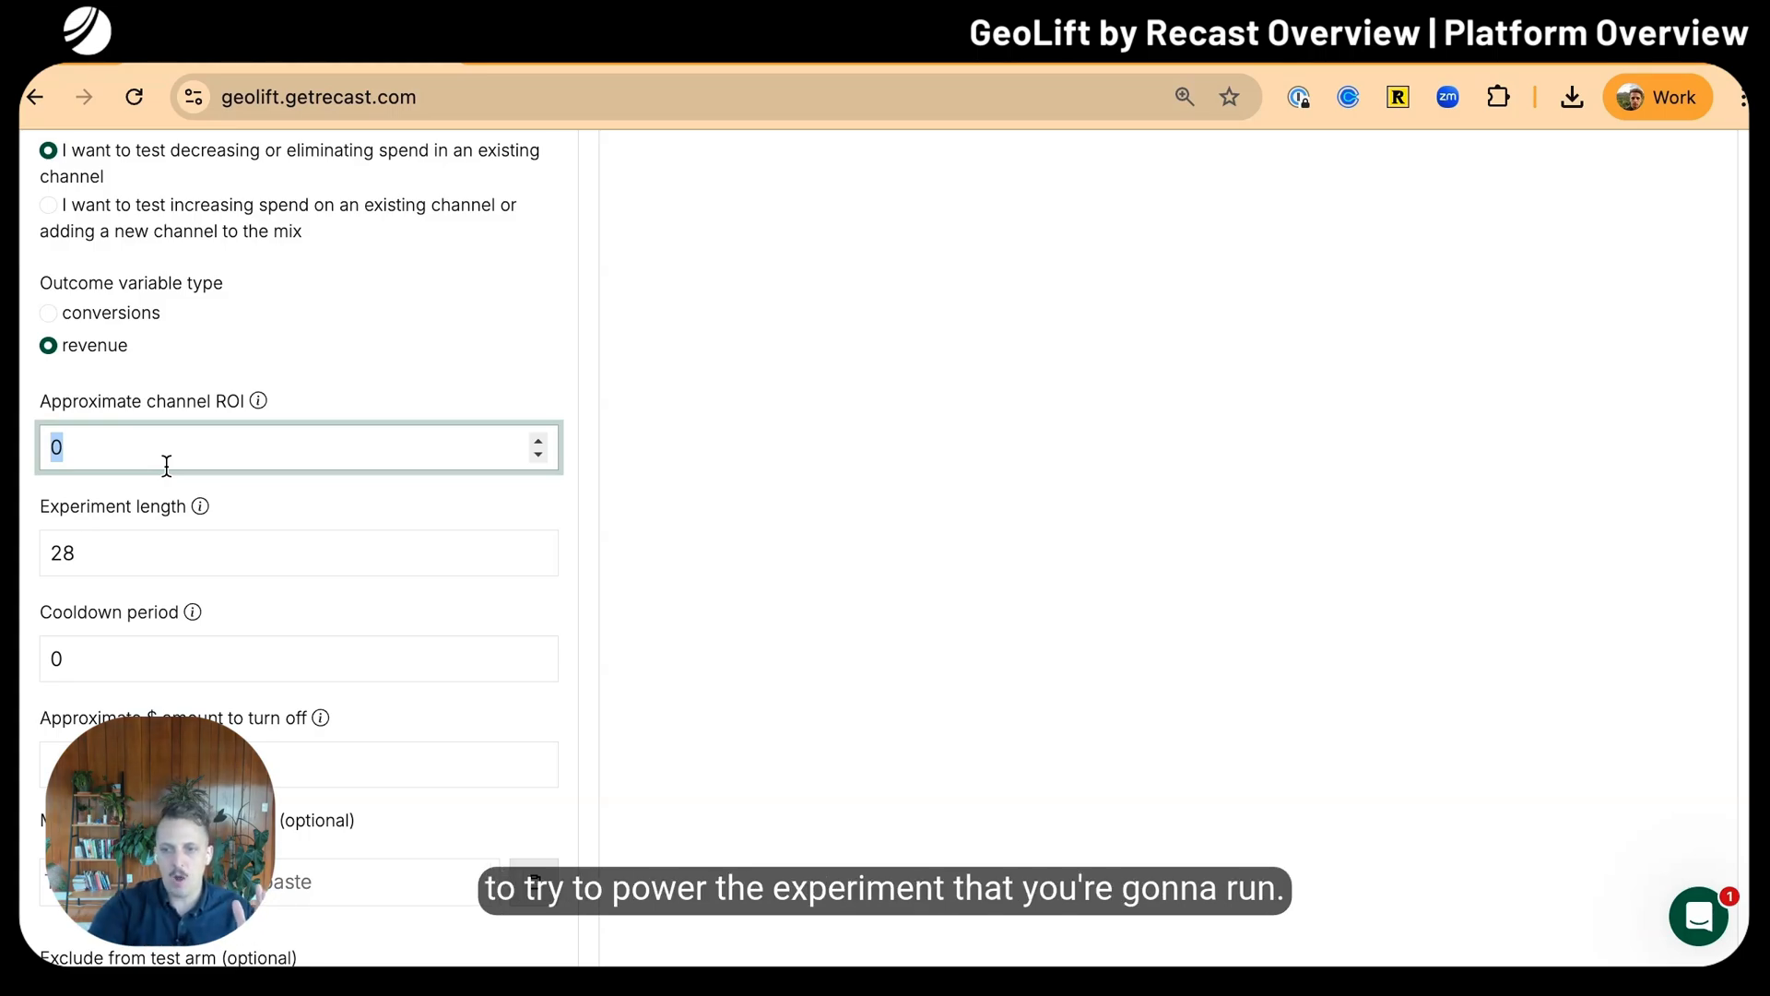
pyautogui.write('1.5')
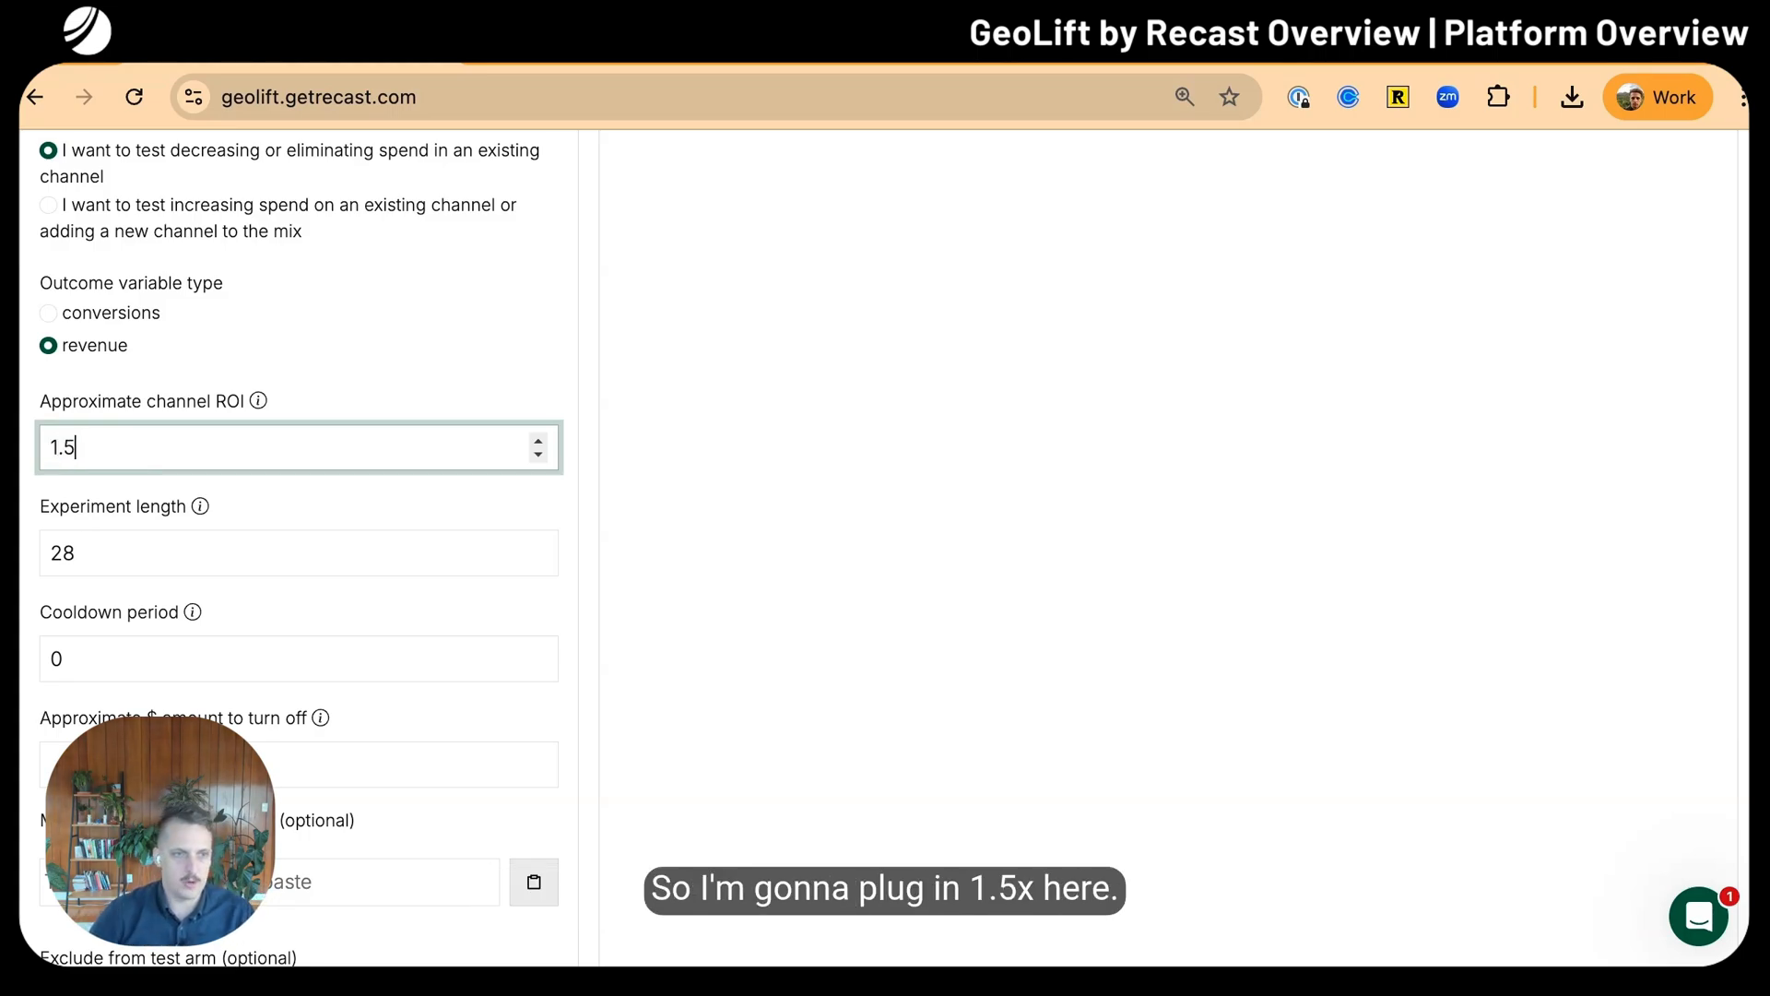
pyautogui.click(299, 553)
pyautogui.write('21')
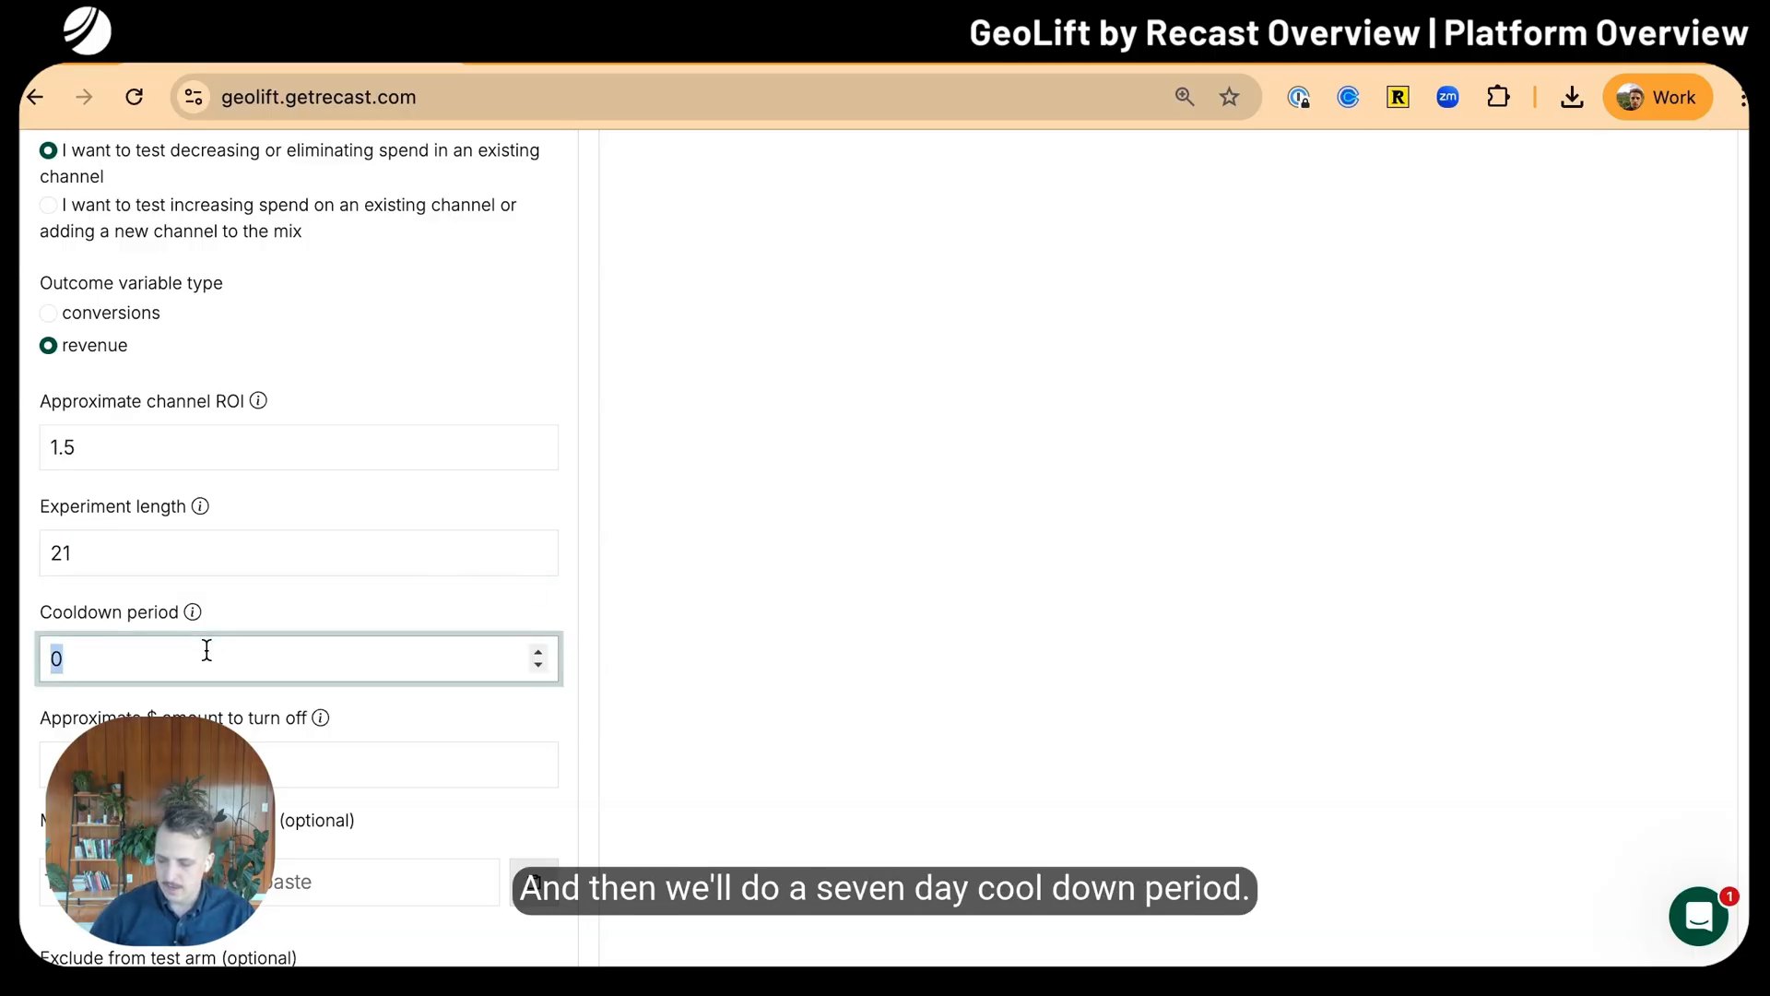
pyautogui.write('7')
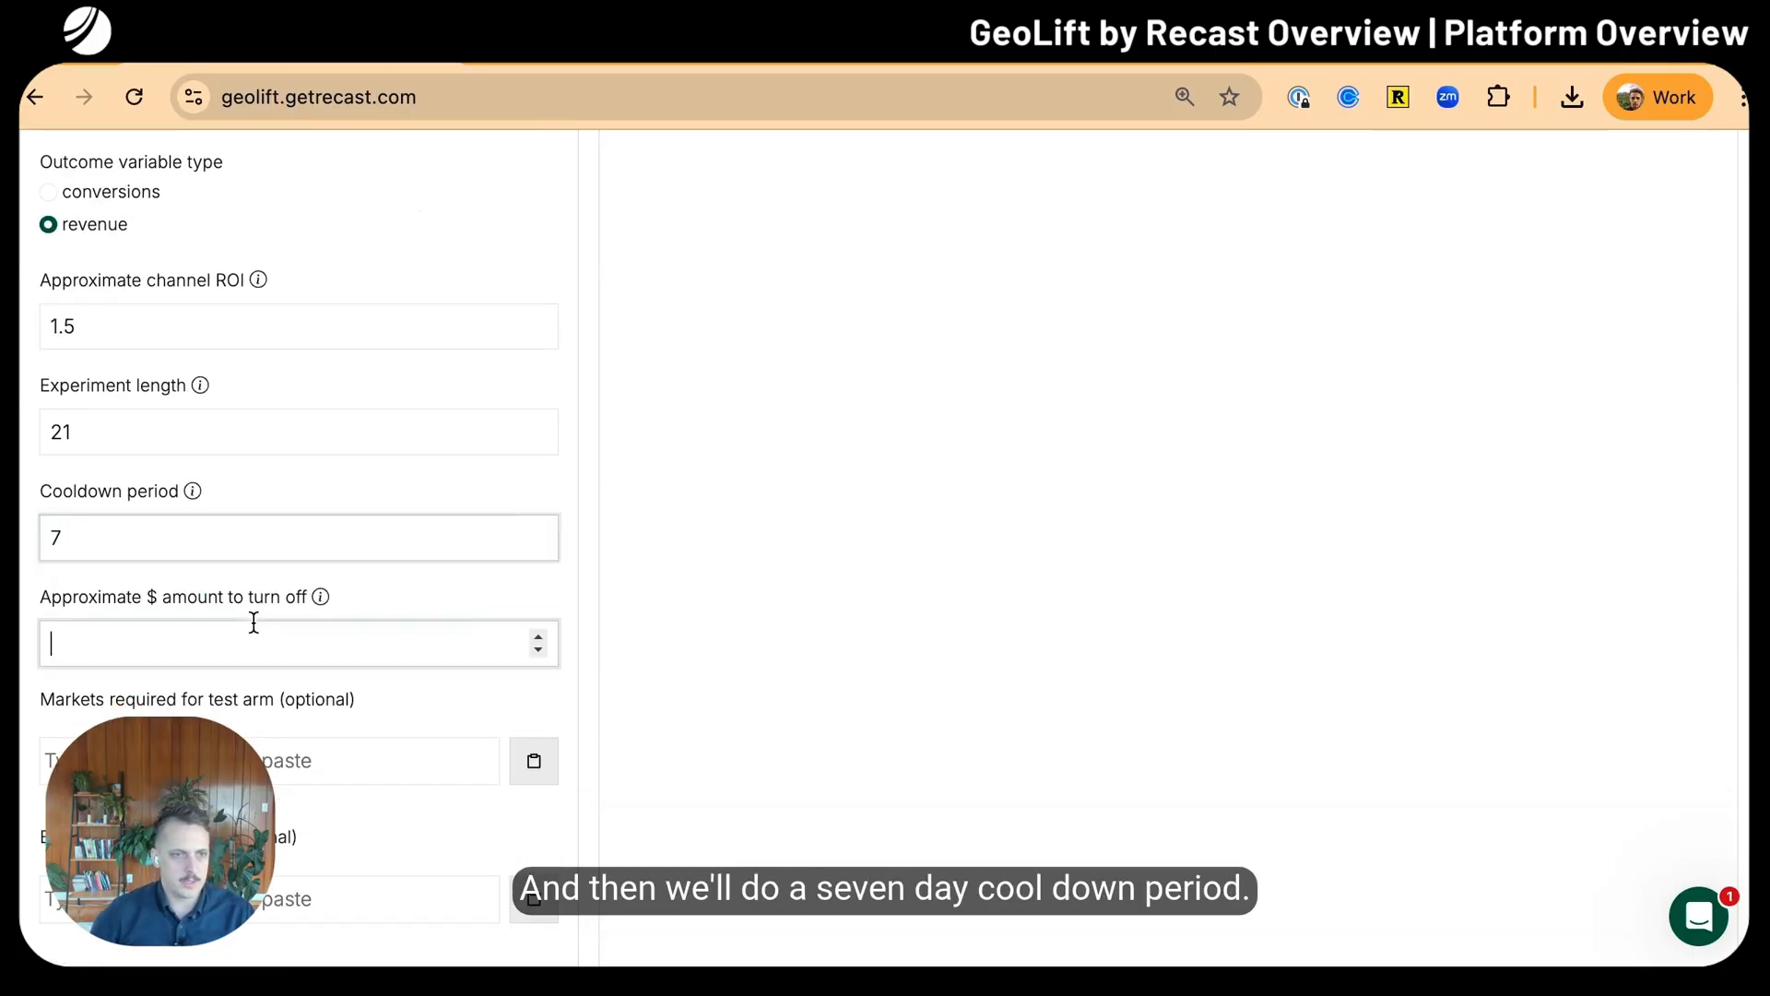
pyautogui.scroll(-3)
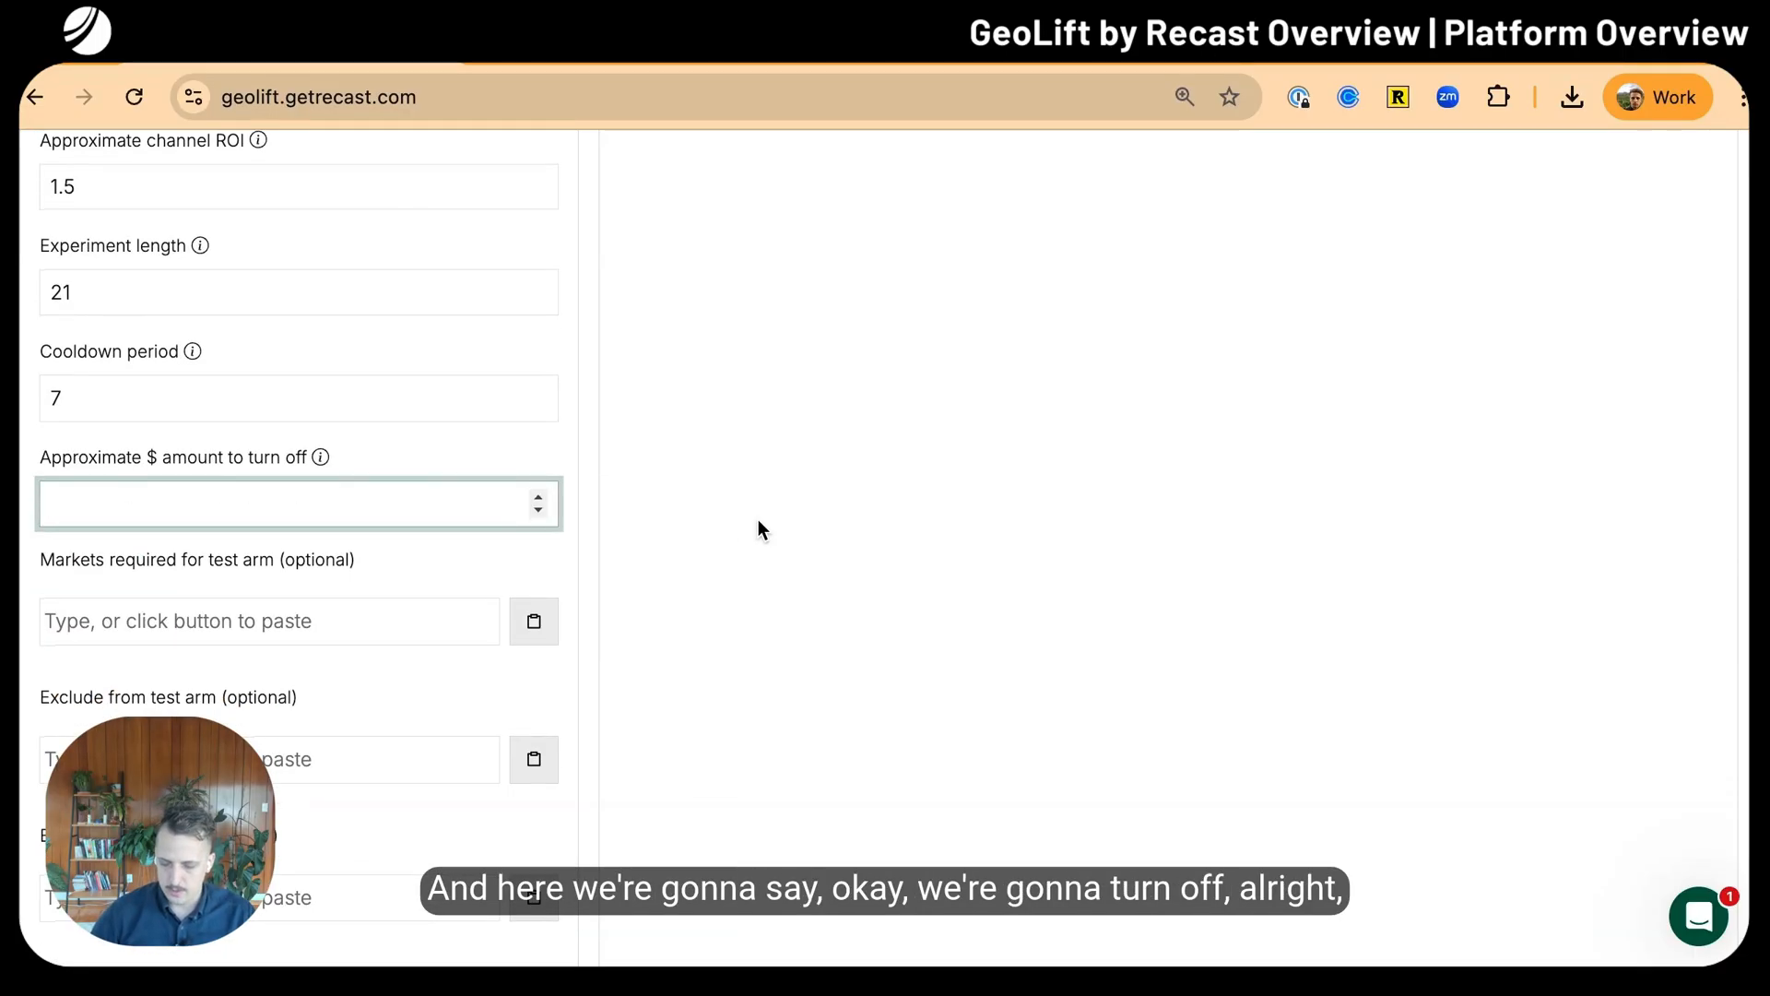
pyautogui.write('15000')
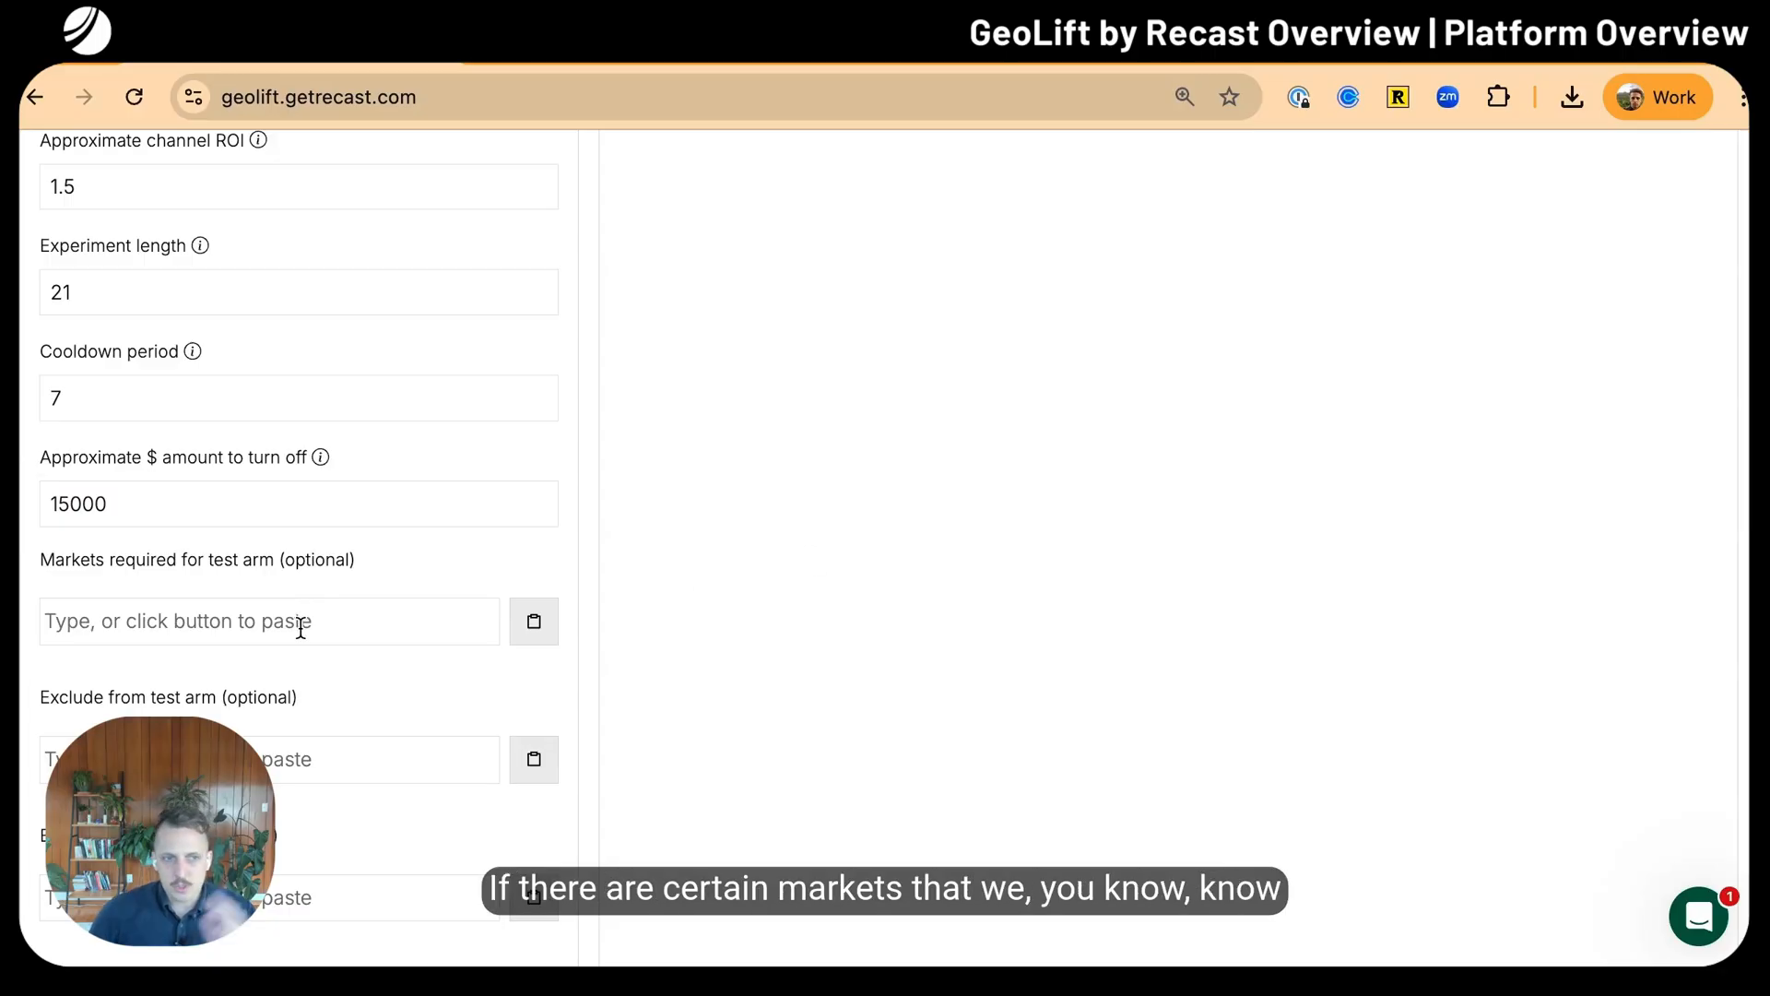
# Require cleveland, exclude nashville from the test arm, and drop san diego entirely
pyautogui.click(267, 620)
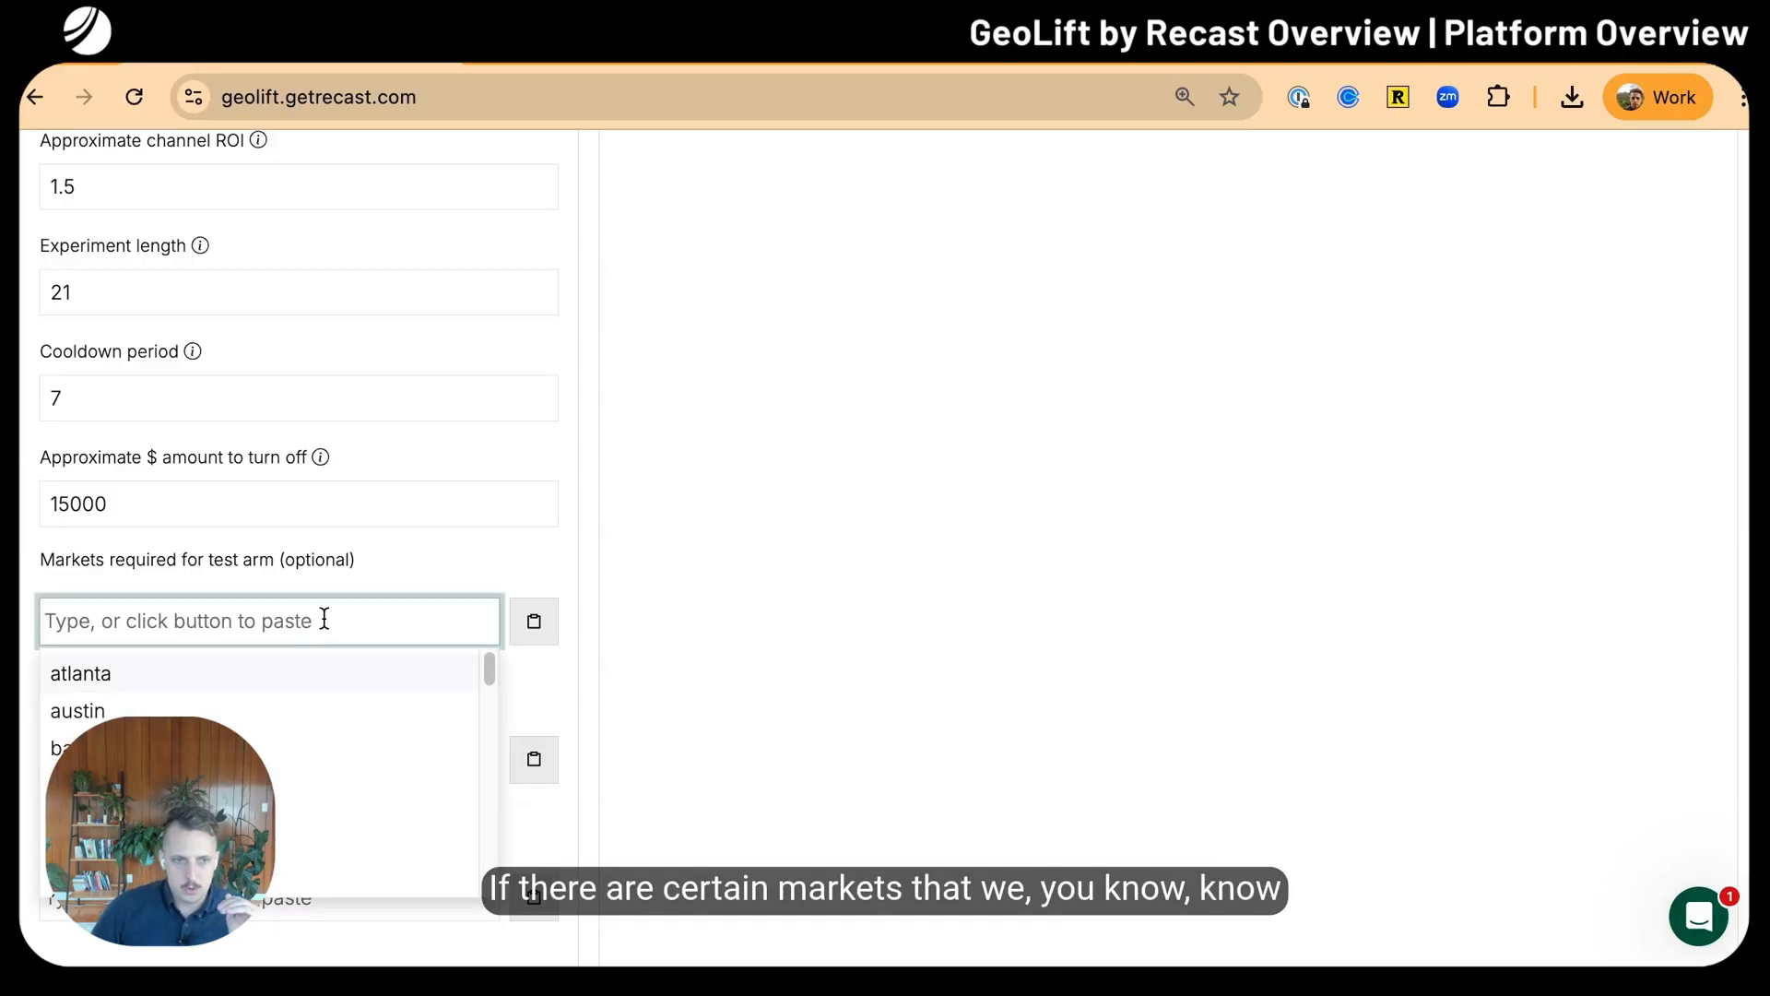
pyautogui.moveTo(339, 658)
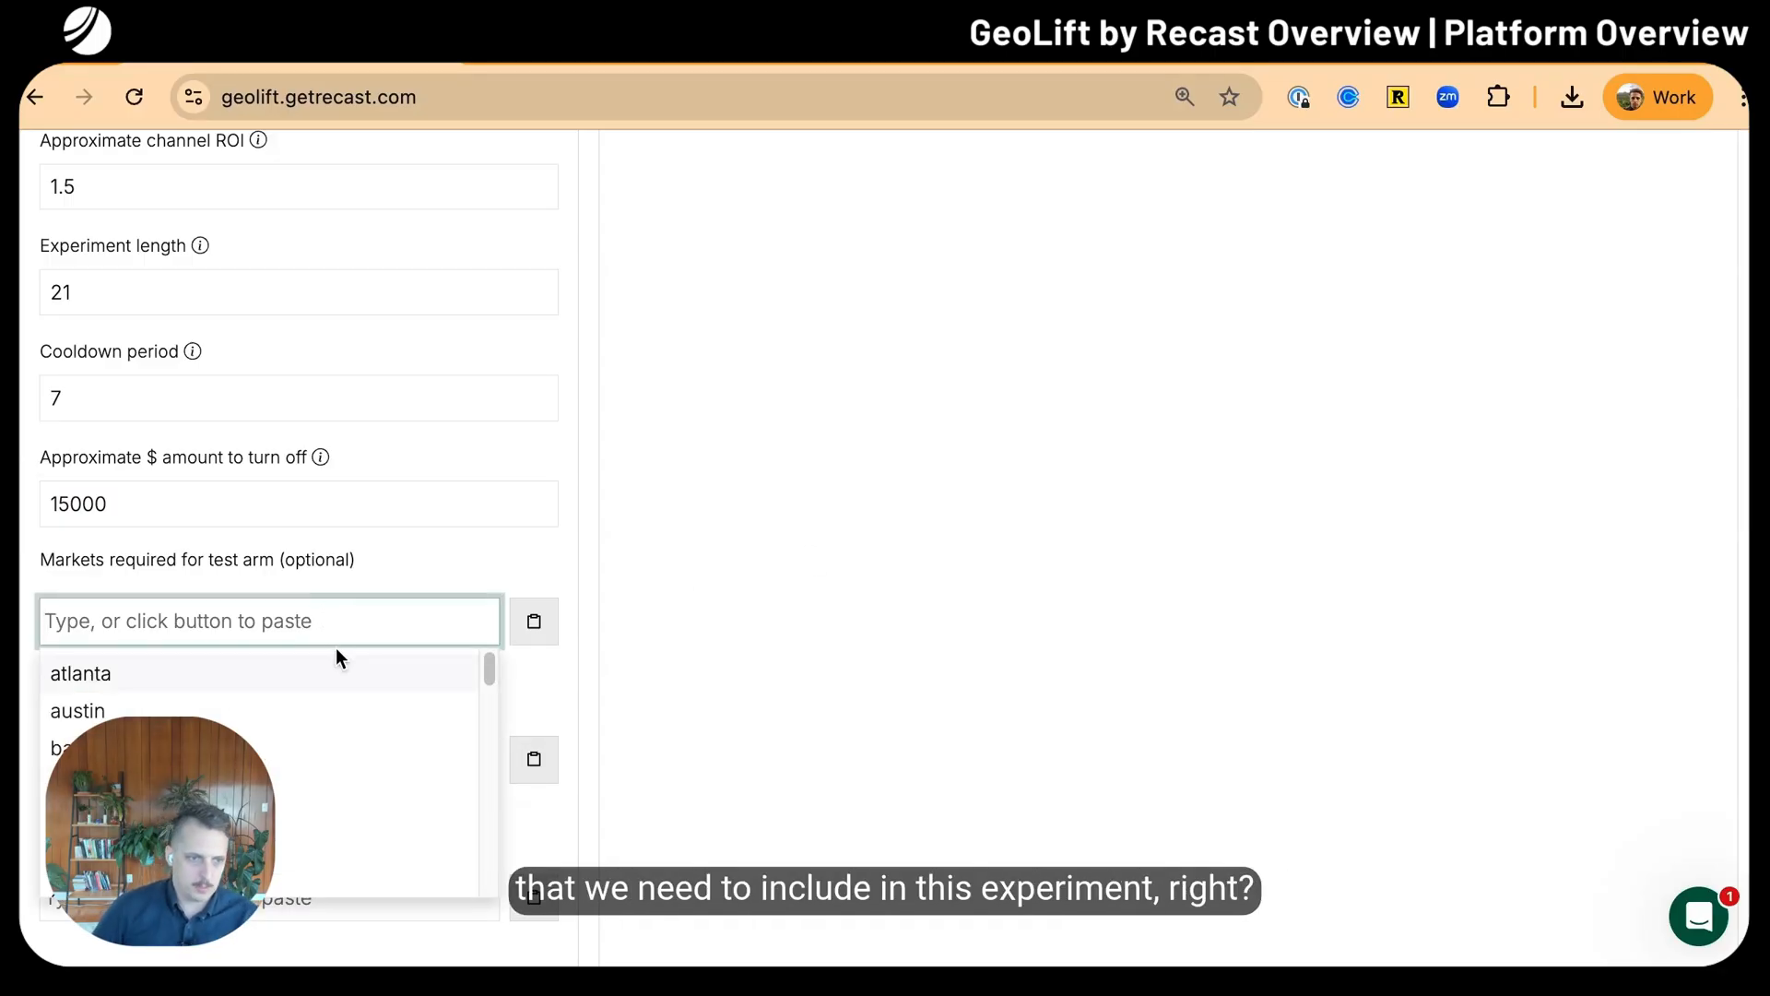
pyautogui.scroll(-3)
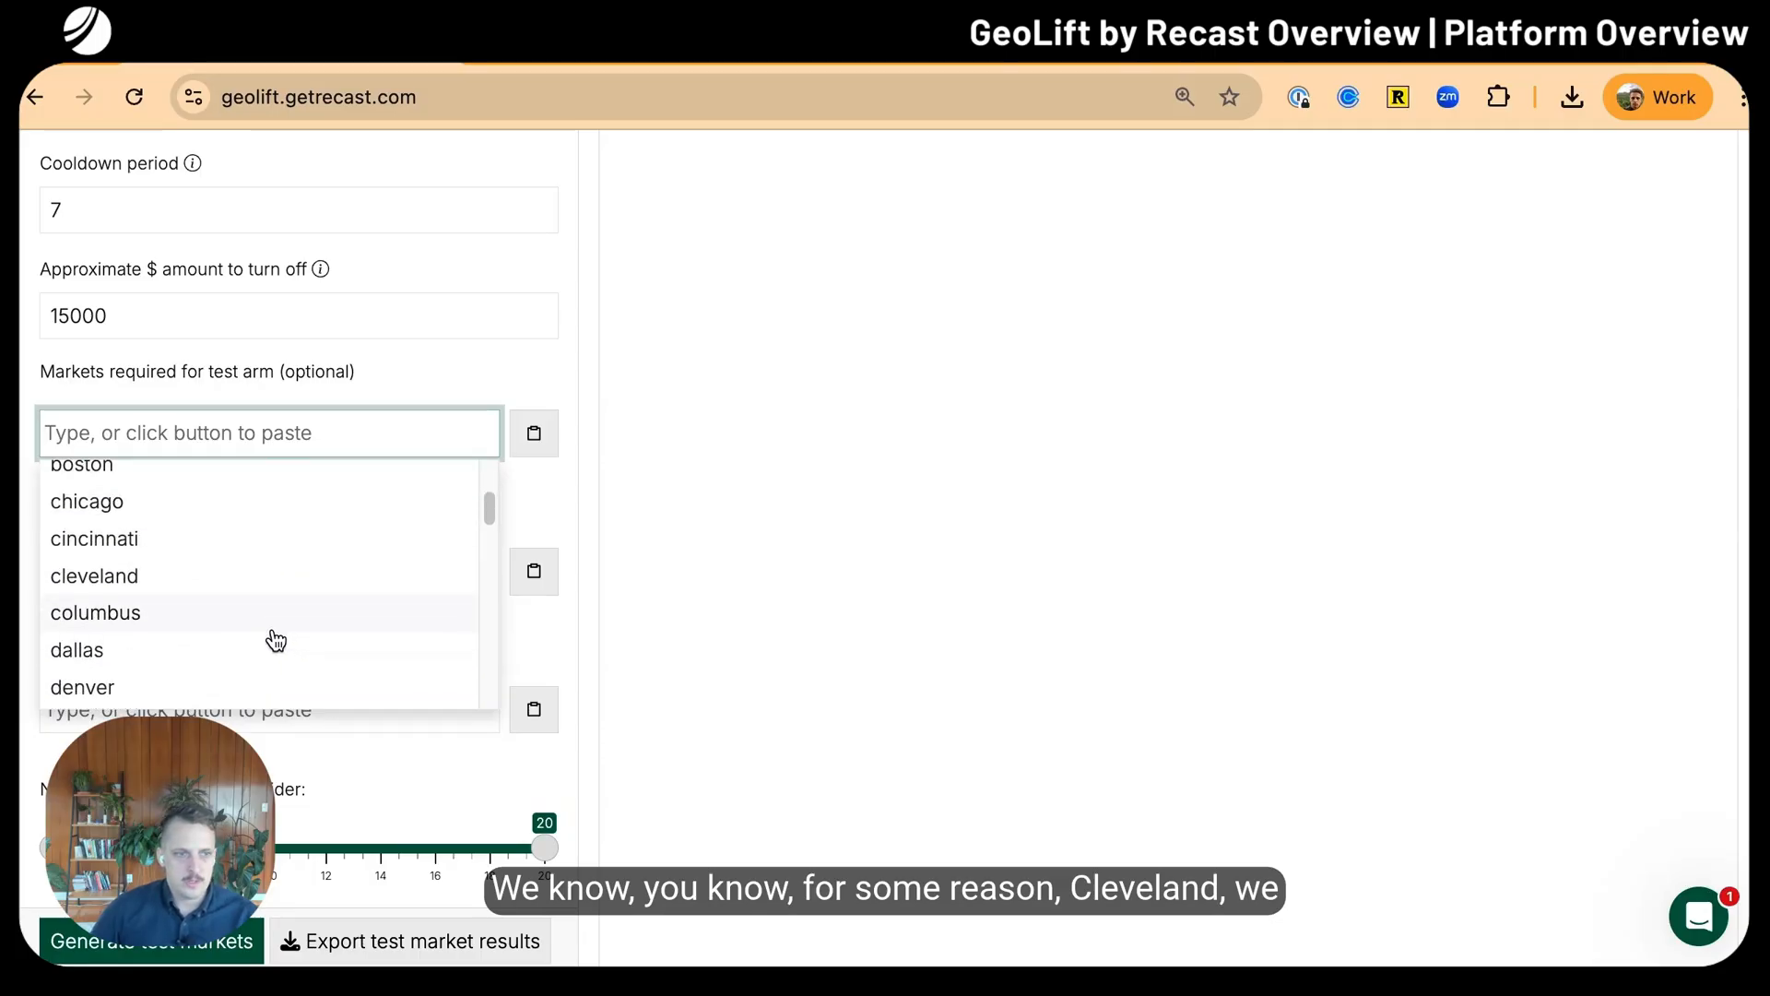
pyautogui.click(92, 575)
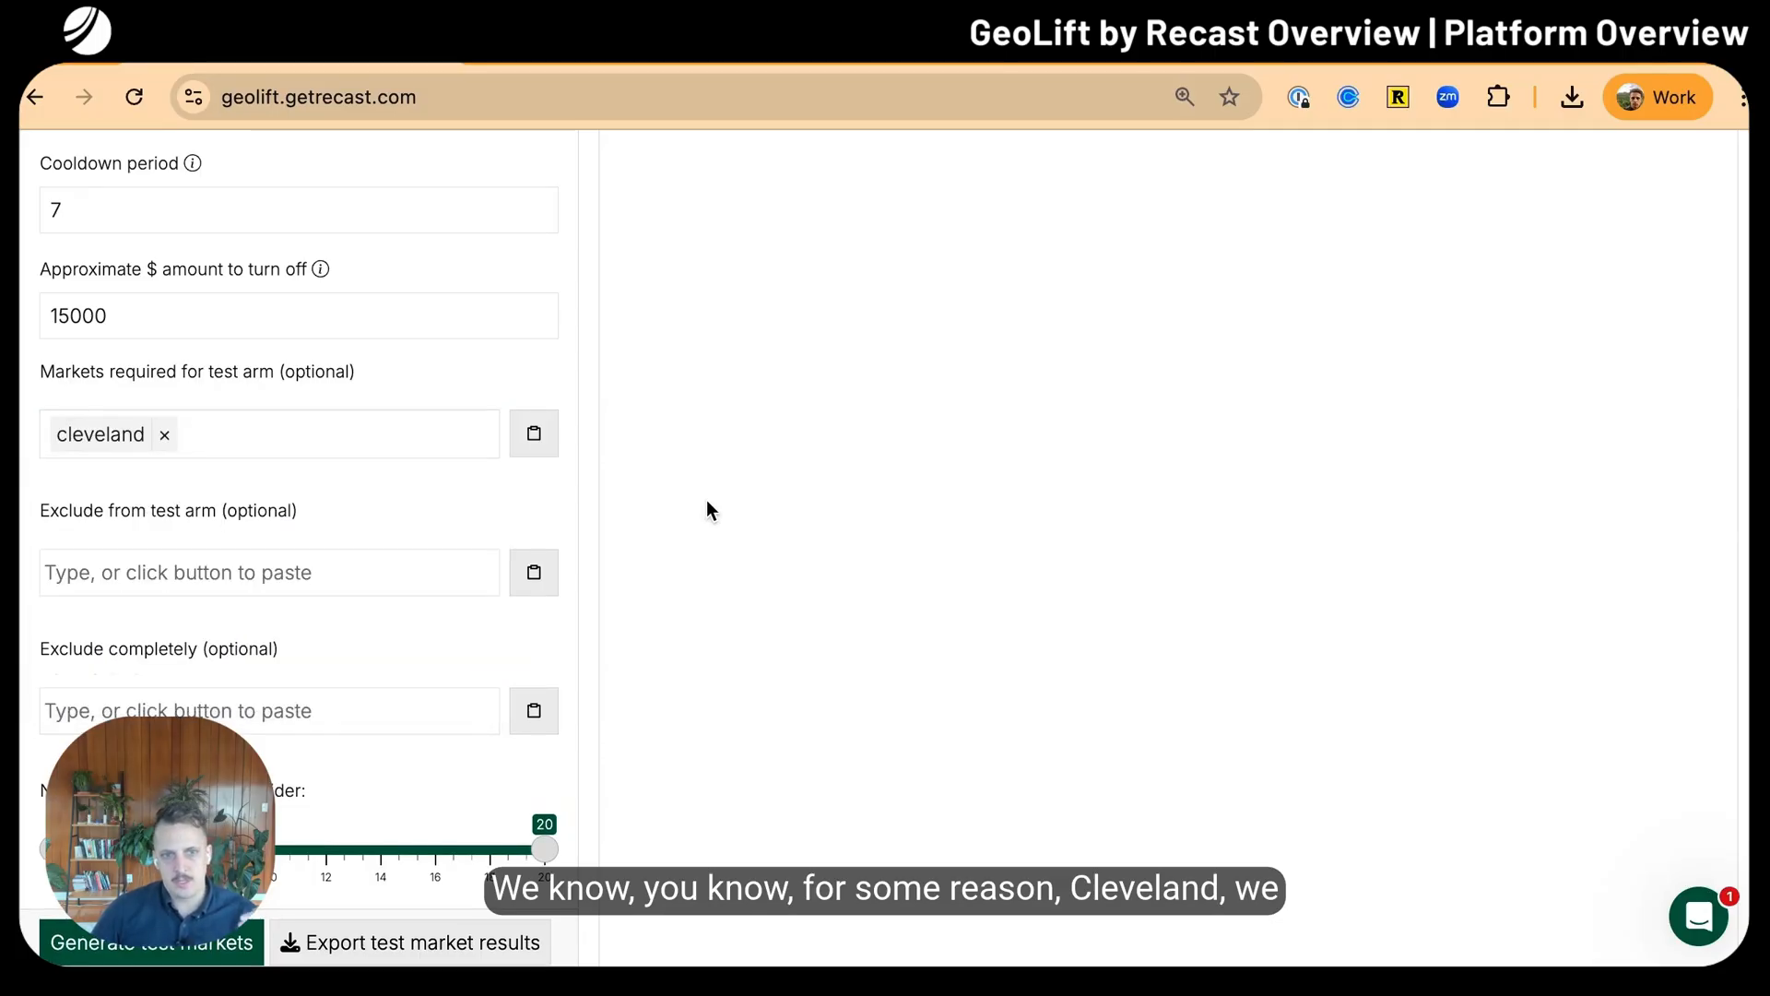
pyautogui.moveTo(371, 473)
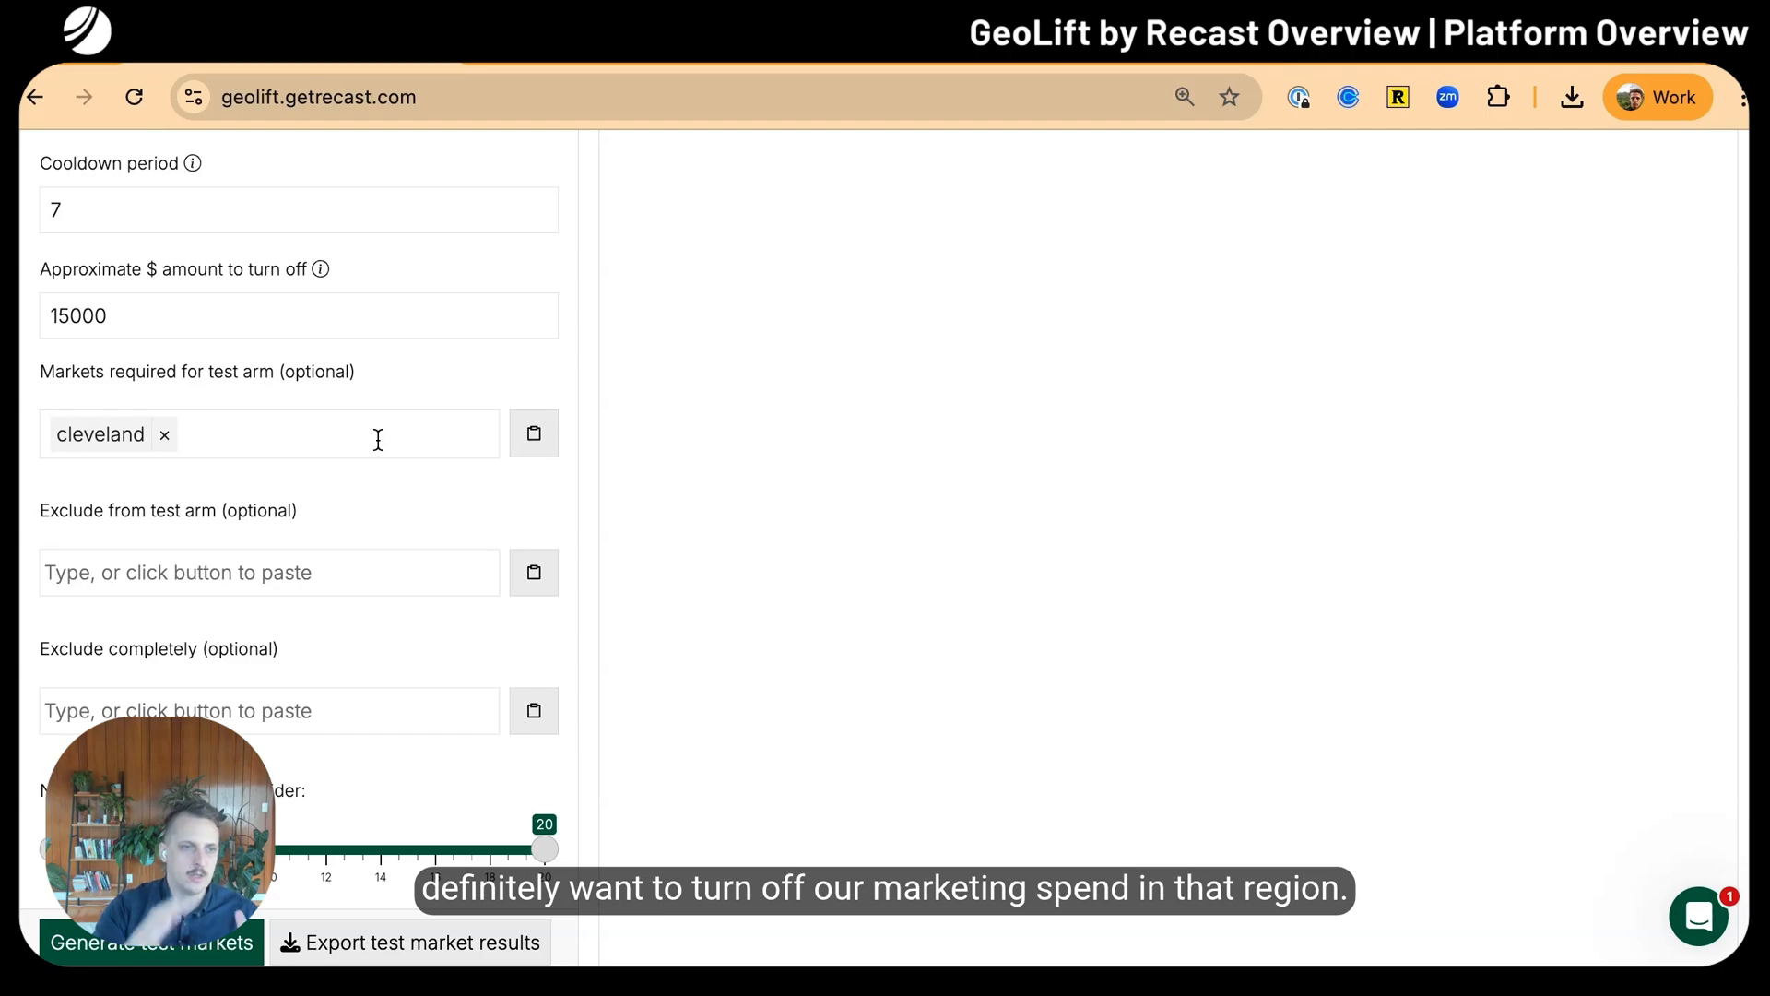
pyautogui.click(269, 572)
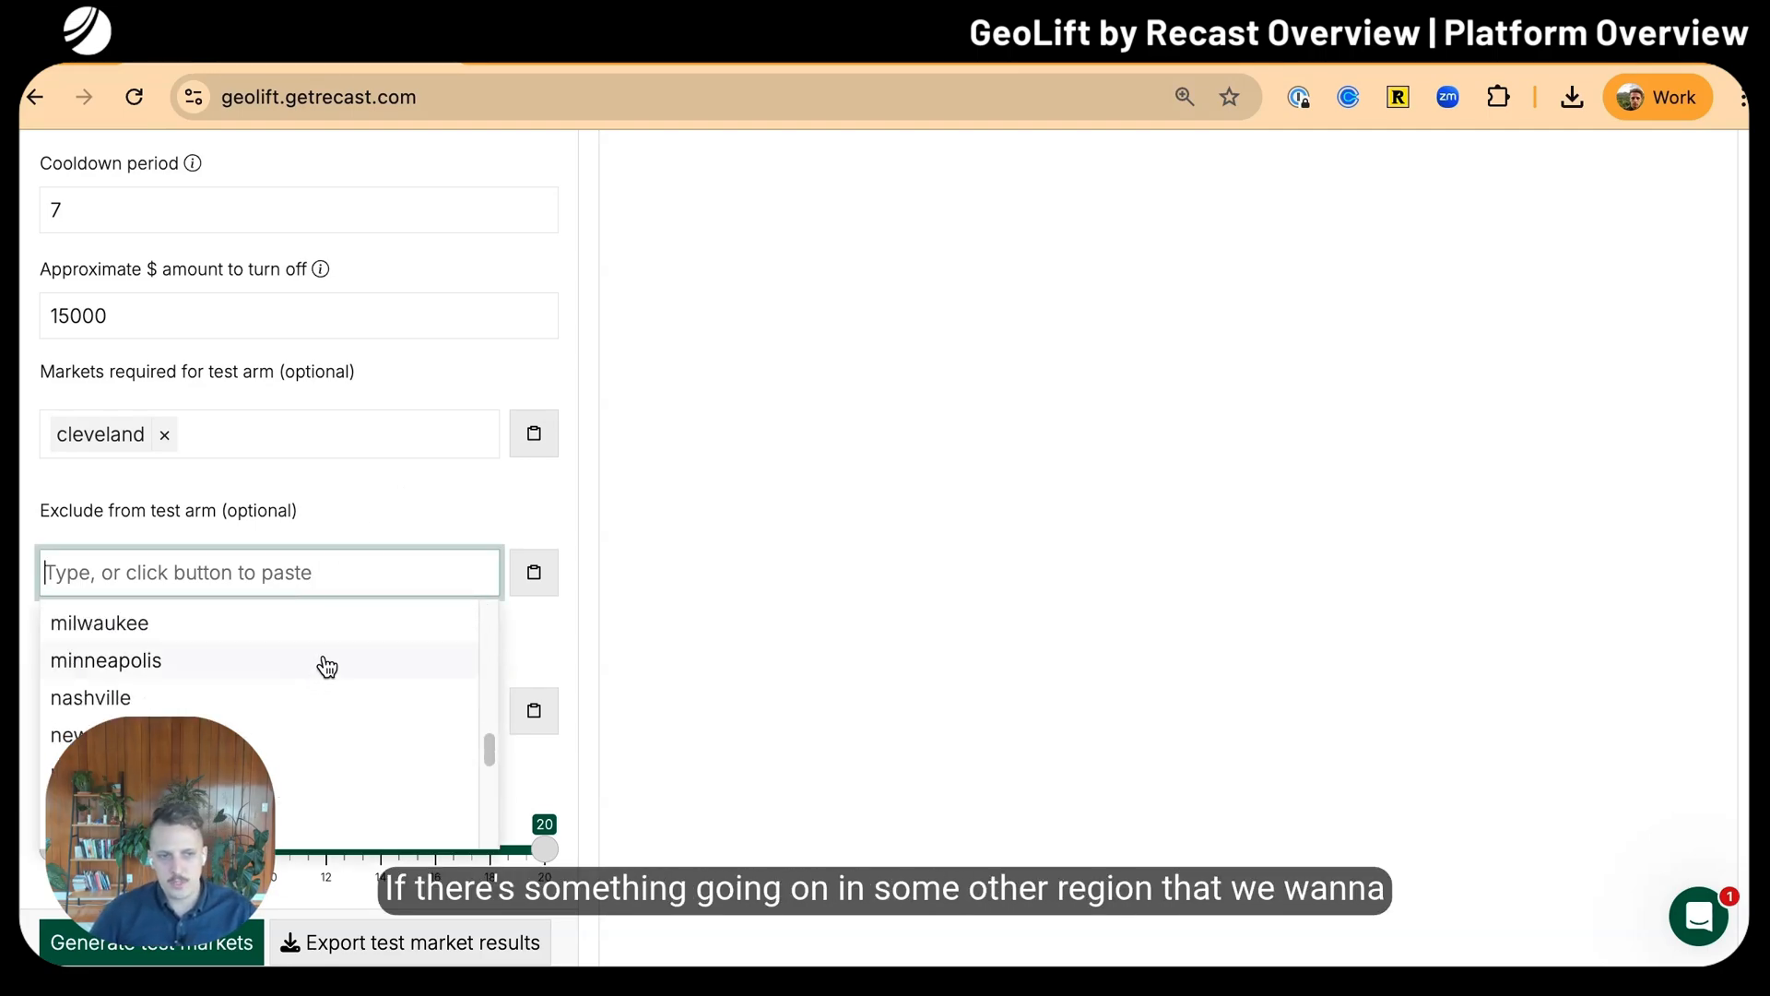
pyautogui.moveTo(314, 699)
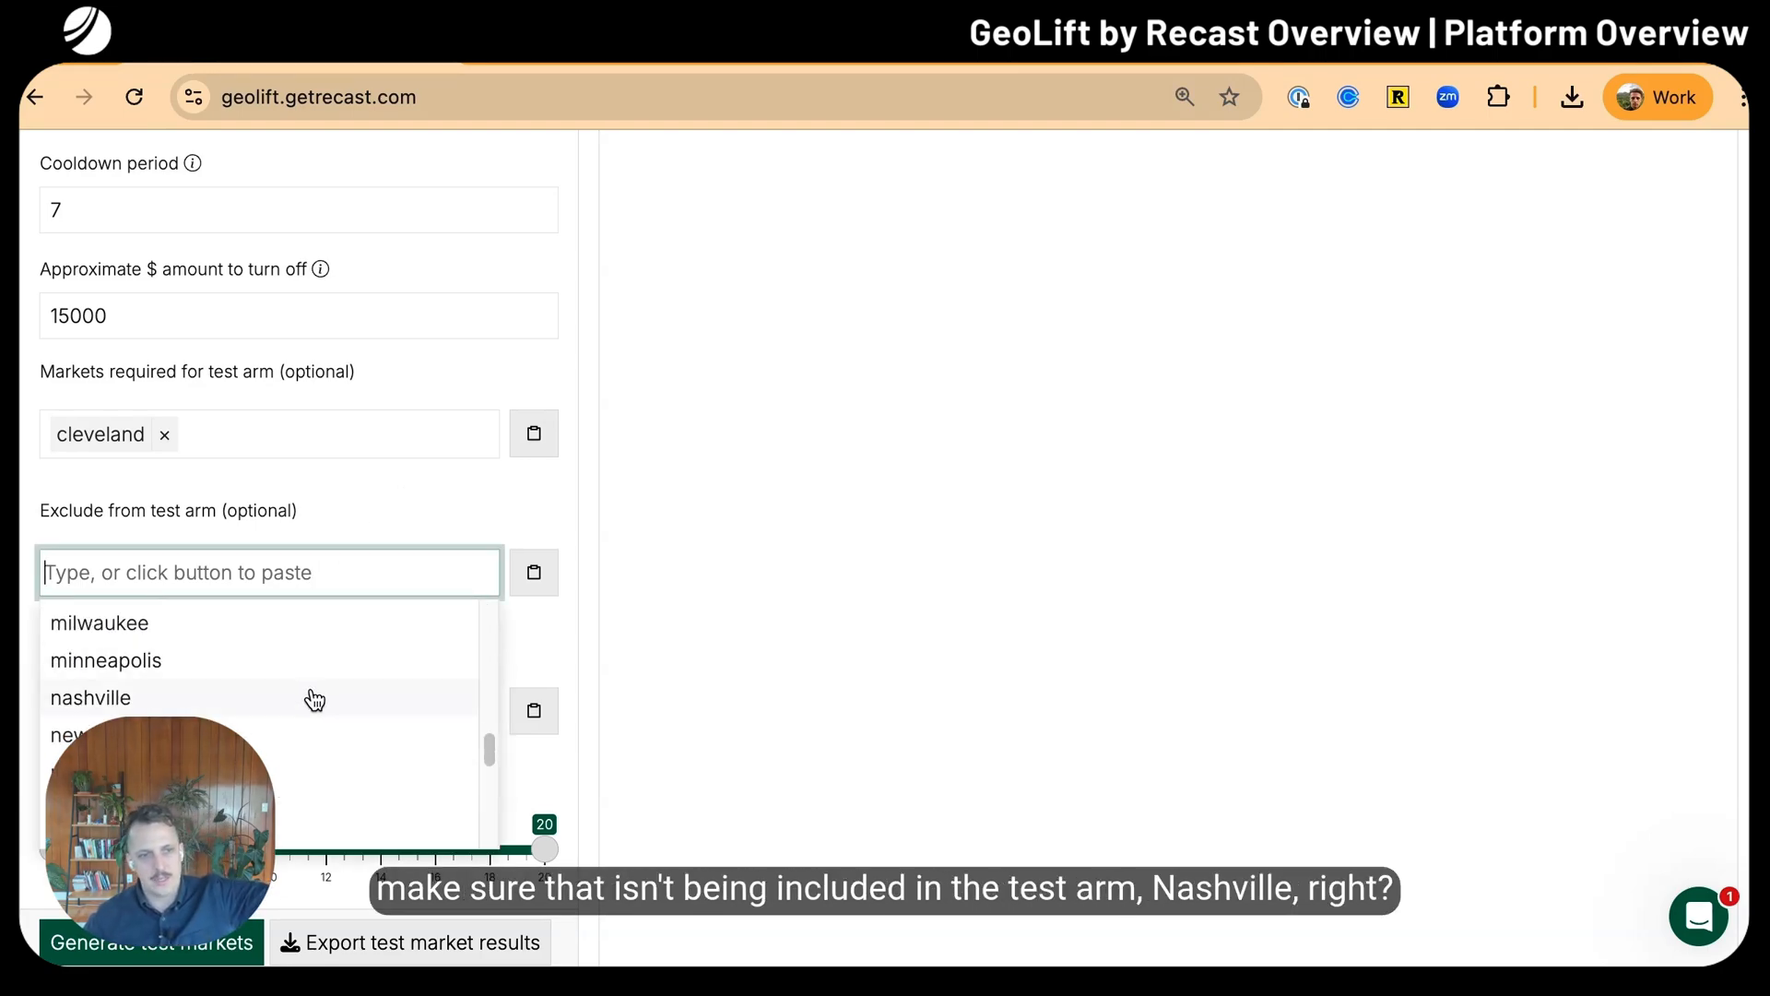
pyautogui.click(79, 697)
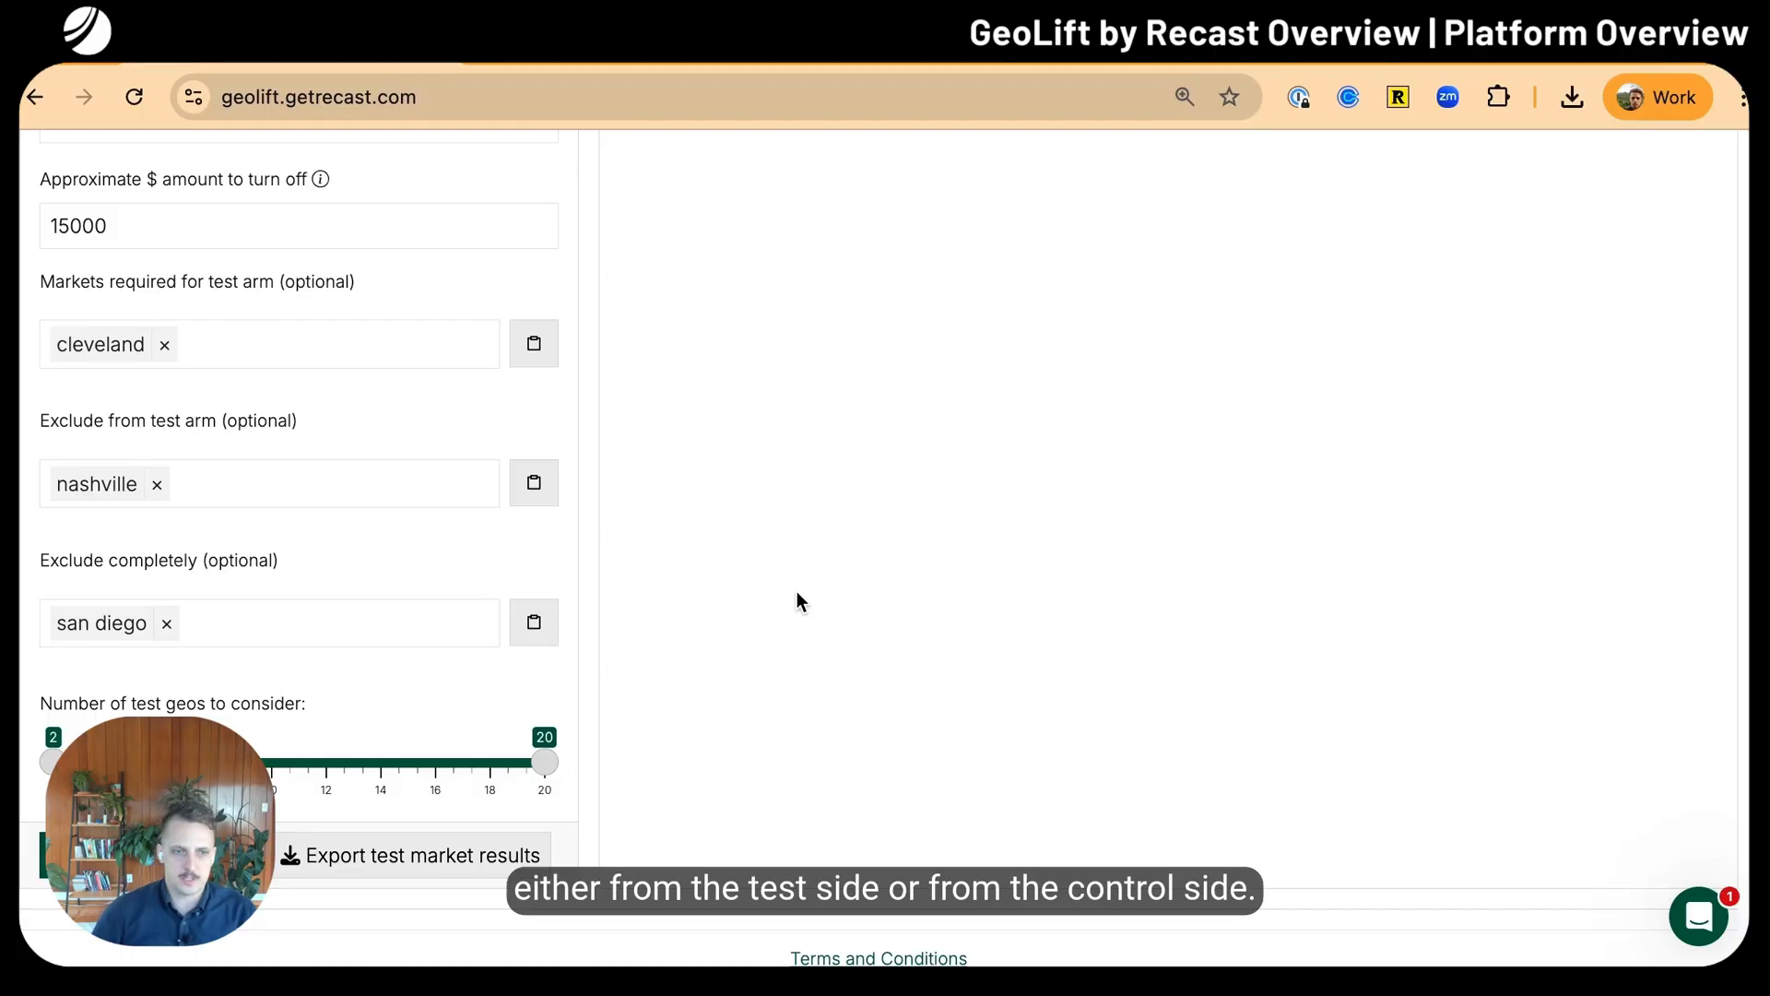
pyautogui.scroll(-3)
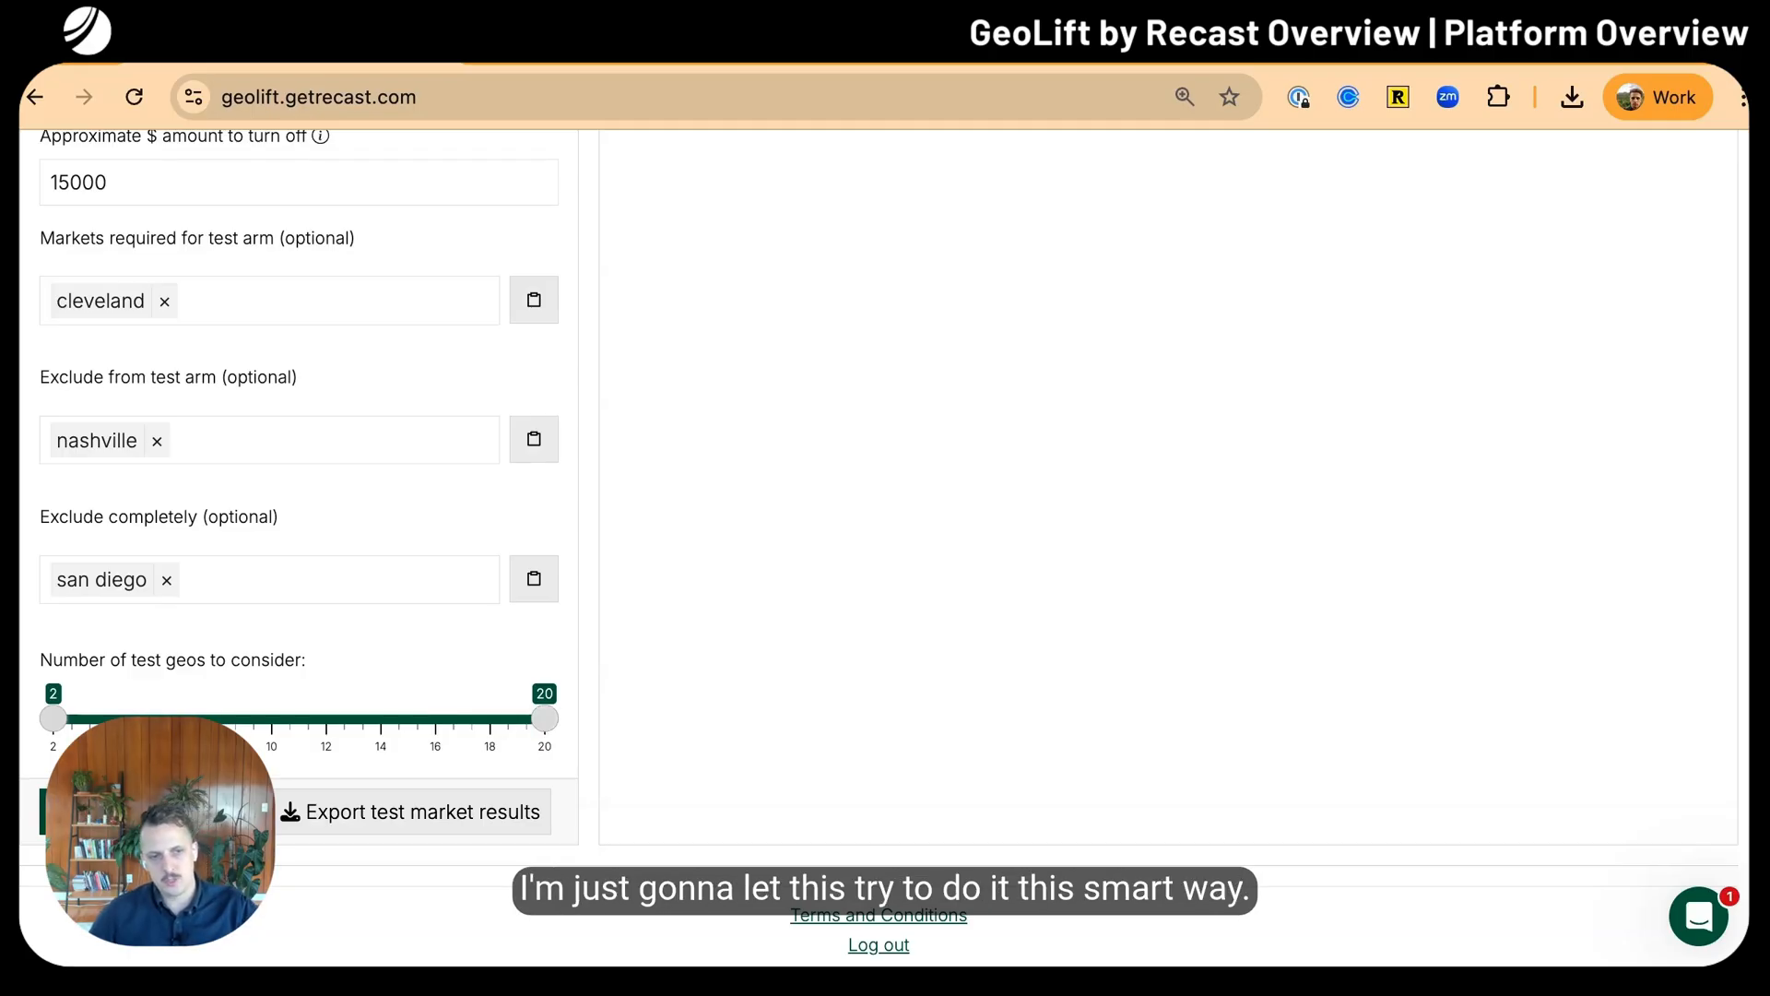
pyautogui.moveTo(405, 684)
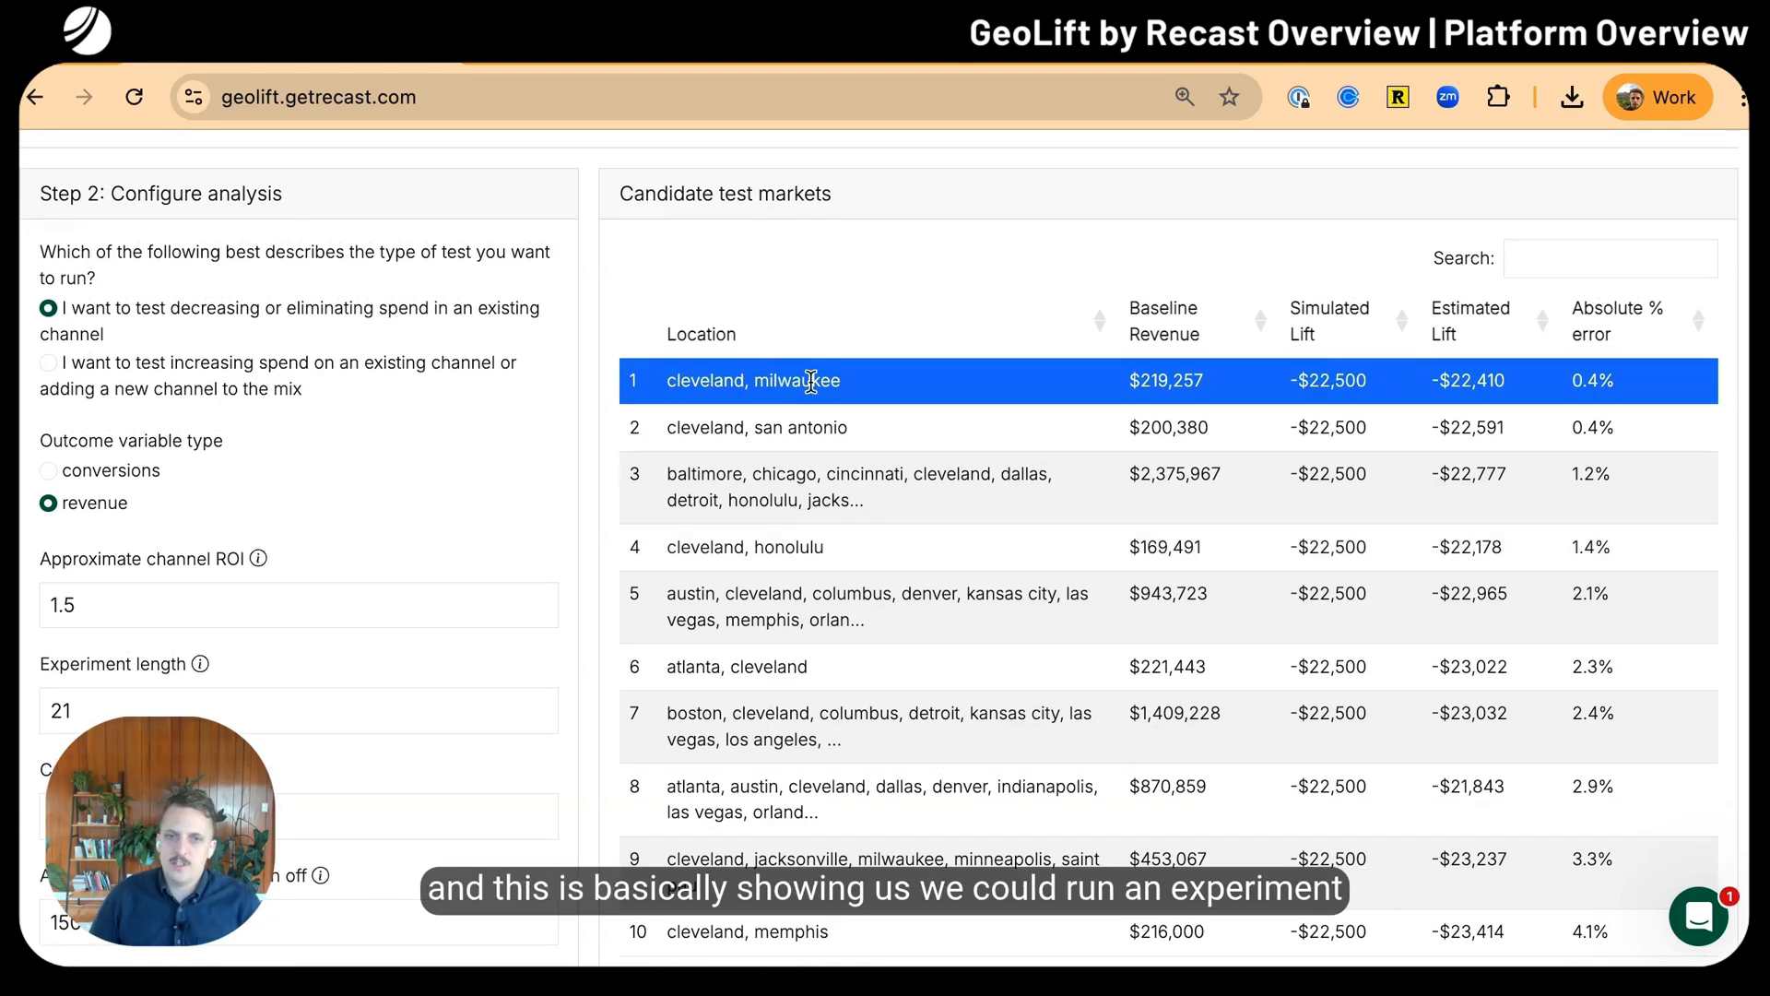
pyautogui.click(756, 428)
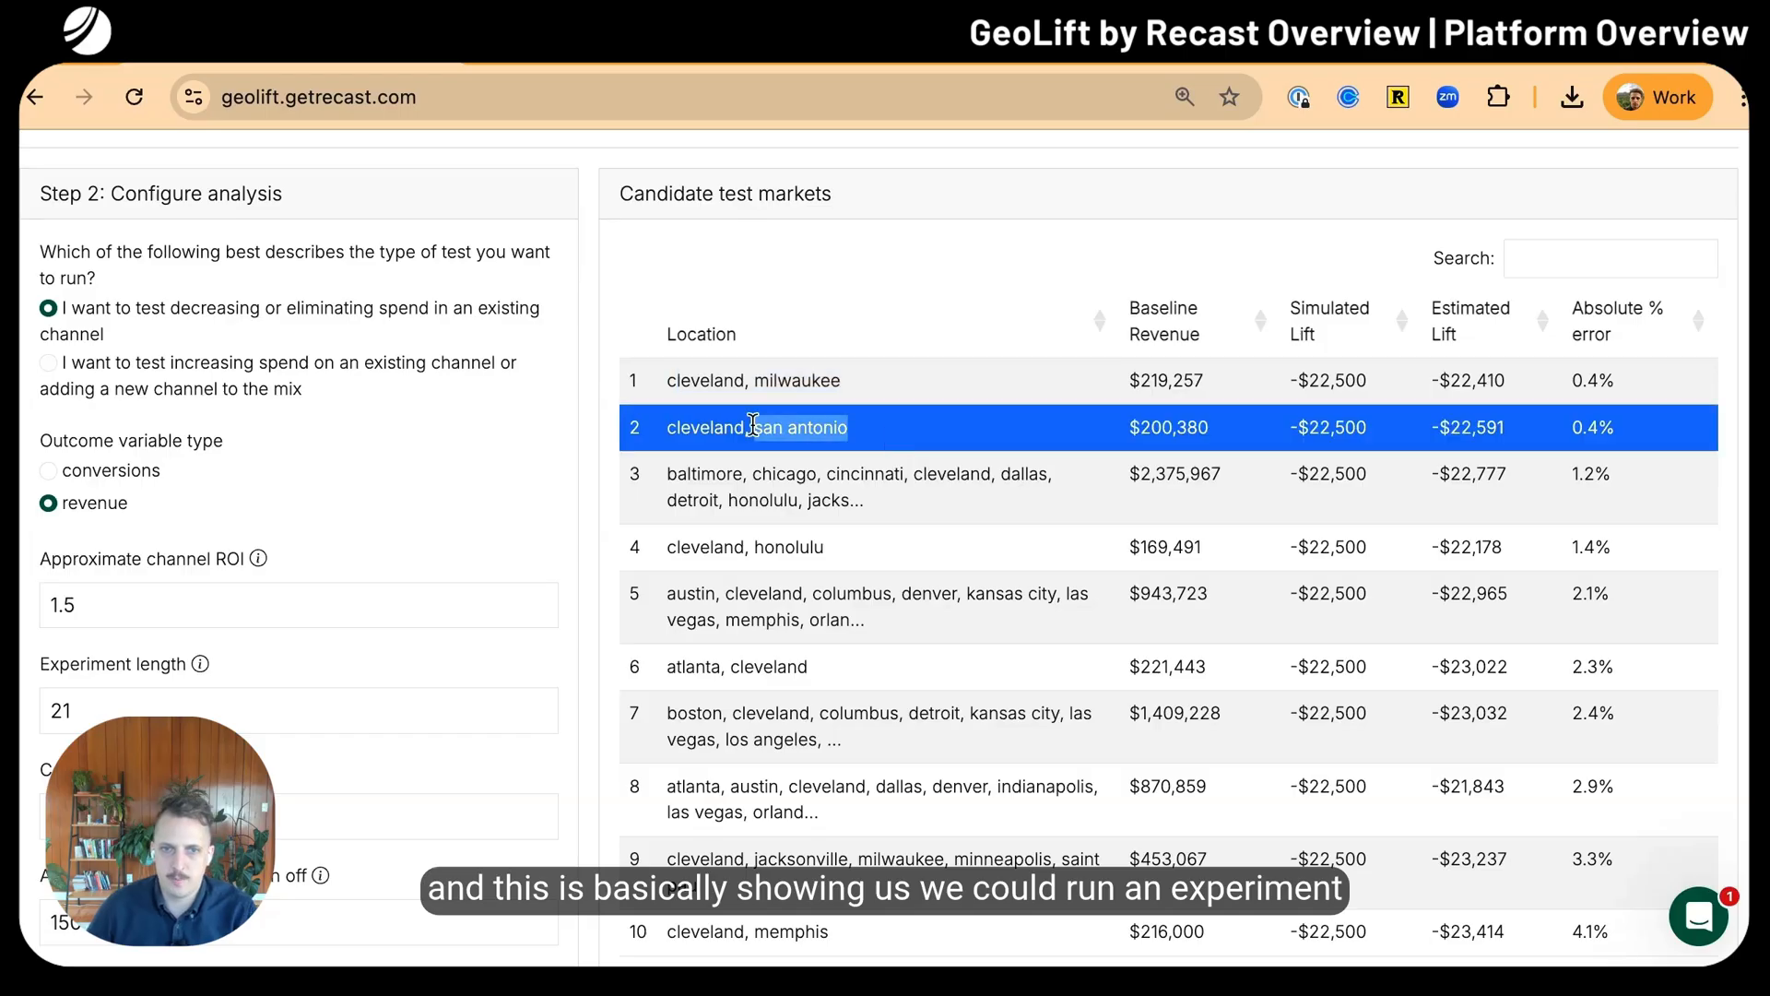
pyautogui.click(858, 487)
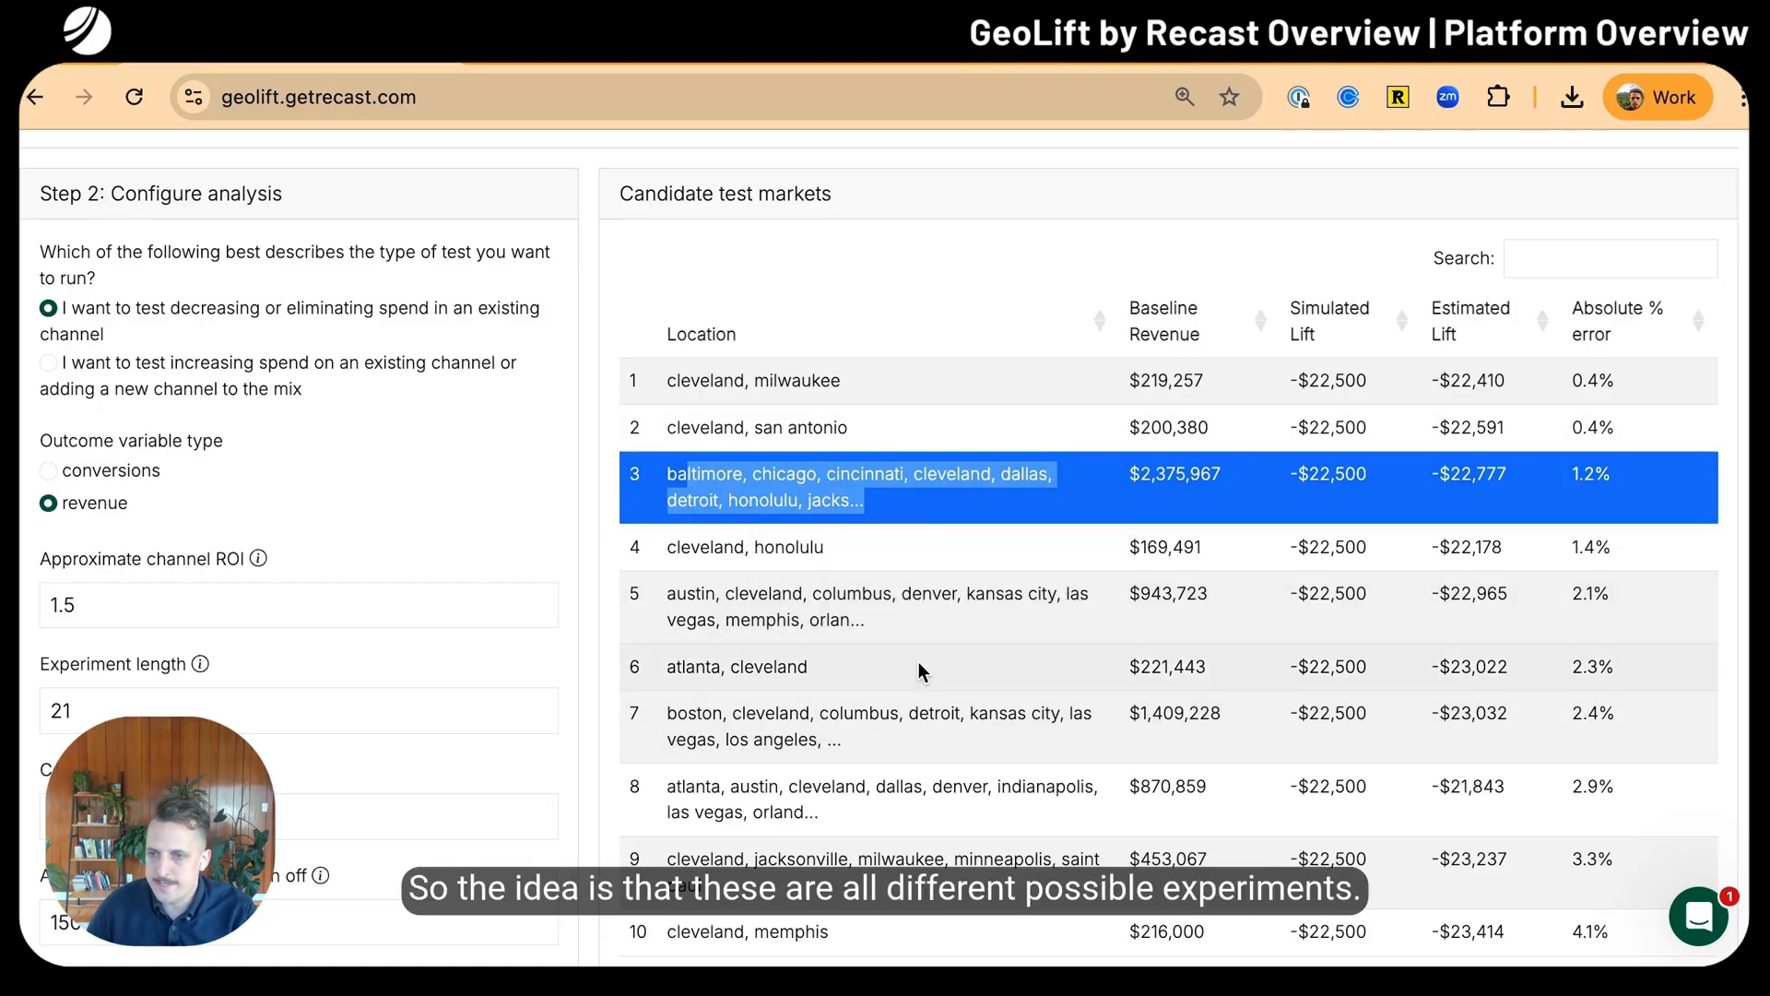
pyautogui.scroll(-3)
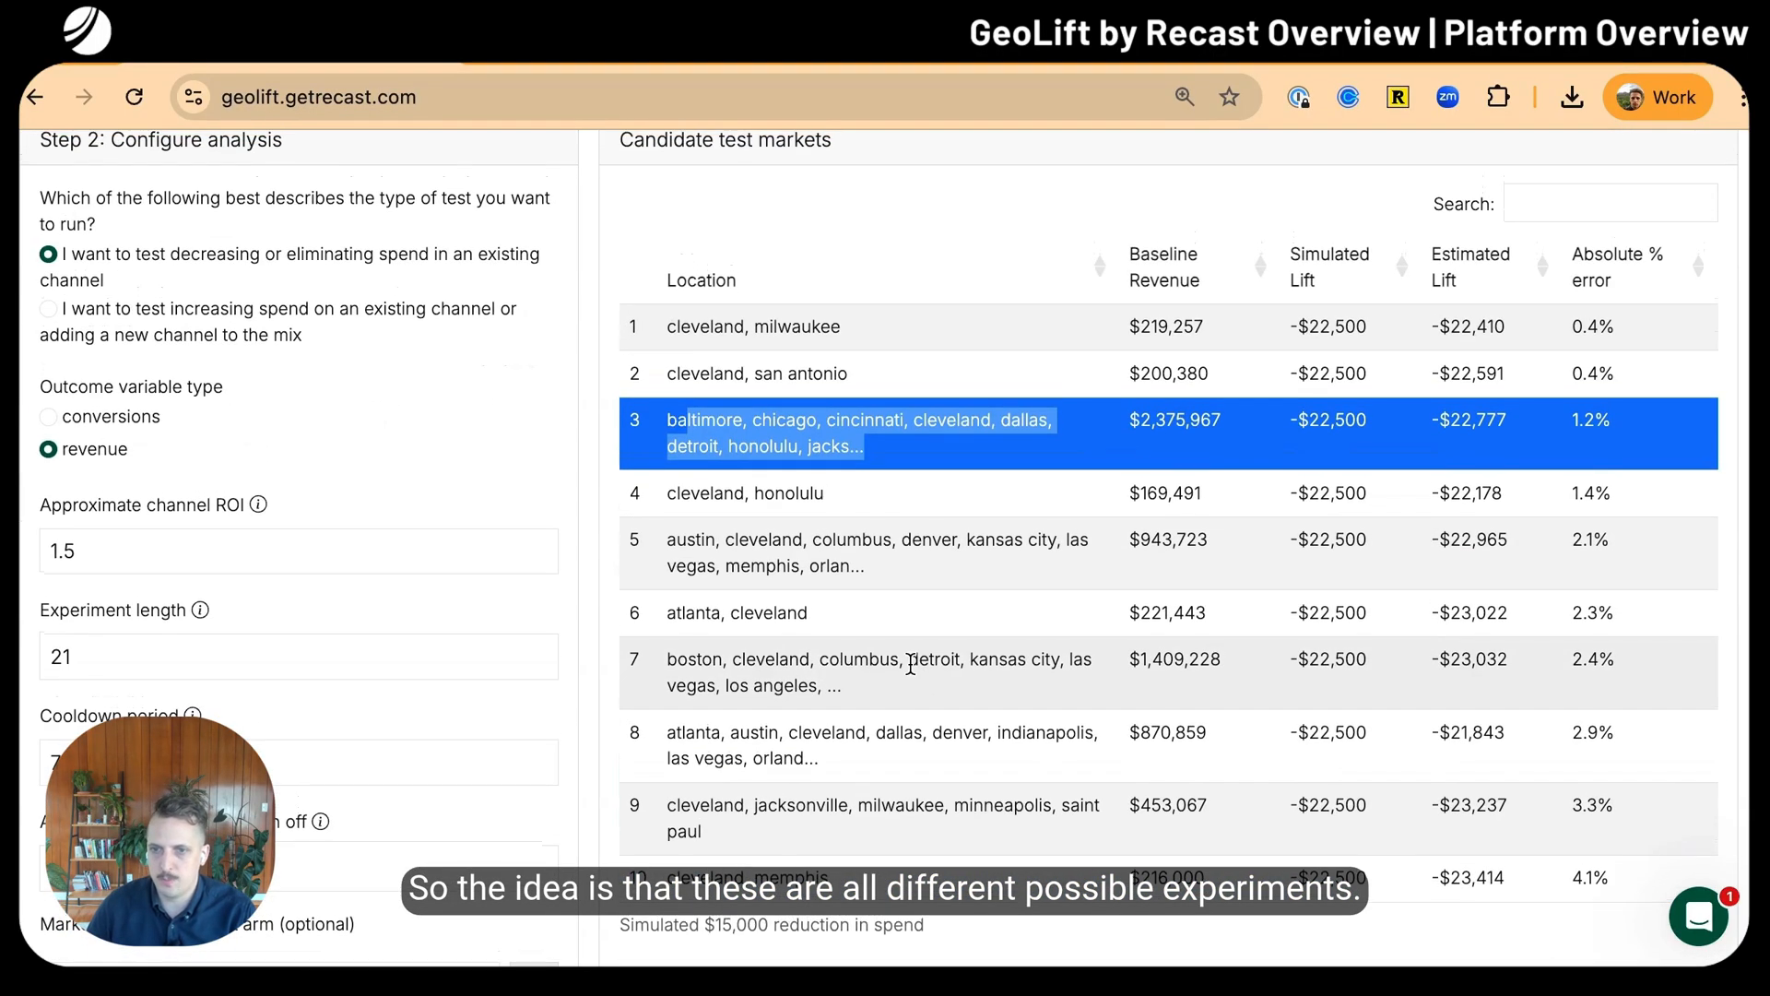
pyautogui.moveTo(911, 670)
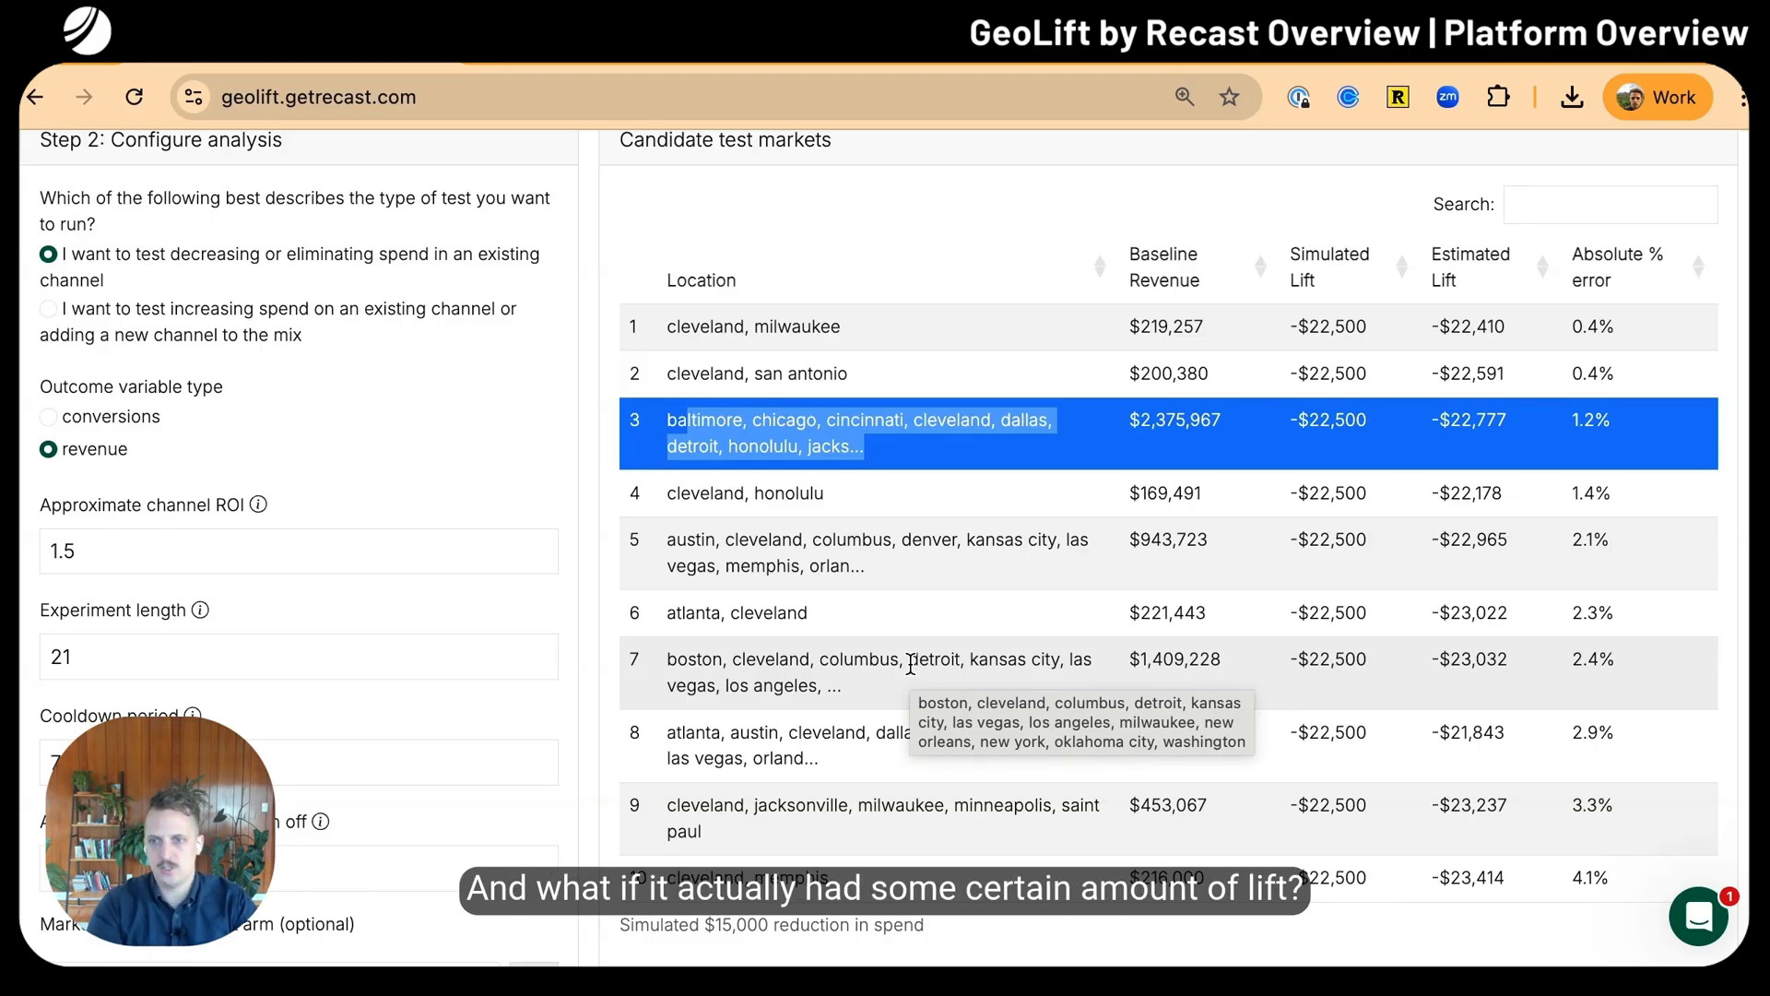
pyautogui.moveTo(1045, 443)
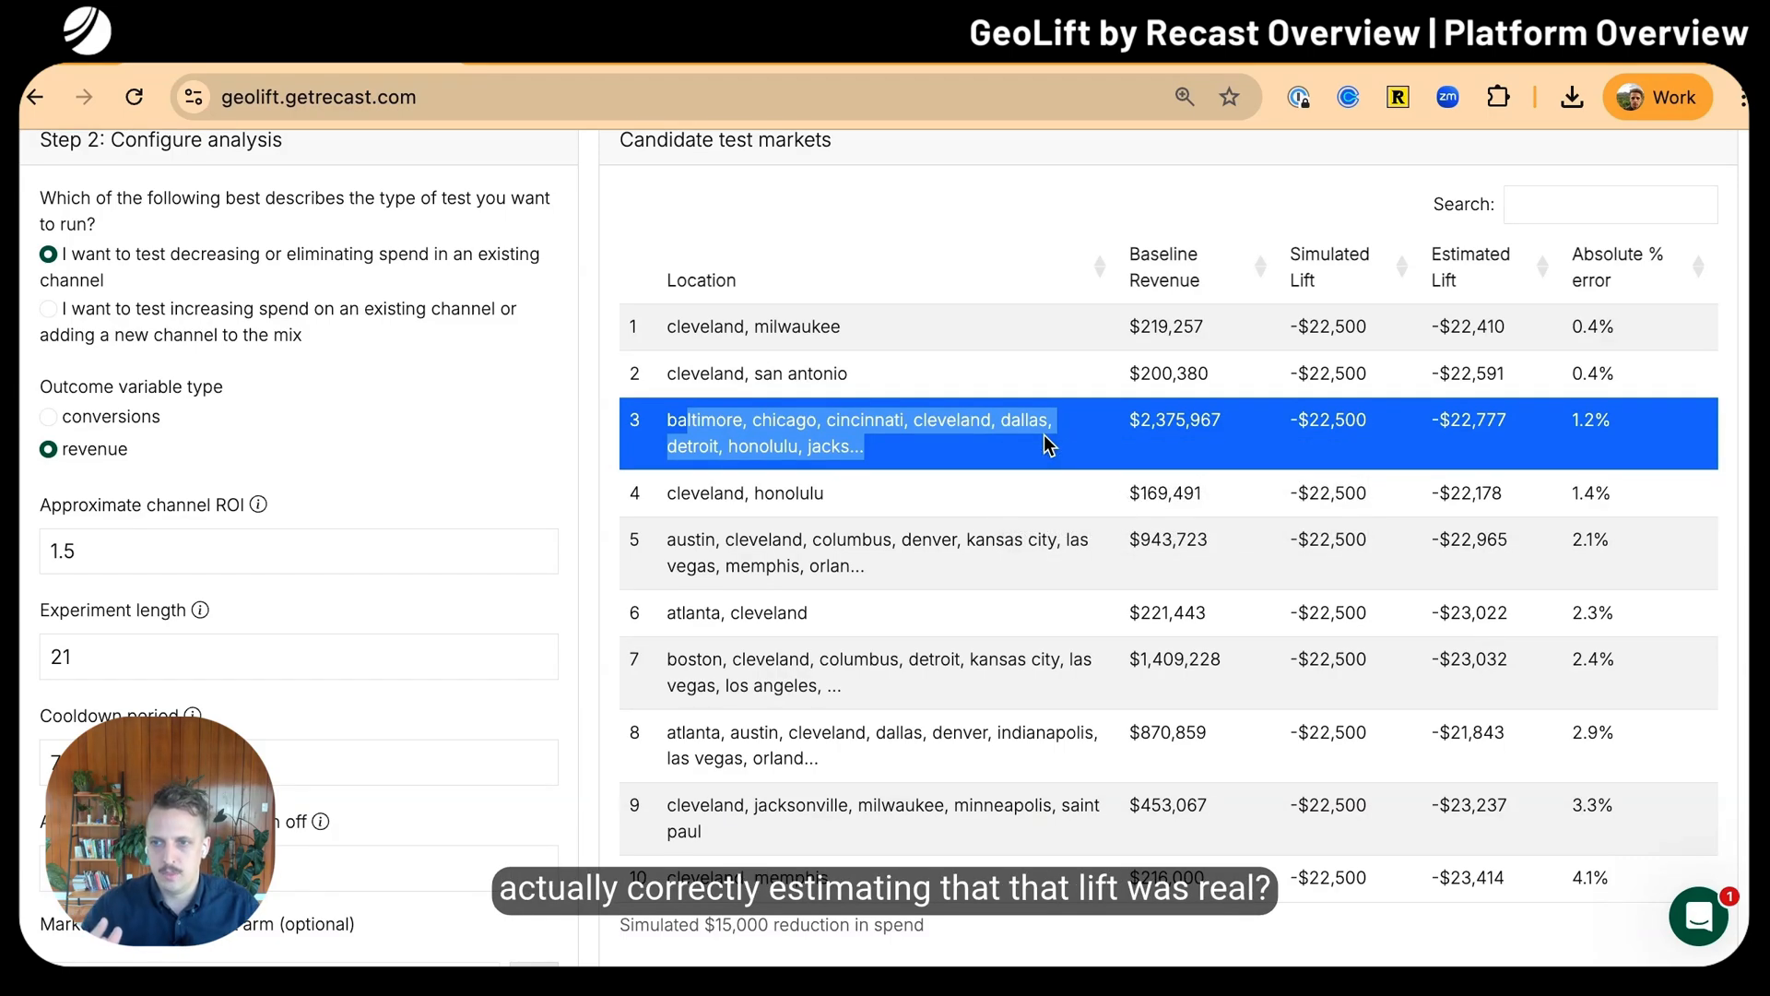
pyautogui.moveTo(1352, 299)
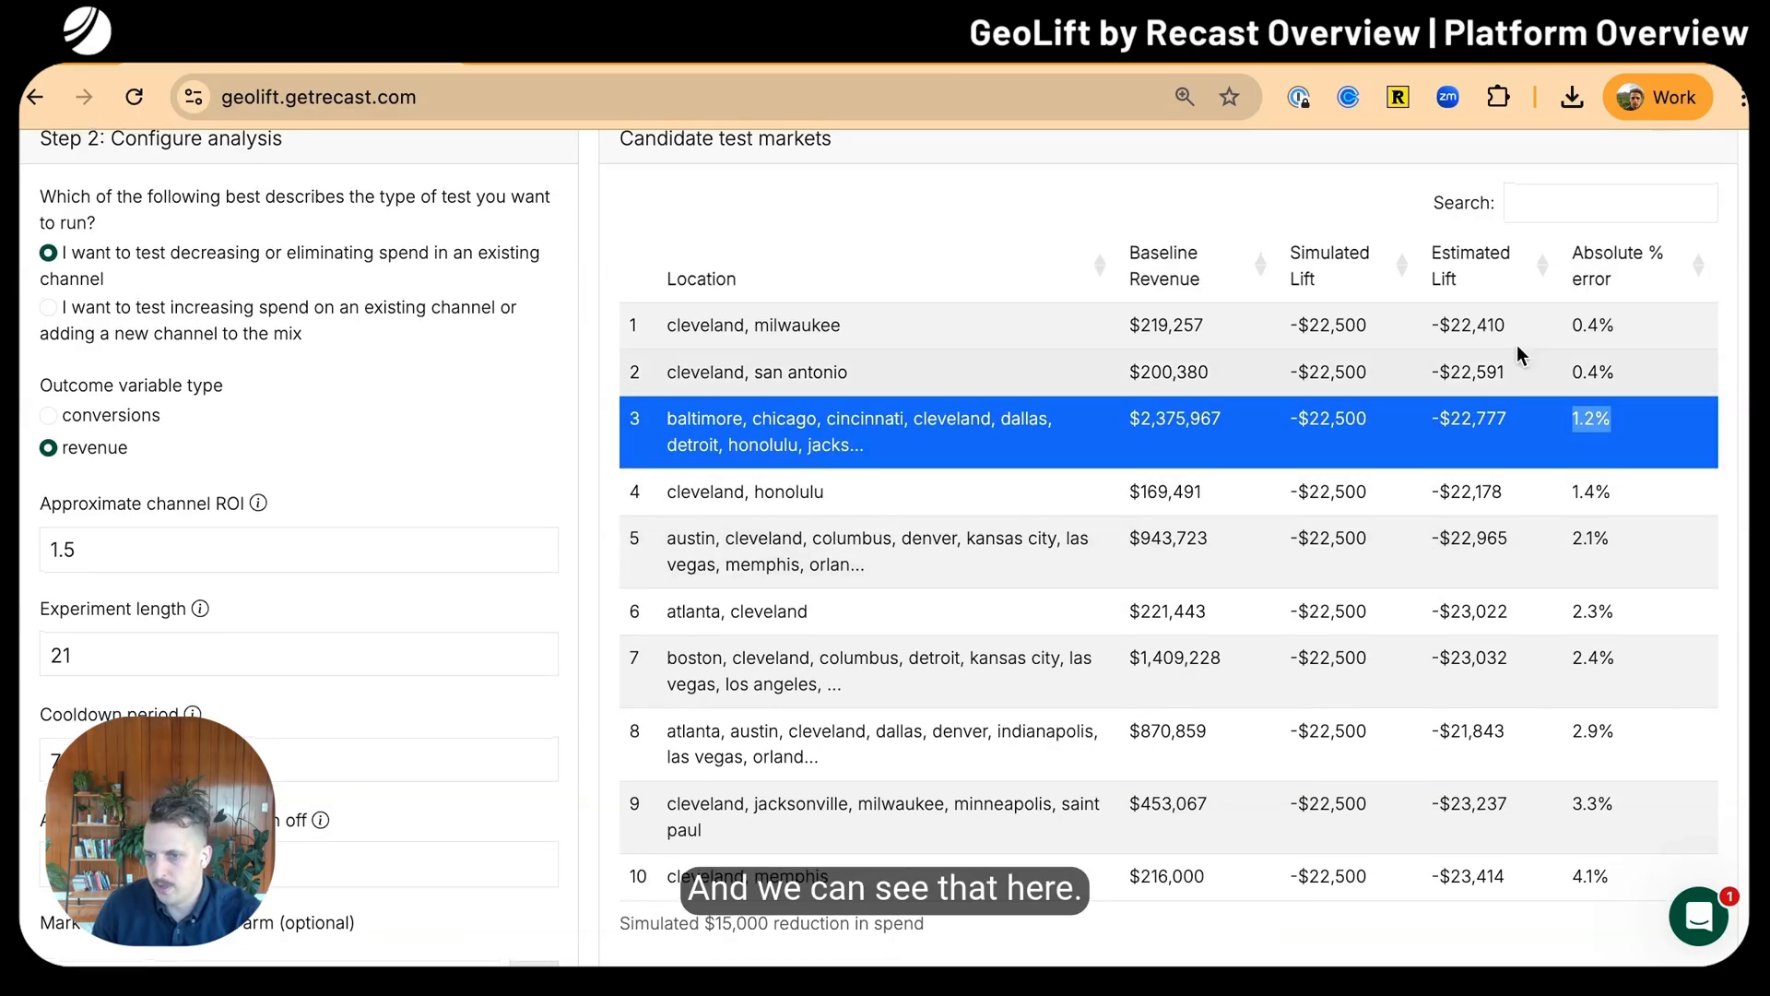
pyautogui.moveTo(1278, 544)
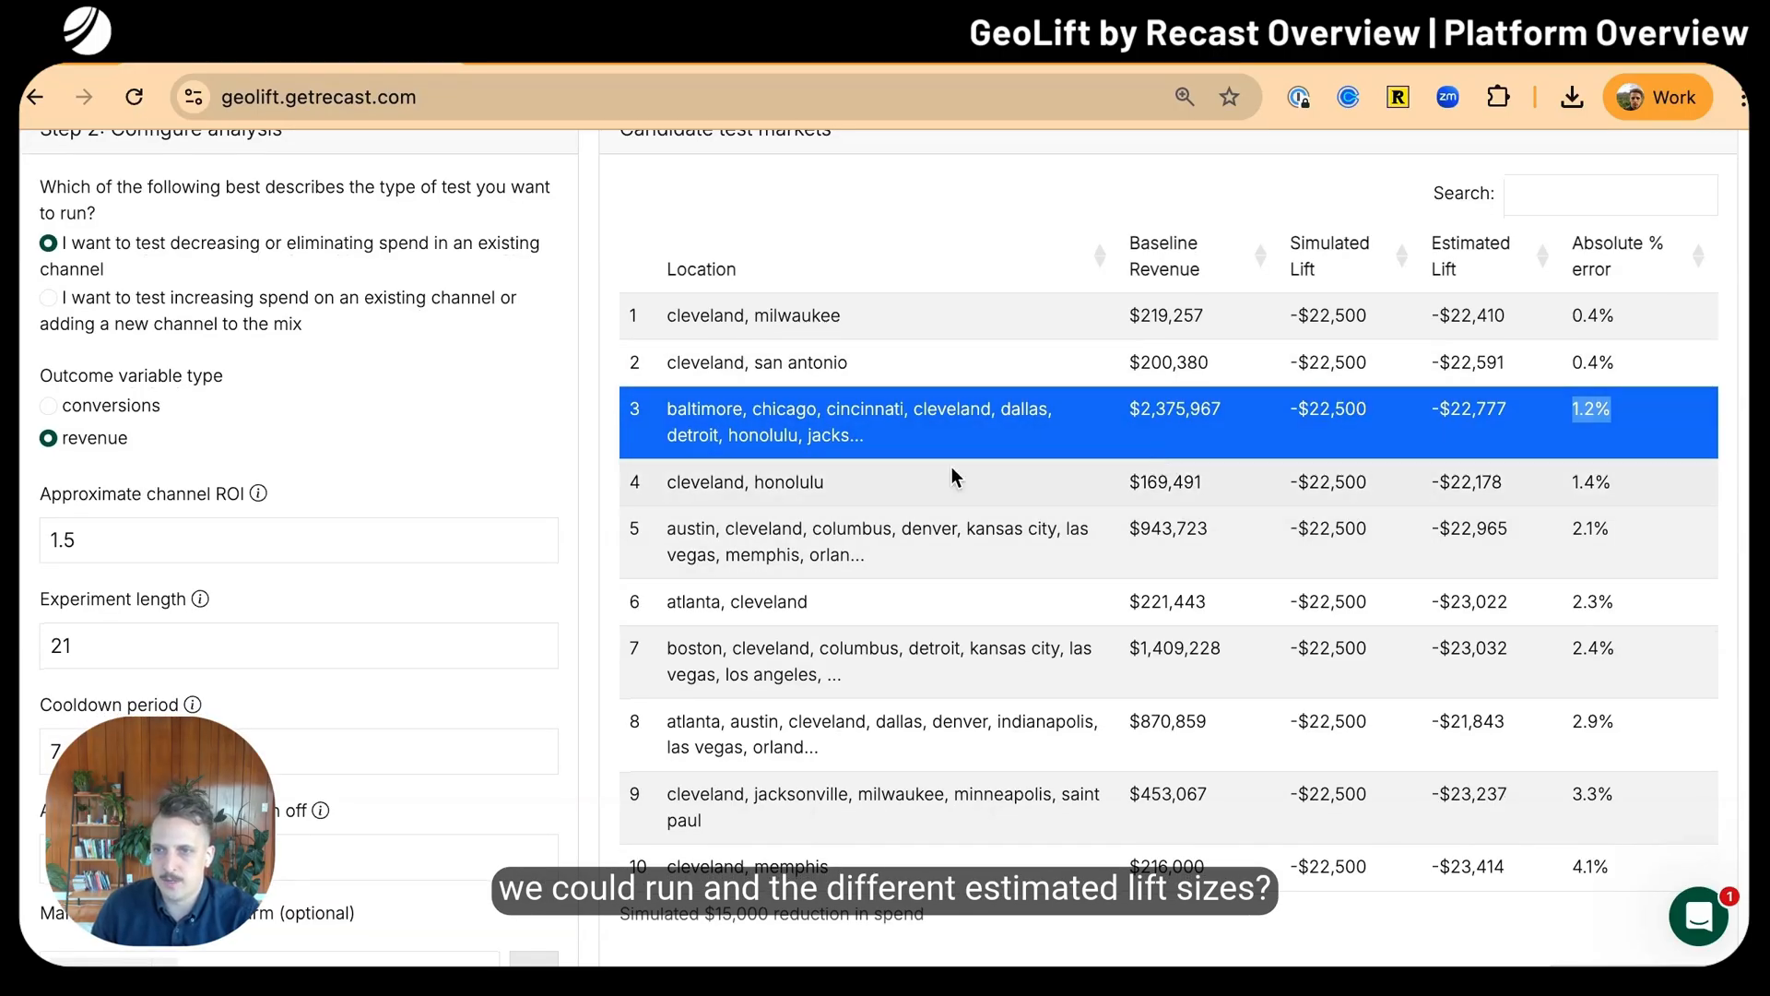
# Scroll past the testing plan recommendations to the Power Curve assuming 1.5x ROI
pyautogui.scroll(-3)
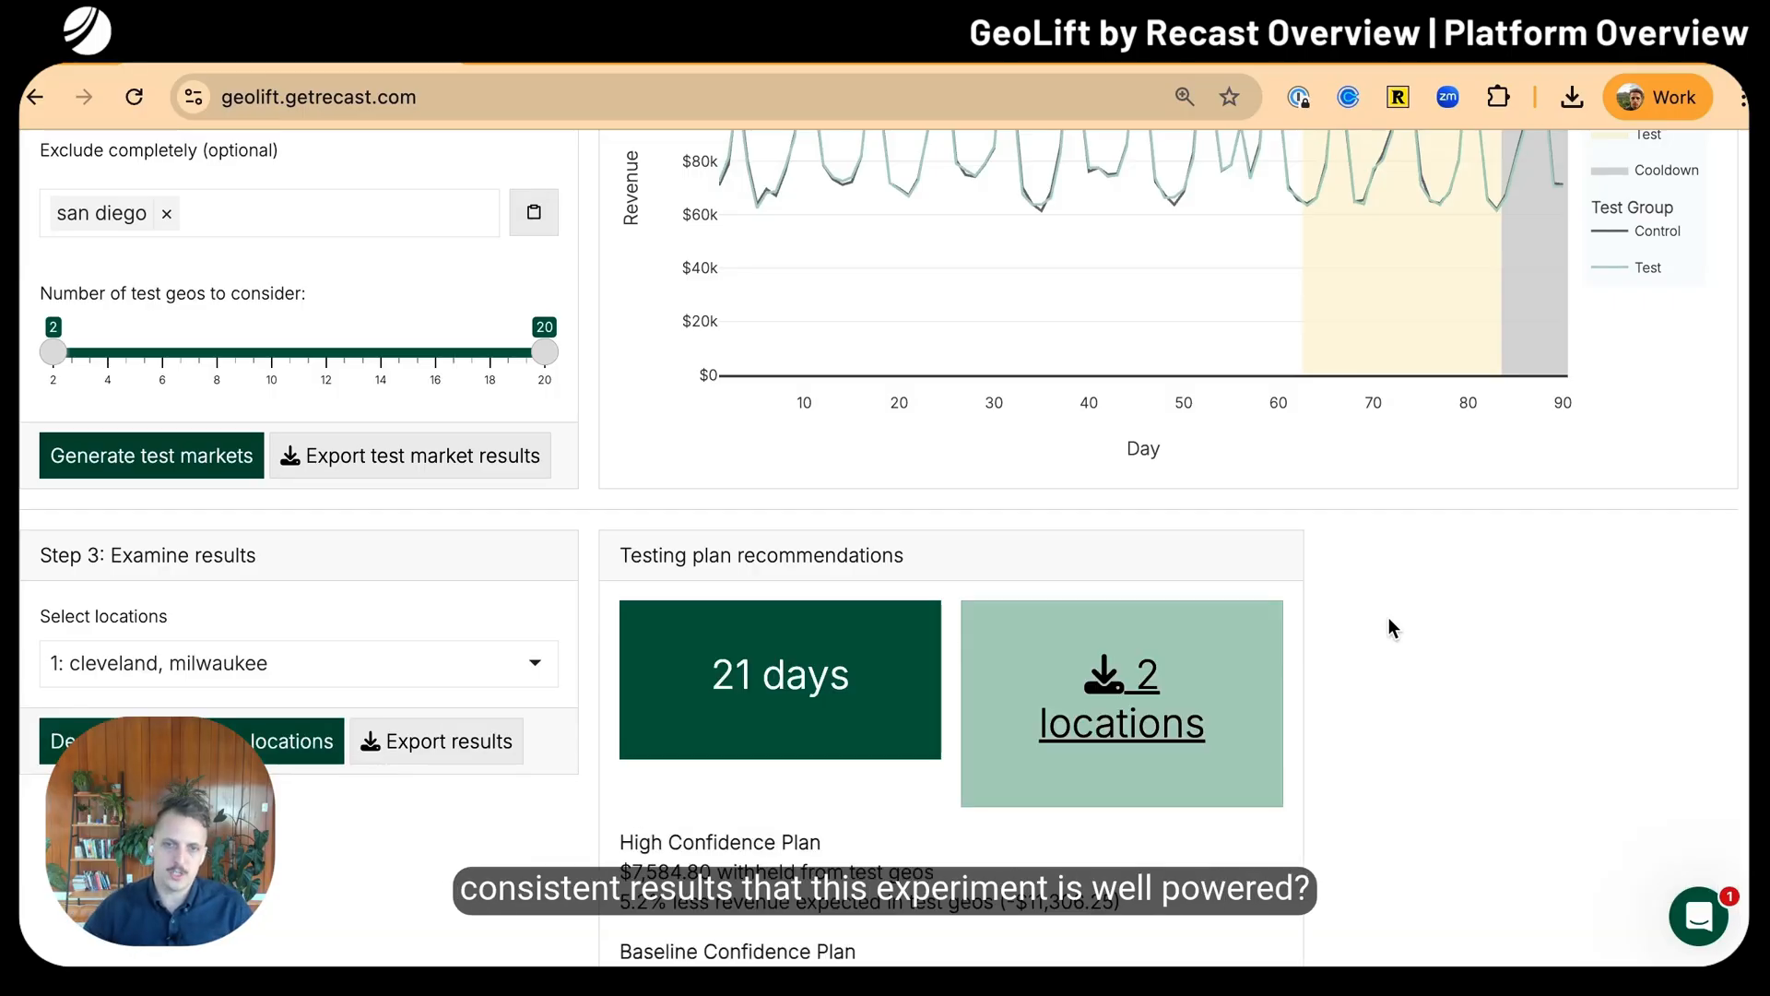
pyautogui.scroll(-3)
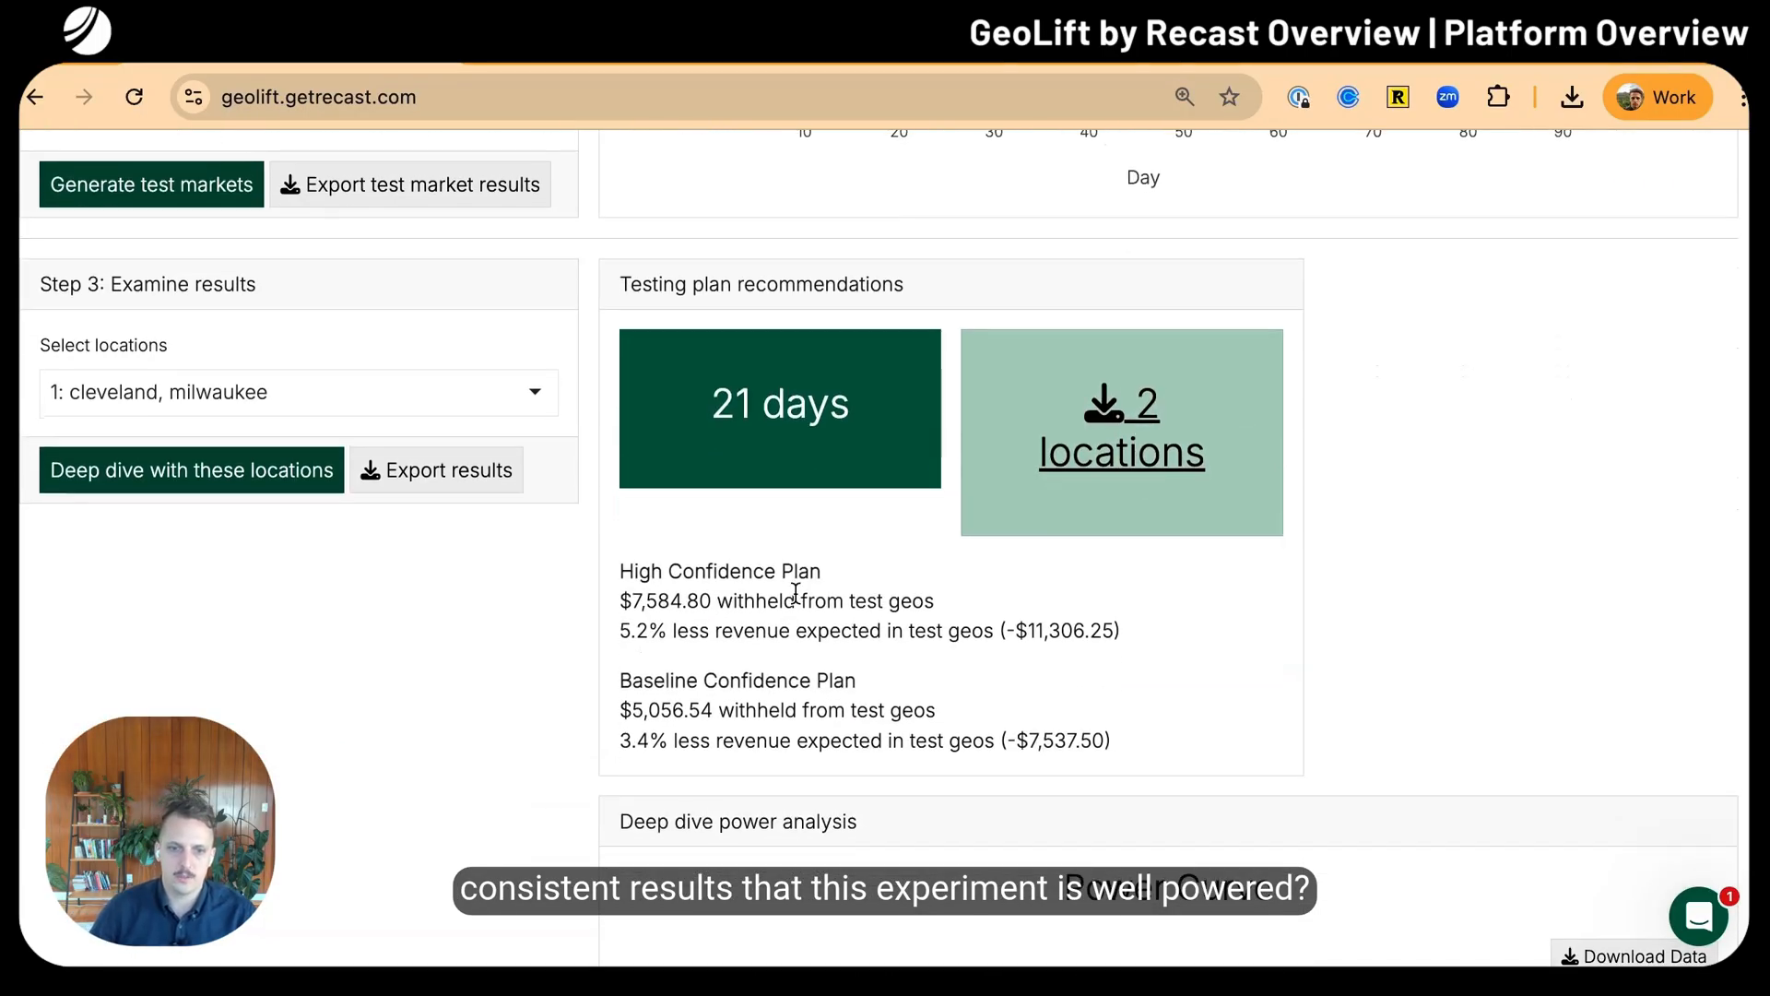
pyautogui.scroll(-3)
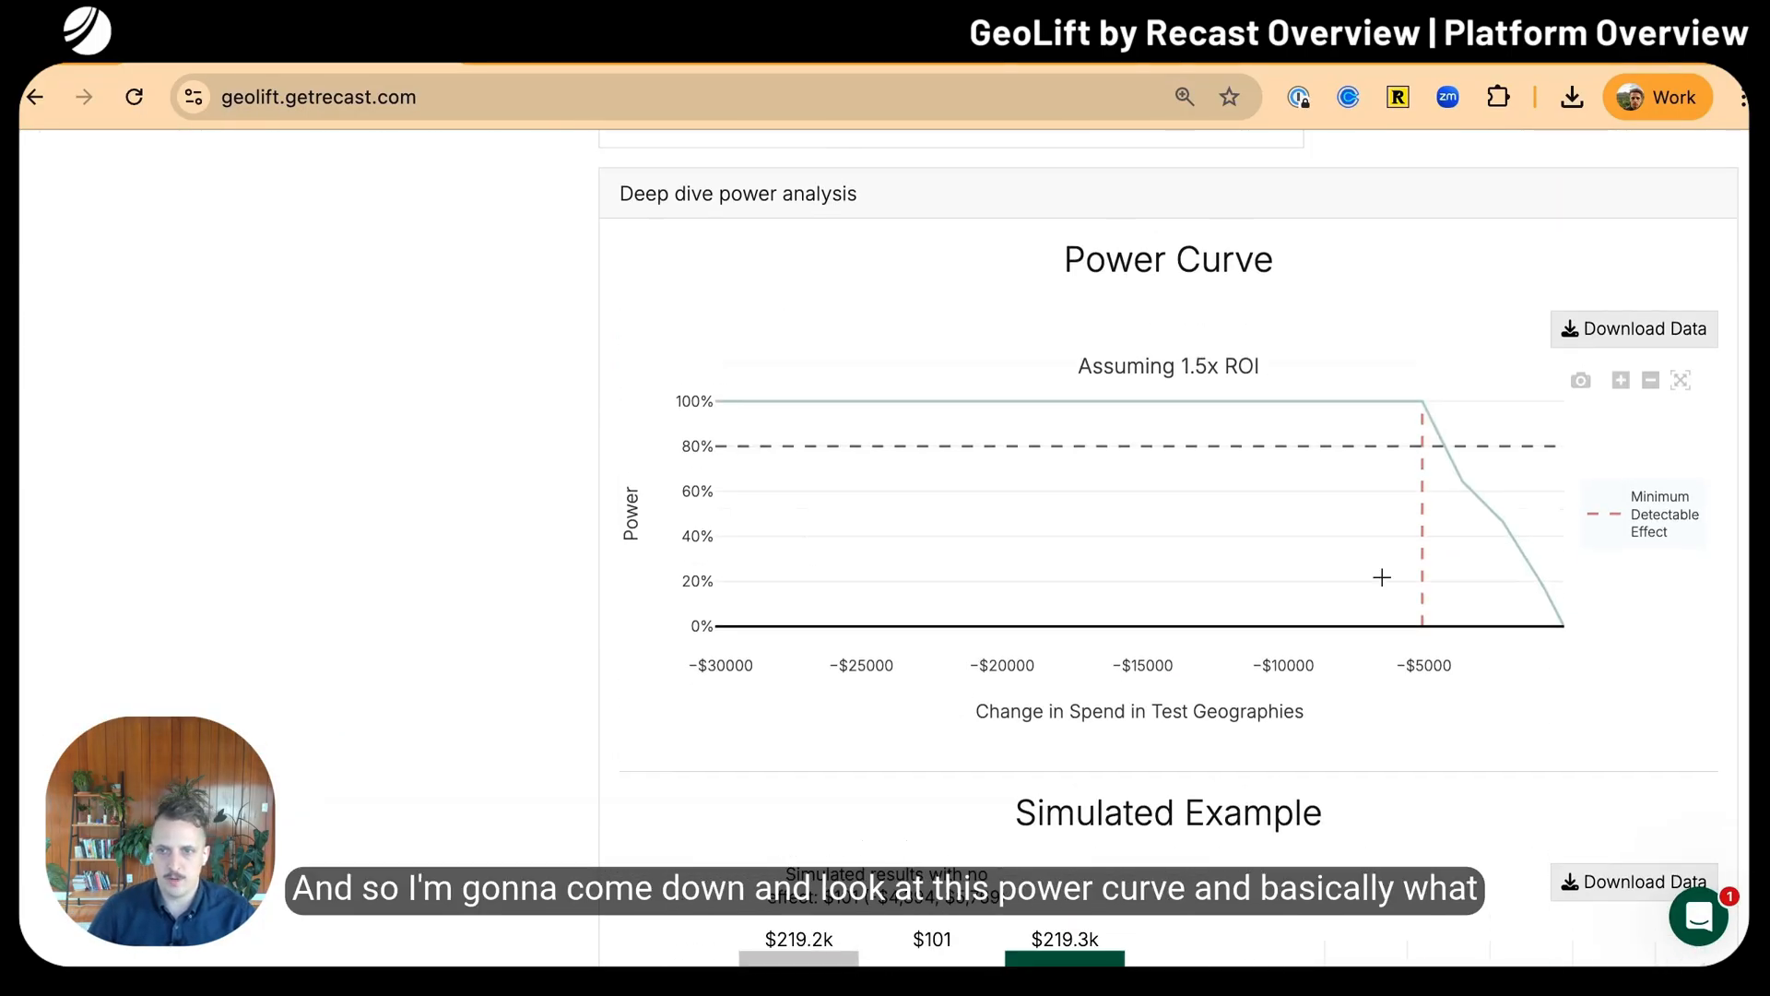
pyautogui.moveTo(1407, 454)
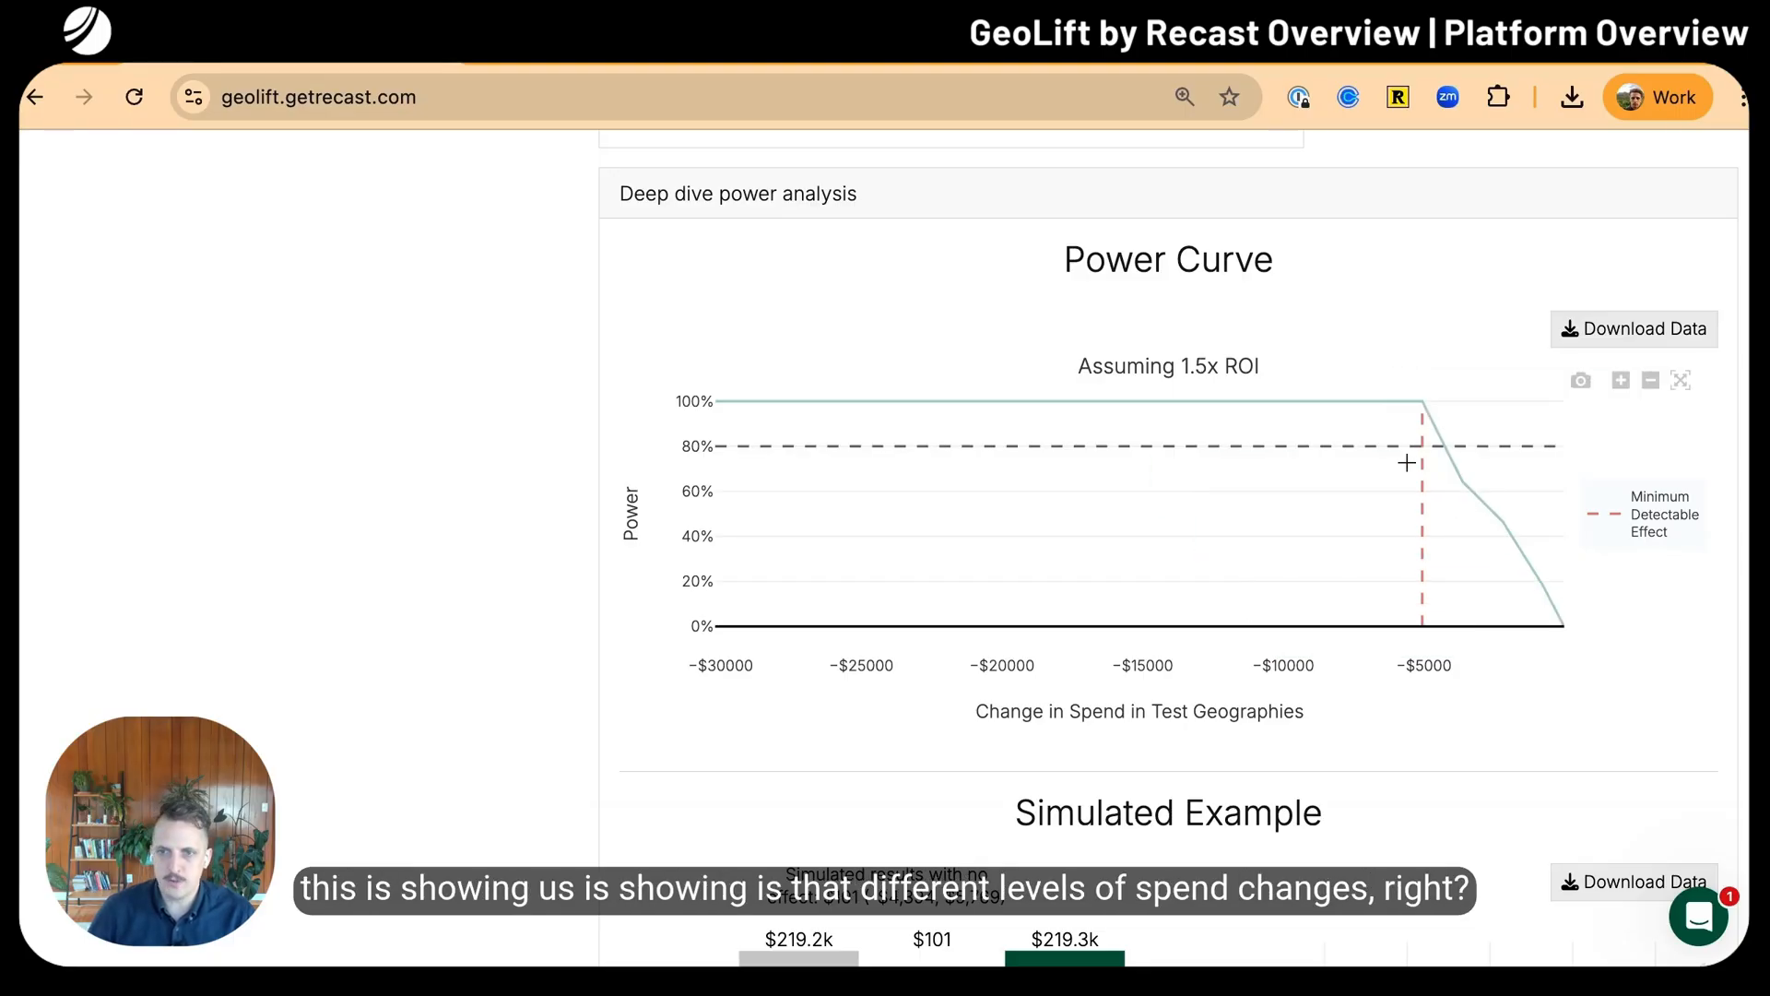
pyautogui.moveTo(1560, 619)
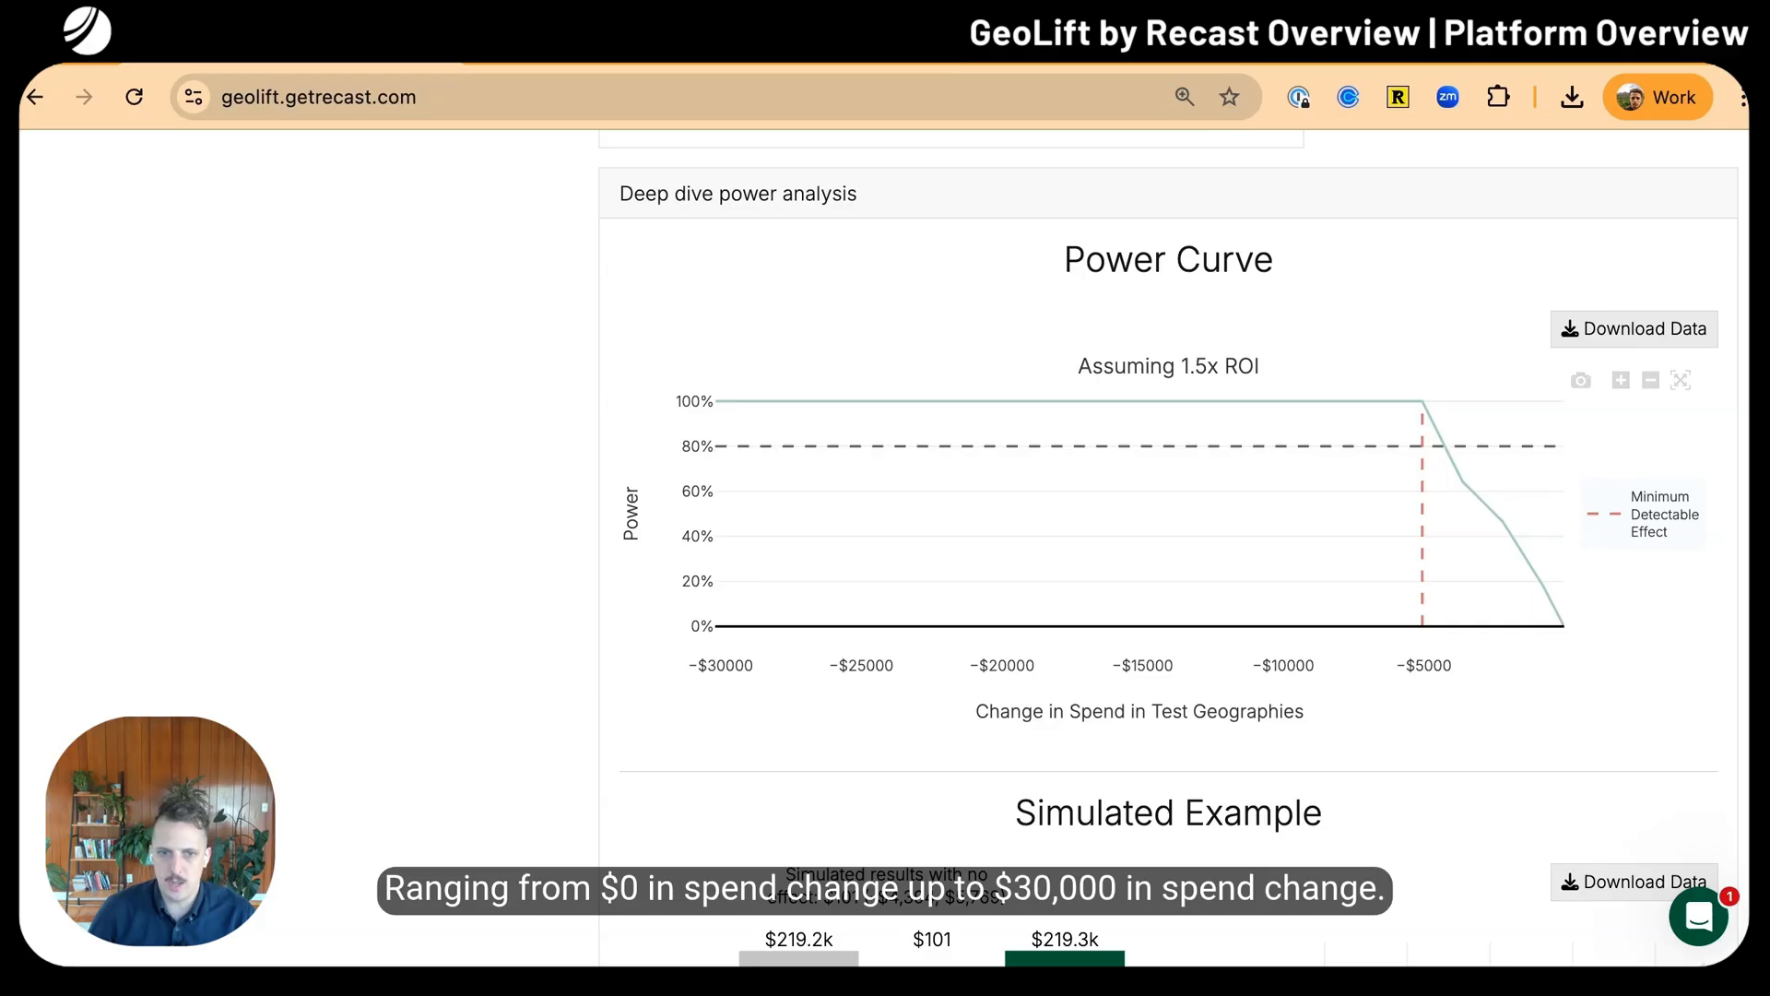
pyautogui.moveTo(1154, 413)
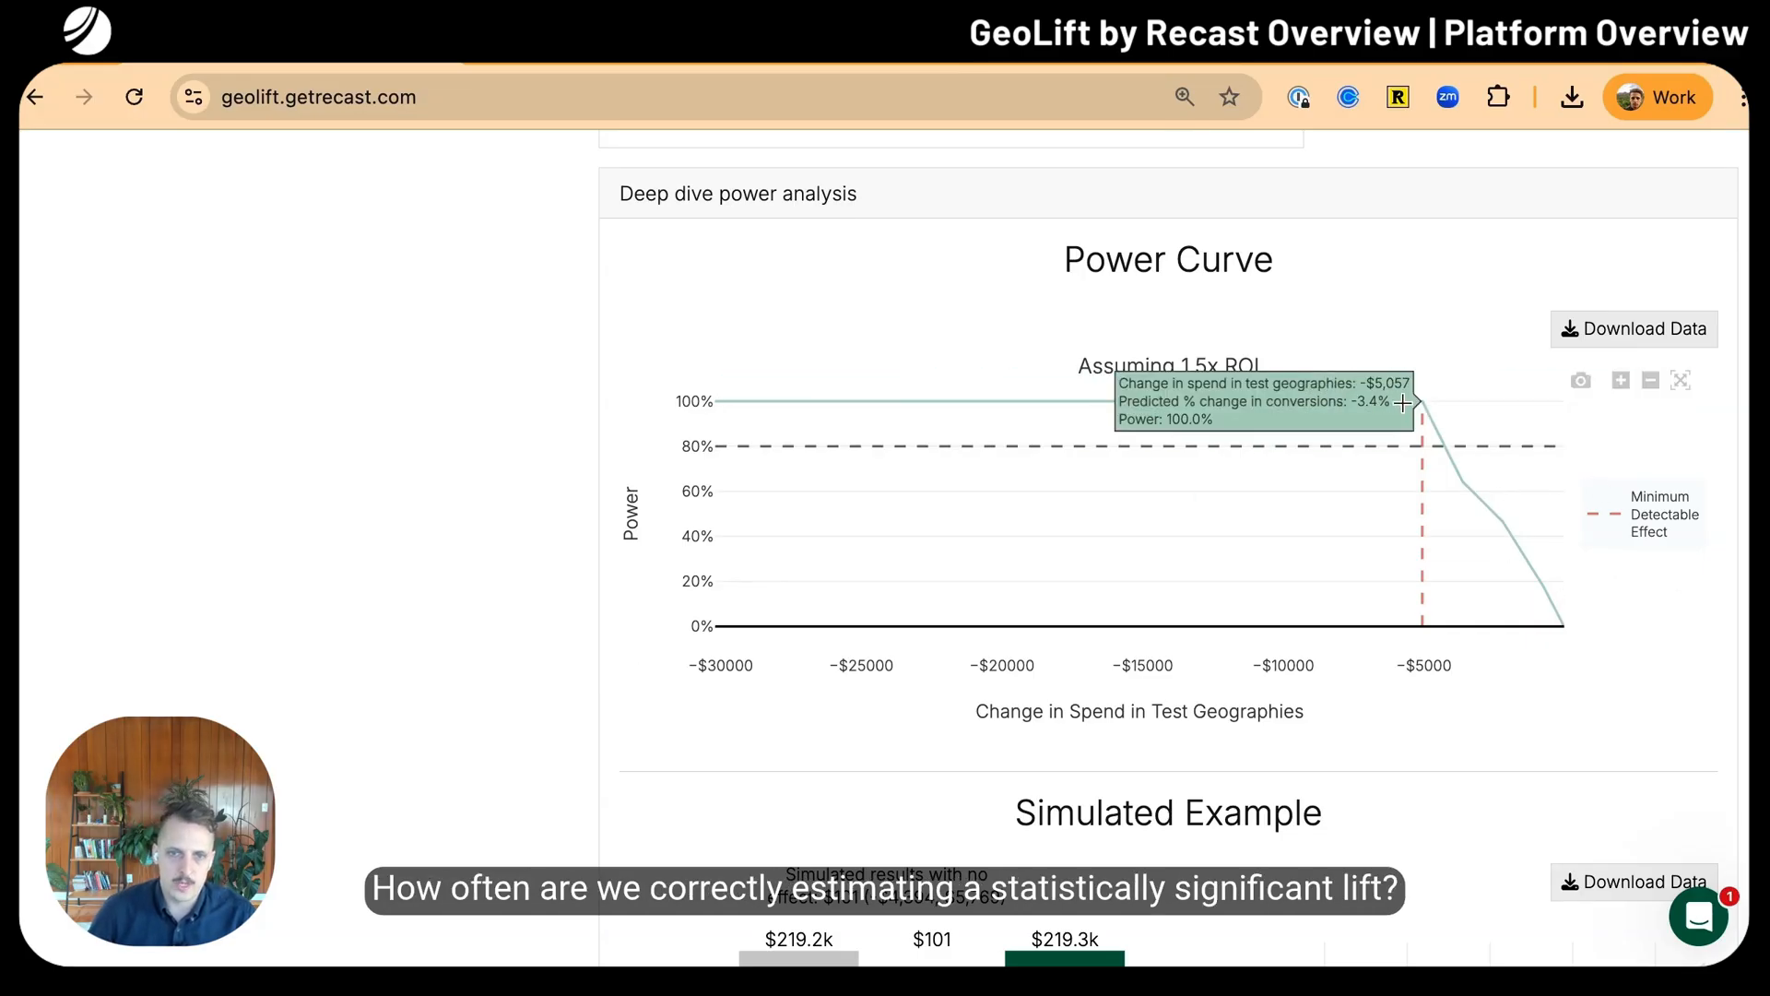
pyautogui.moveTo(1407, 534)
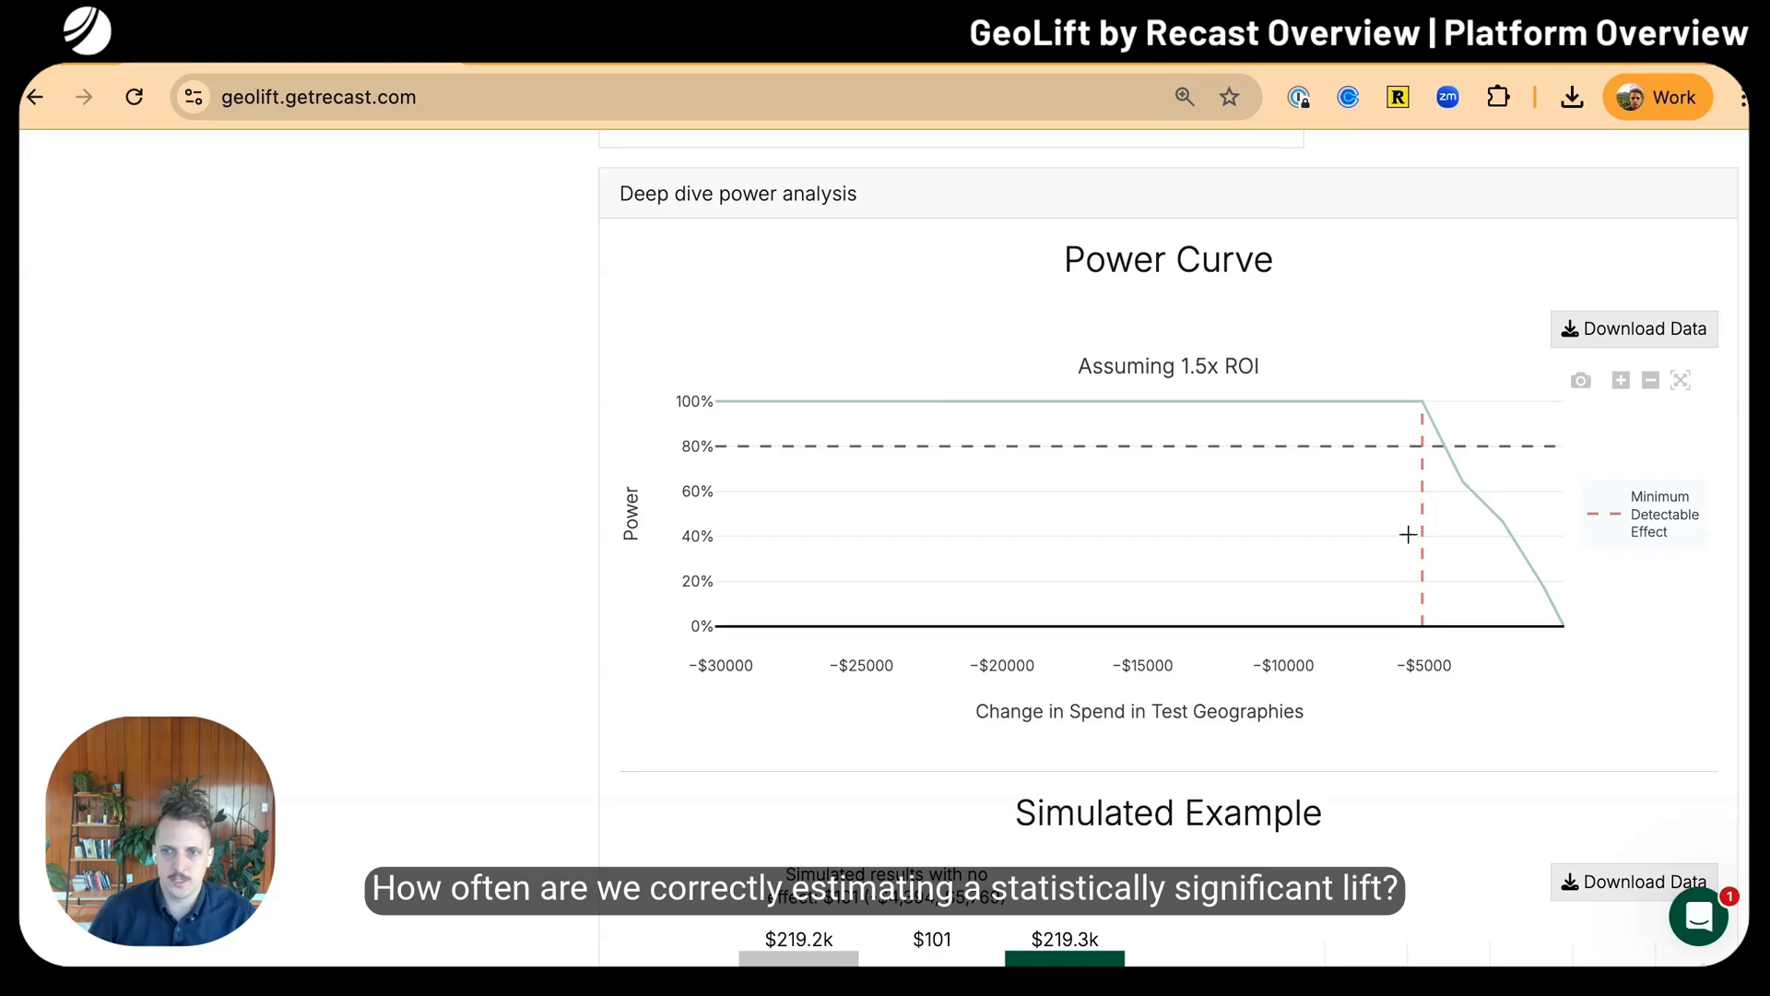
pyautogui.moveTo(1413, 398)
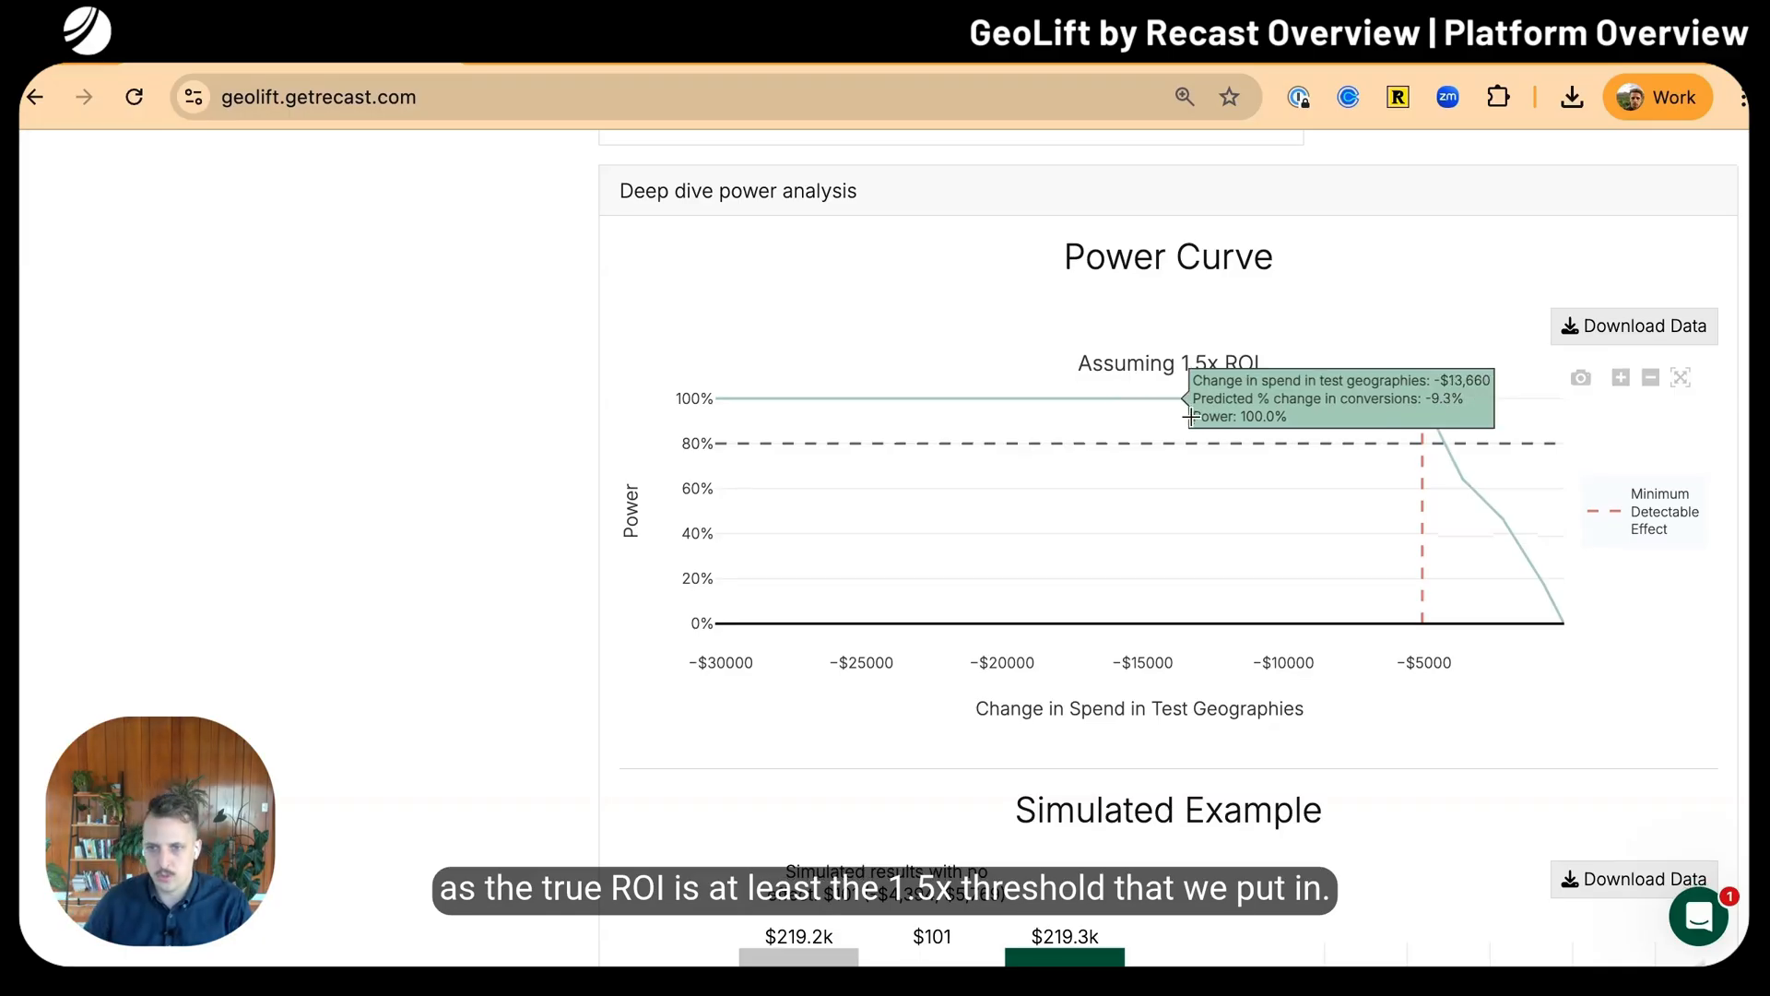
# Scroll to the Simulated Example showing zero lift with no effect and -$11.2k under a 5.2% decrease
pyautogui.scroll(-3)
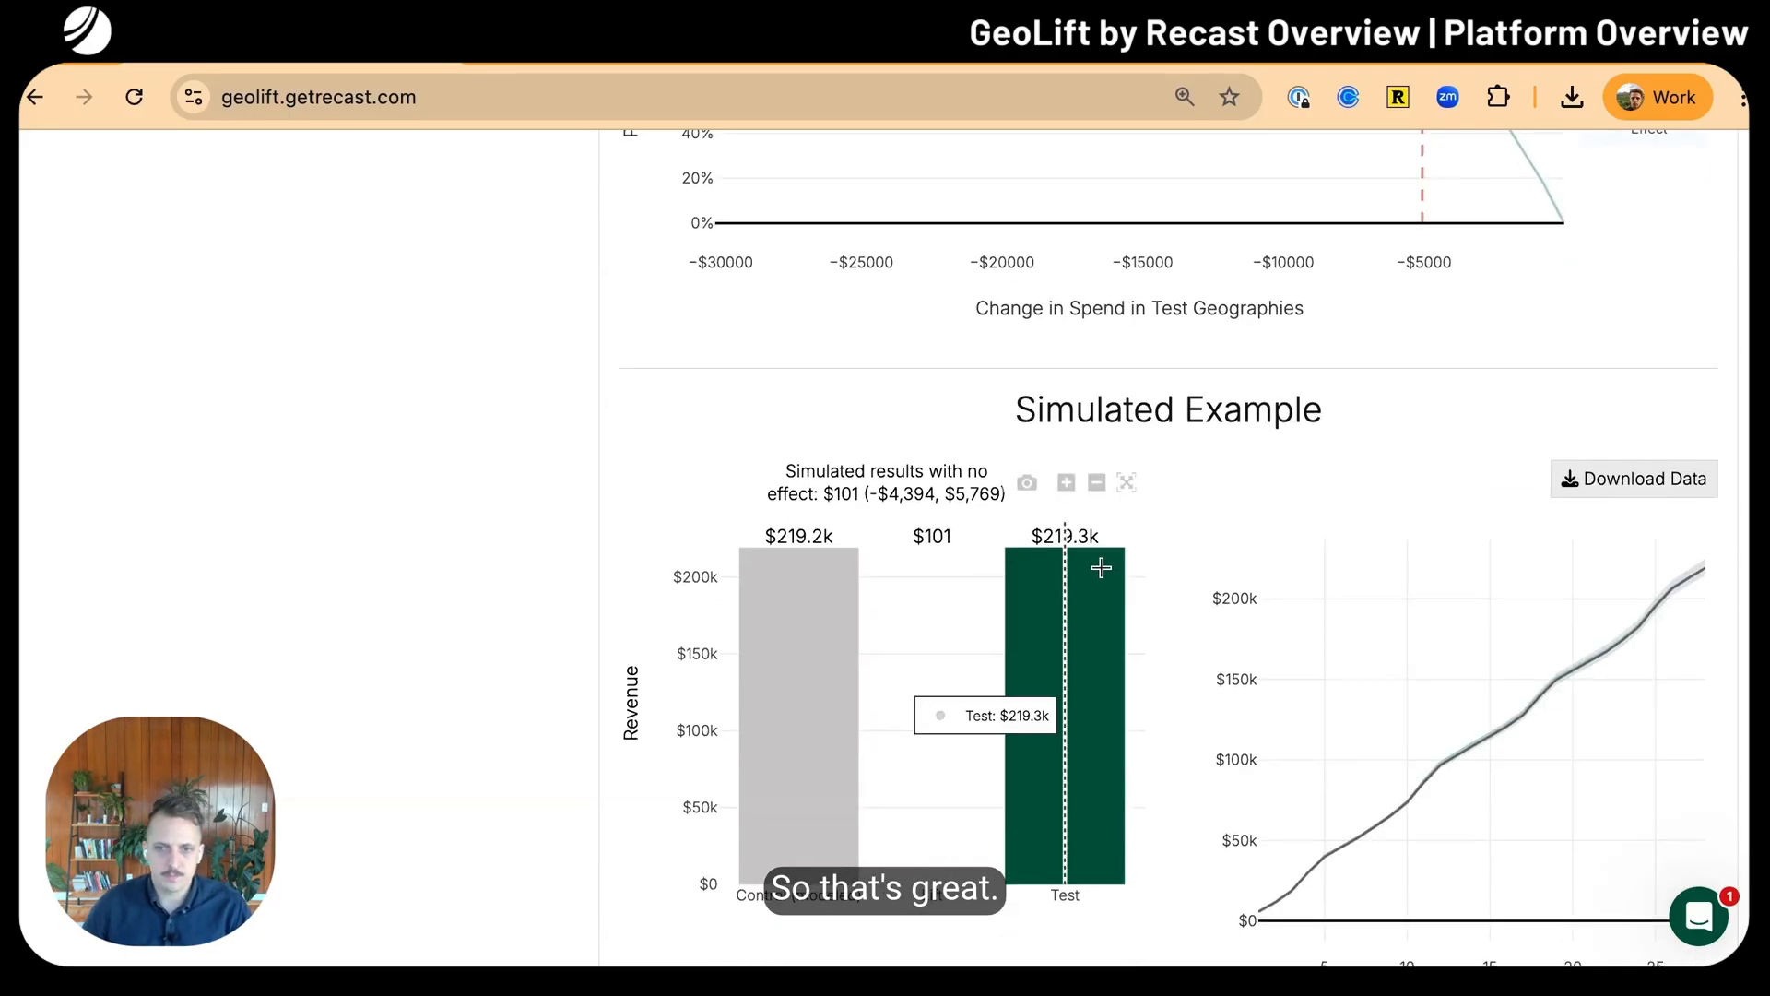
pyautogui.scroll(-3)
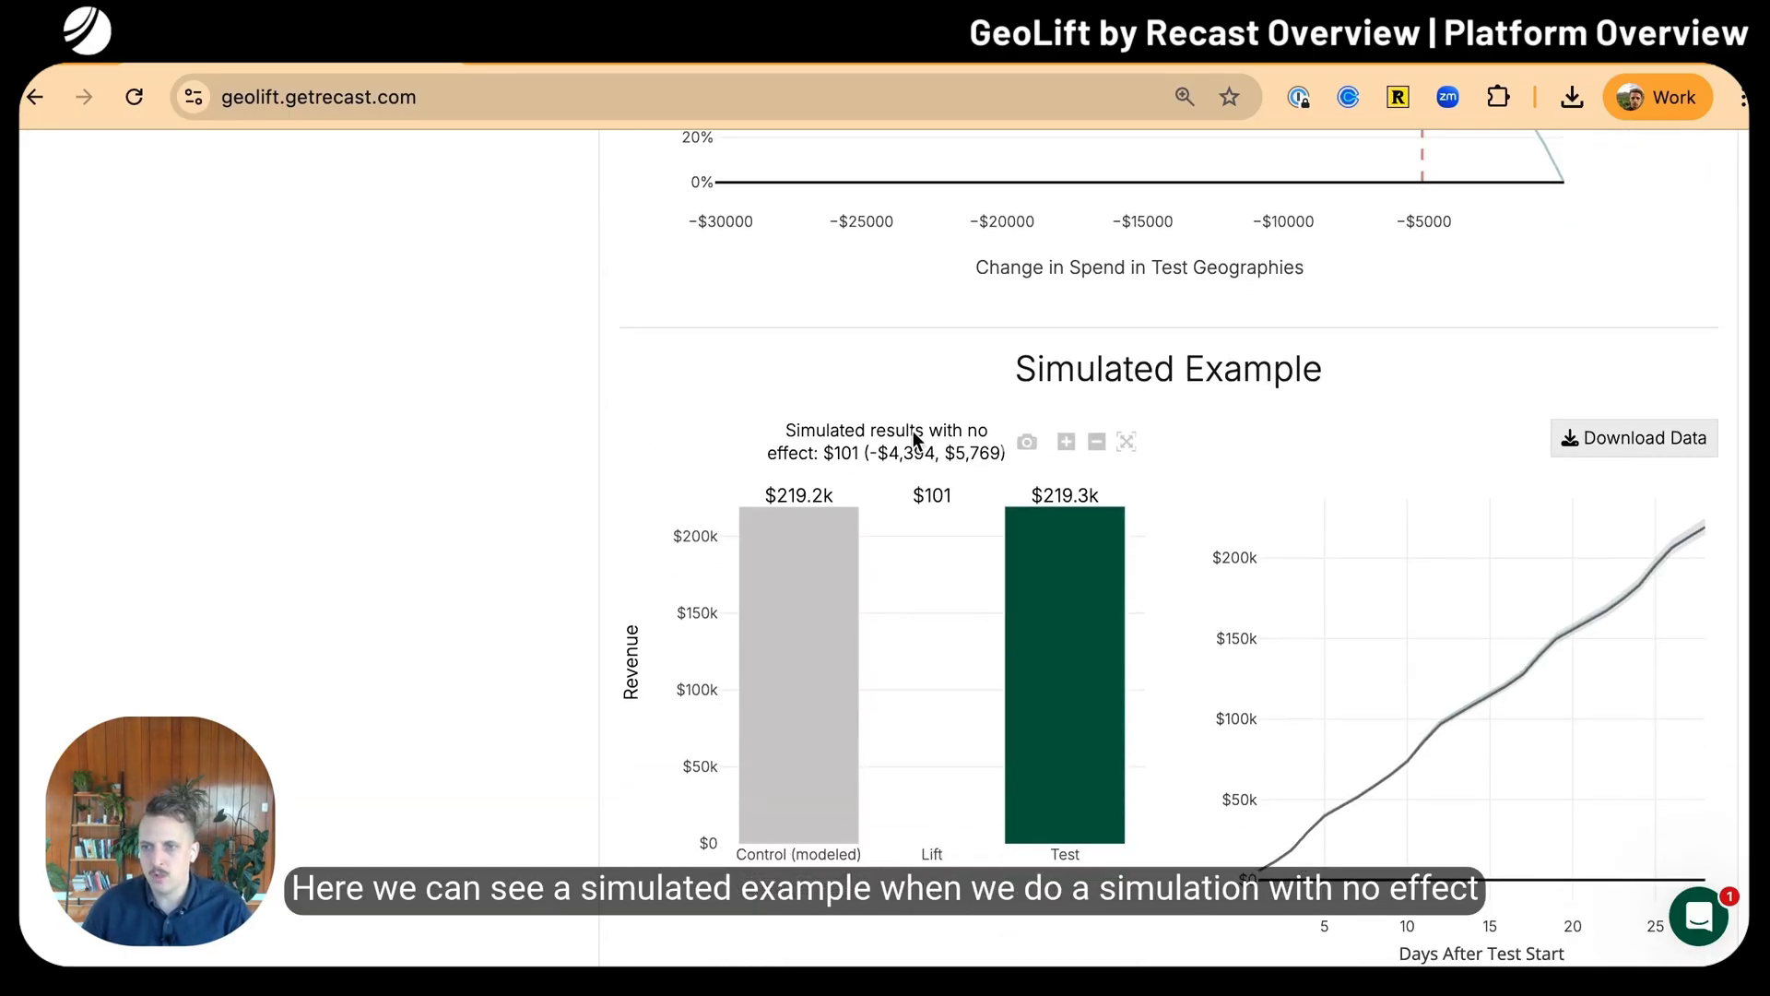
pyautogui.moveTo(837, 454)
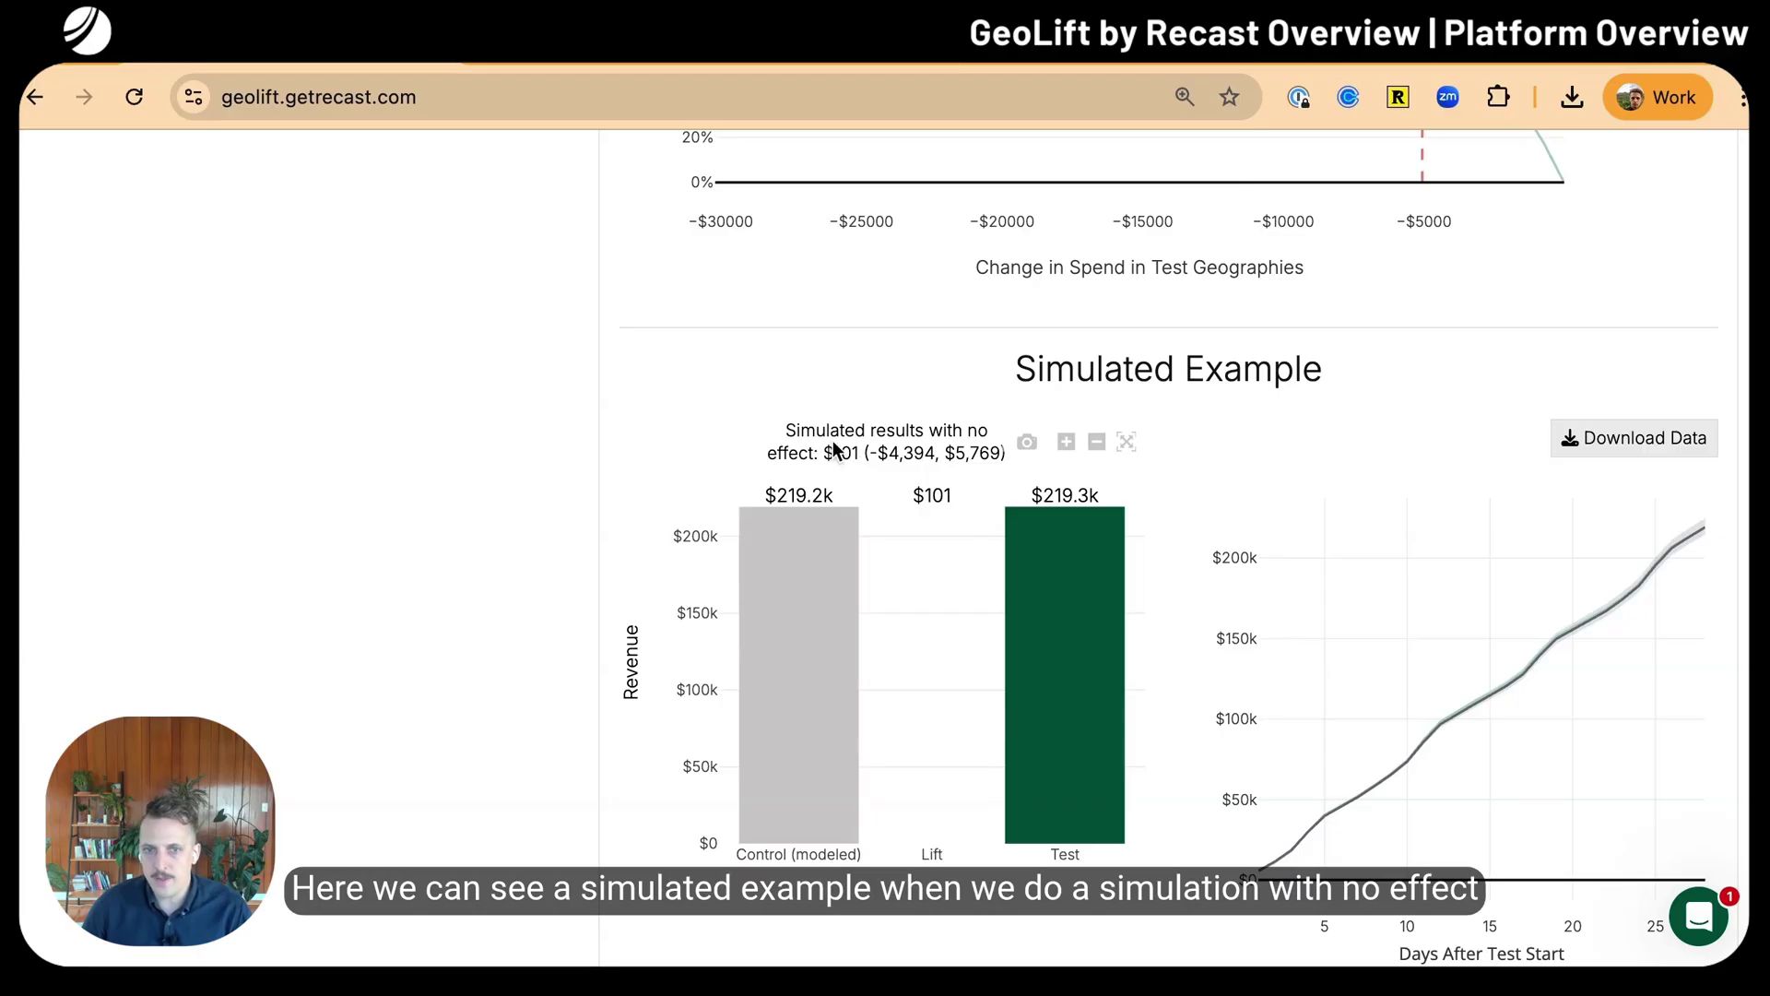
pyautogui.moveTo(903, 473)
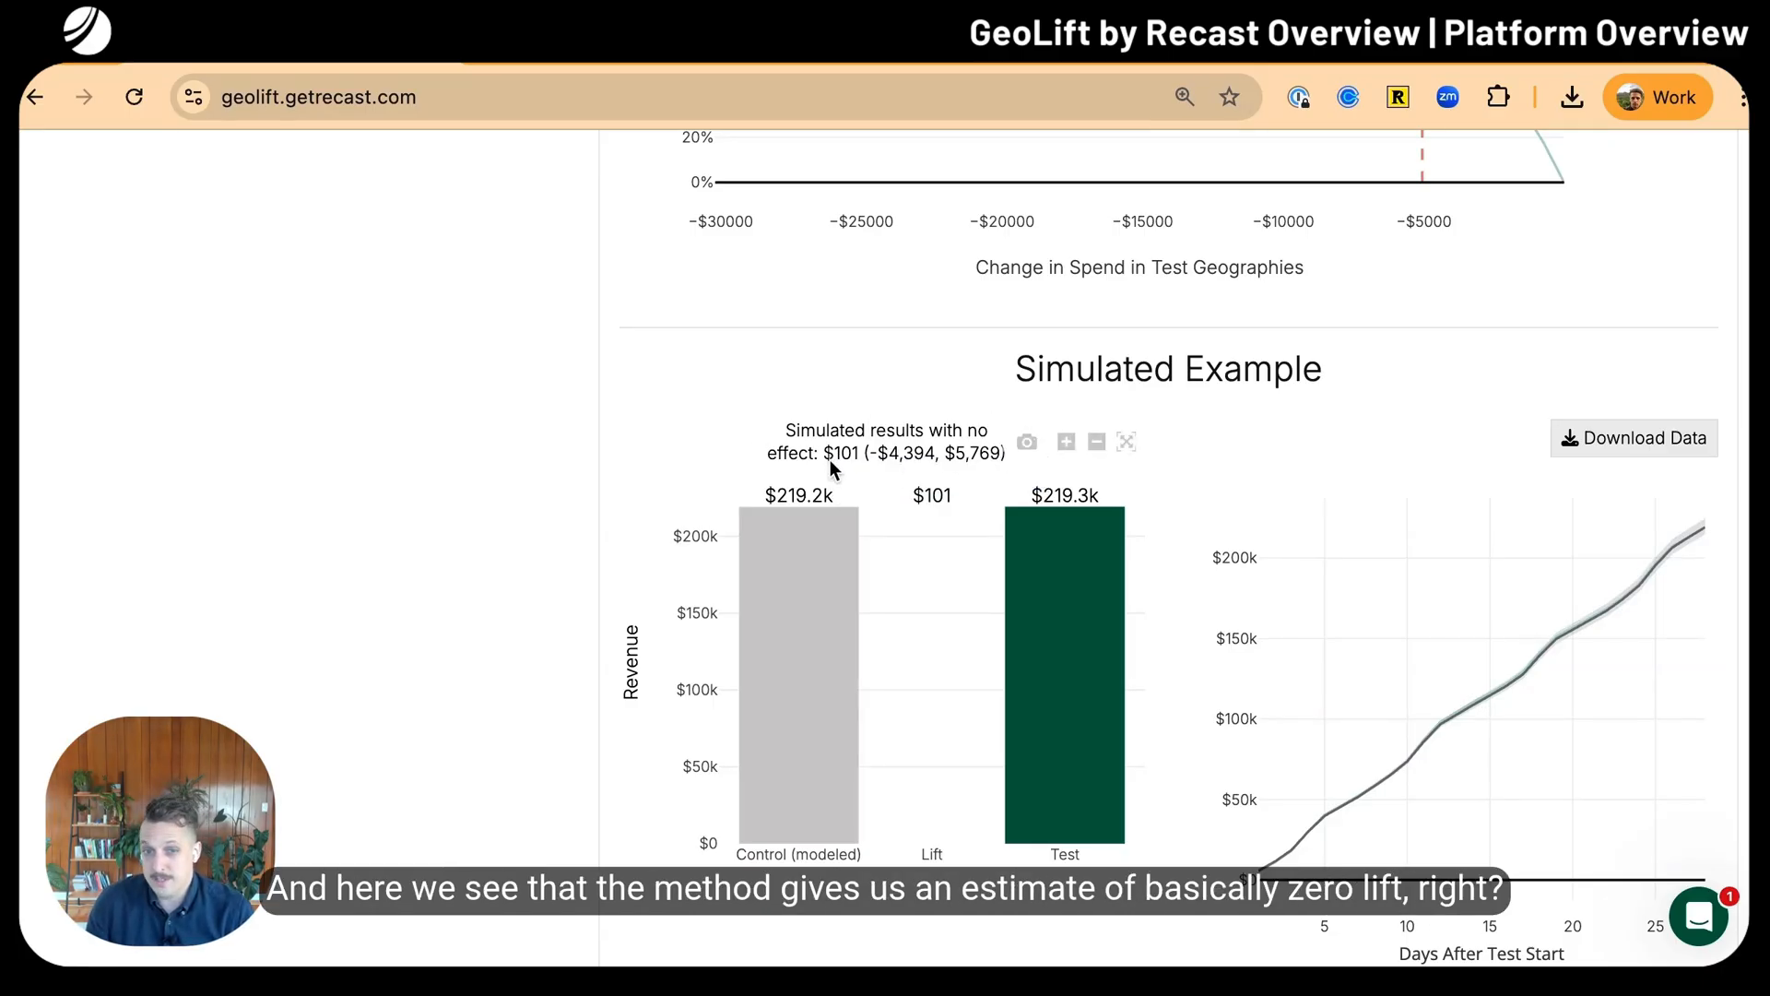
pyautogui.scroll(-3)
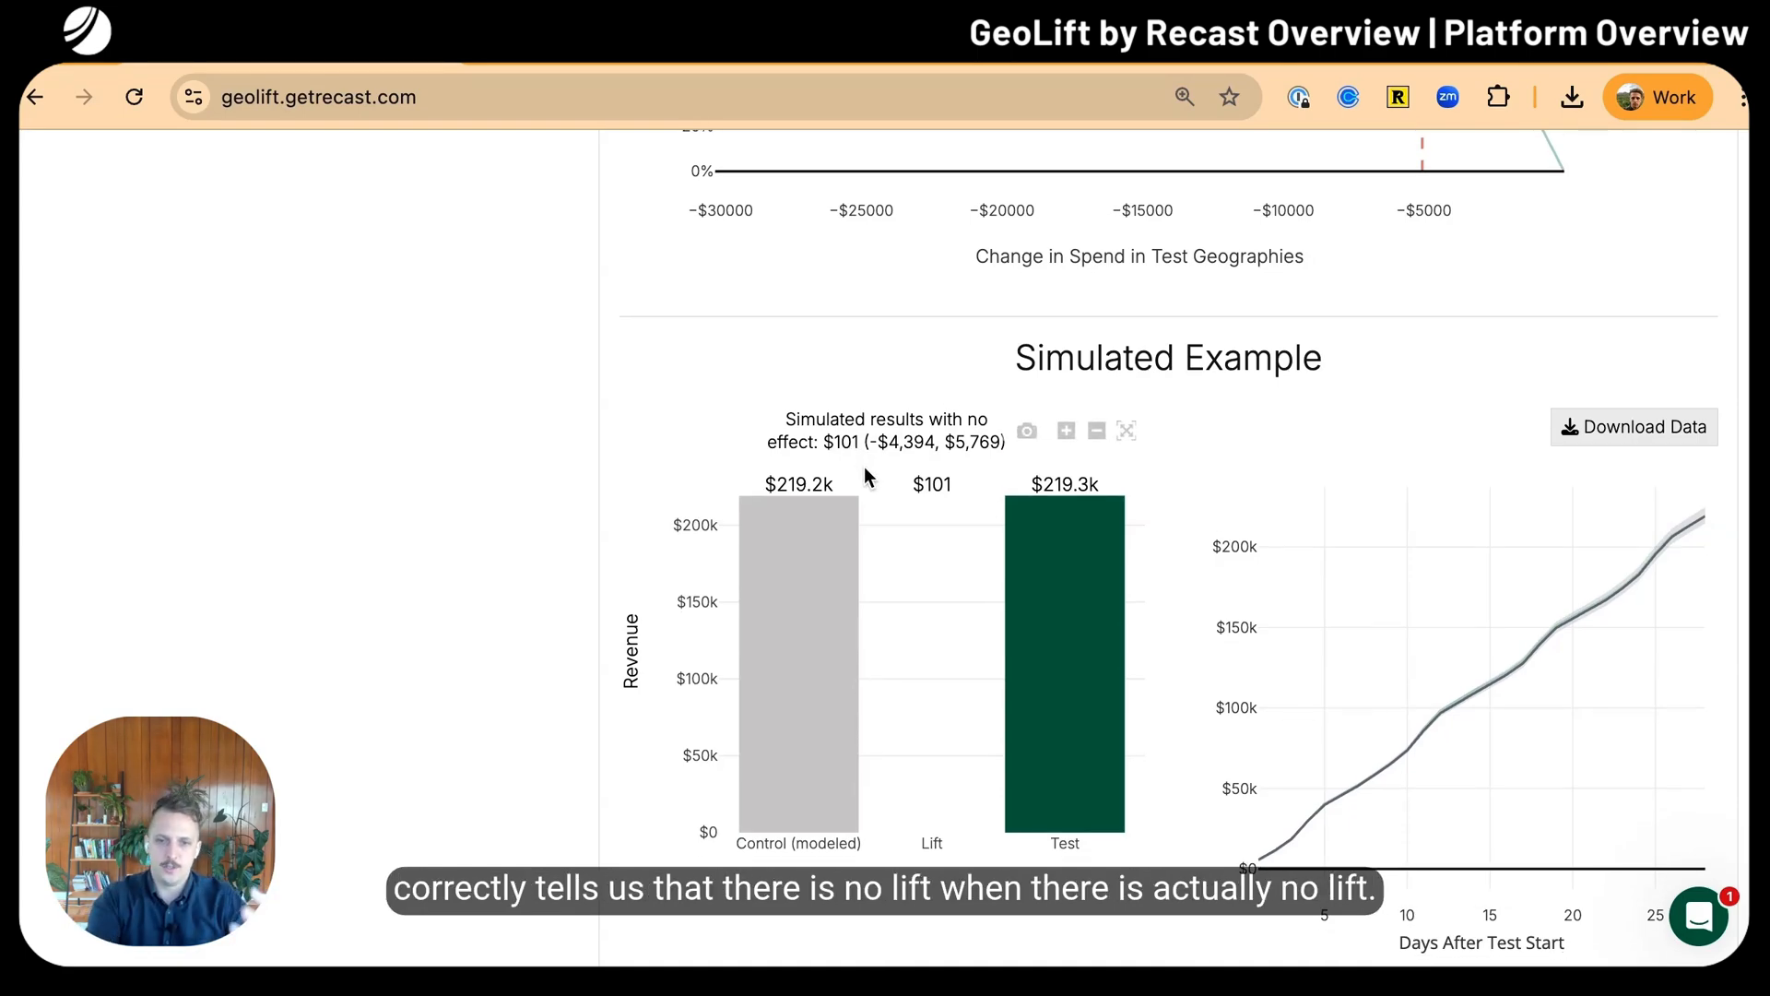
pyautogui.scroll(-3)
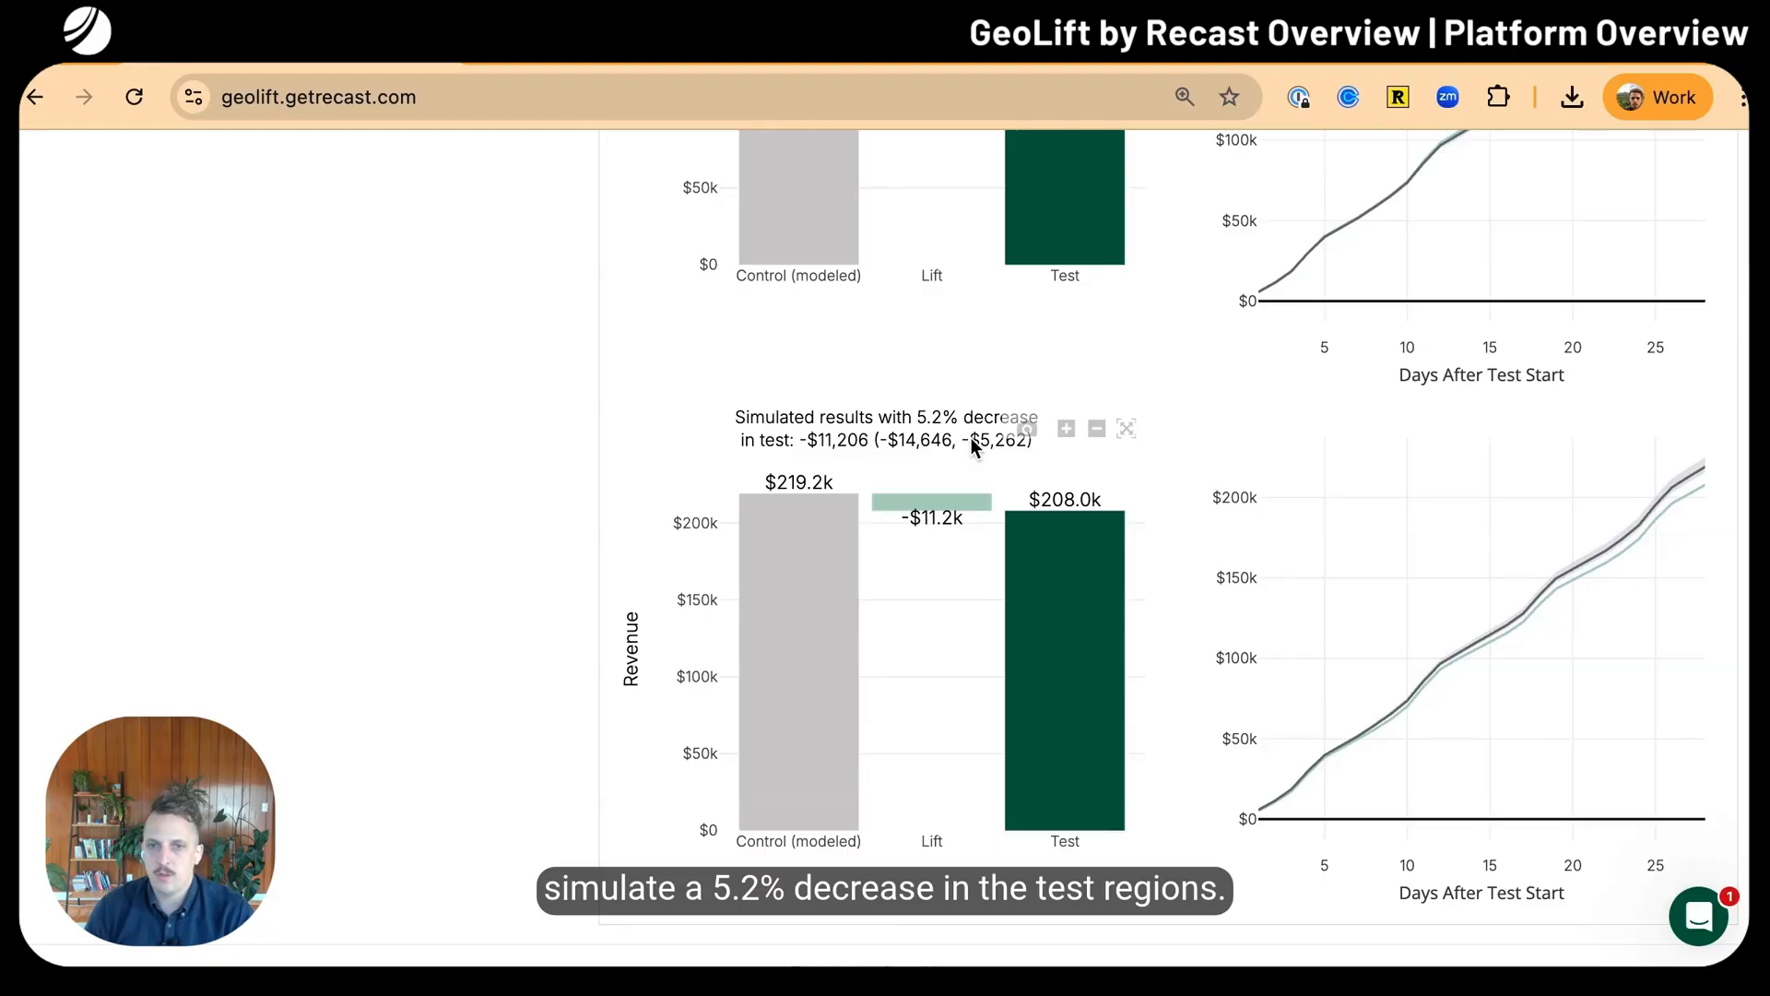
pyautogui.moveTo(719, 454)
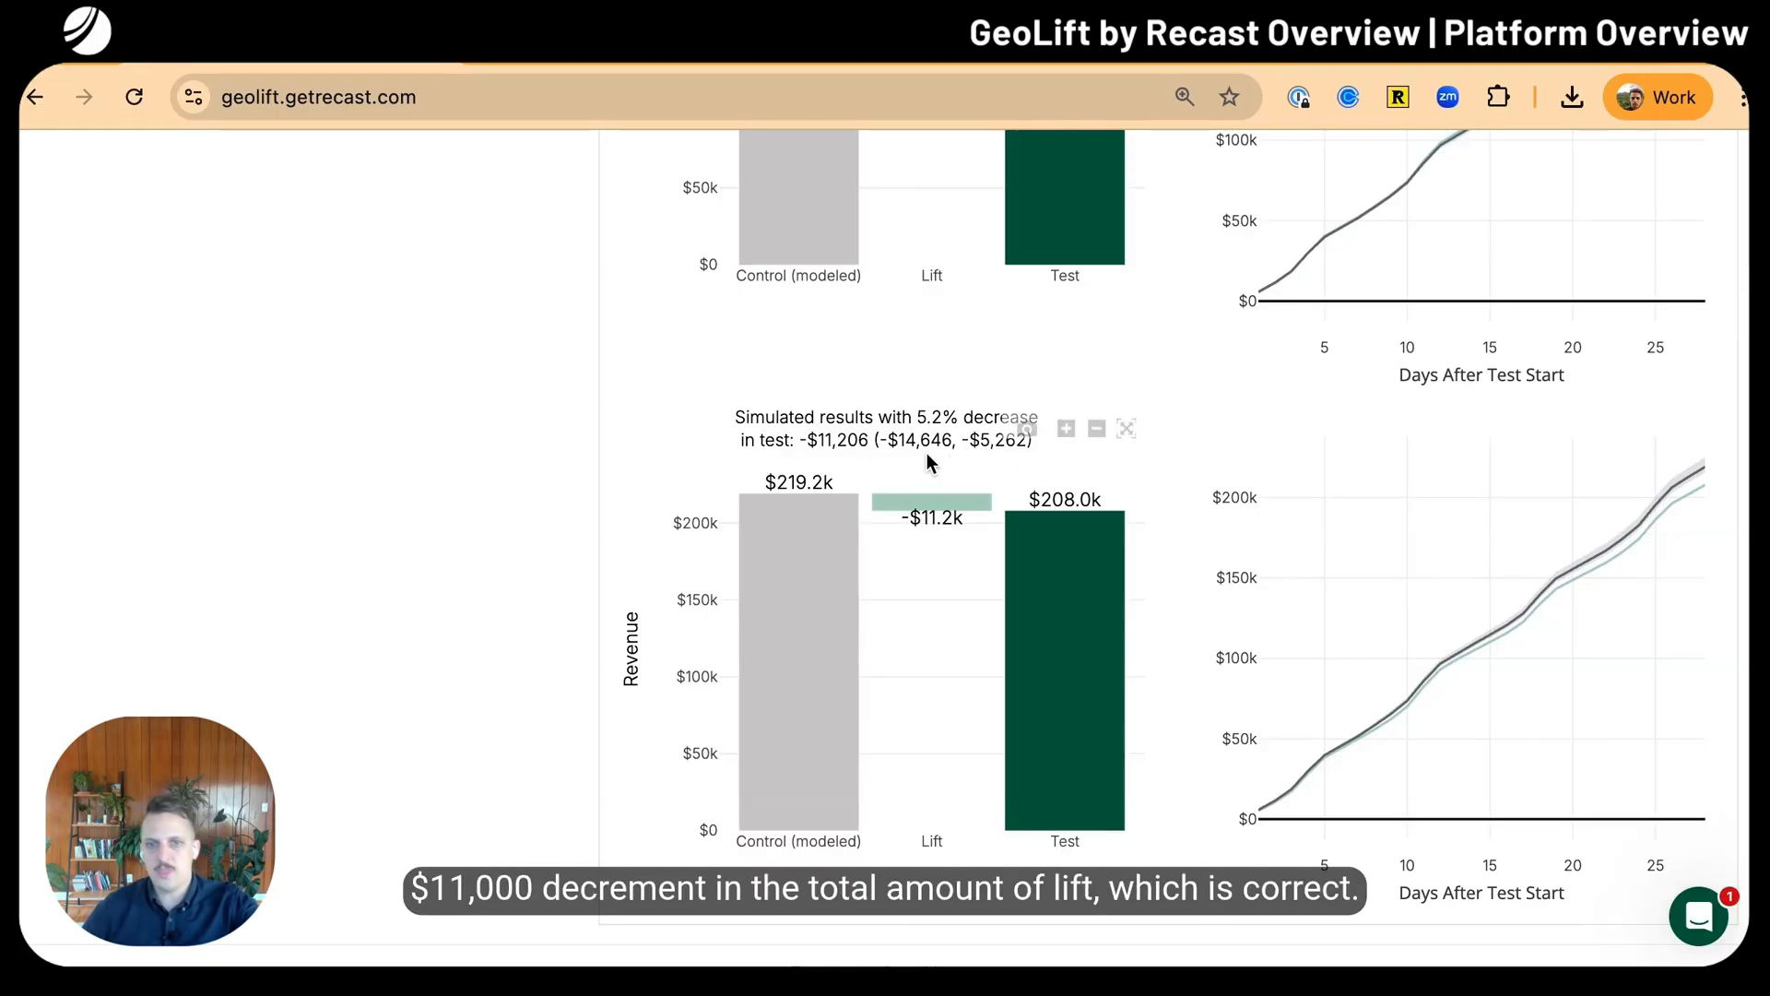
pyautogui.moveTo(914, 433)
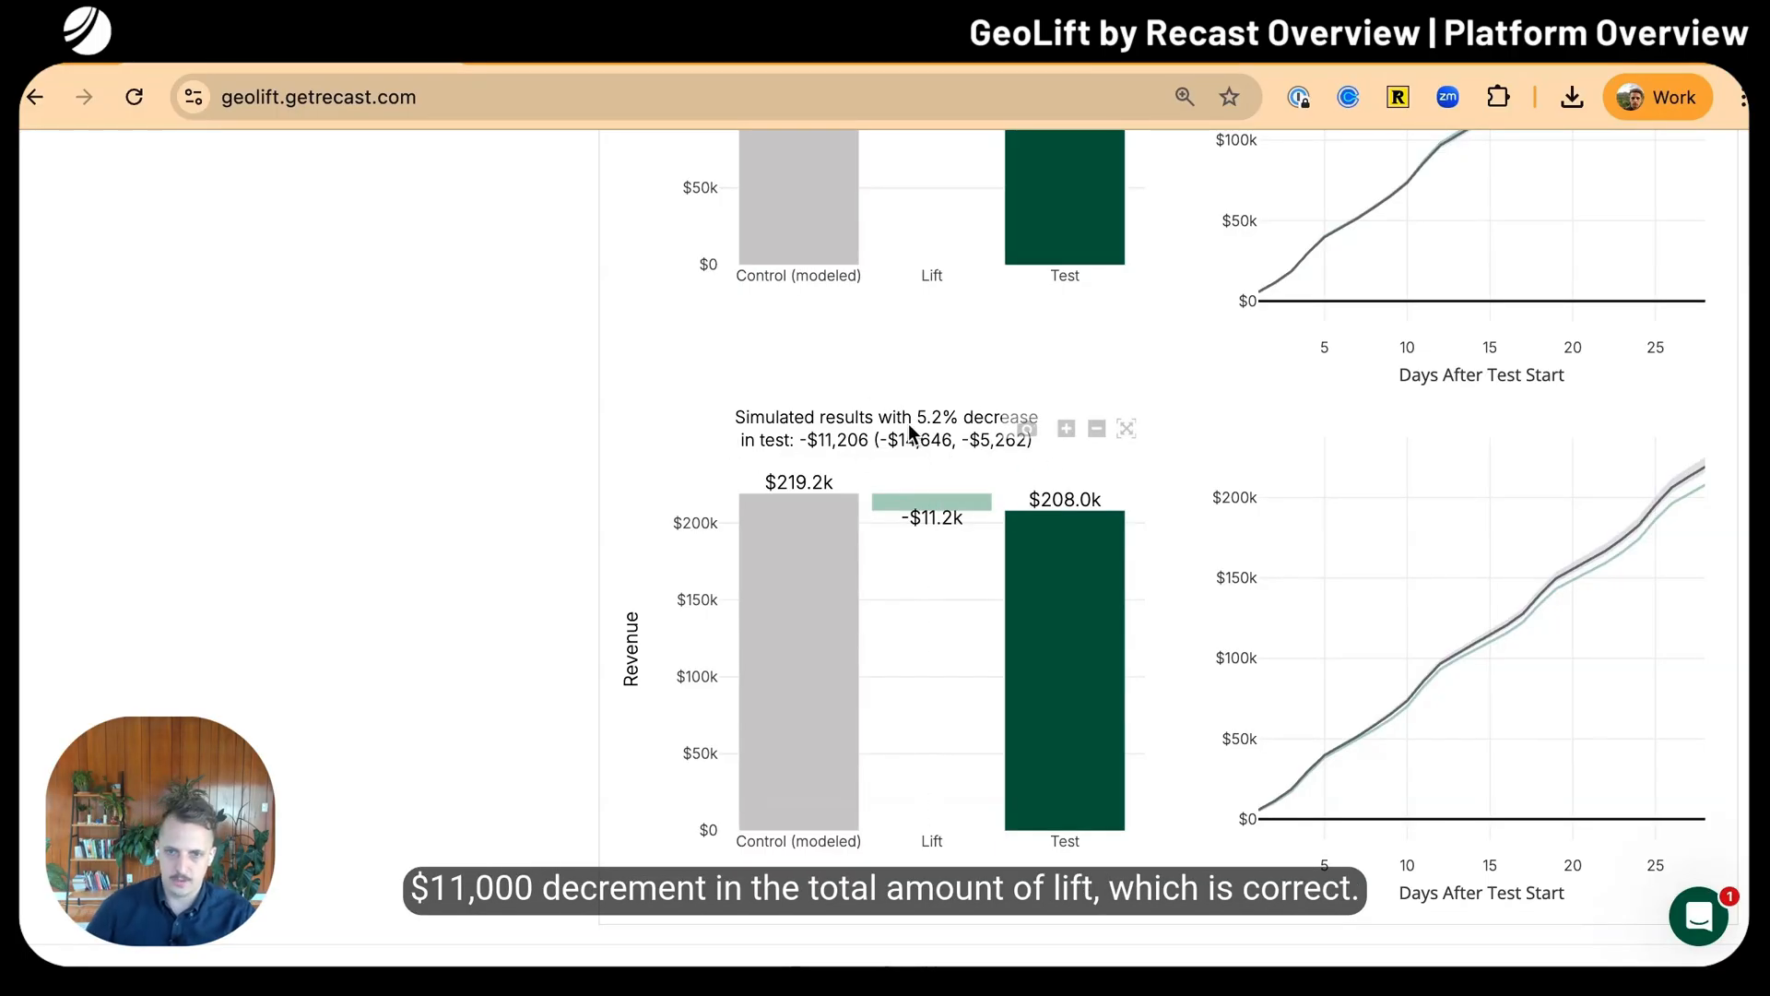
pyautogui.moveTo(1549, 572)
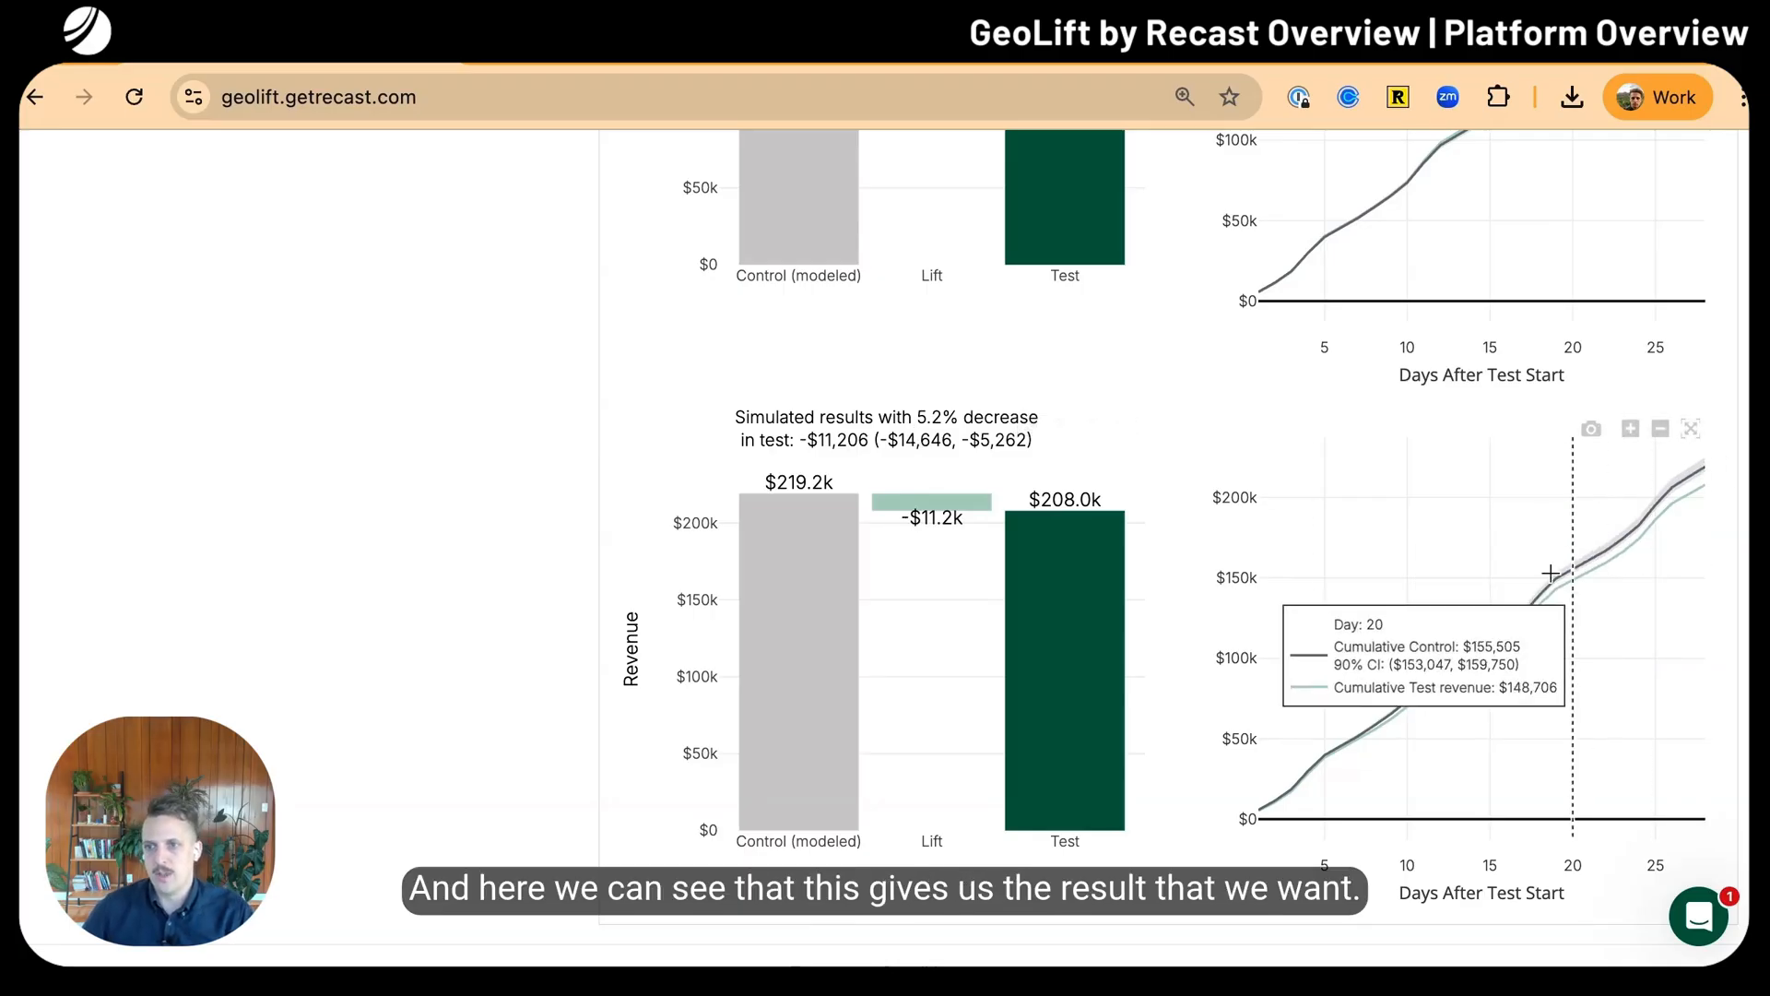
pyautogui.moveTo(1698, 504)
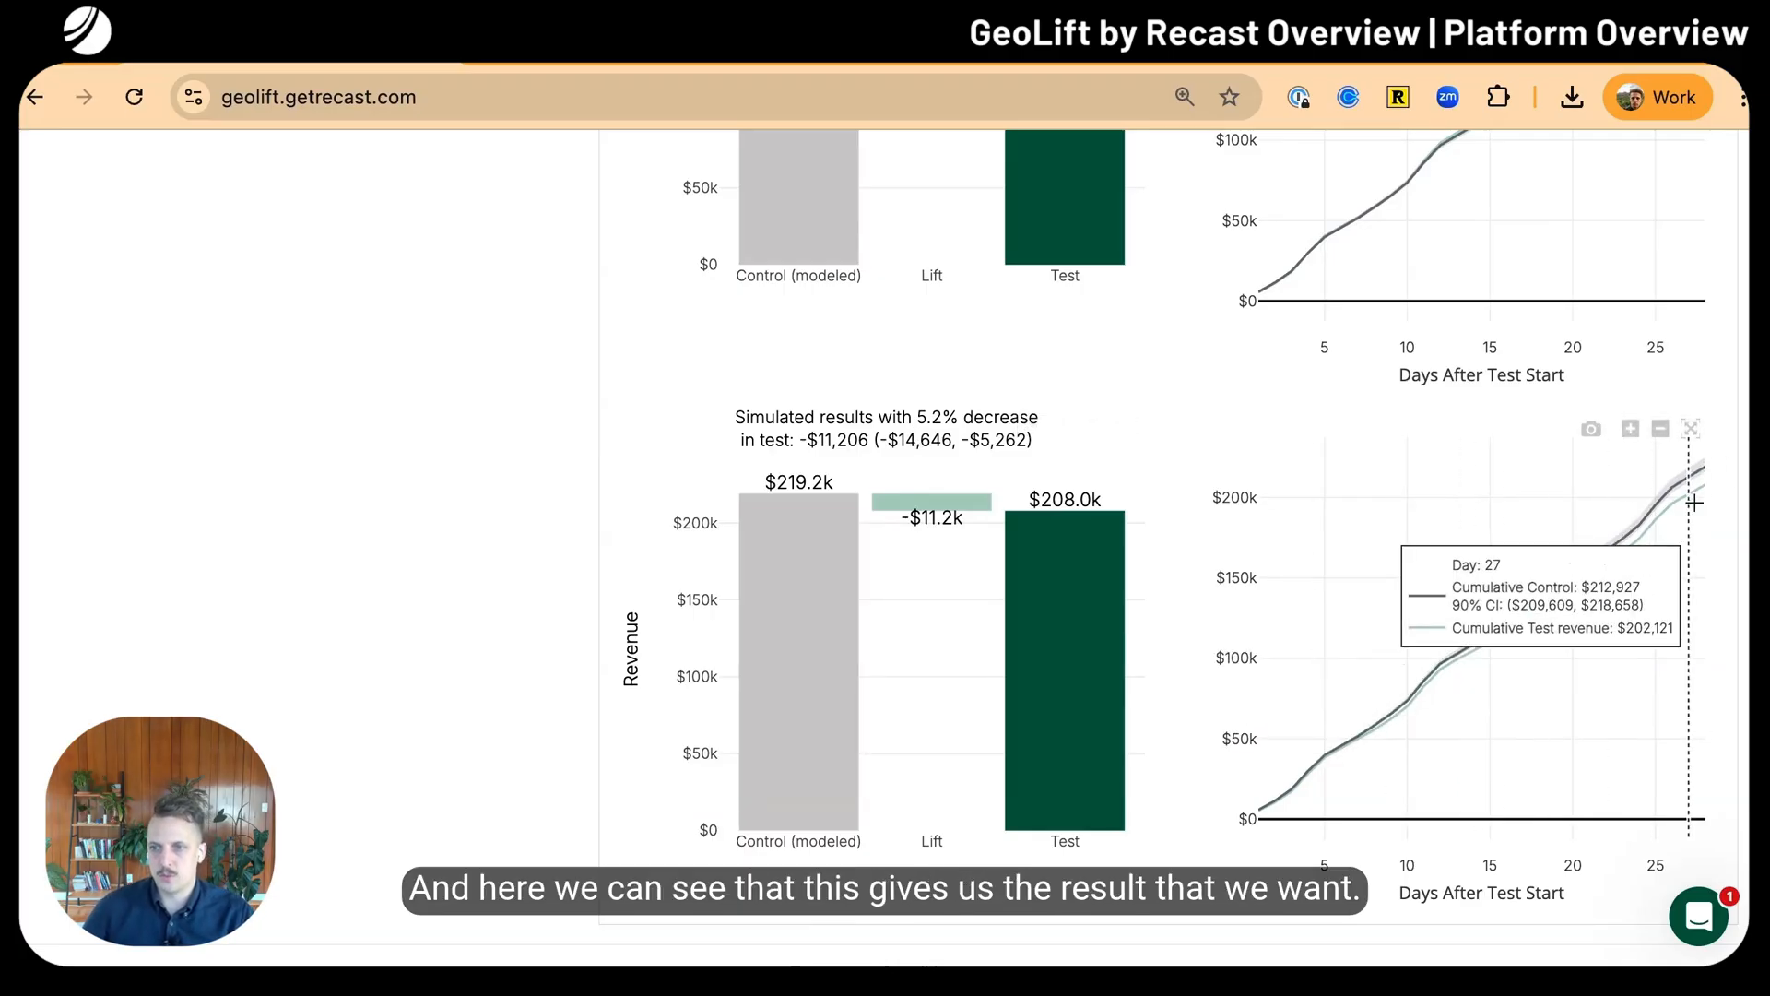